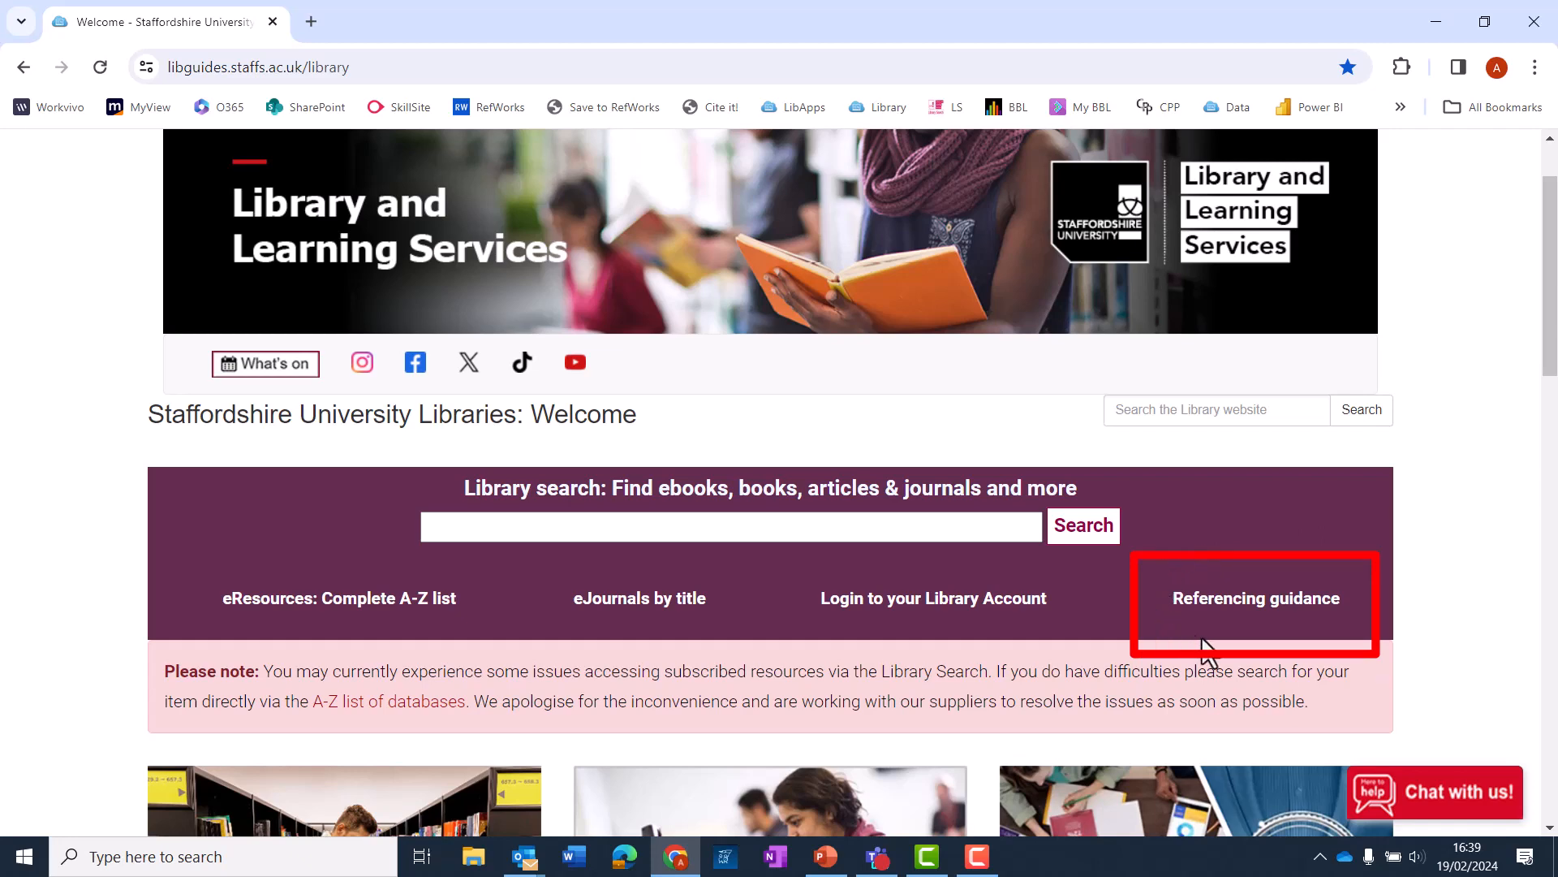
- Go to Referencing guidance, then the RefZone Harvard – Cite Them Right page's access guidance
{"action": "left_click", "coordinate": [1254, 597]}
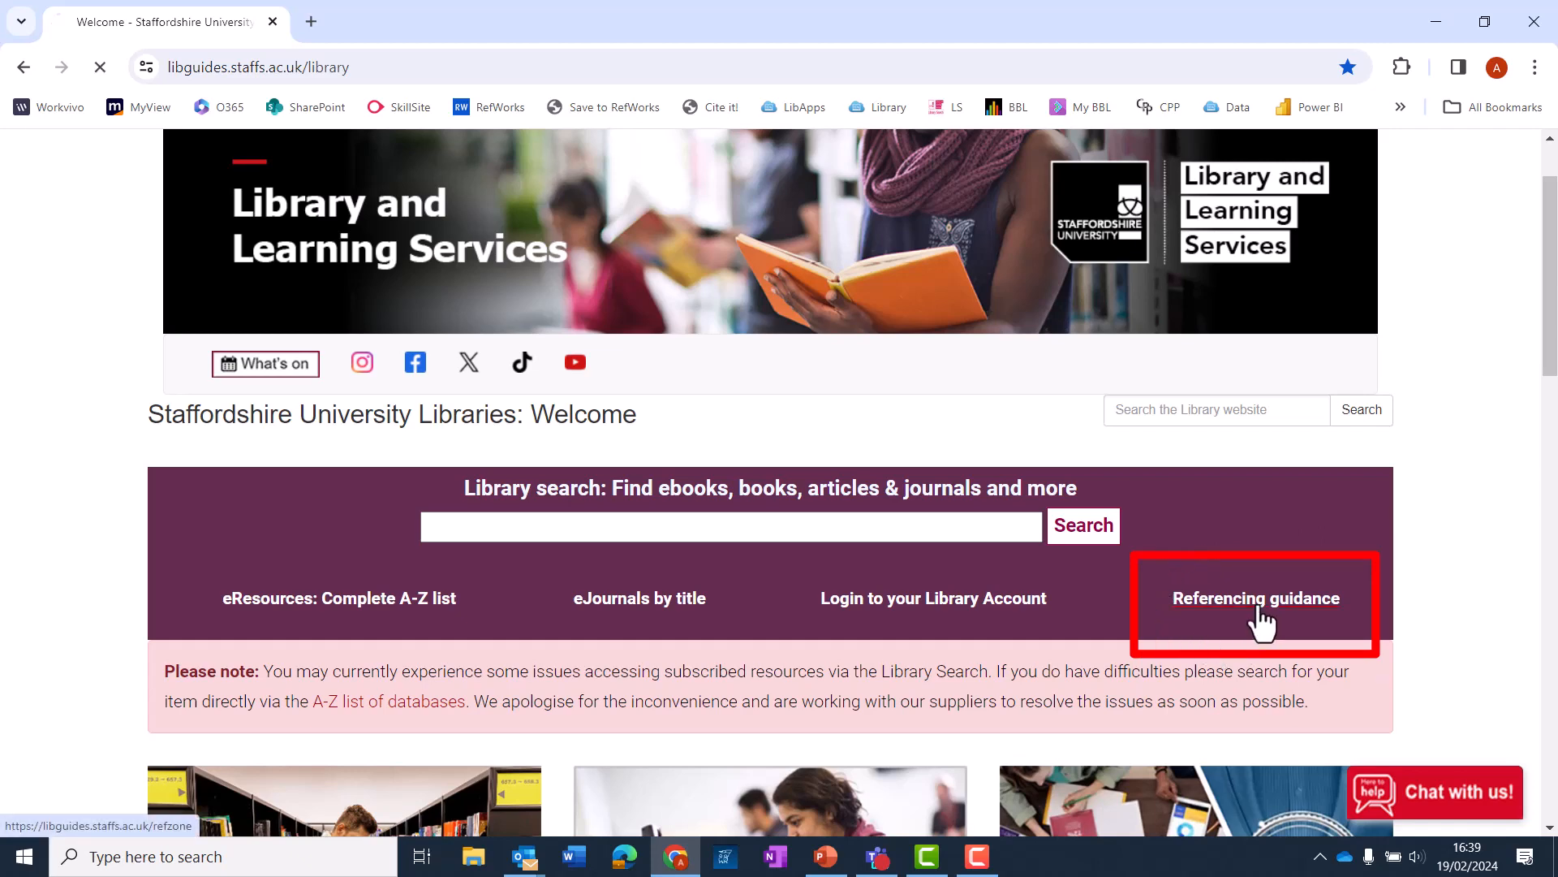
{"action": "left_click", "coordinate": [1255, 599]}
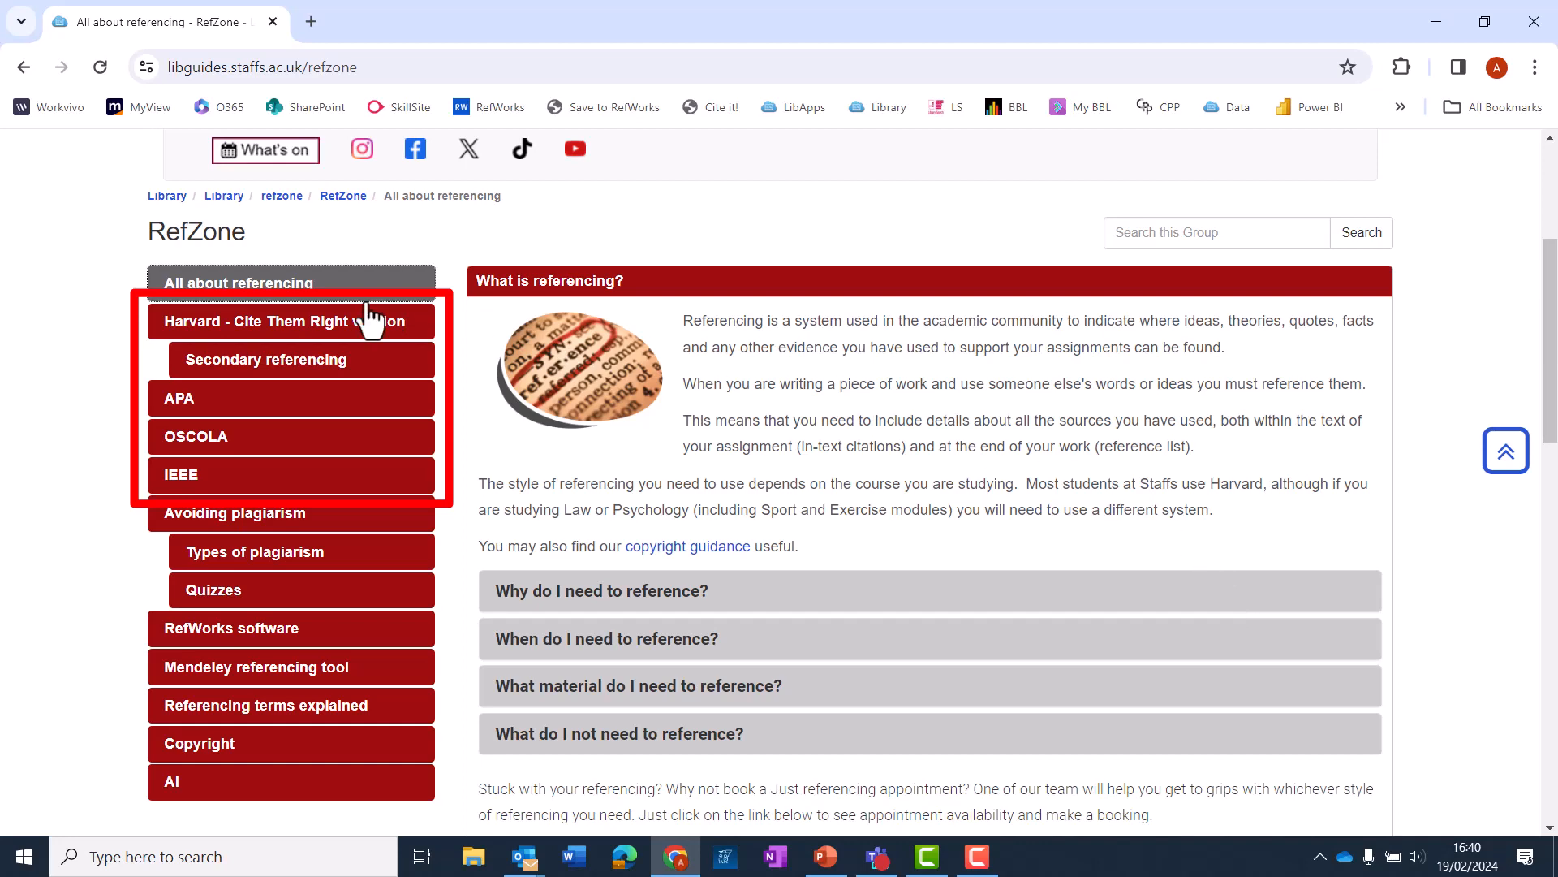
{"action": "left_click", "coordinate": [281, 321]}
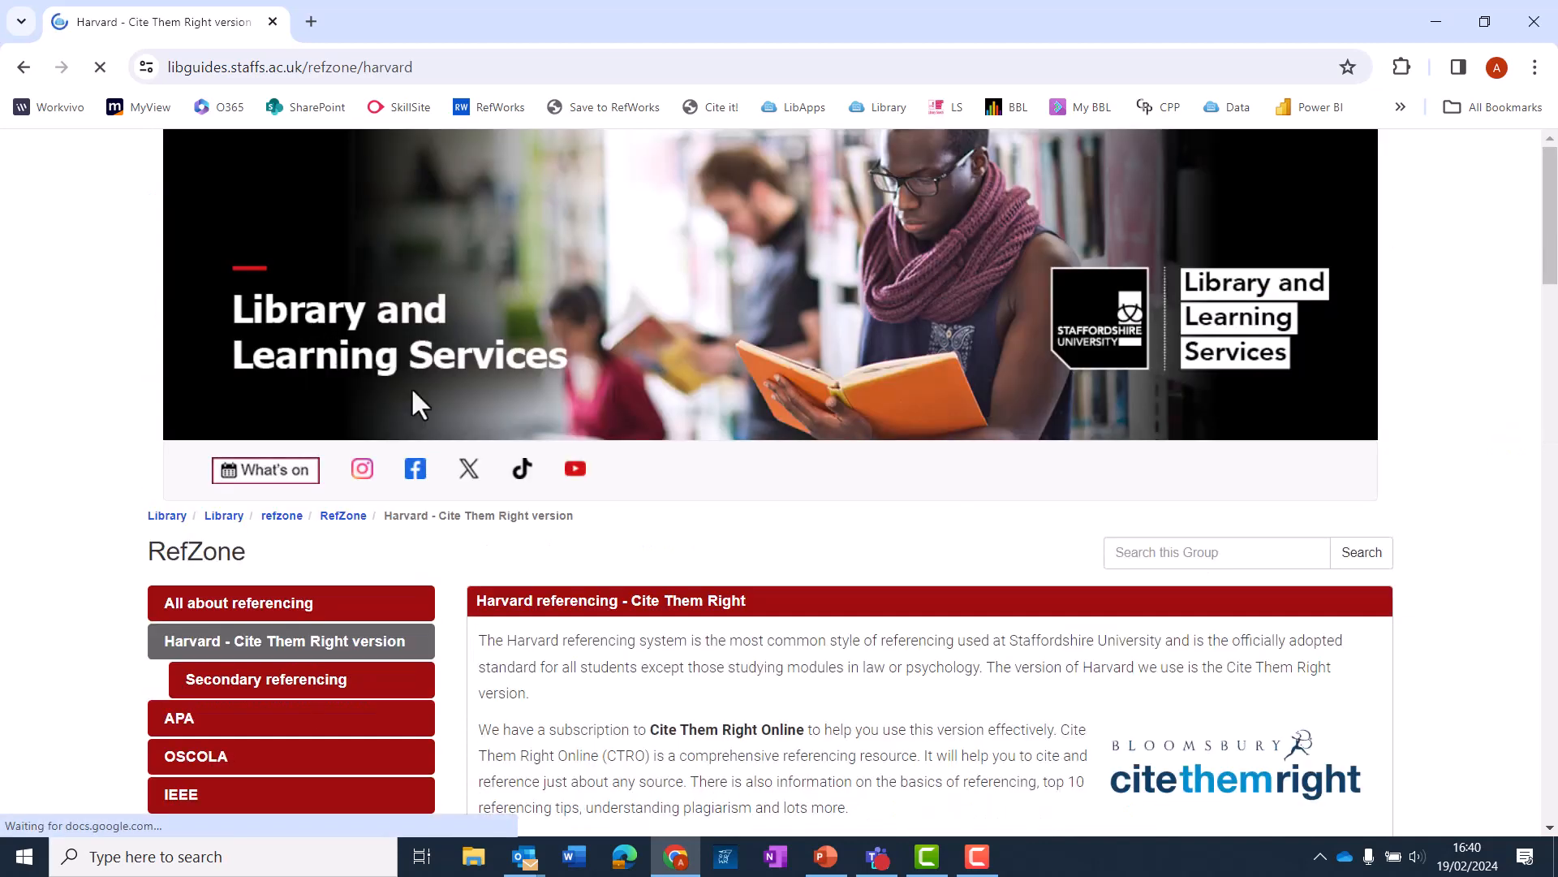
{"action": "scroll", "scroll_direction": "down", "scroll_amount": 3}
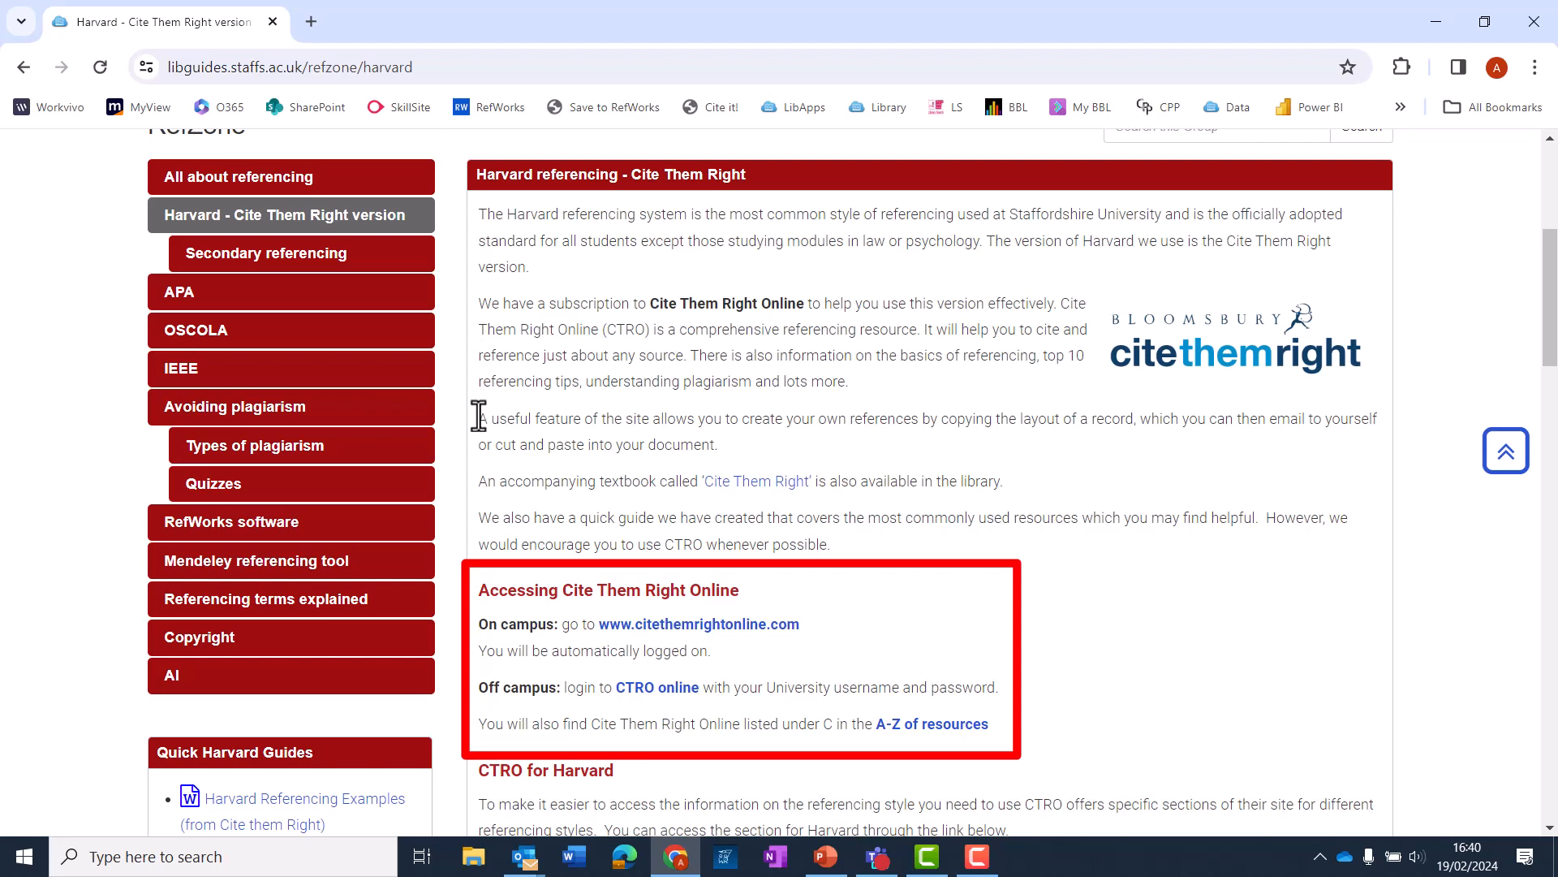
{"action": "mouse_move", "coordinate": [776, 662]}
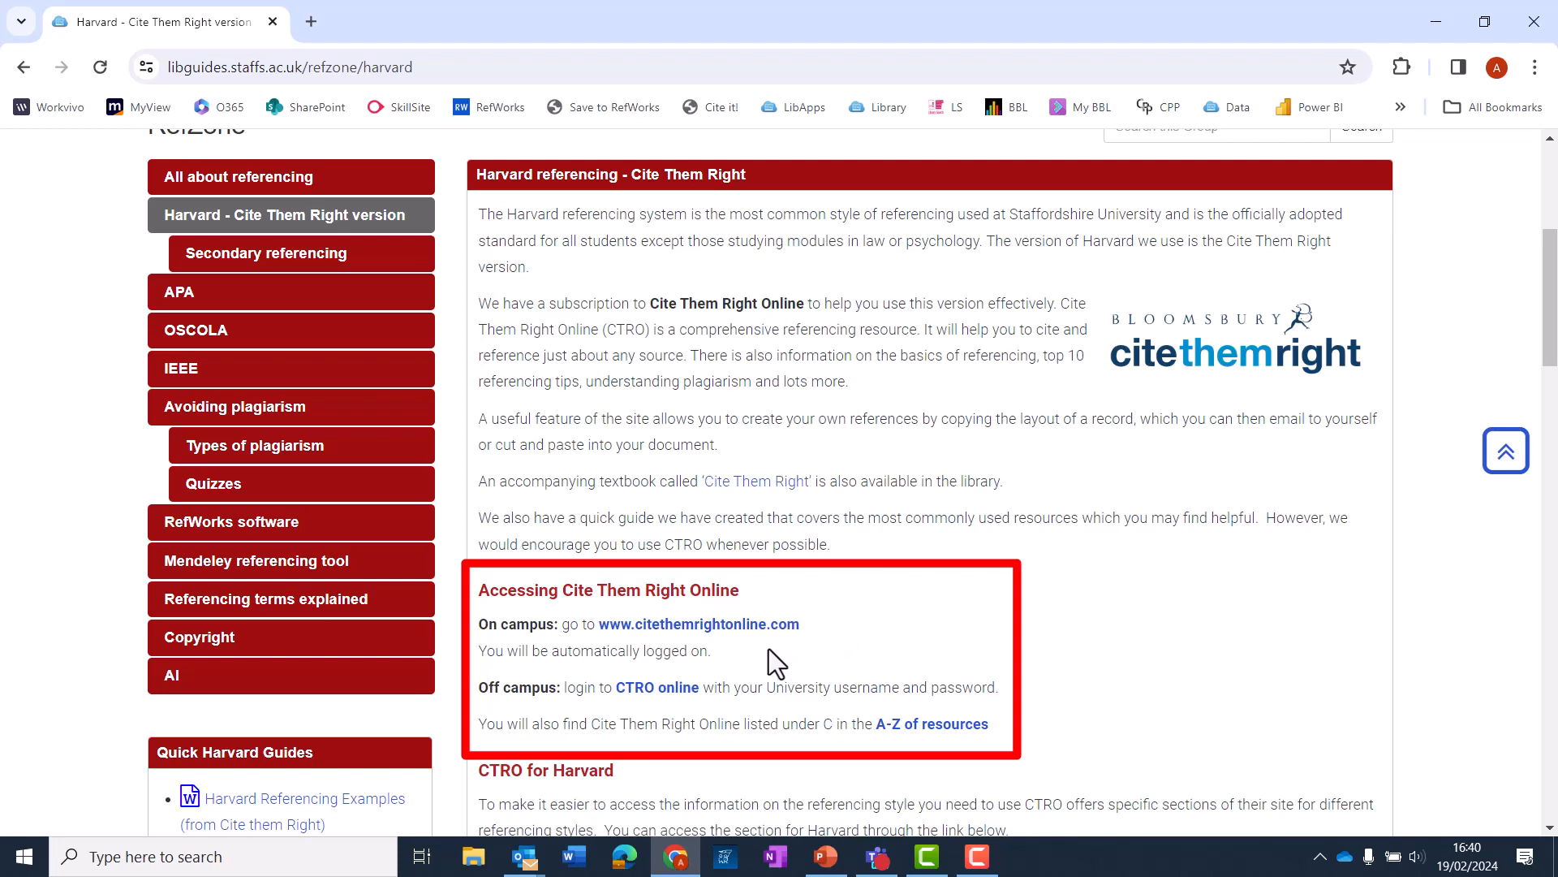
{"action": "mouse_move", "coordinate": [852, 656]}
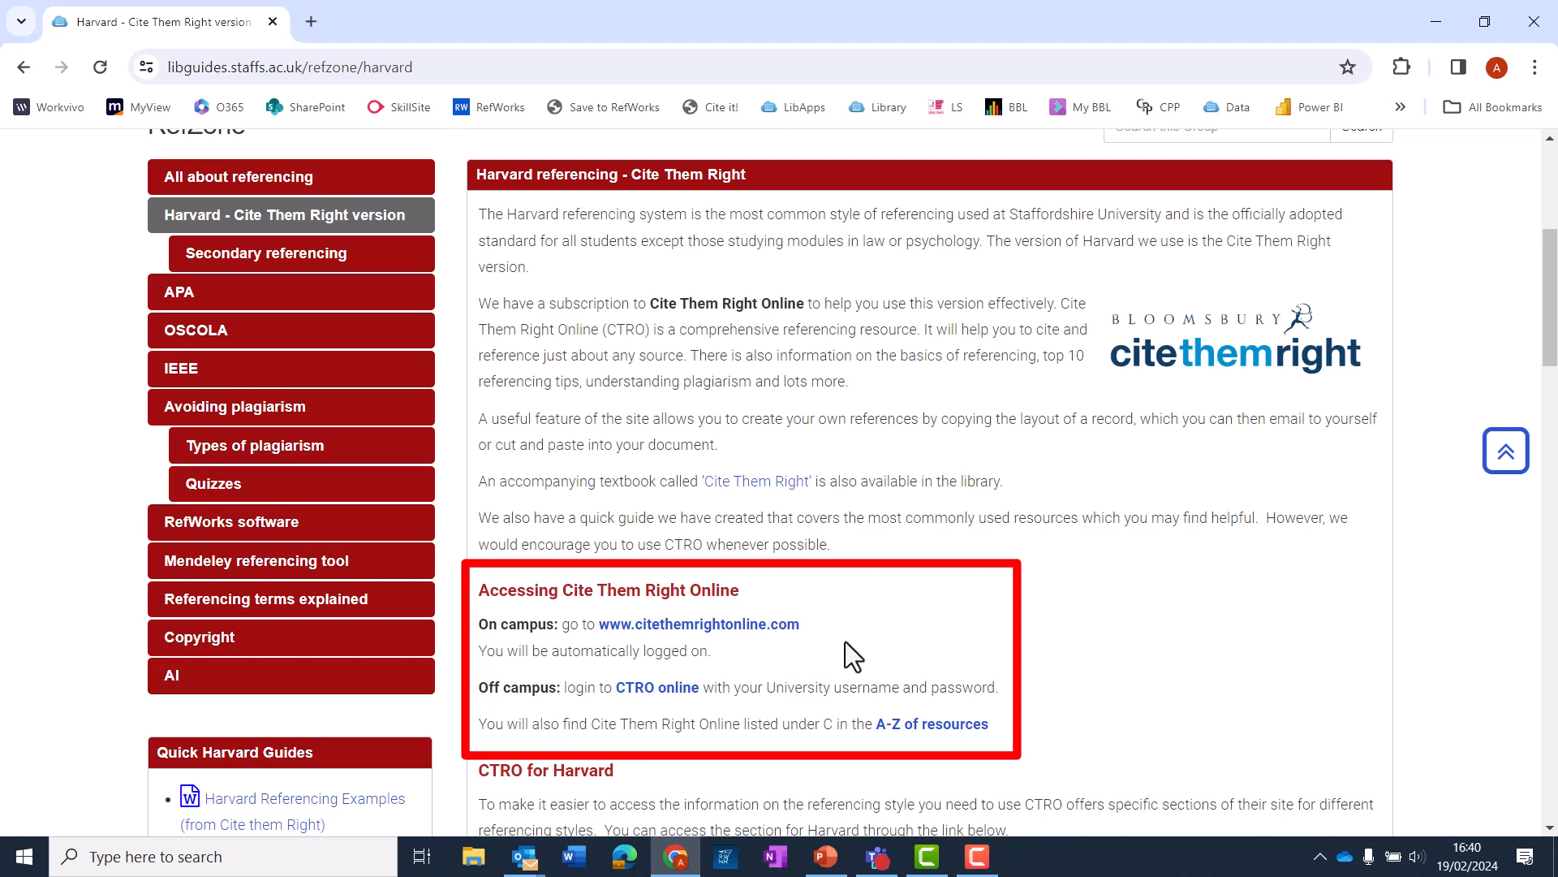
{"action": "mouse_move", "coordinate": [796, 689]}
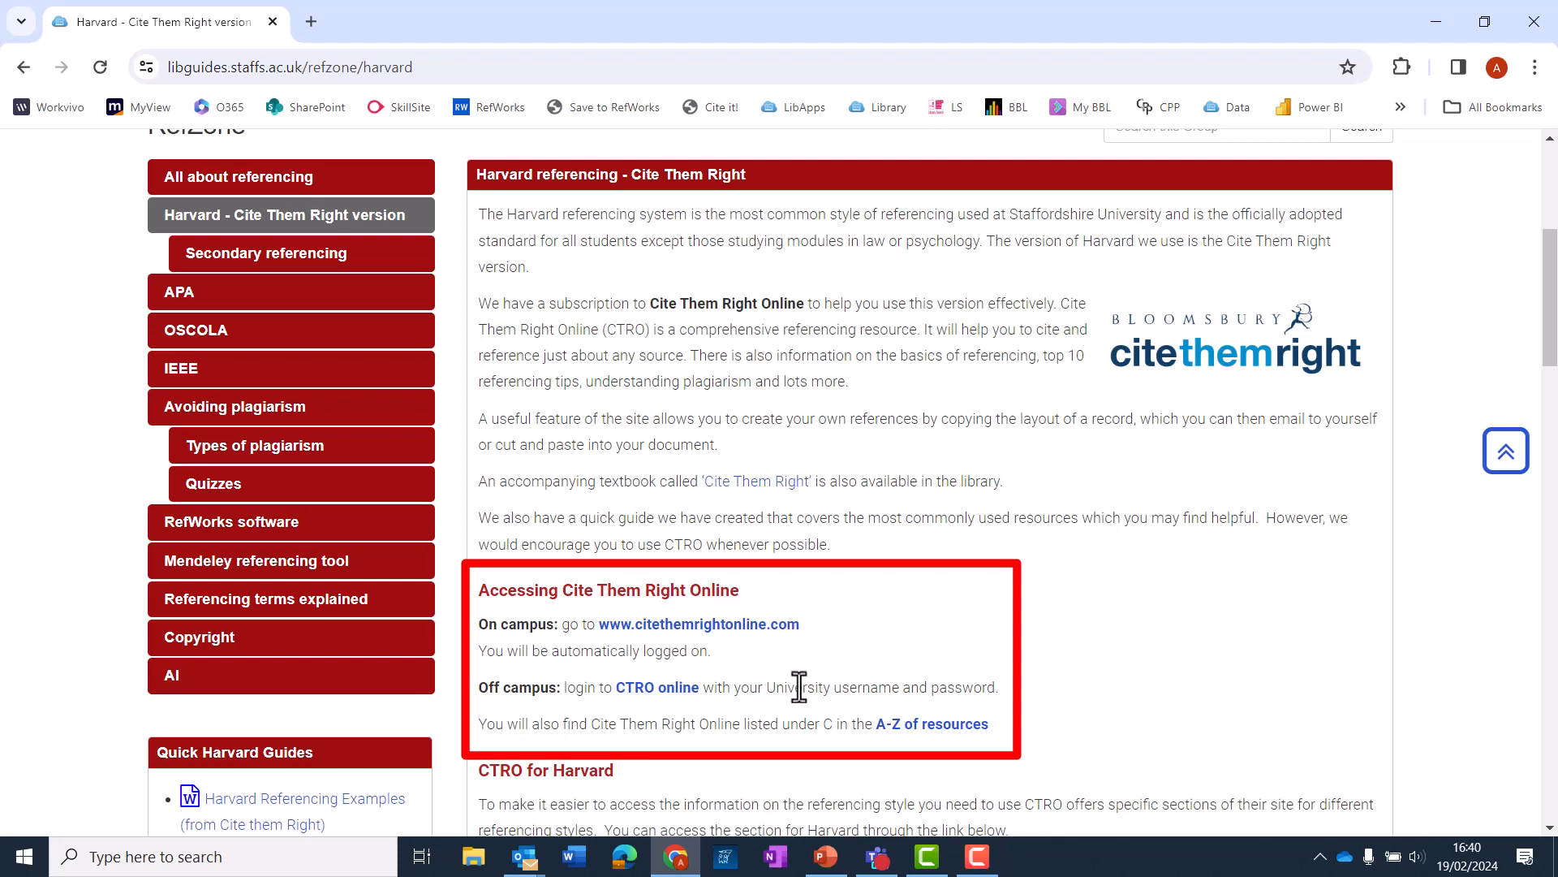
{"action": "mouse_move", "coordinate": [769, 714]}
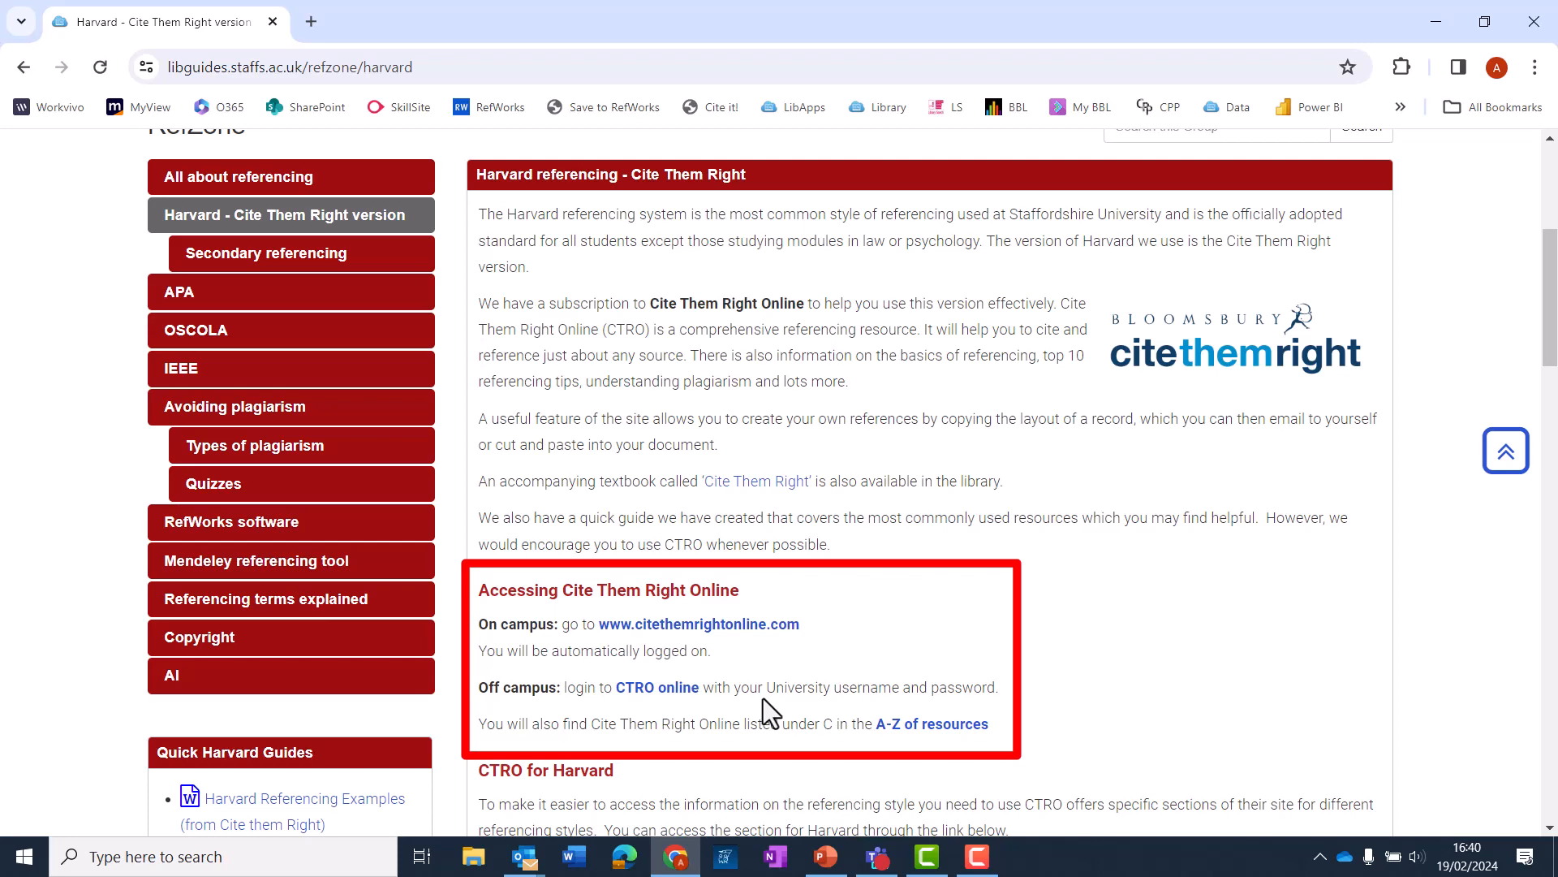
- Follow the citethemrightonline.com link and read through the Basics of Referencing page
{"action": "left_click", "coordinate": [698, 623]}
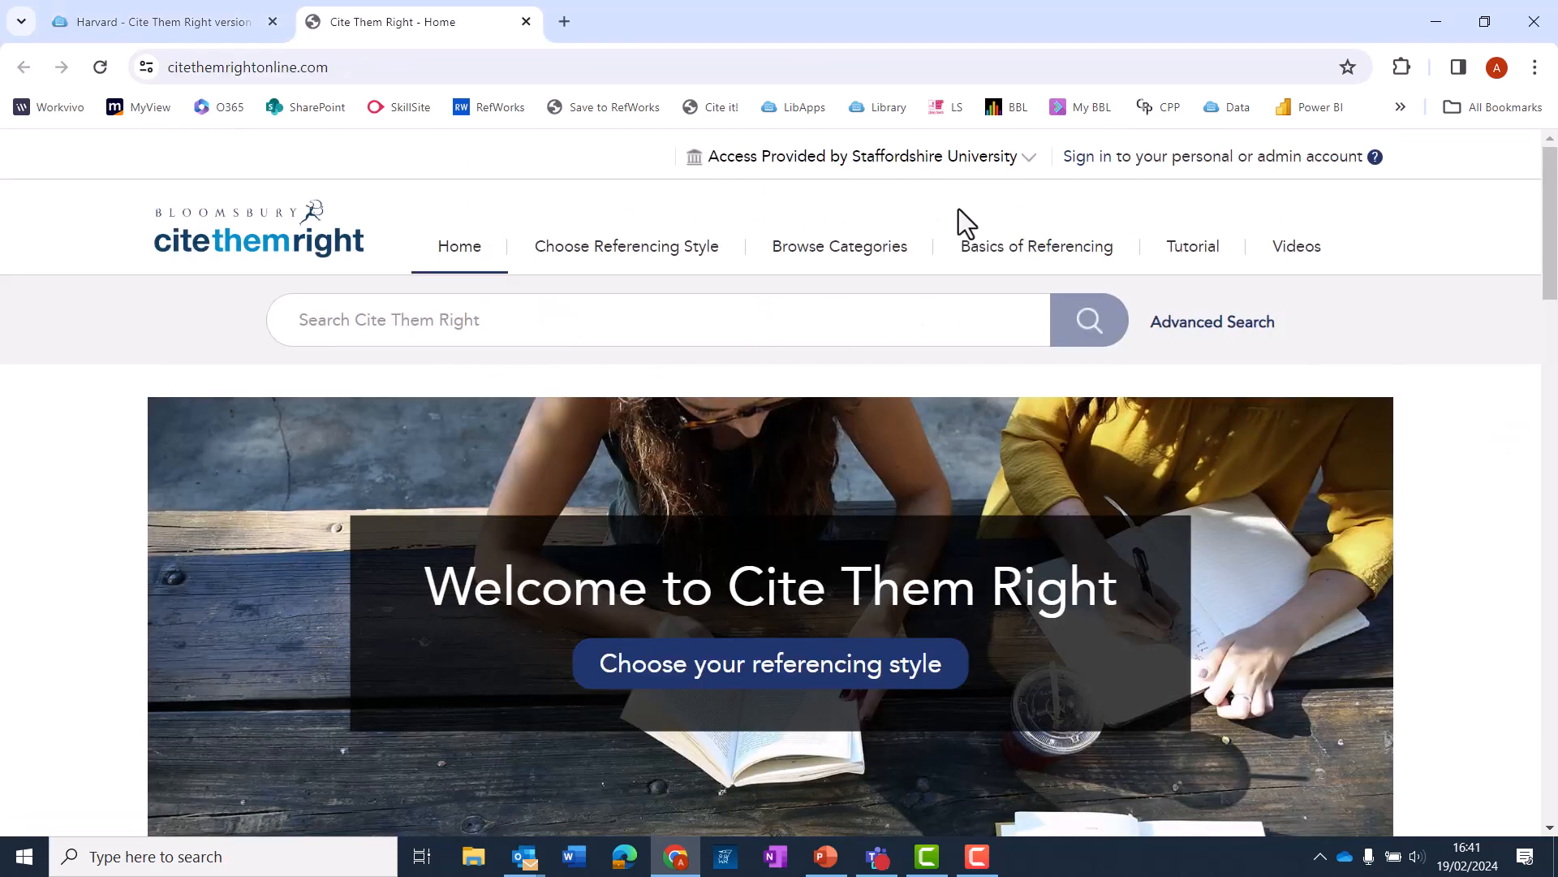
{"action": "mouse_move", "coordinate": [951, 215]}
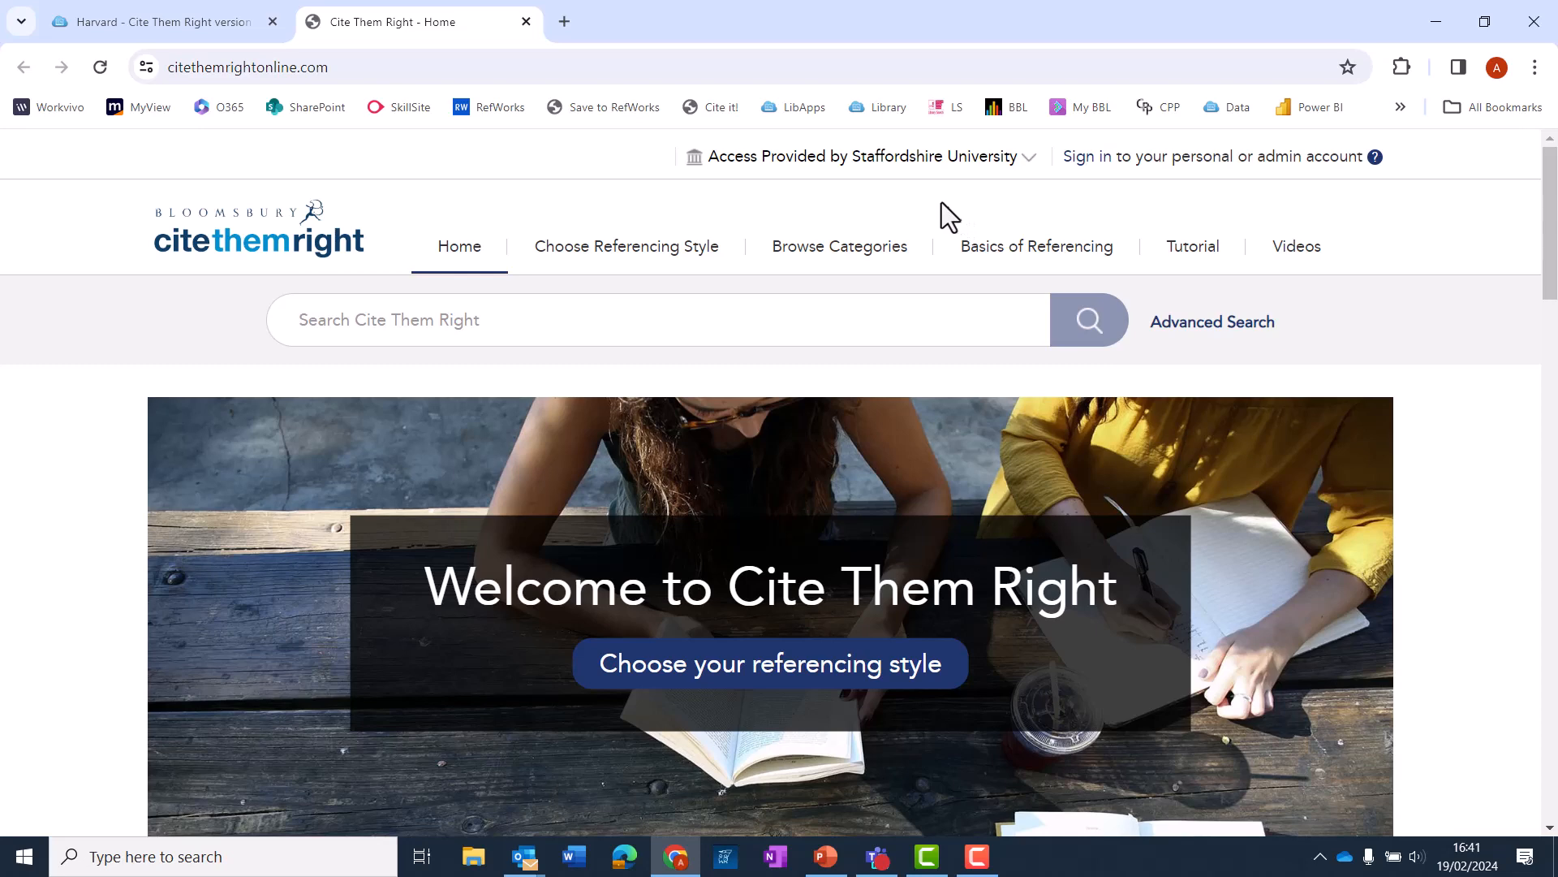
{"action": "left_click", "coordinate": [1036, 245]}
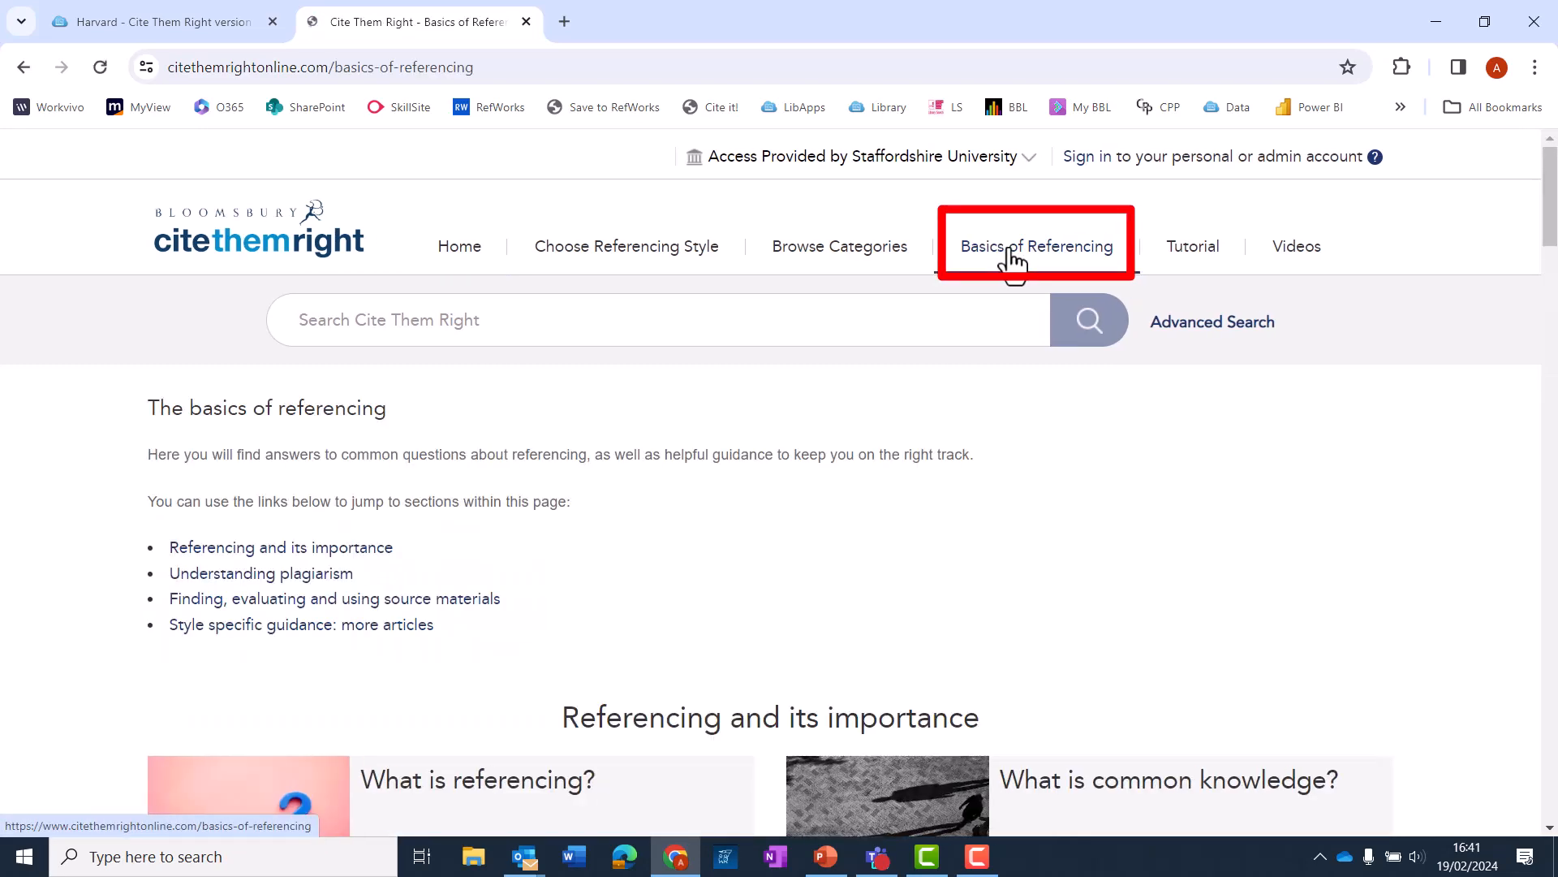
{"action": "scroll", "scroll_direction": "down", "scroll_amount": 3}
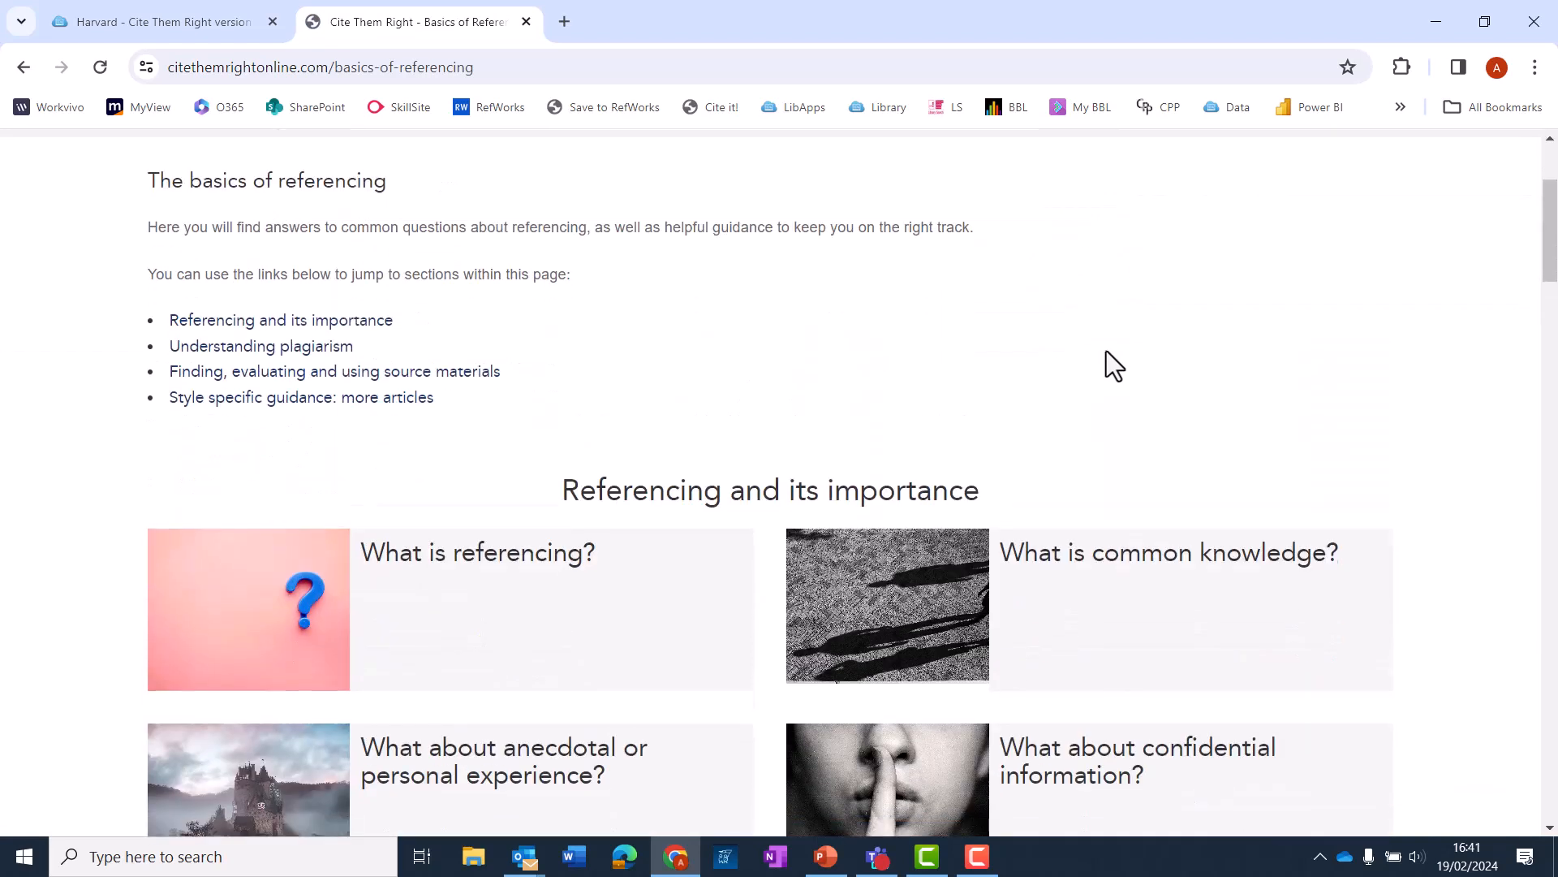
{"action": "scroll", "scroll_direction": "down", "scroll_amount": 3}
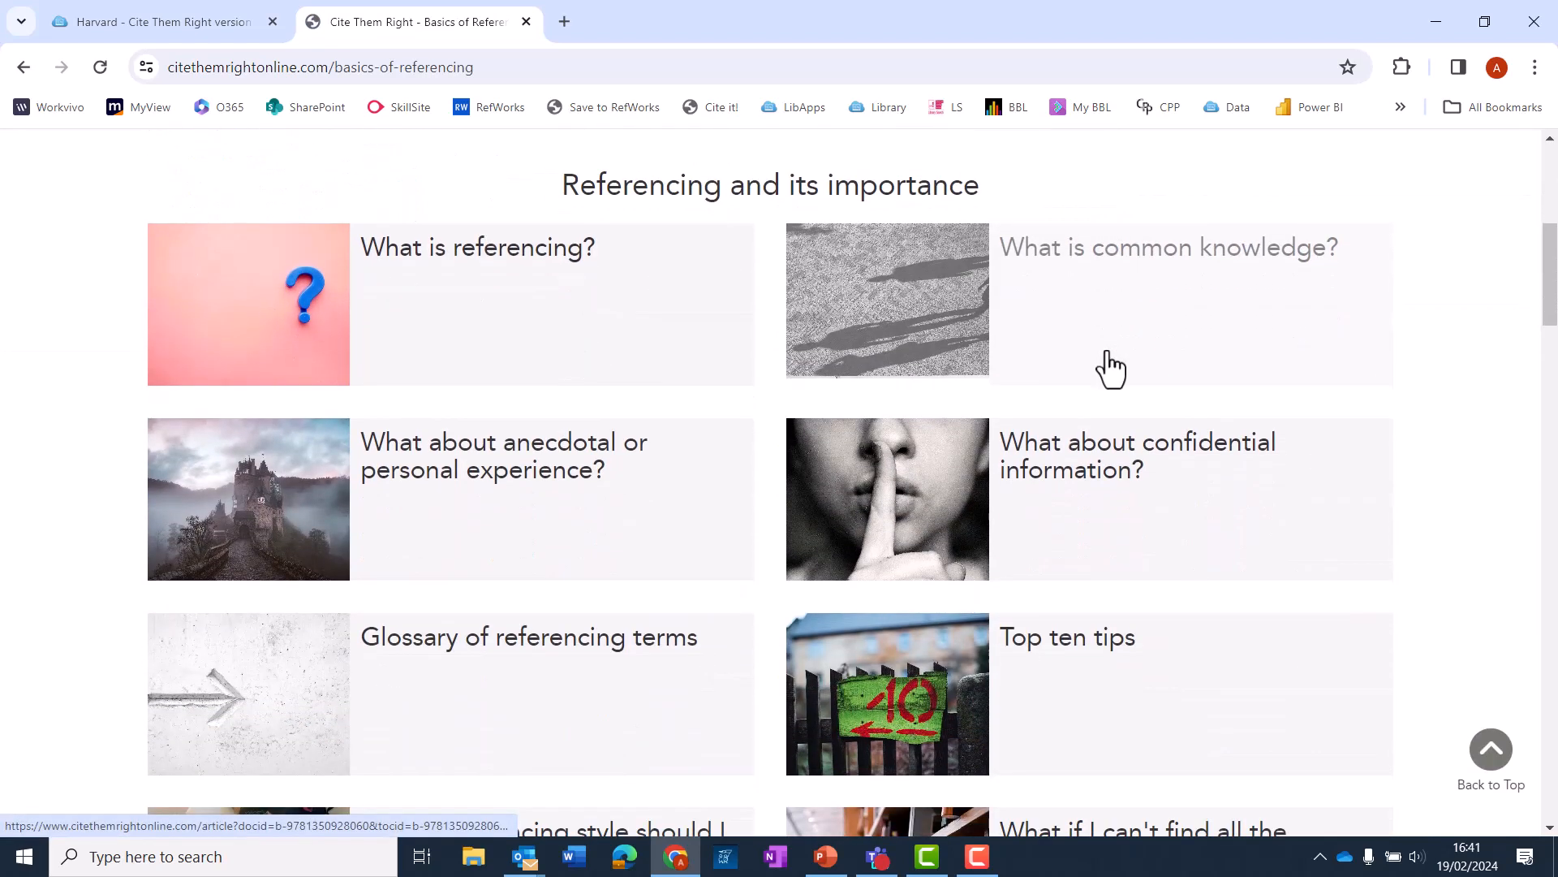
{"action": "scroll", "scroll_direction": "down", "scroll_amount": 3}
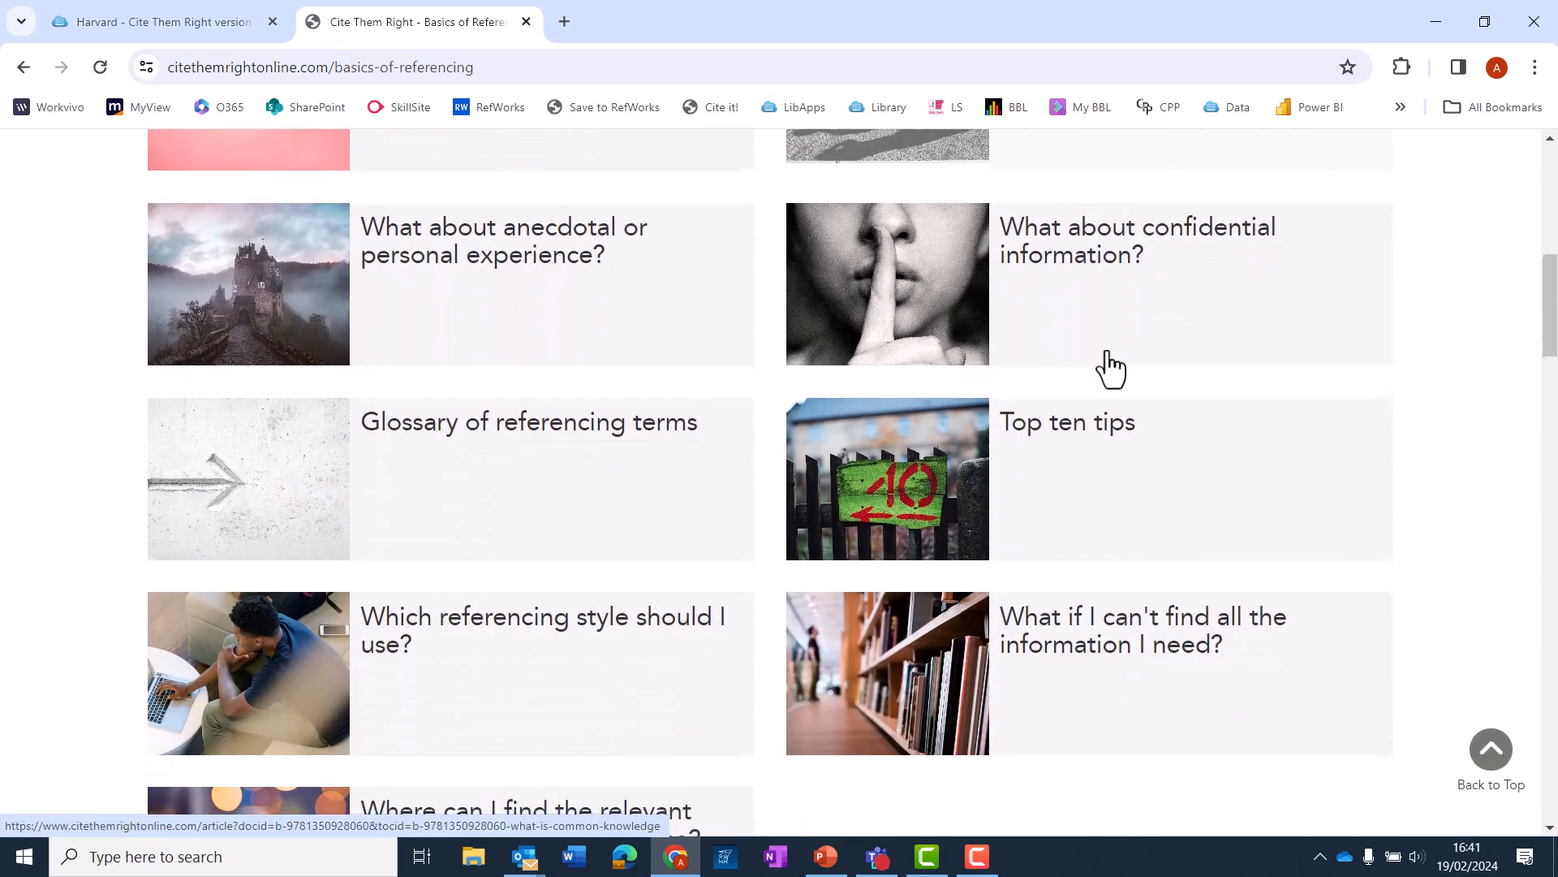
{"action": "scroll", "scroll_direction": "down", "scroll_amount": 3}
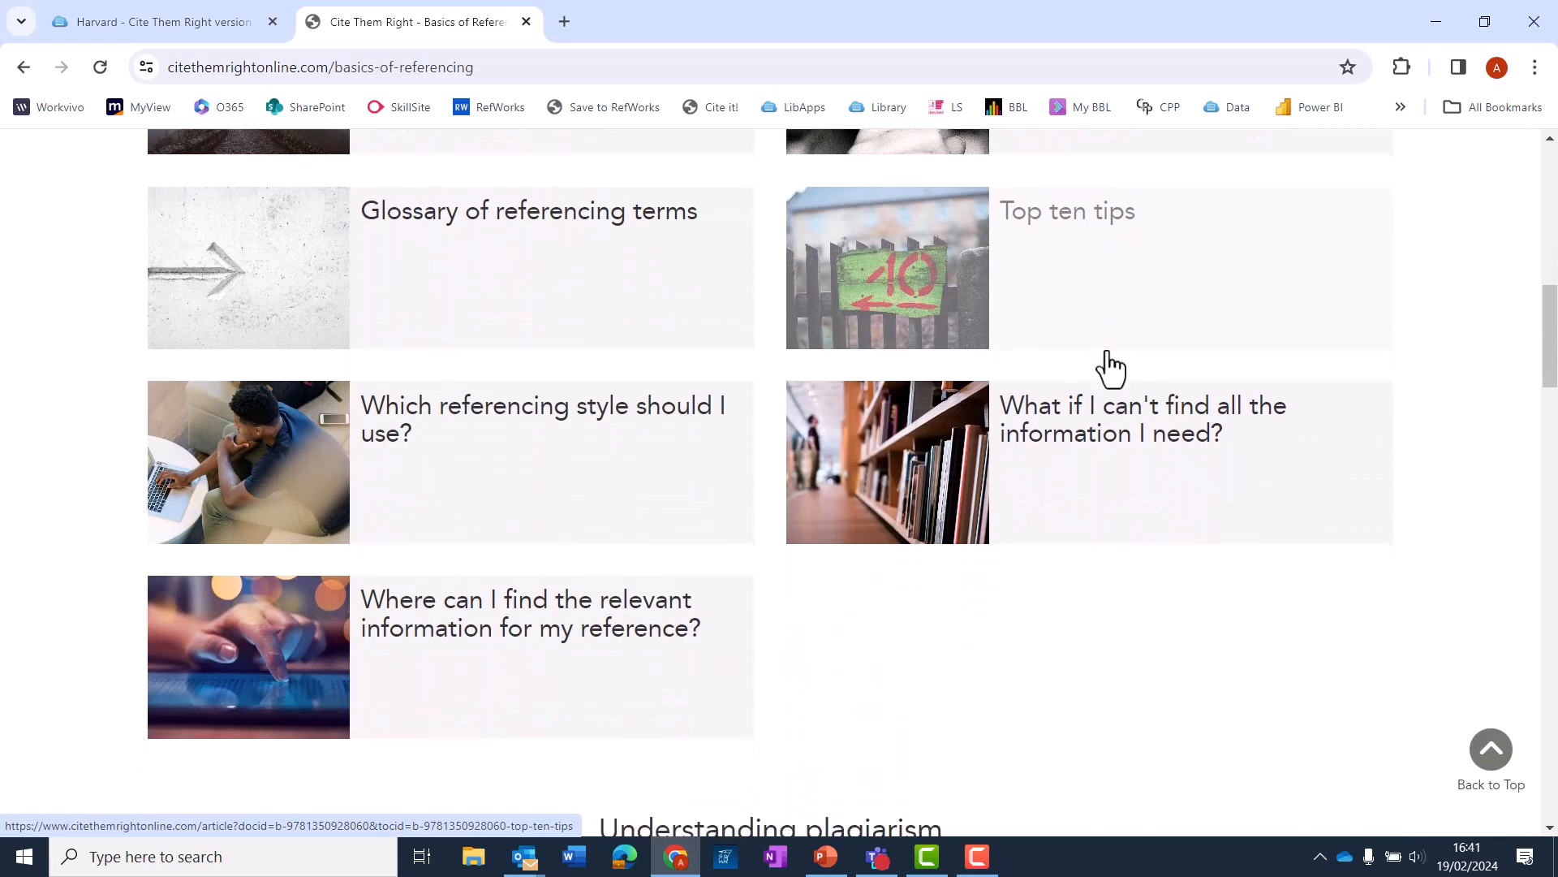
{"action": "scroll", "scroll_direction": "down", "scroll_amount": 3}
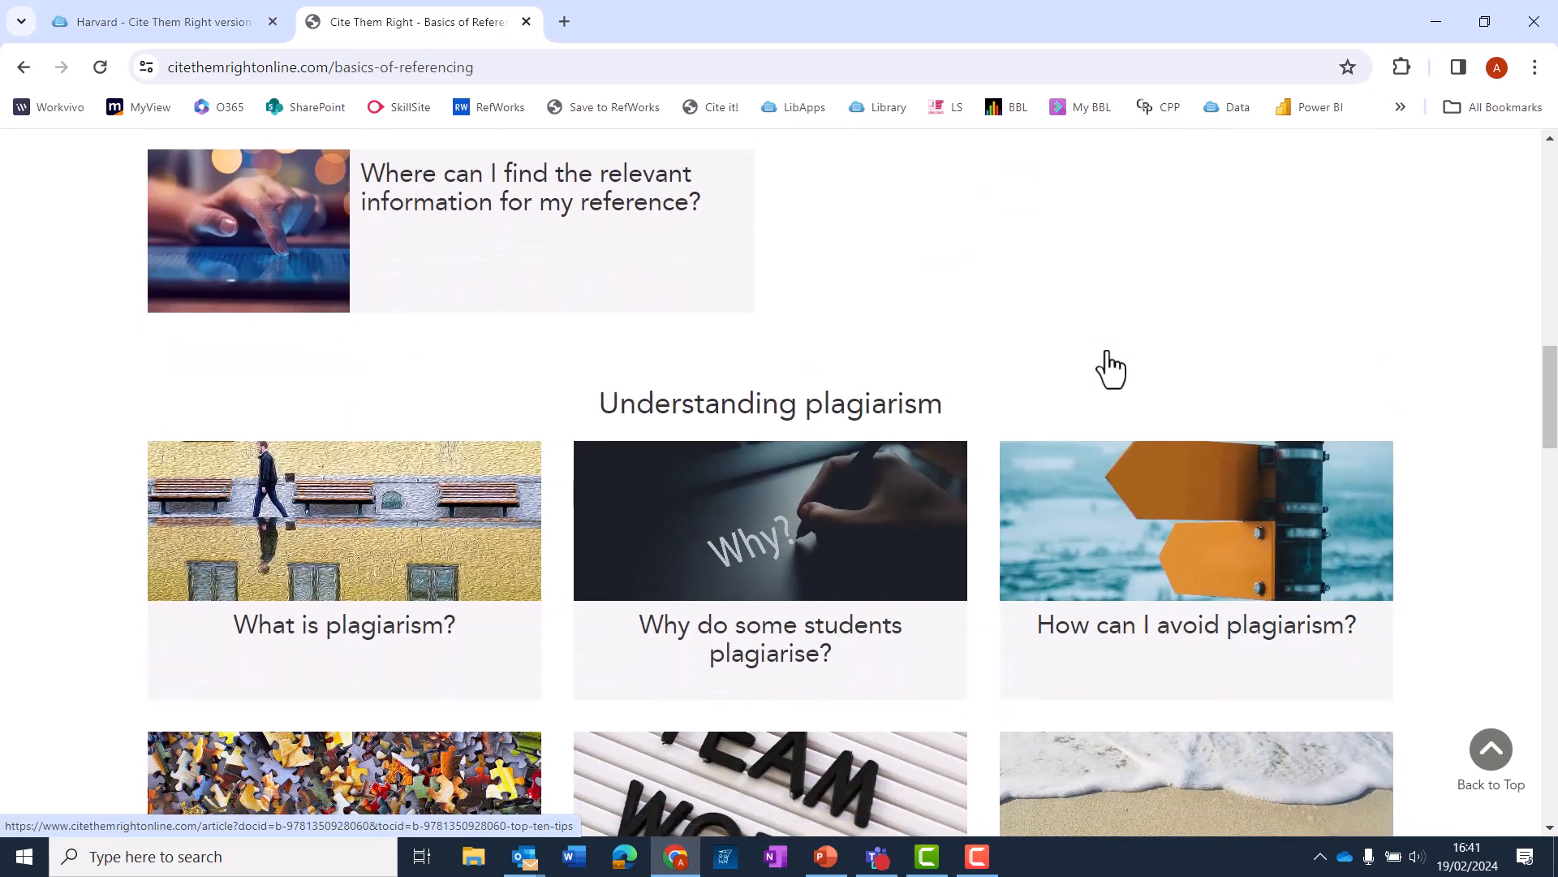
{"action": "scroll", "scroll_direction": "down", "scroll_amount": 3}
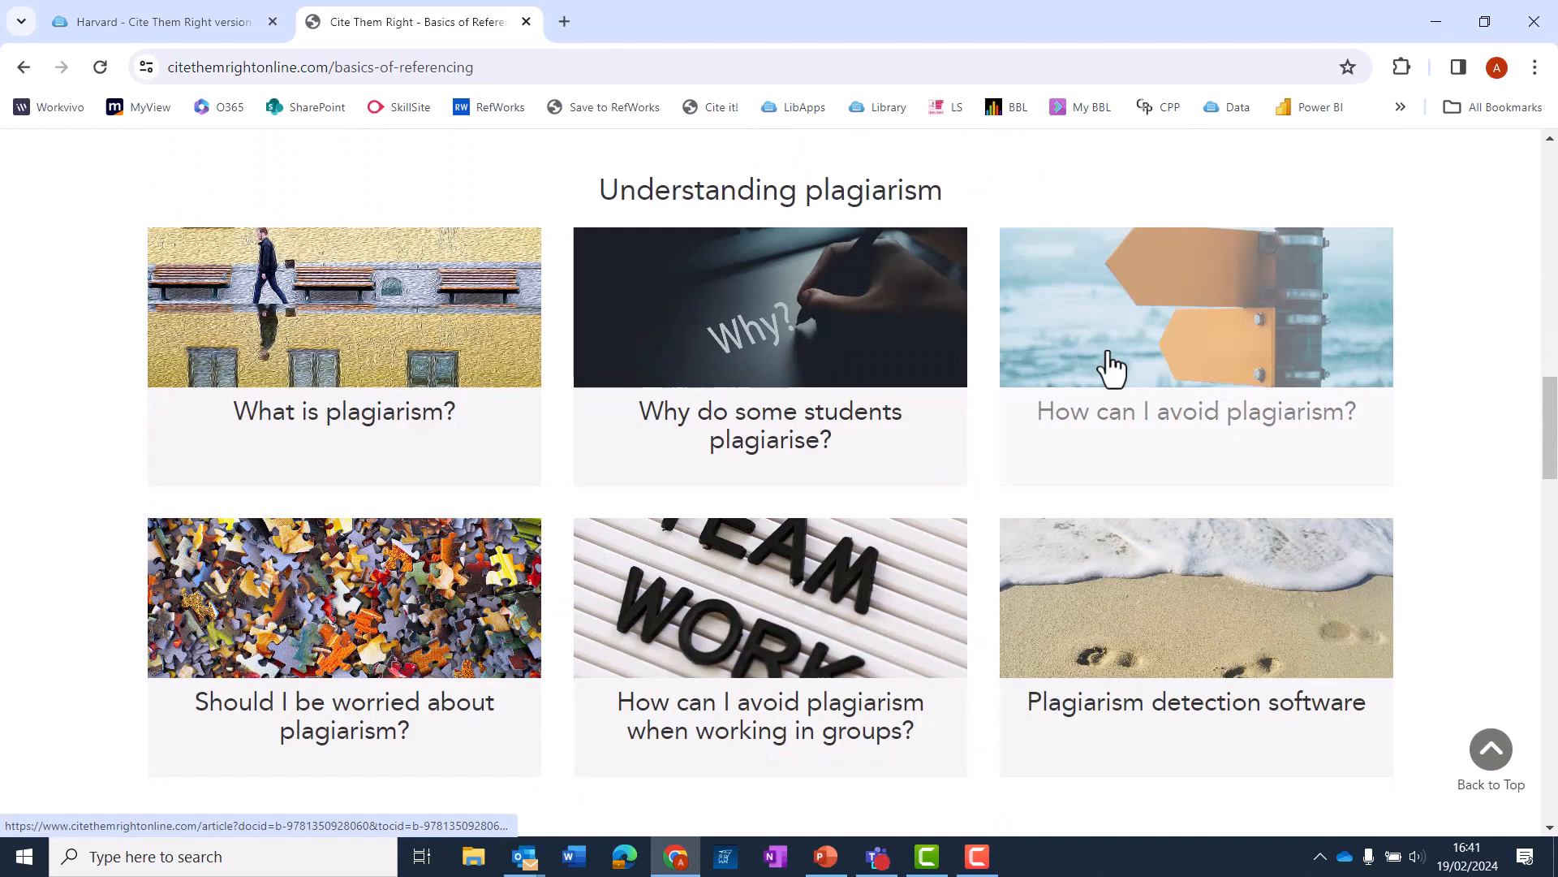
{"action": "mouse_move", "coordinate": [1114, 368]}
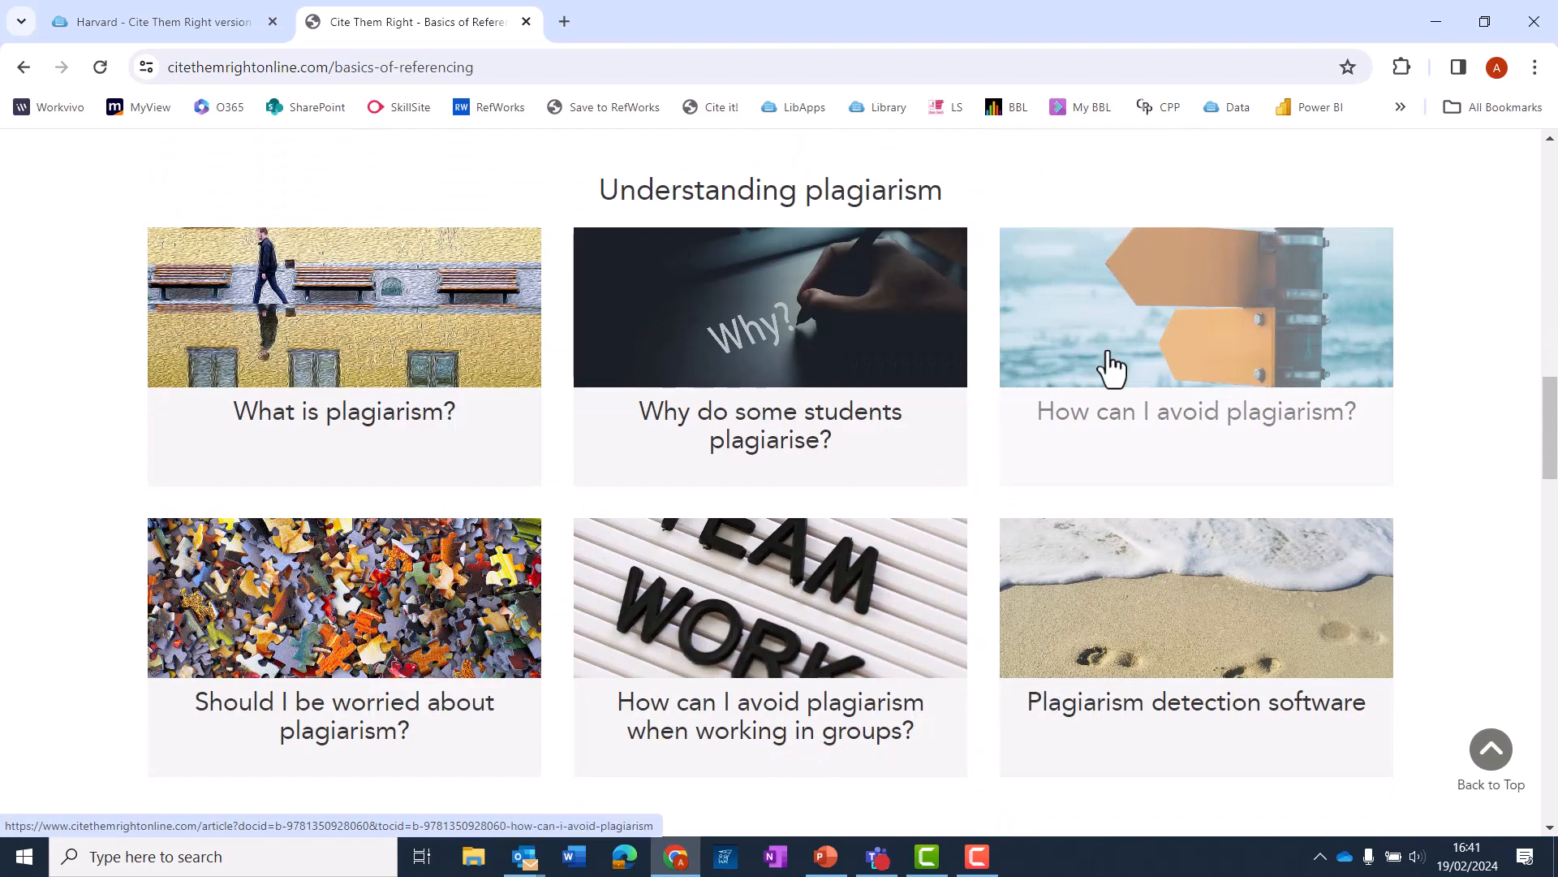
{"action": "scroll", "scroll_direction": "up", "scroll_amount": 3}
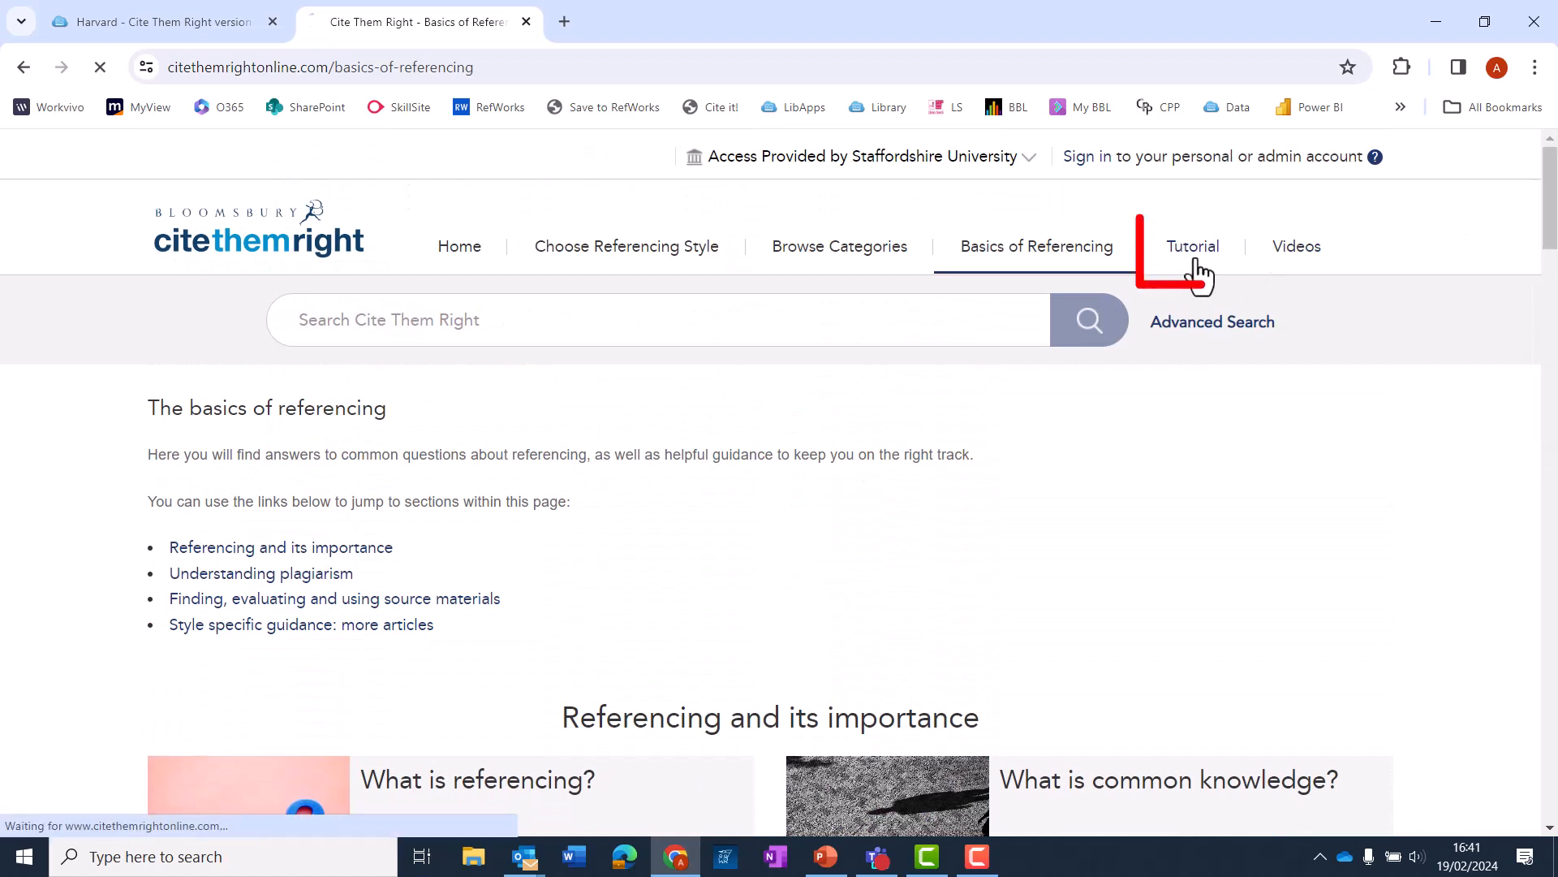
- Visit the Tutorial and Videos pages before returning to Home
{"action": "left_click", "coordinate": [1192, 245]}
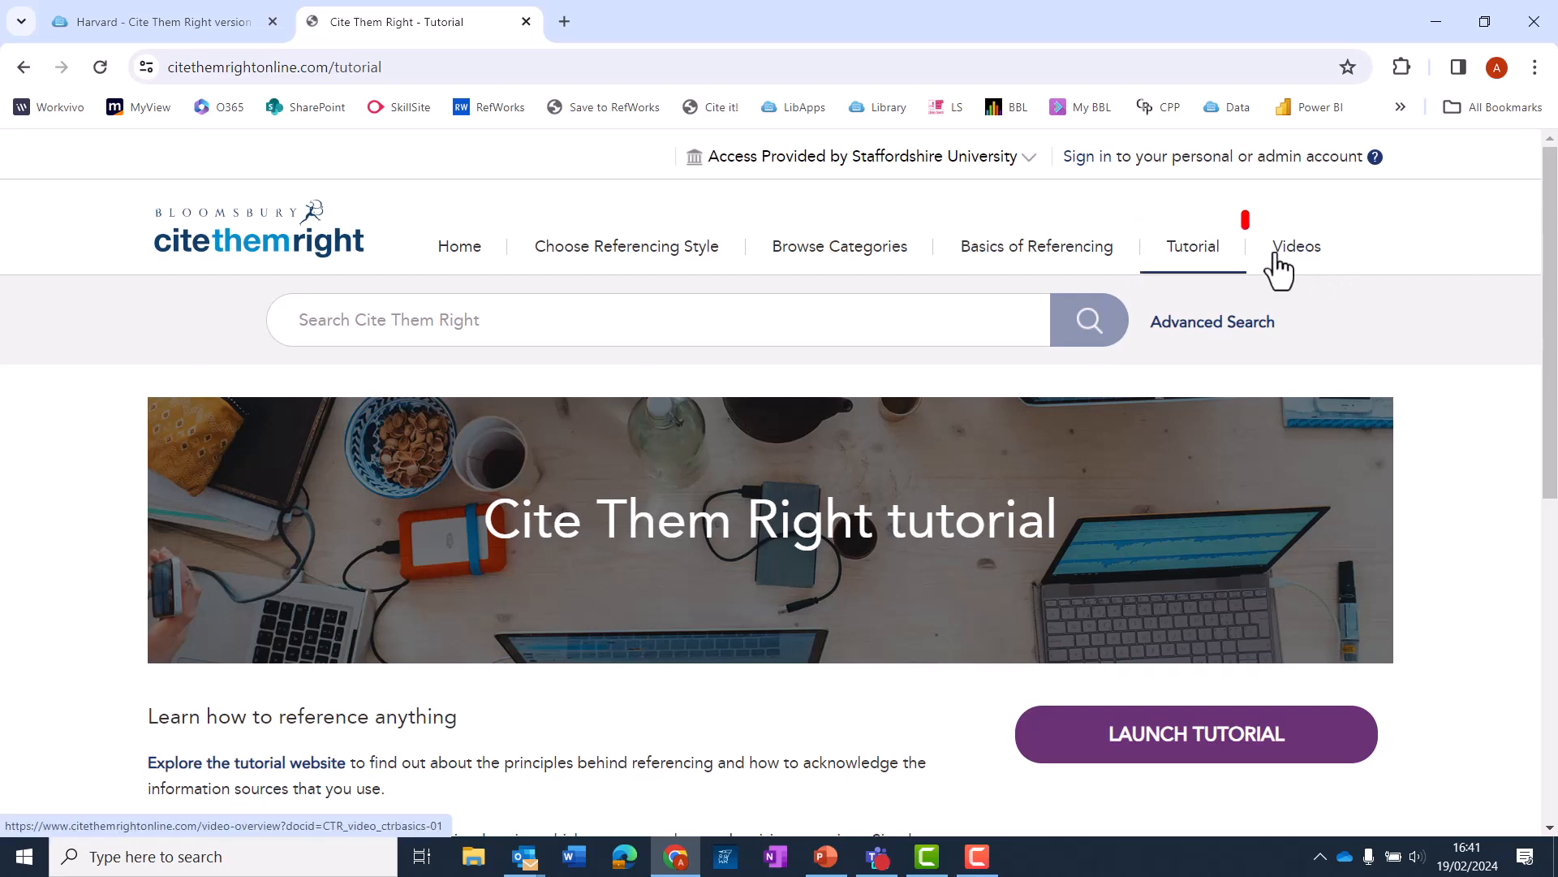
{"action": "left_click", "coordinate": [1295, 245]}
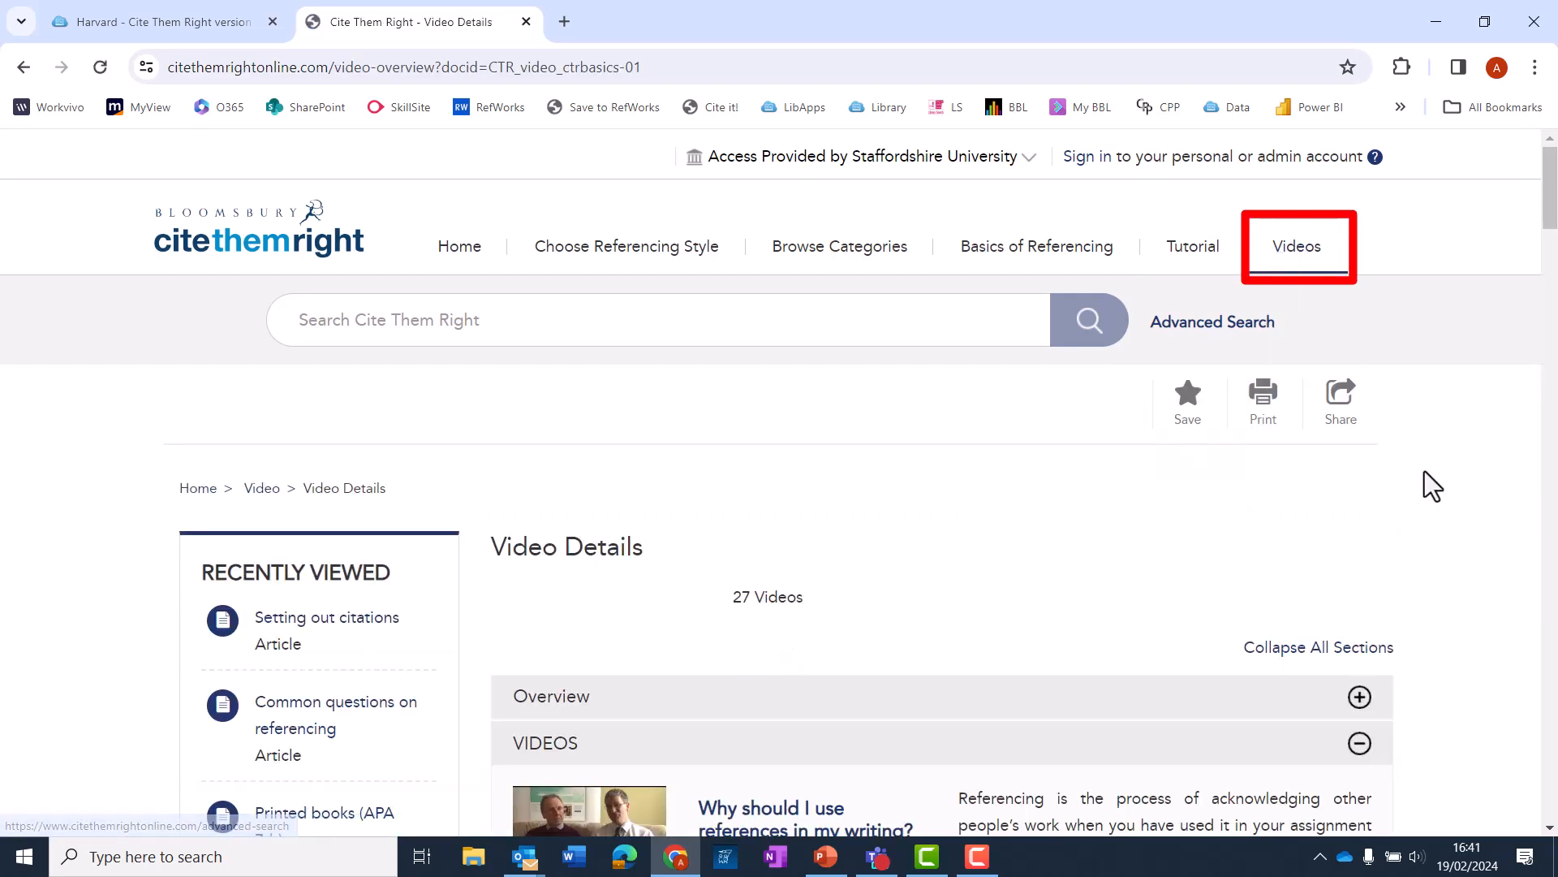
{"action": "scroll", "scroll_direction": "down", "scroll_amount": 3}
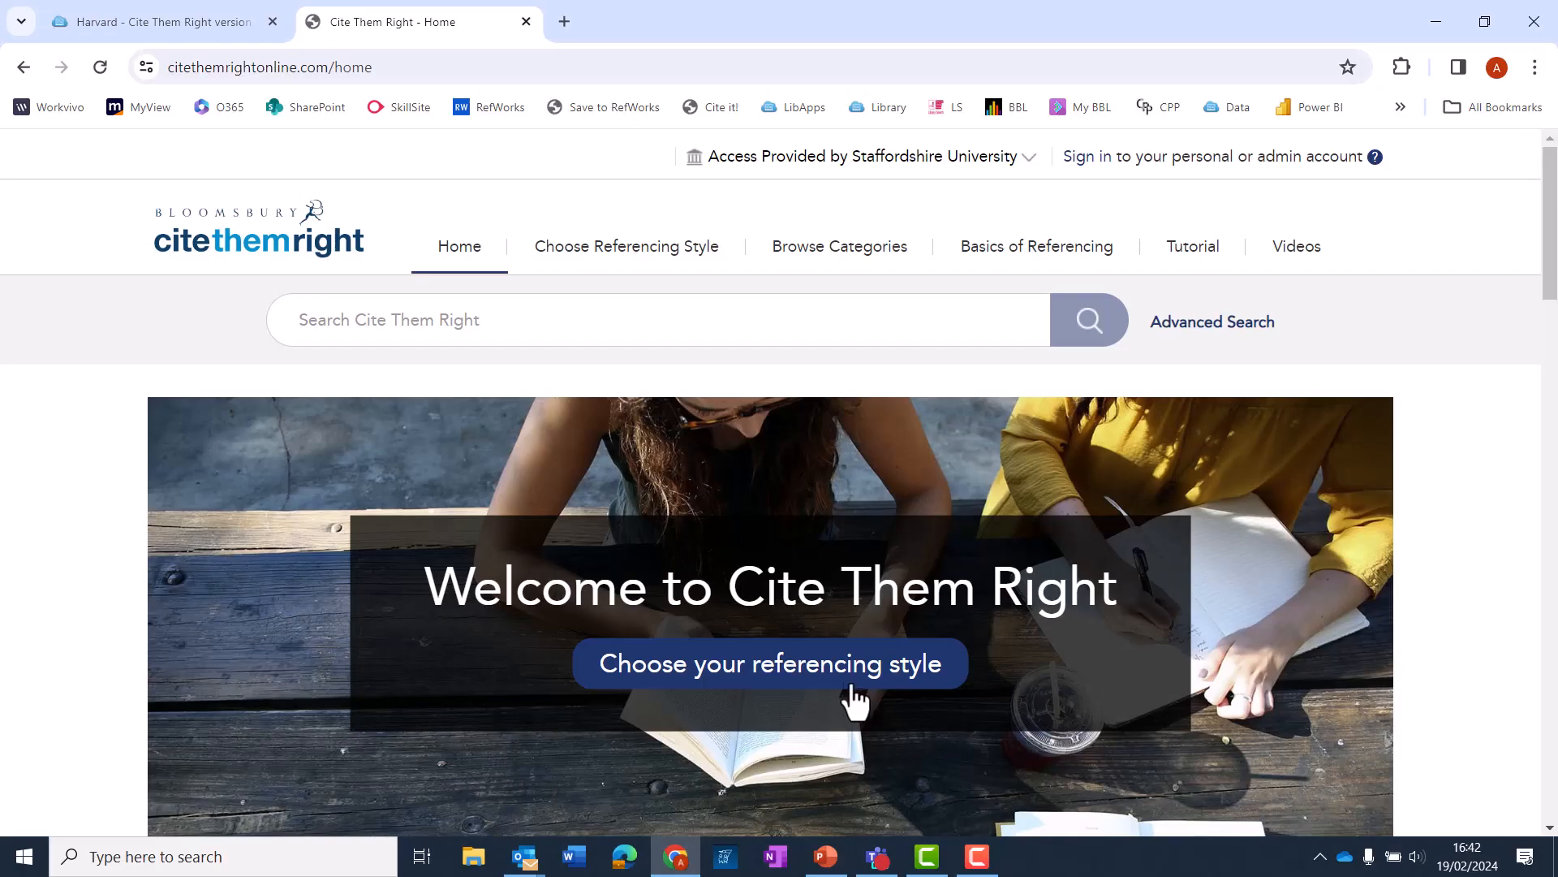
- Choose the Harvard style and browse down to its Books source types
{"action": "left_click", "coordinate": [768, 664]}
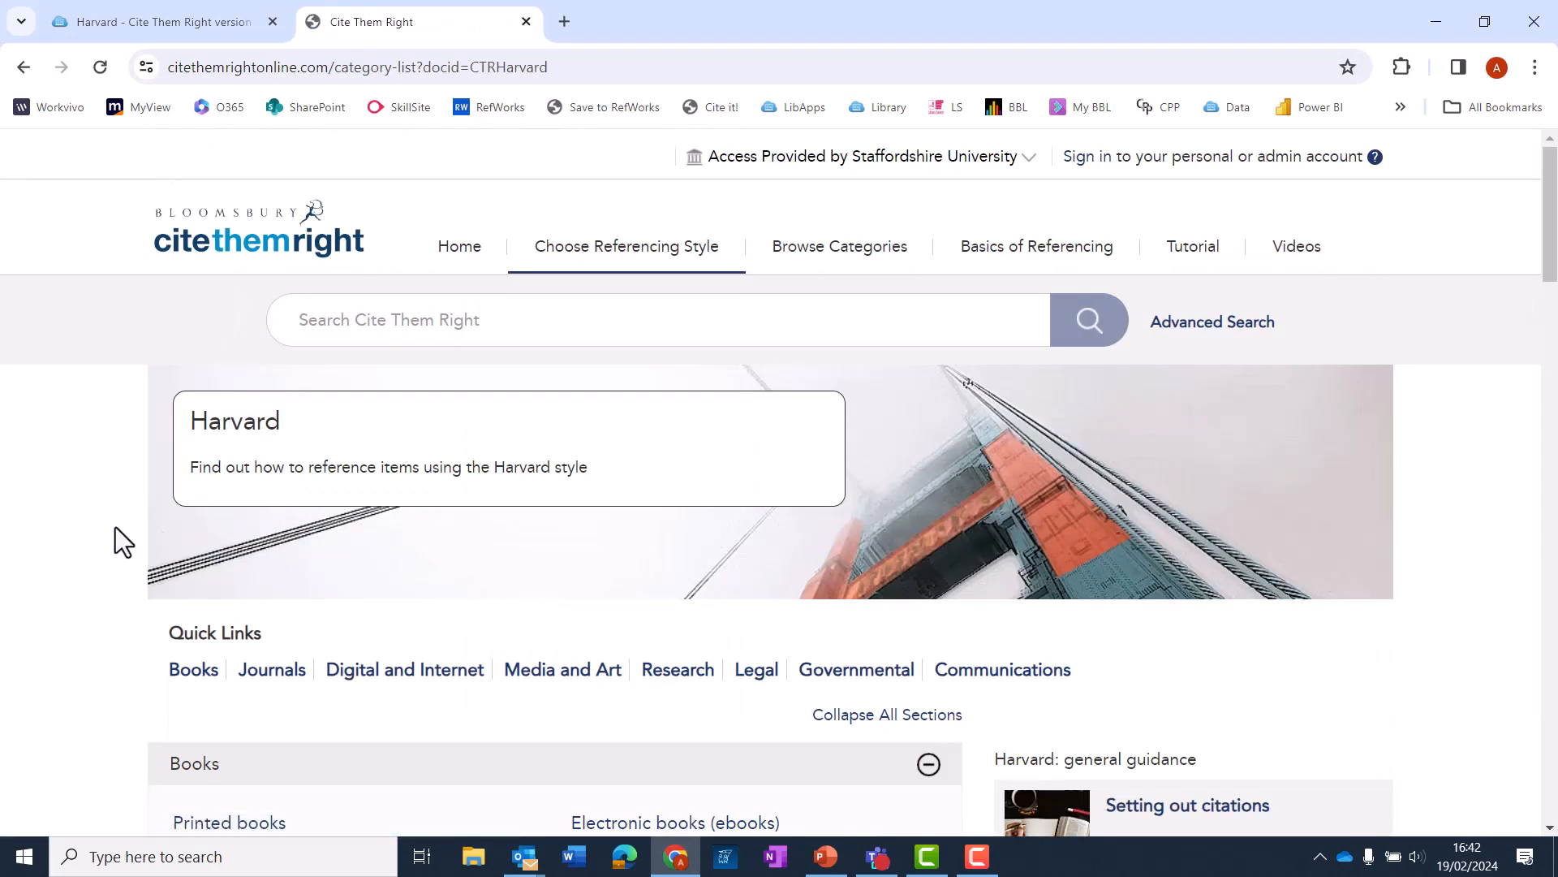
{"action": "scroll", "scroll_direction": "down", "scroll_amount": 3}
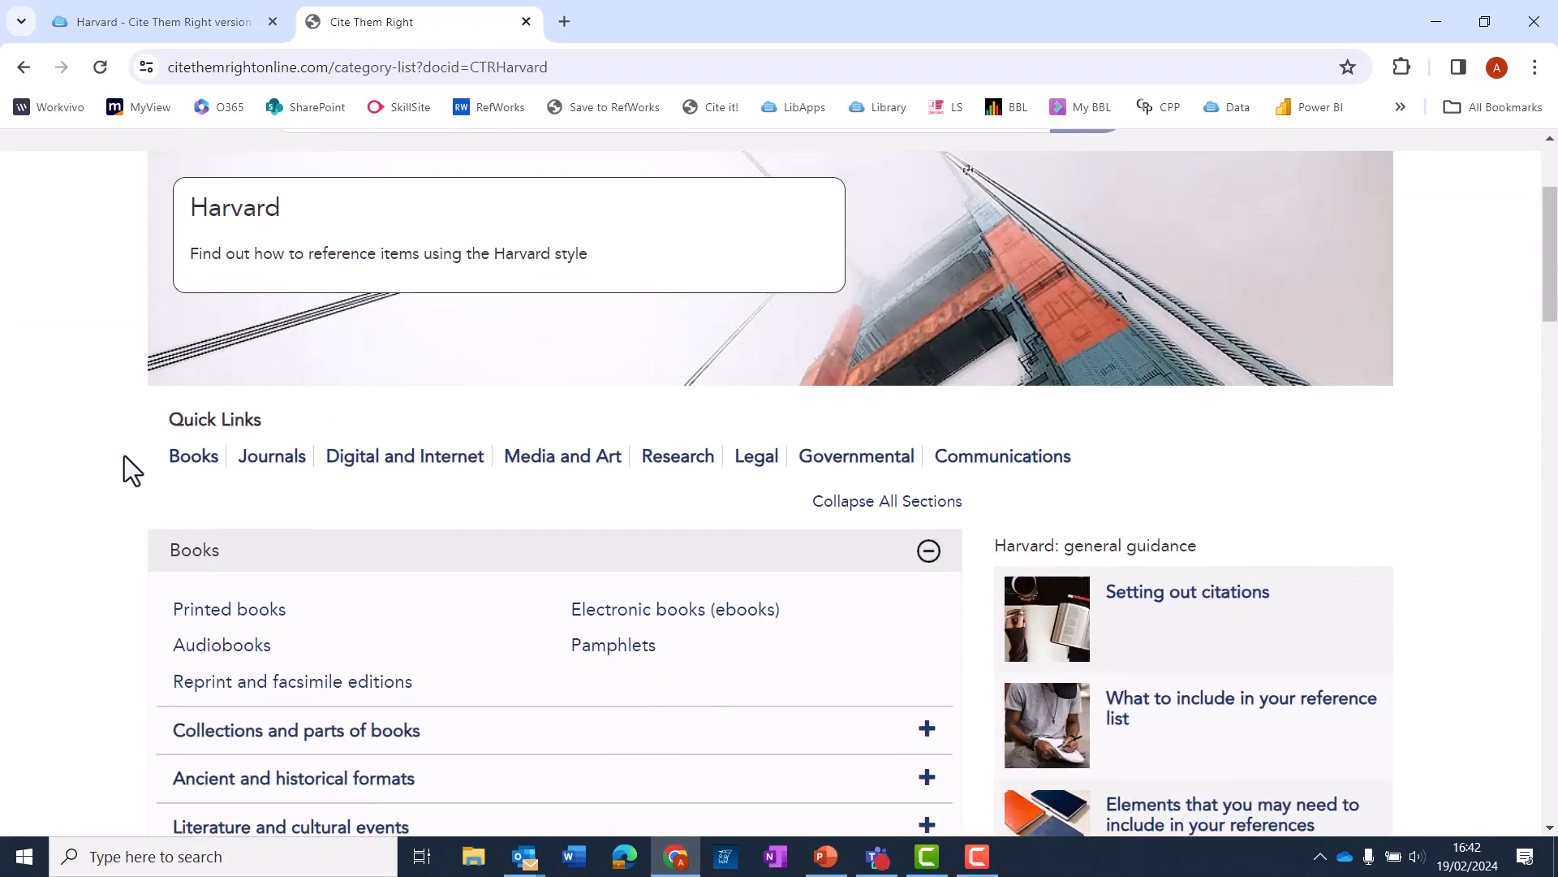
{"action": "mouse_move", "coordinate": [388, 496]}
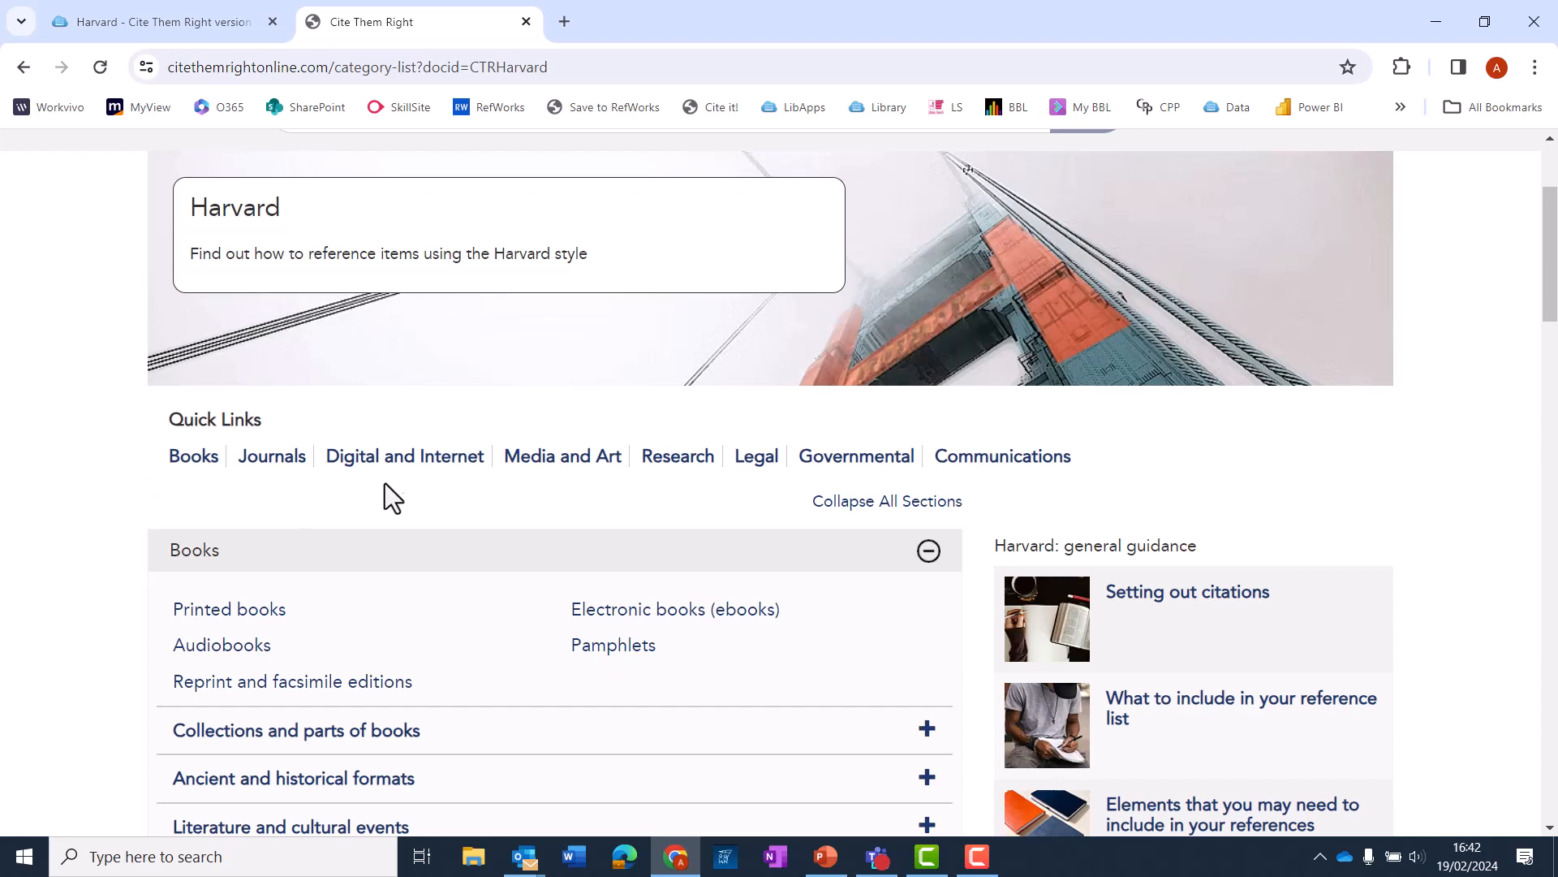
{"action": "mouse_move", "coordinate": [593, 493]}
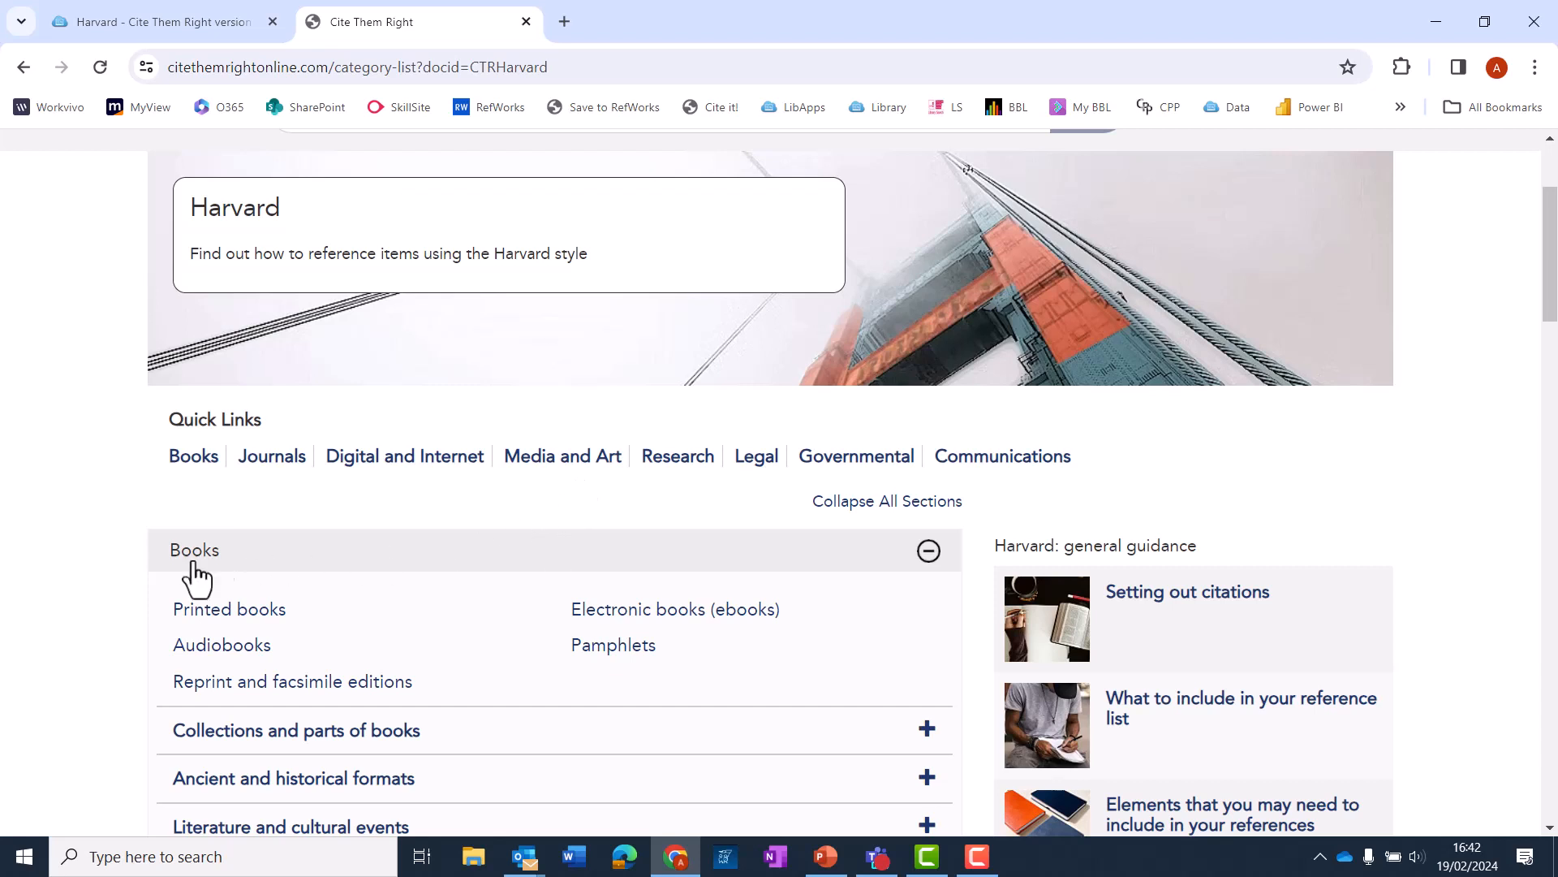
{"action": "scroll", "scroll_direction": "down", "scroll_amount": 3}
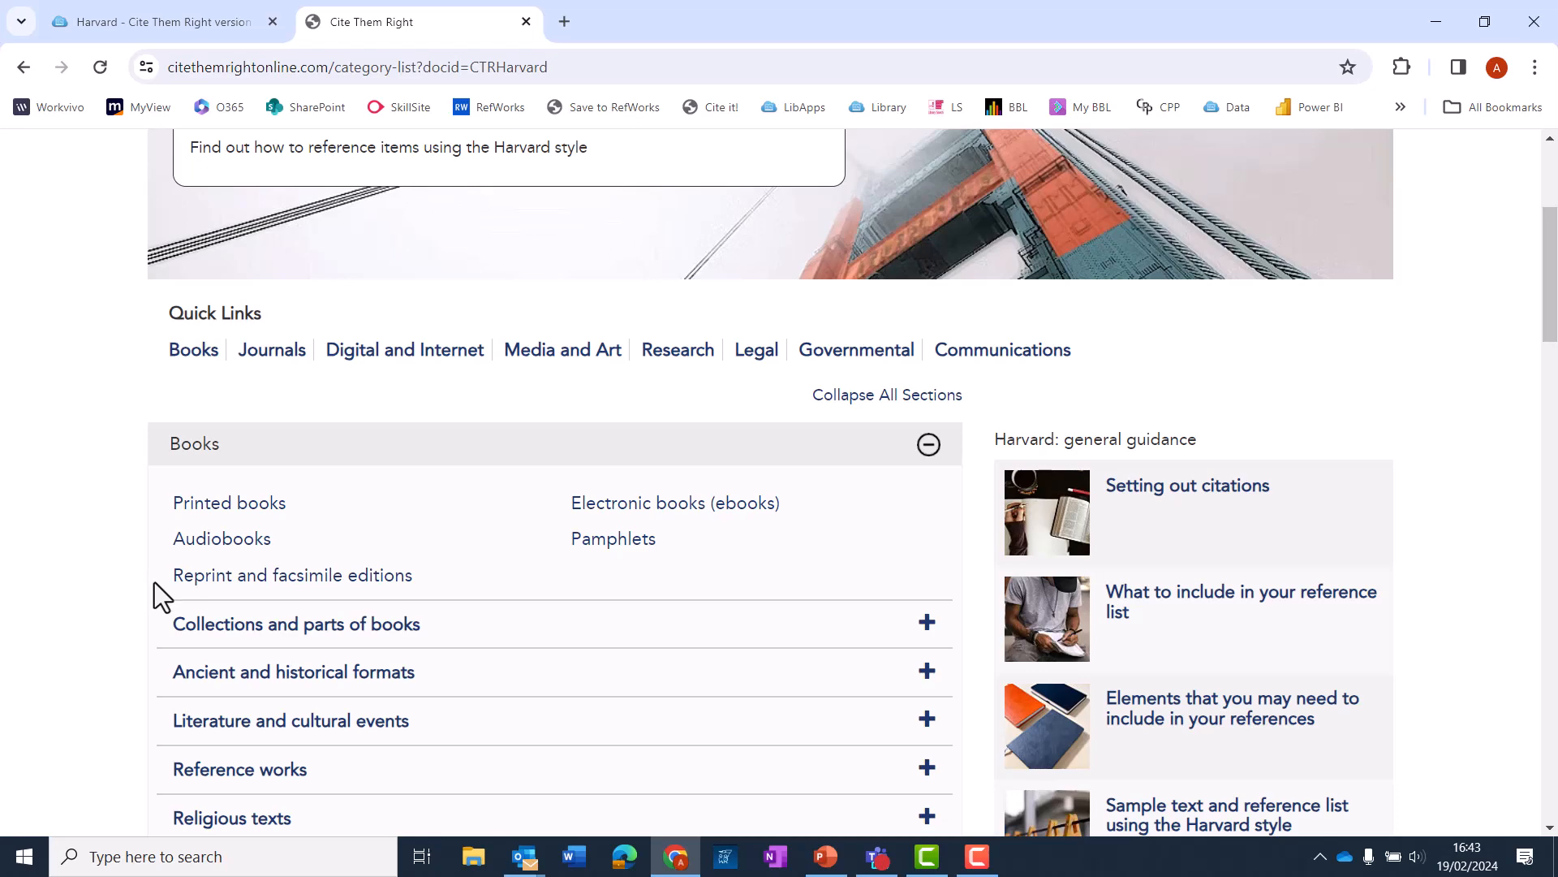
{"action": "scroll", "scroll_direction": "down", "scroll_amount": 3}
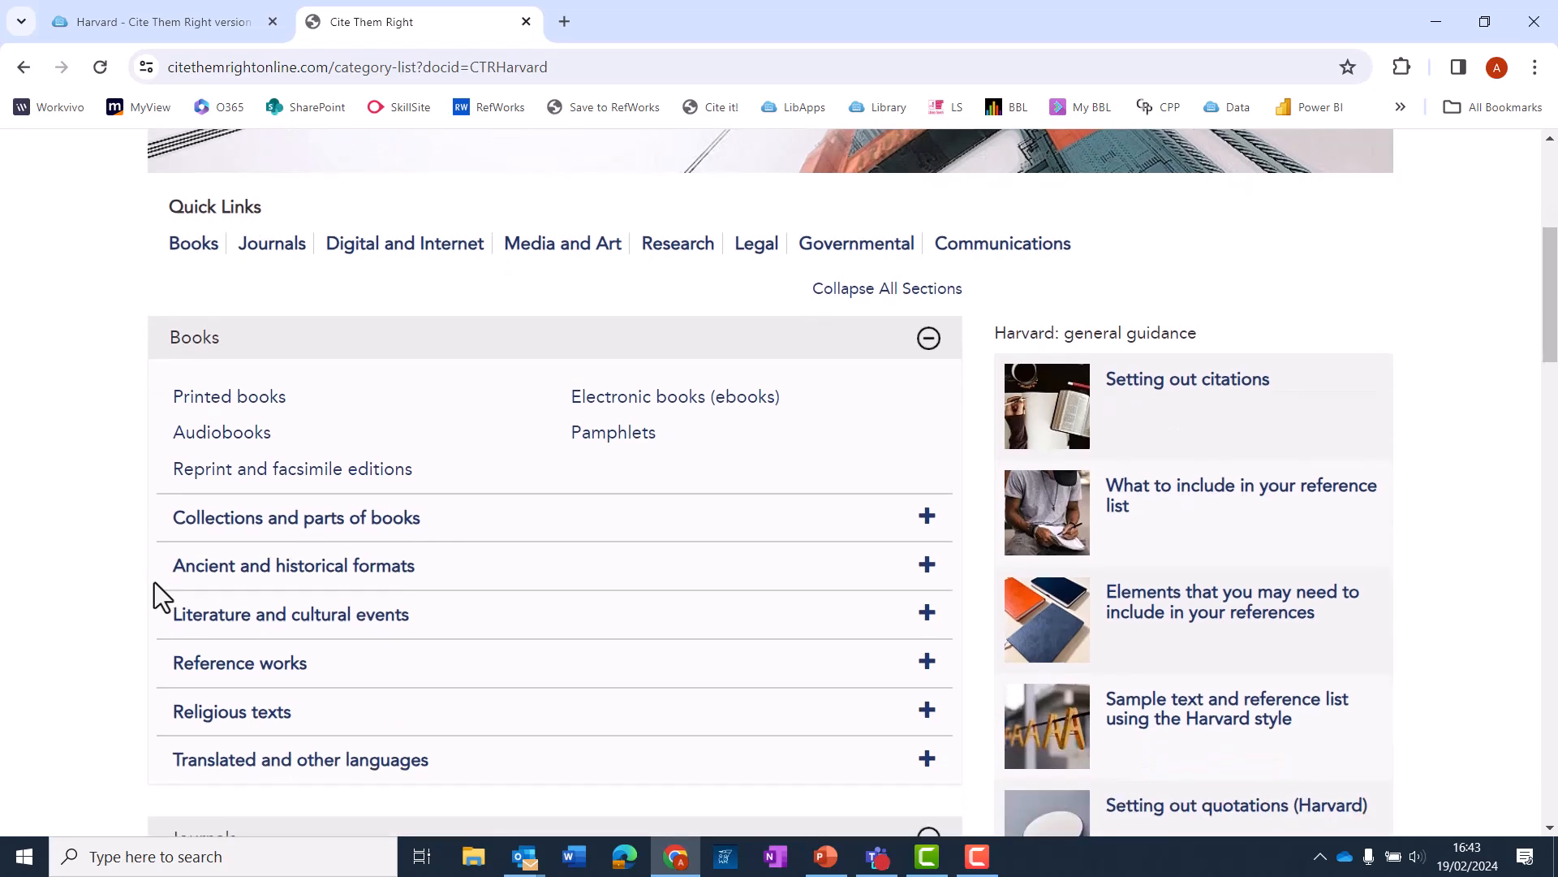
- Read the Printed books (Harvard) example and You try box, then go back to the categories
{"action": "left_click", "coordinate": [229, 396]}
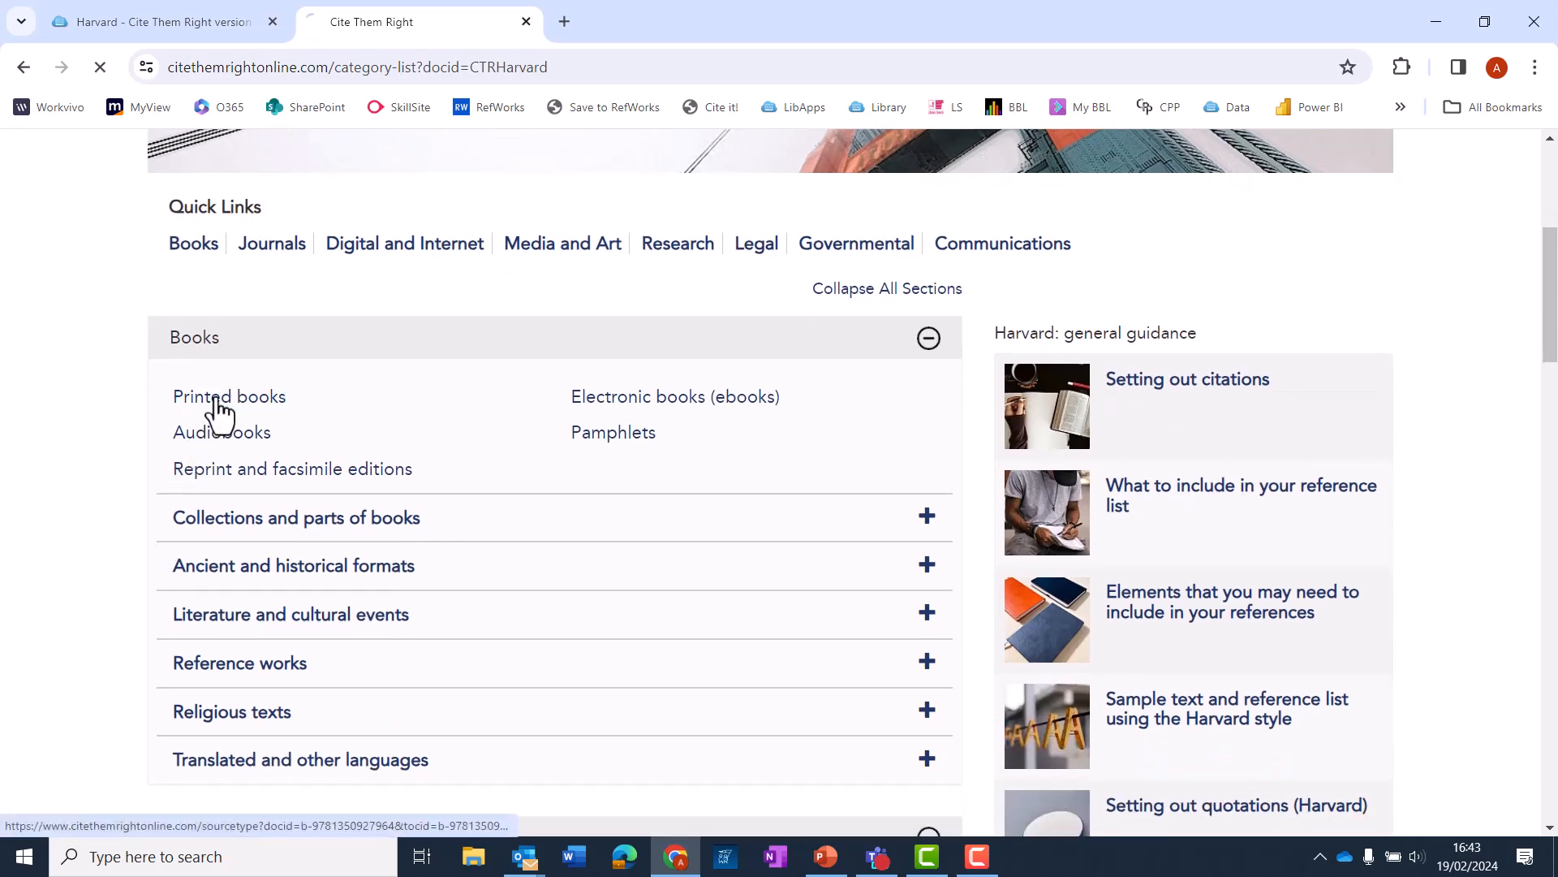
{"action": "left_click", "coordinate": [229, 396]}
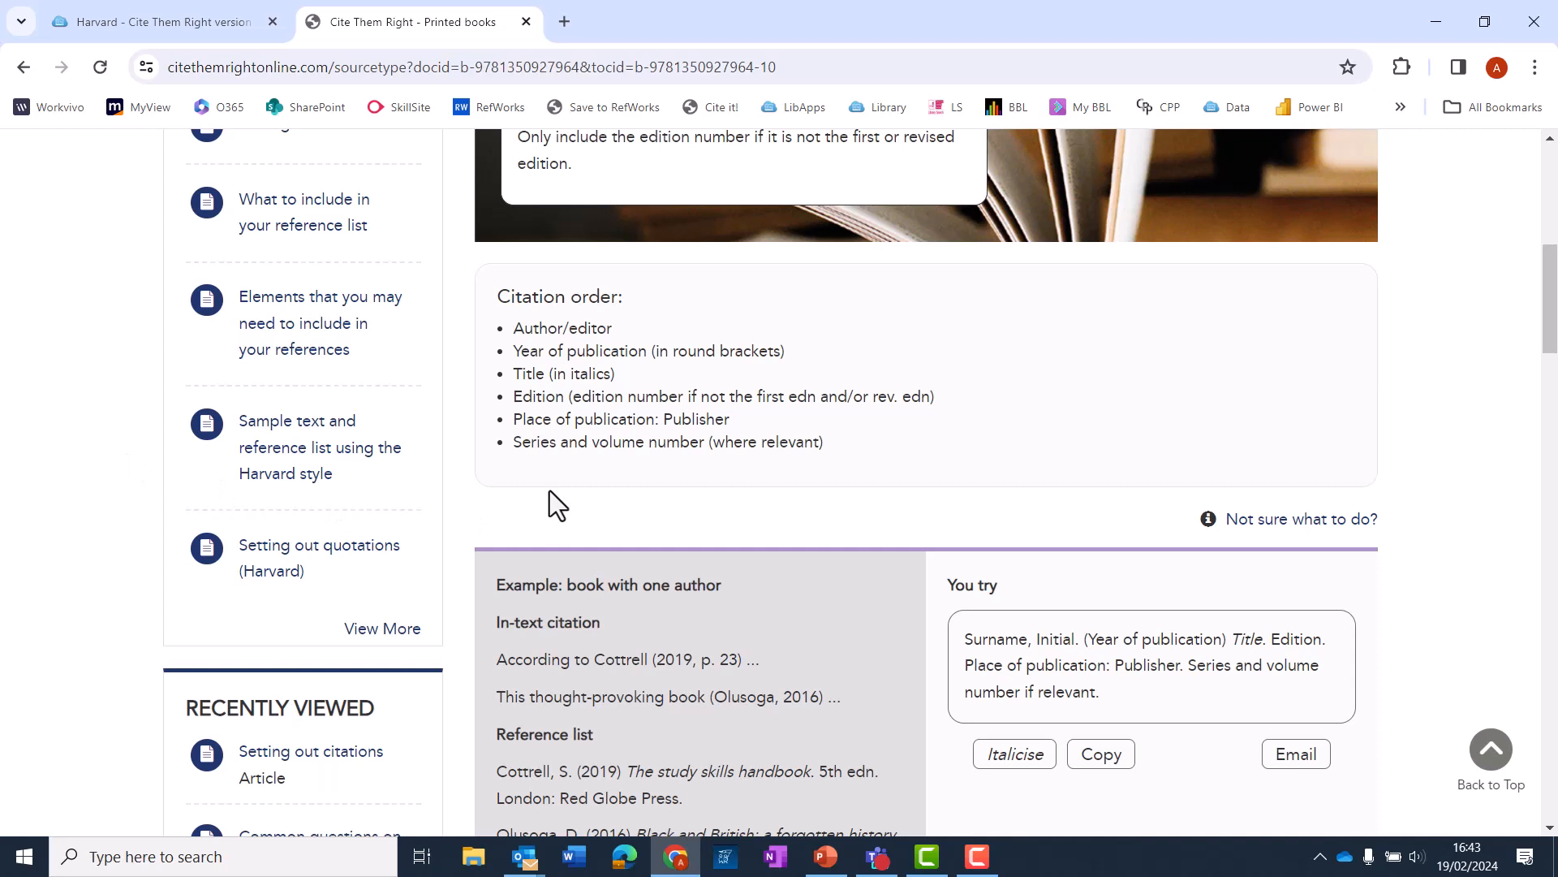
{"action": "mouse_move", "coordinate": [529, 508]}
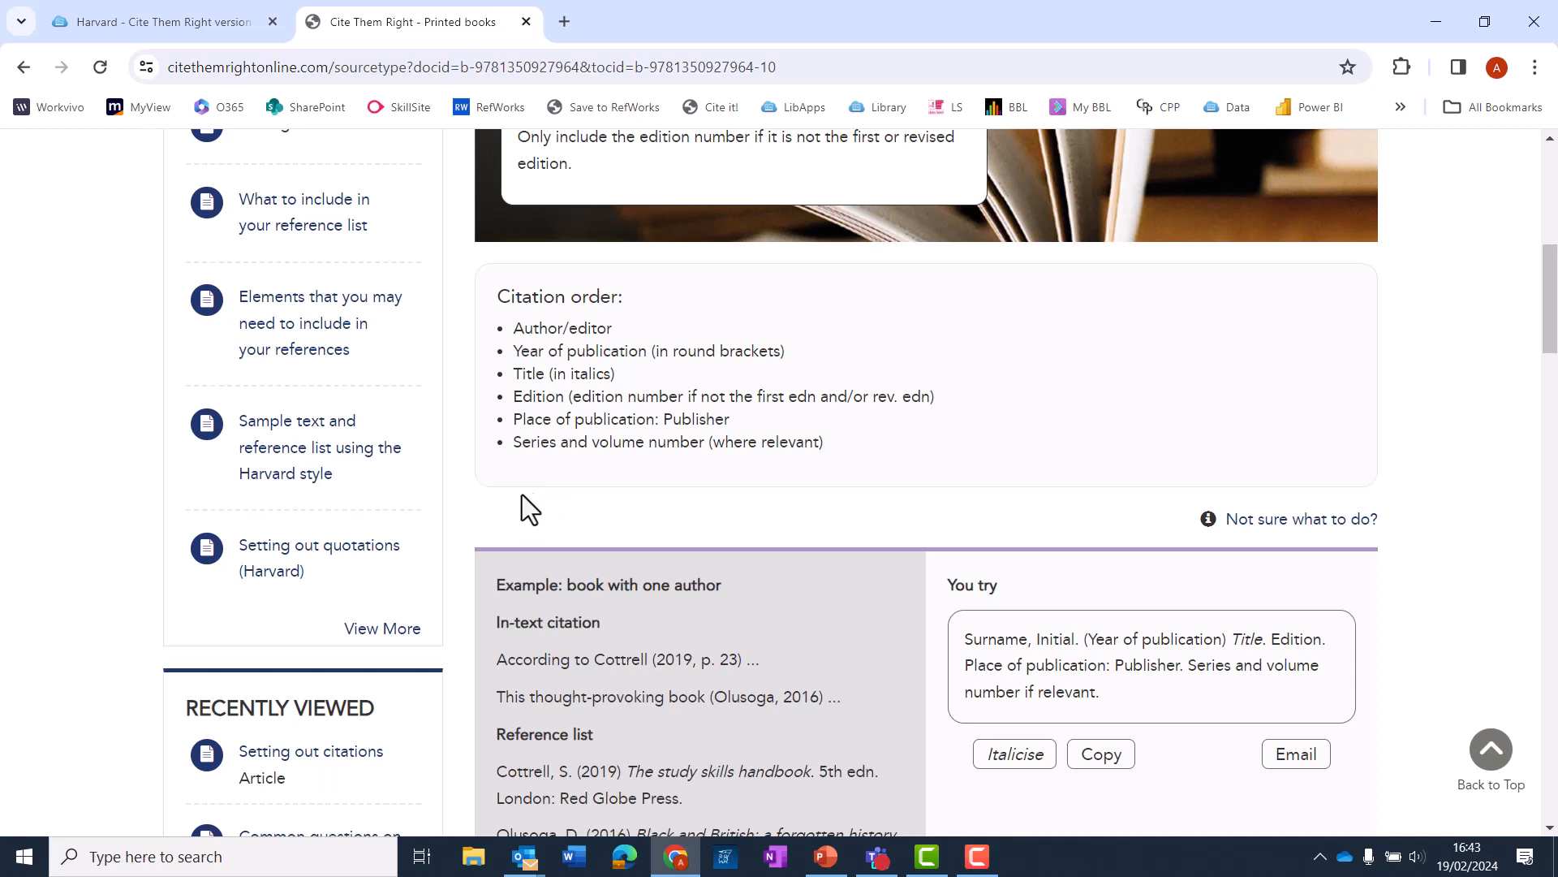
{"action": "scroll", "scroll_direction": "down", "scroll_amount": 3}
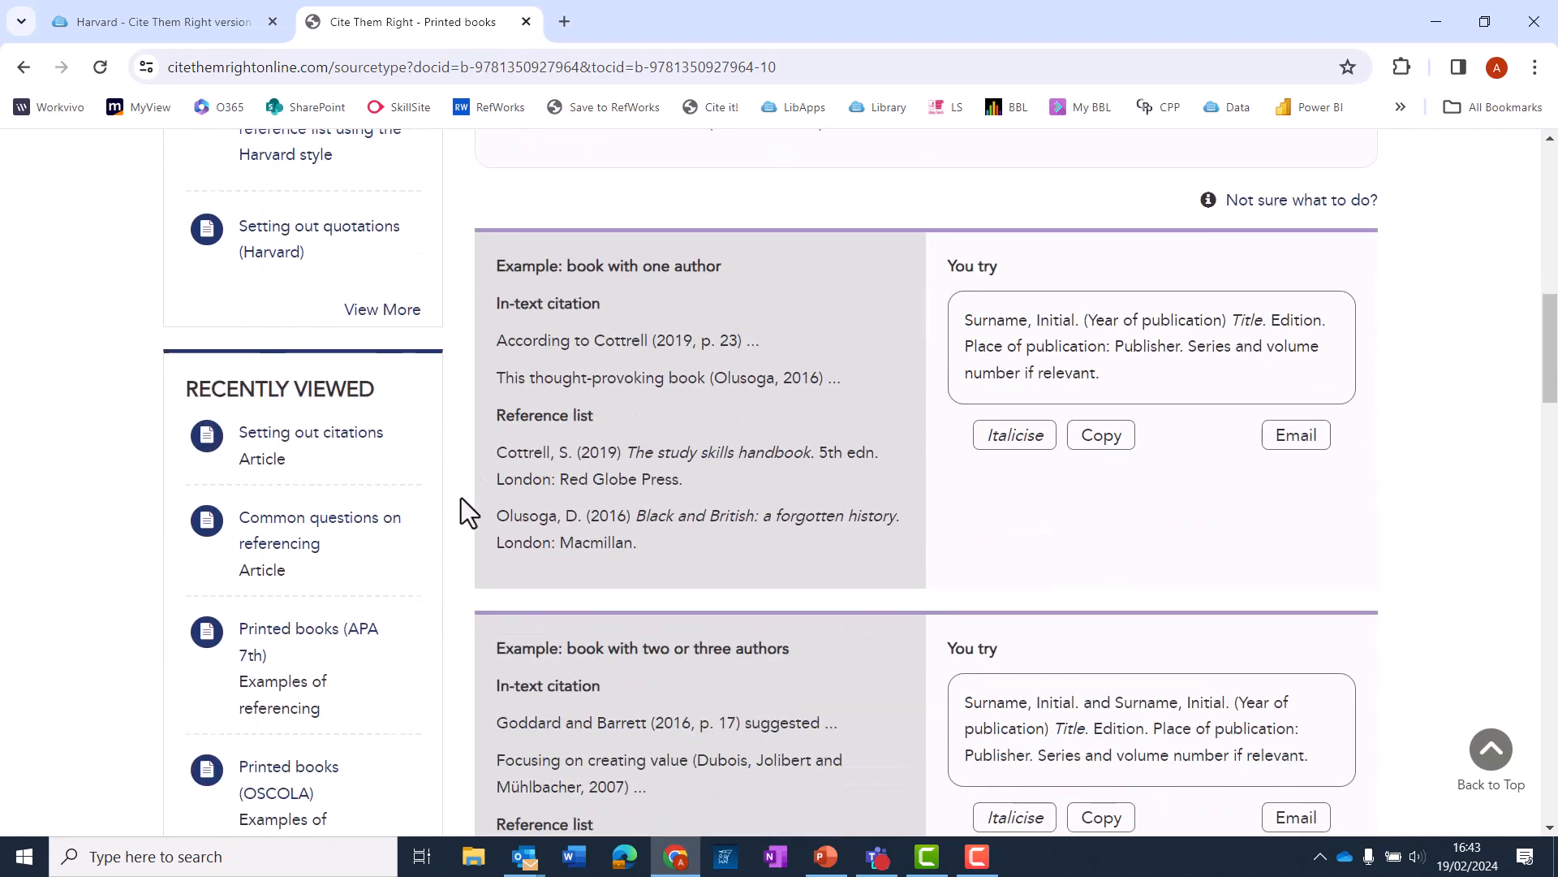
{"action": "mouse_move", "coordinate": [487, 357]}
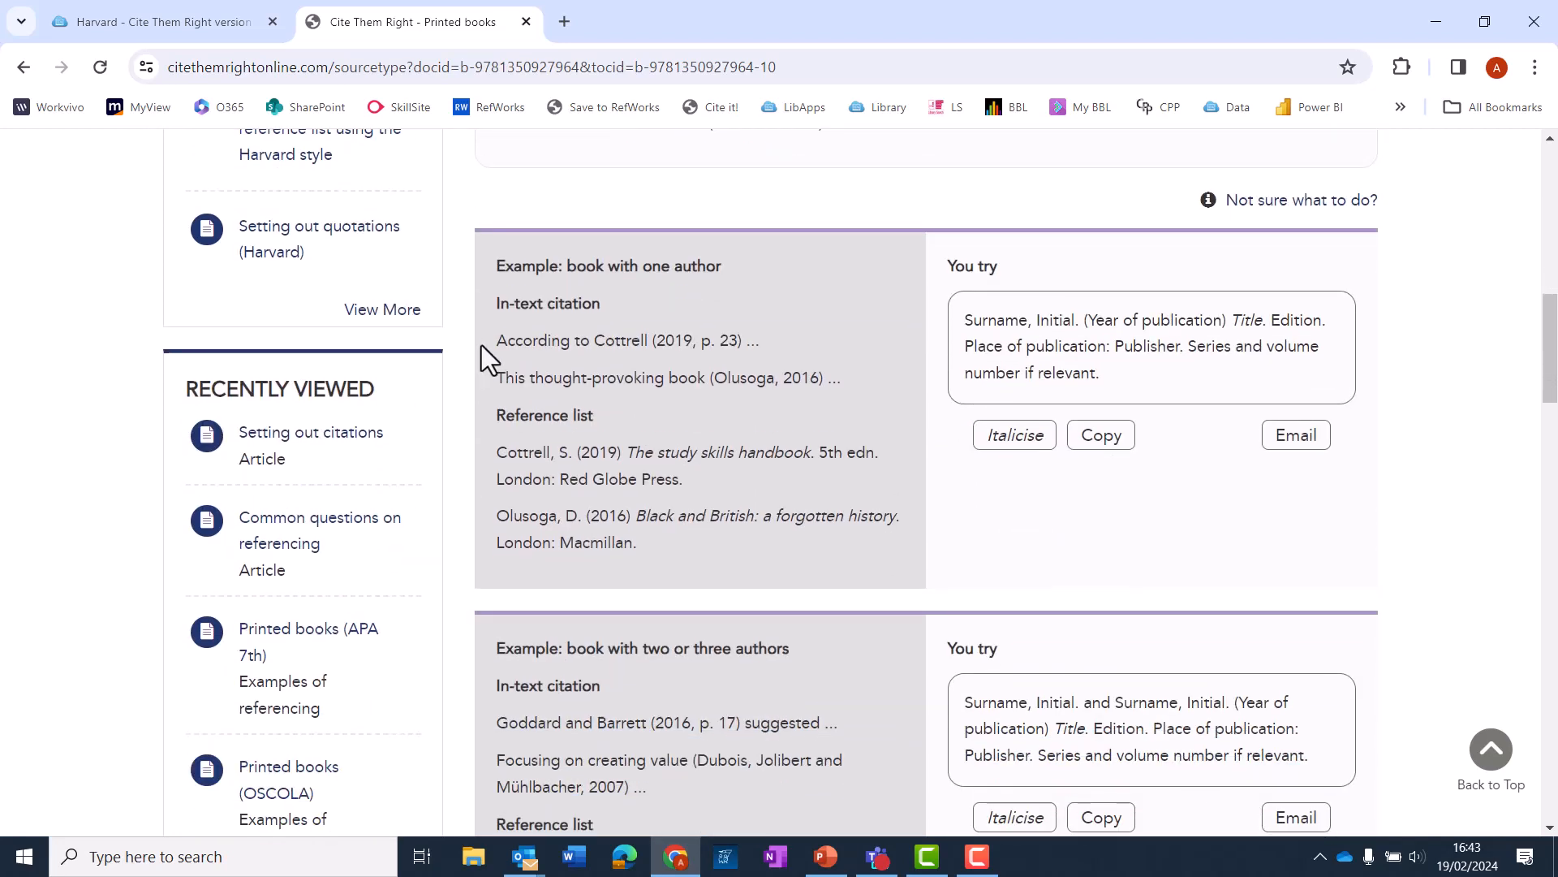
{"action": "mouse_move", "coordinate": [481, 476]}
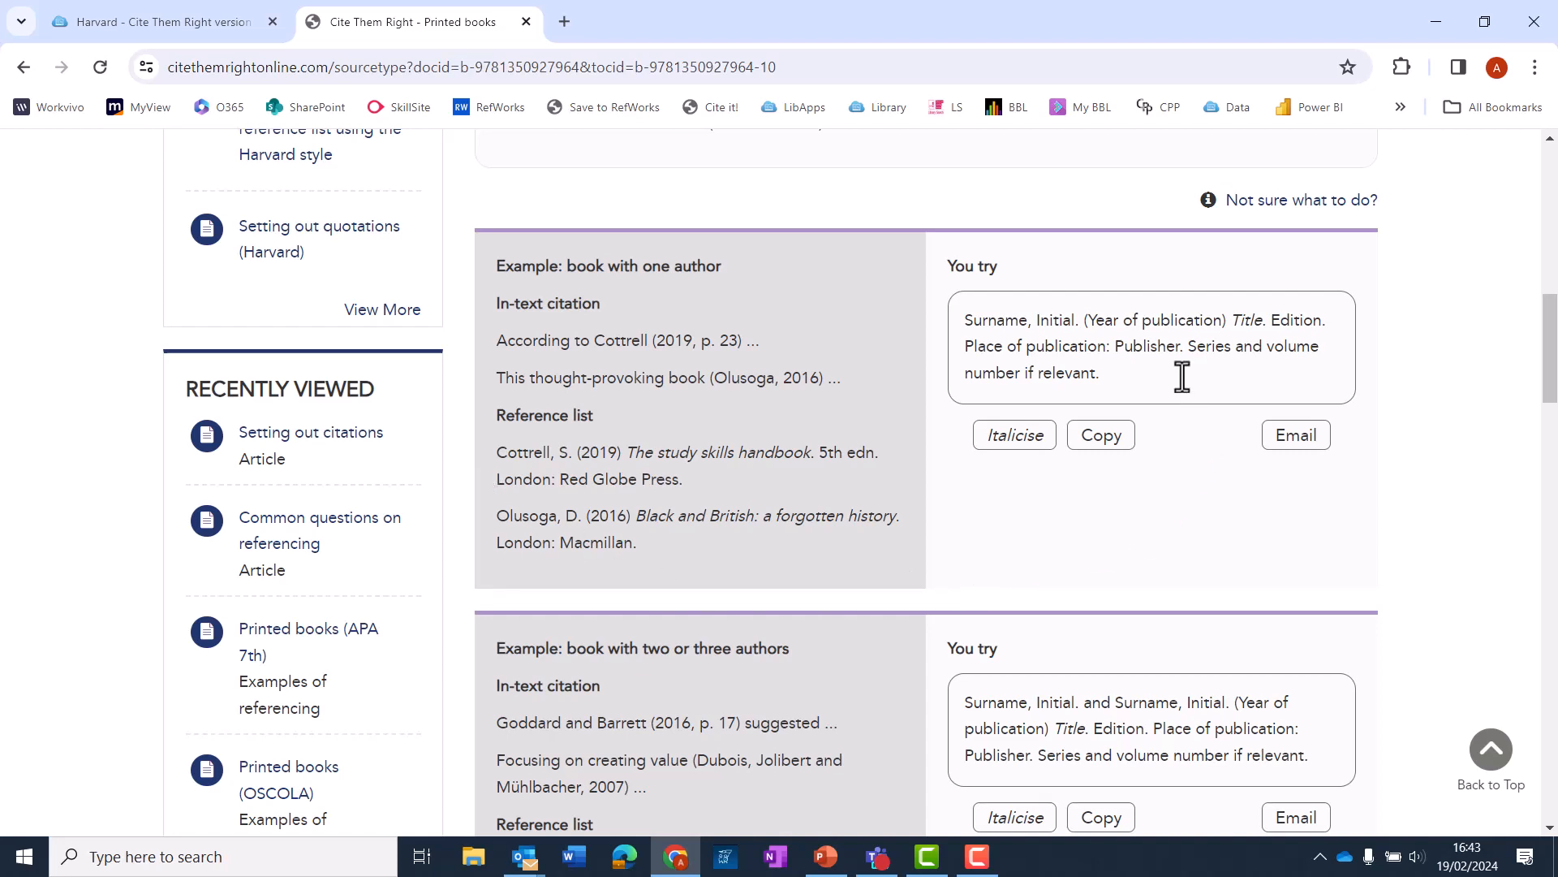
{"action": "mouse_move", "coordinate": [1178, 373]}
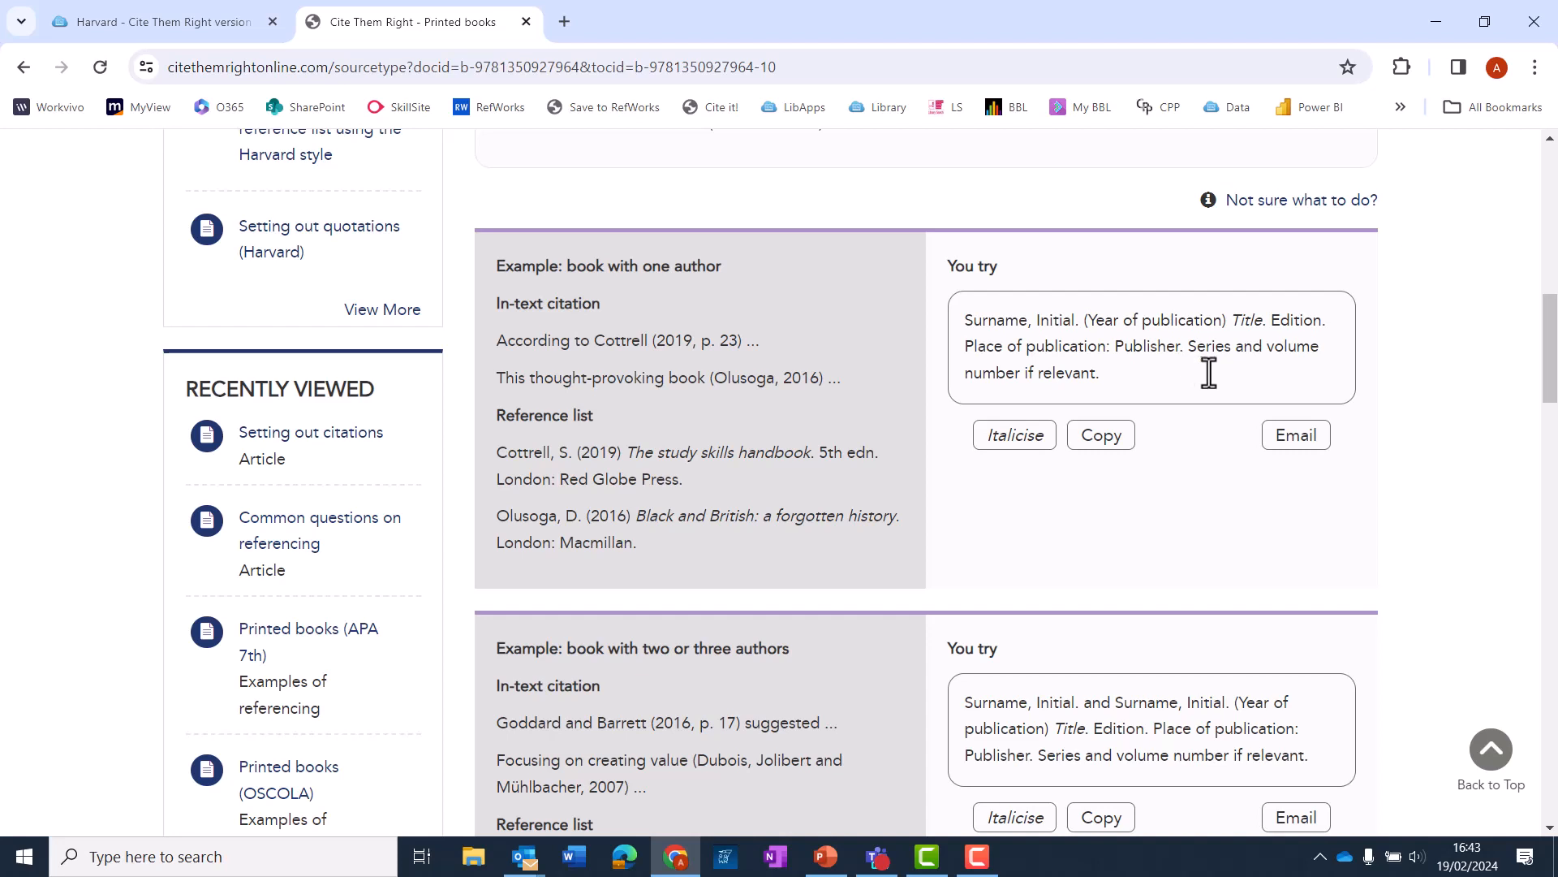
{"action": "mouse_move", "coordinate": [1198, 375]}
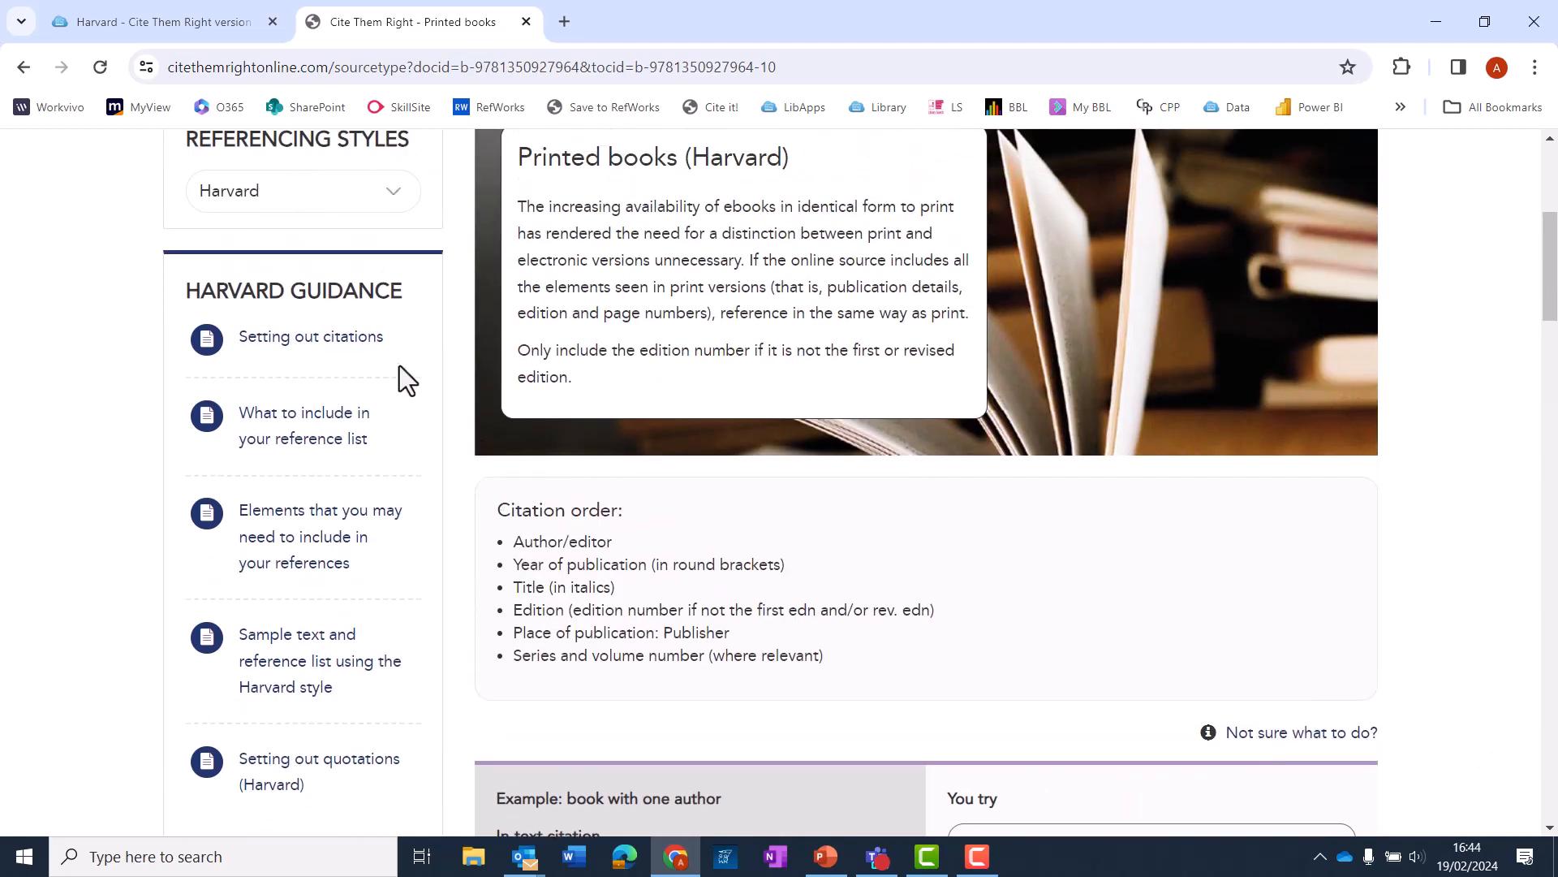
{"action": "mouse_move", "coordinate": [405, 633]}
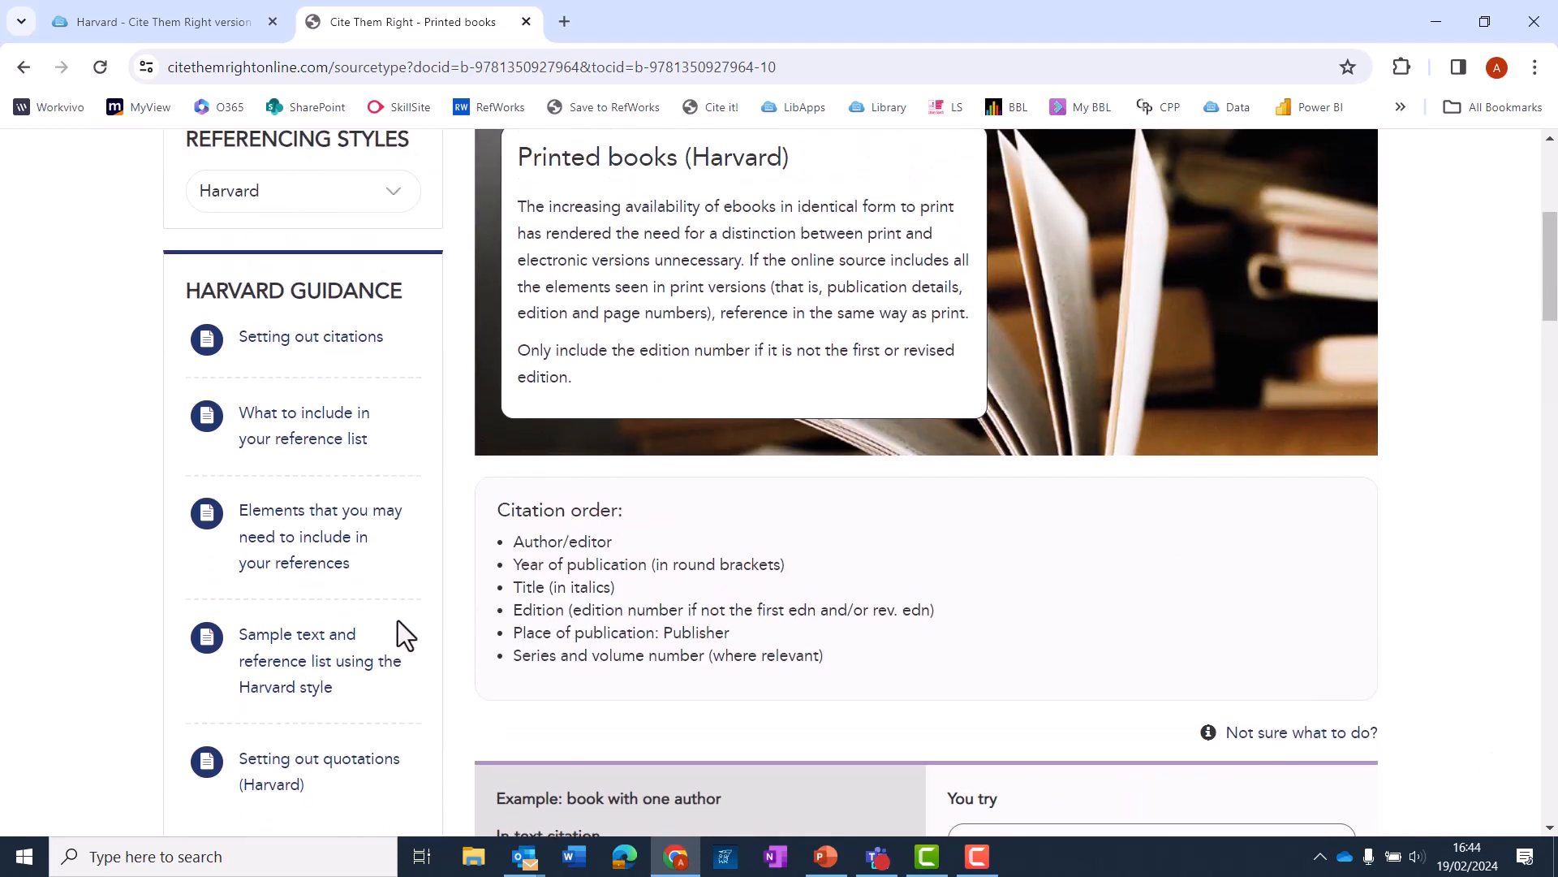
{"action": "mouse_move", "coordinate": [1464, 654]}
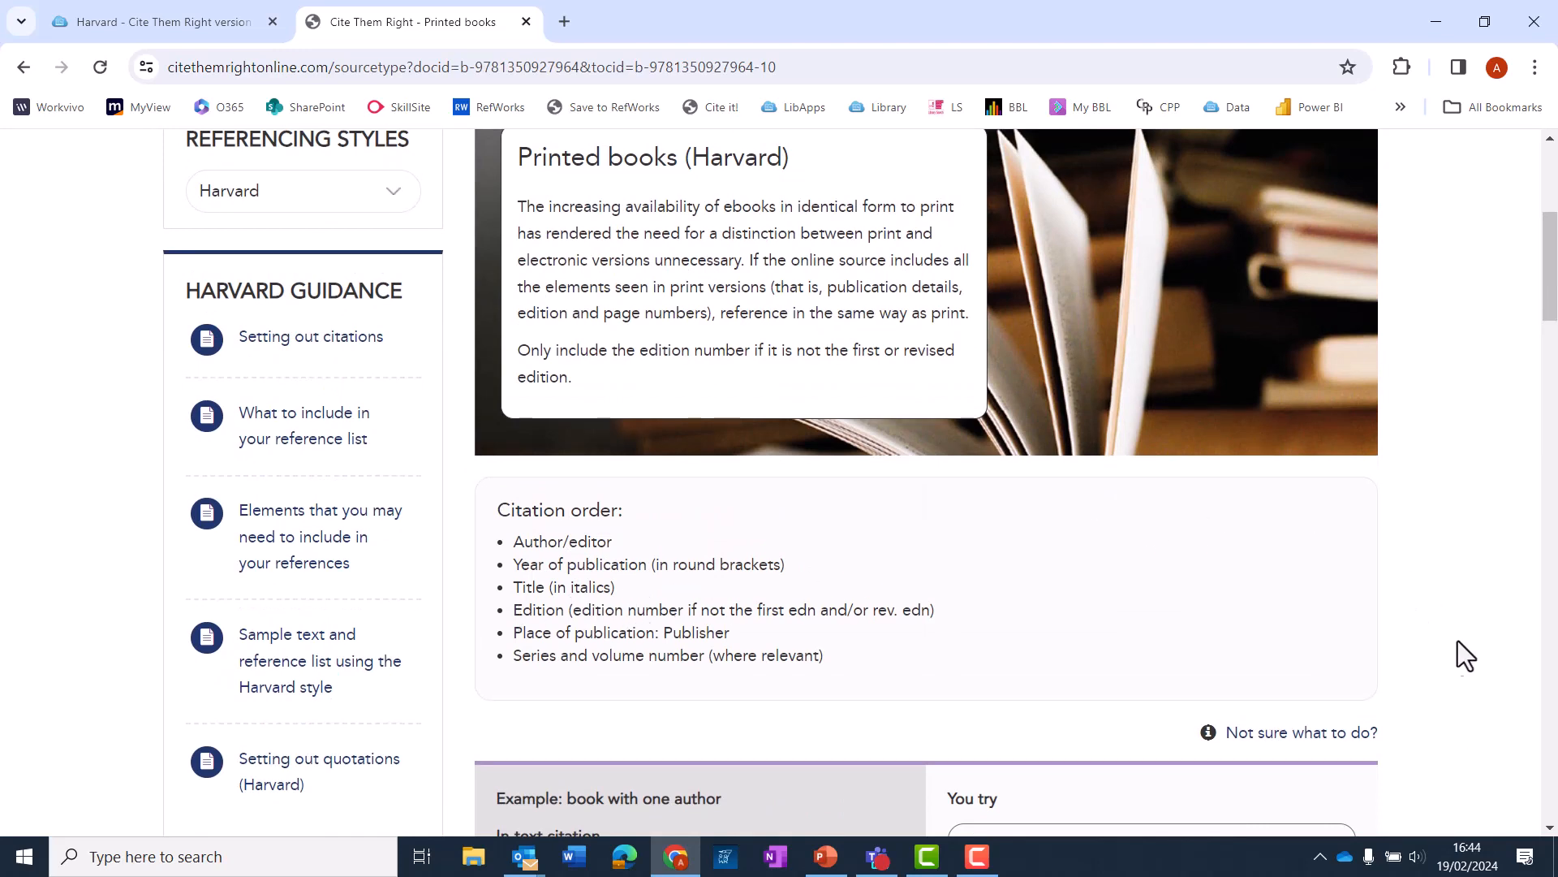
{"action": "scroll", "scroll_direction": "down", "scroll_amount": 3}
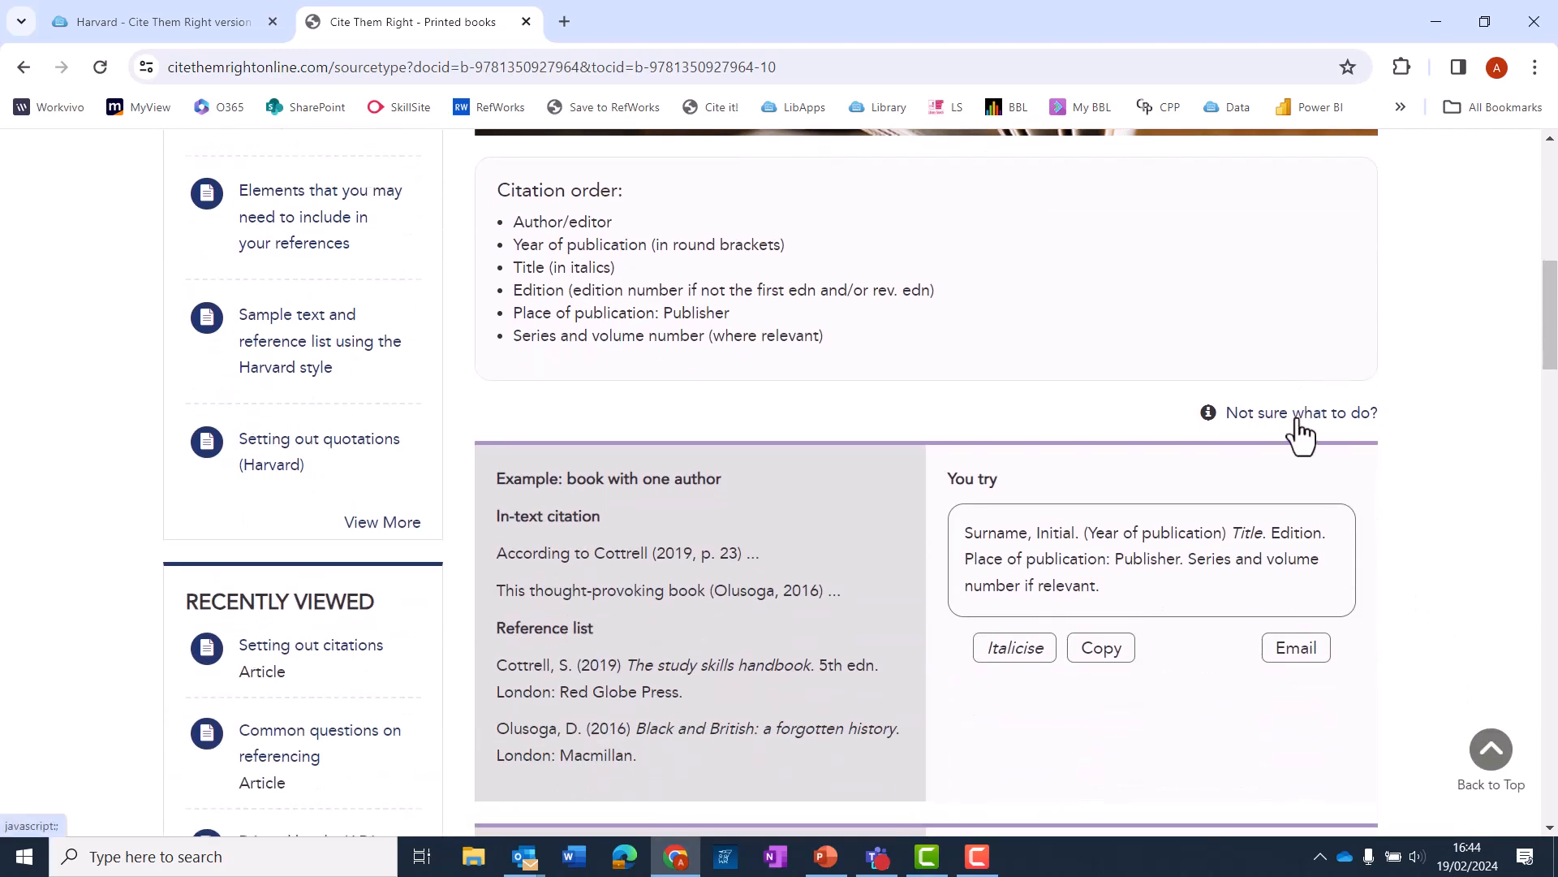
{"action": "left_click", "coordinate": [1299, 412]}
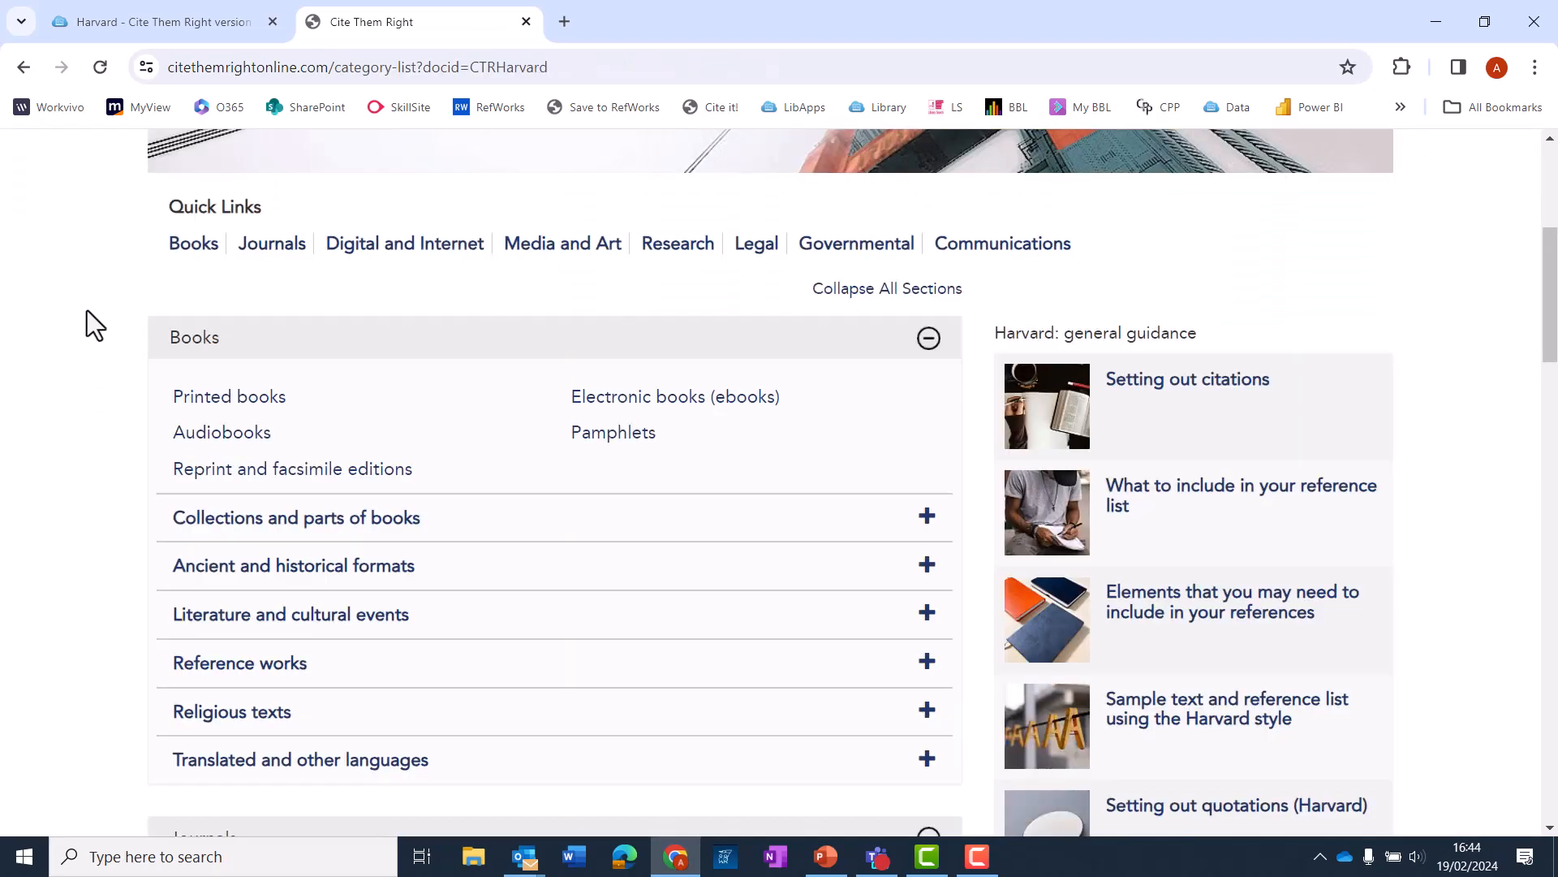
- Expand Websites and web pages and read the organisation-authored web pages and journal articles guidance
{"action": "scroll", "scroll_direction": "down", "scroll_amount": 3}
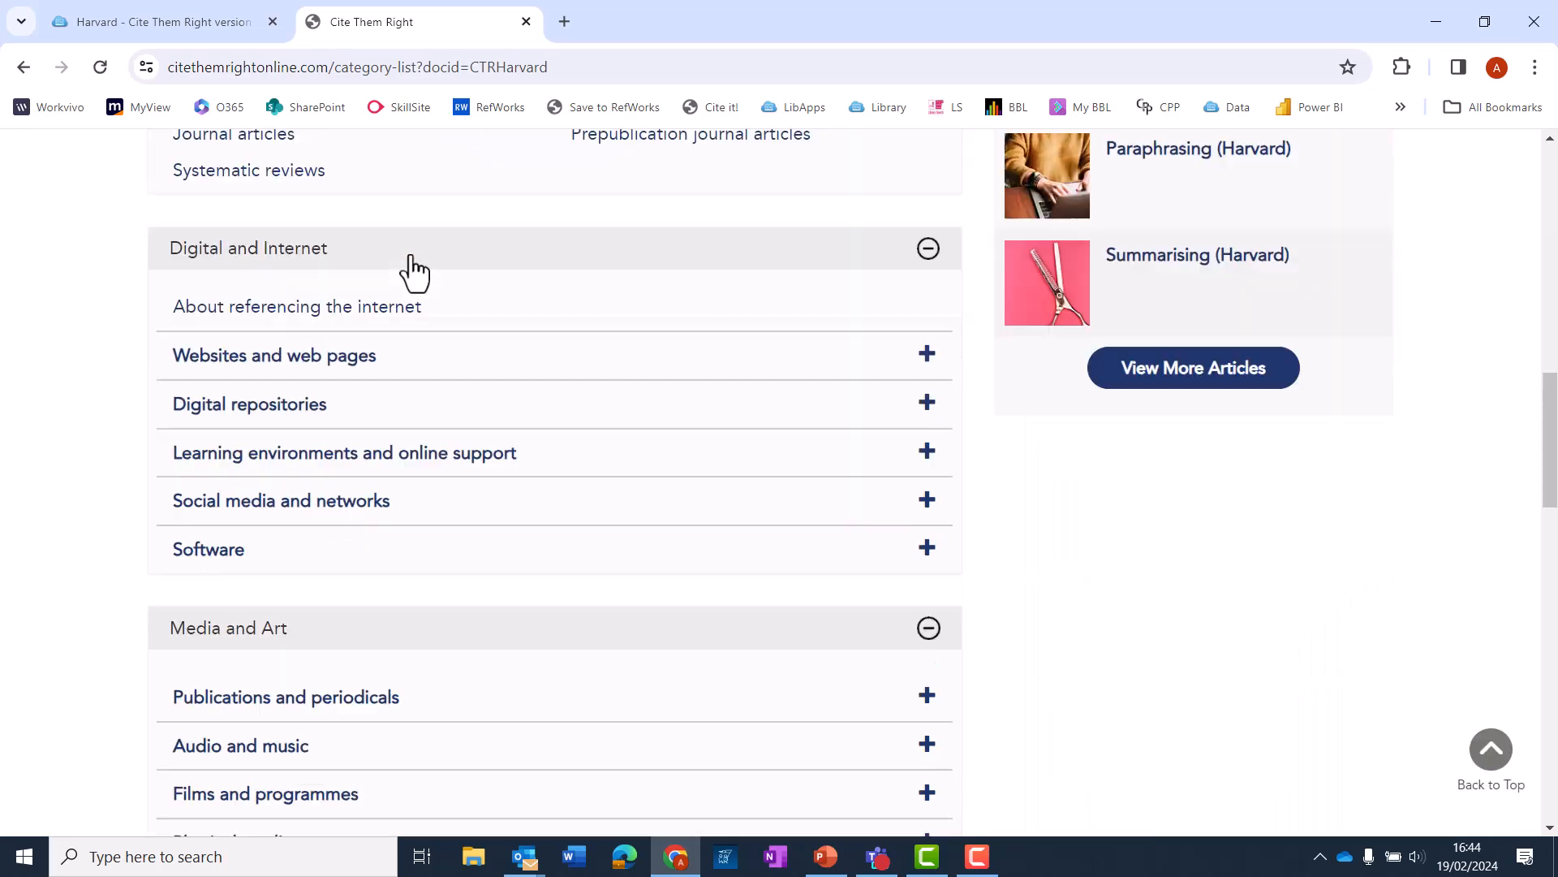
{"action": "left_click", "coordinate": [273, 355]}
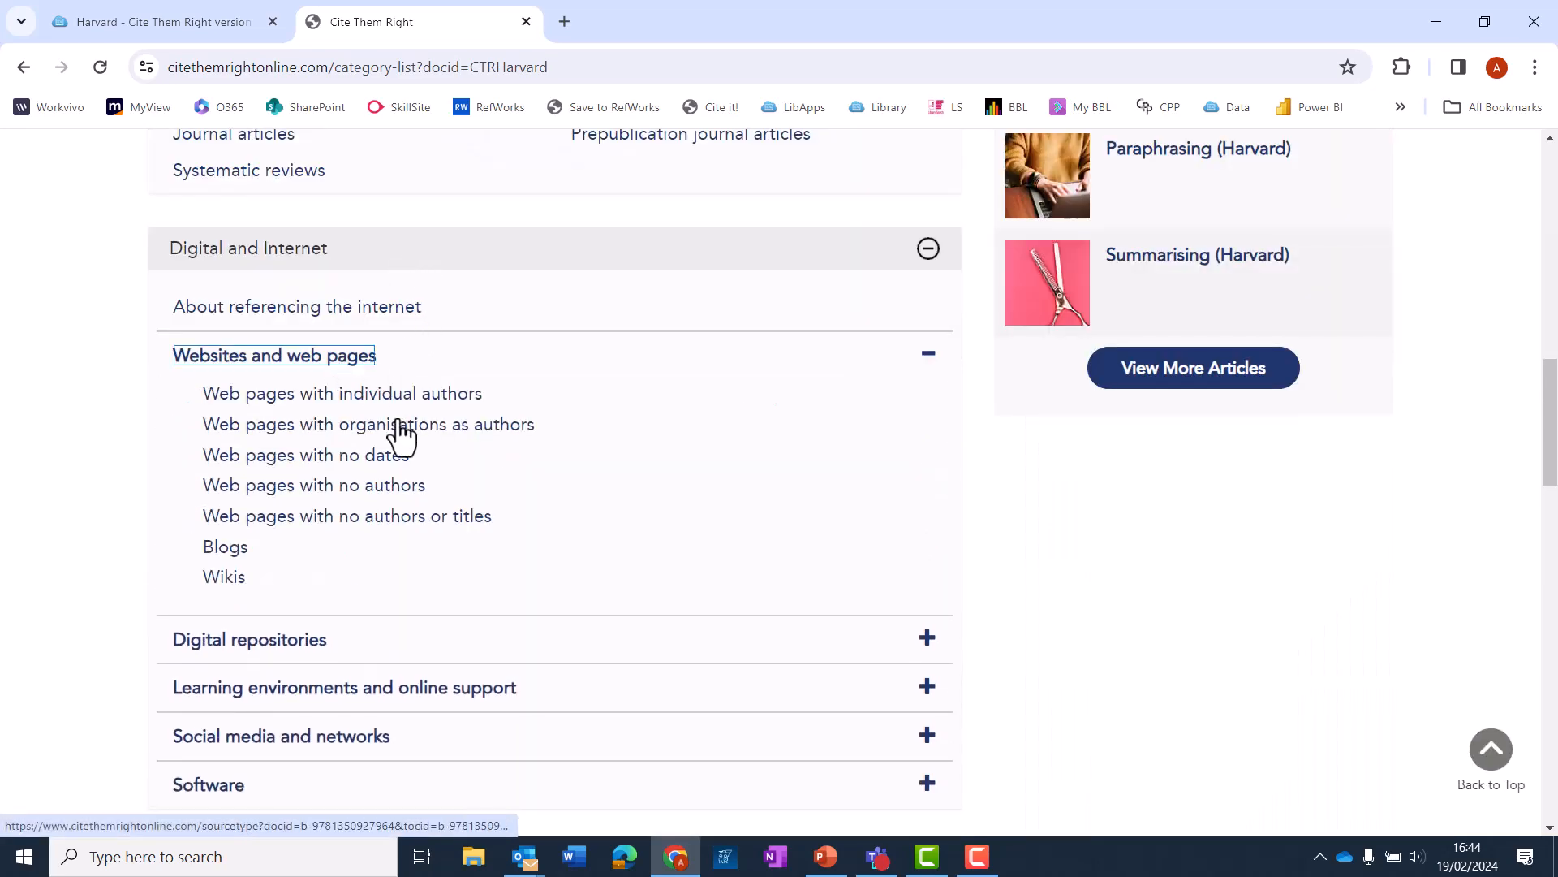
{"action": "left_click", "coordinate": [369, 424]}
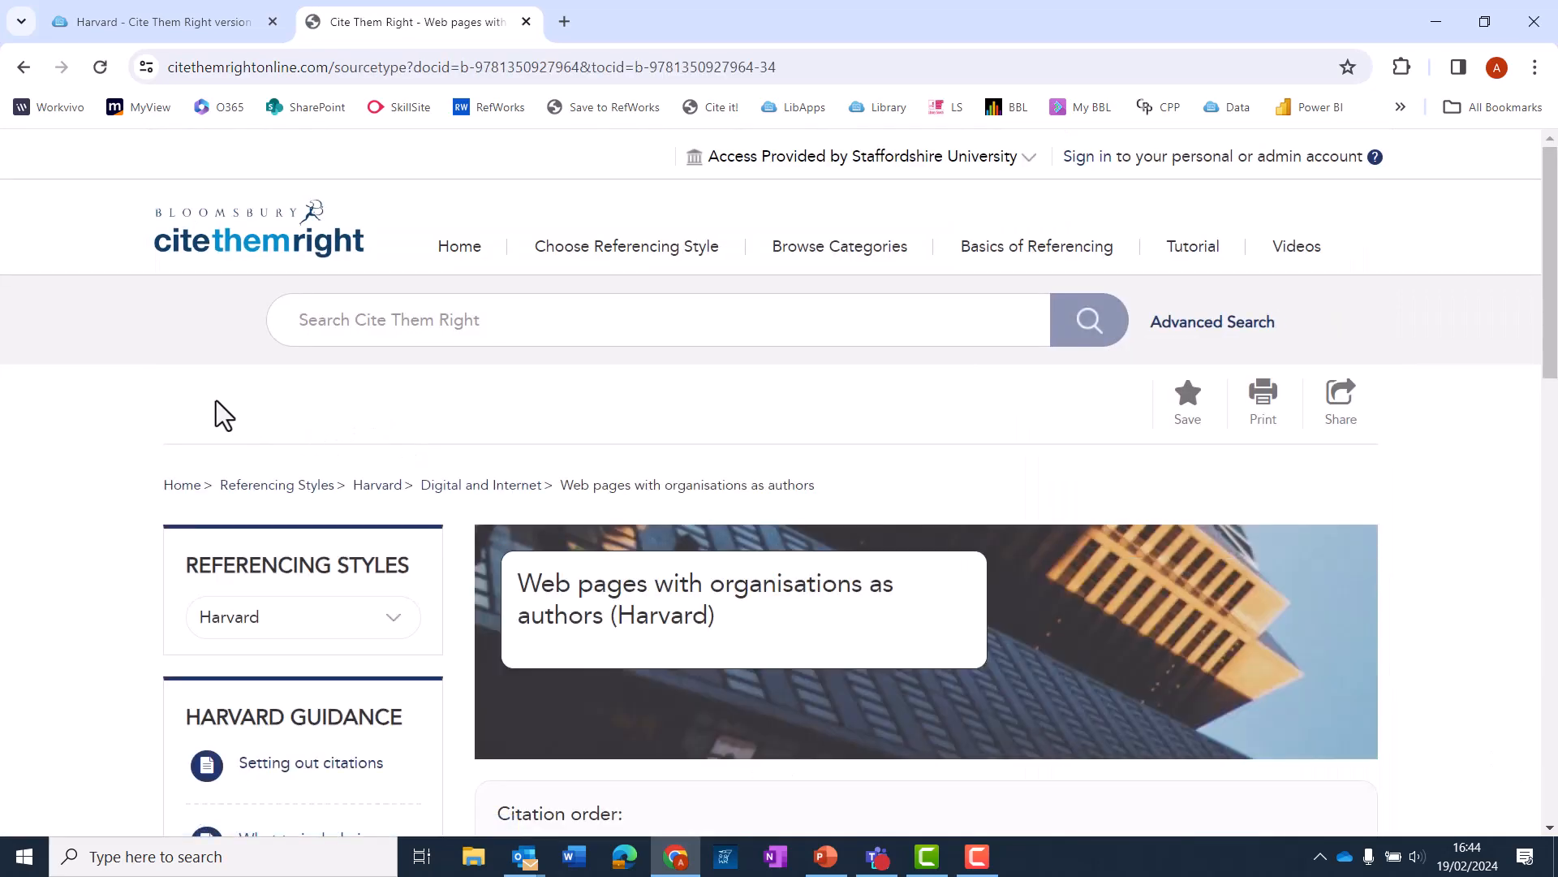
{"action": "scroll", "scroll_direction": "down", "scroll_amount": 3}
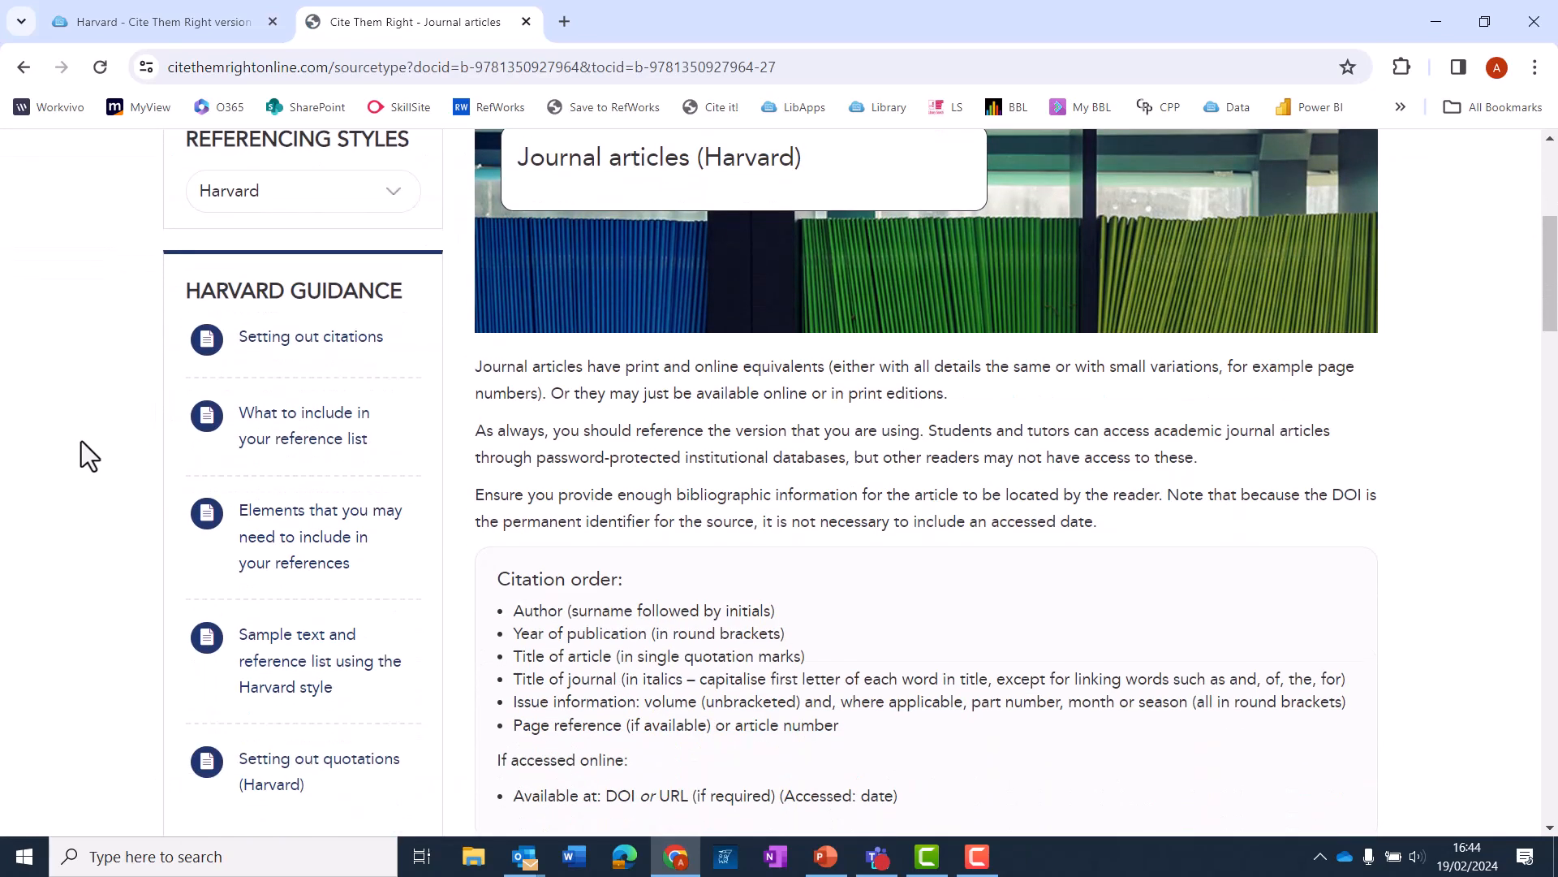
{"action": "scroll", "scroll_direction": "down", "scroll_amount": 3}
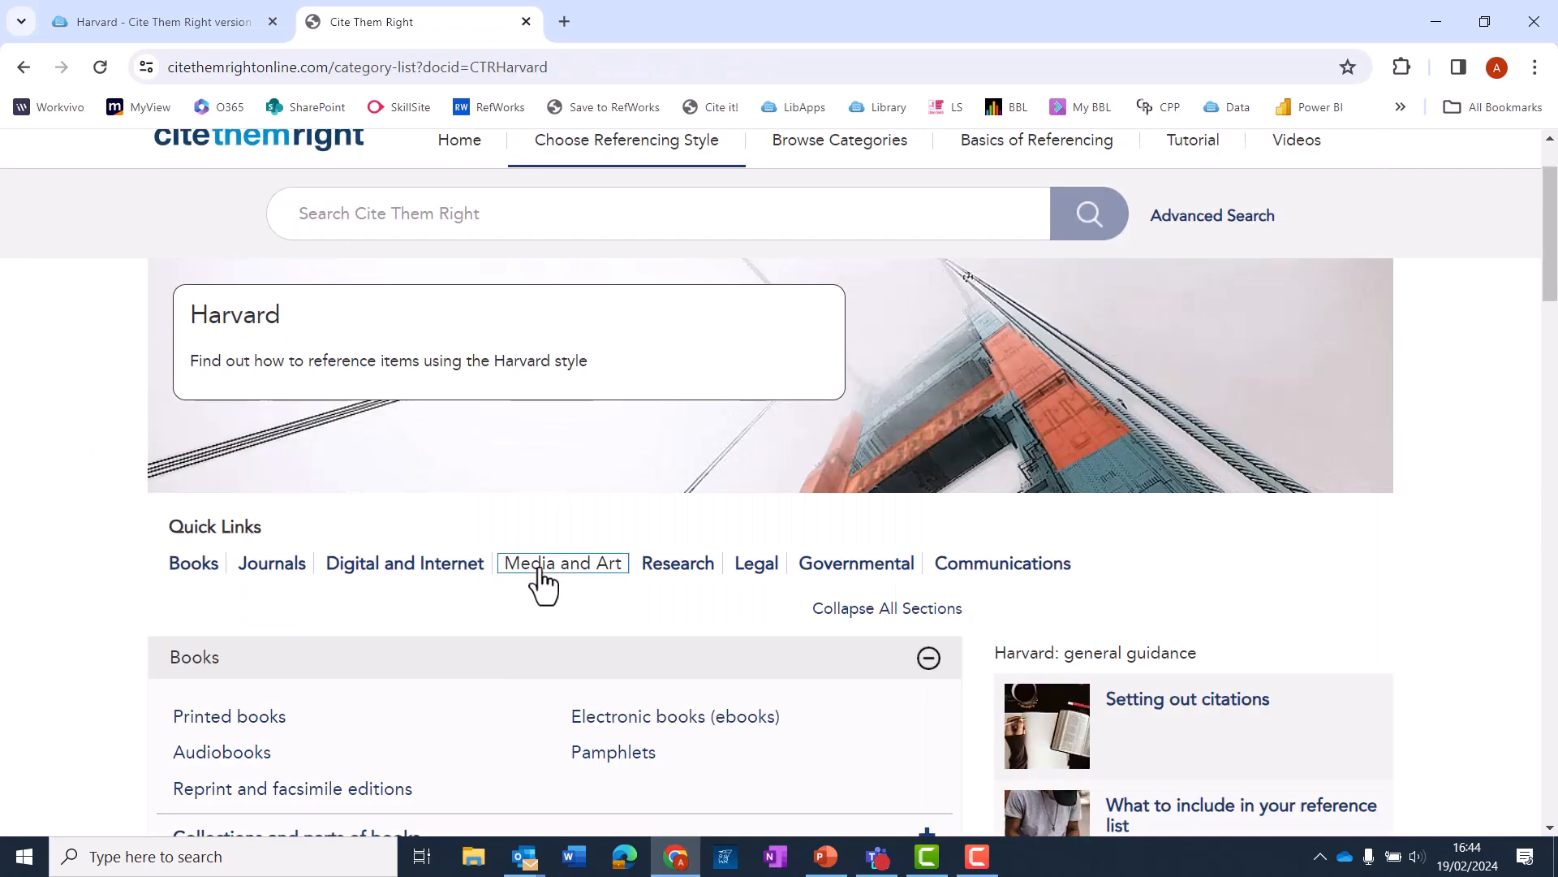
- Jump to Media and Art and read the Harvard newspaper articles examples
{"action": "left_click", "coordinate": [561, 563]}
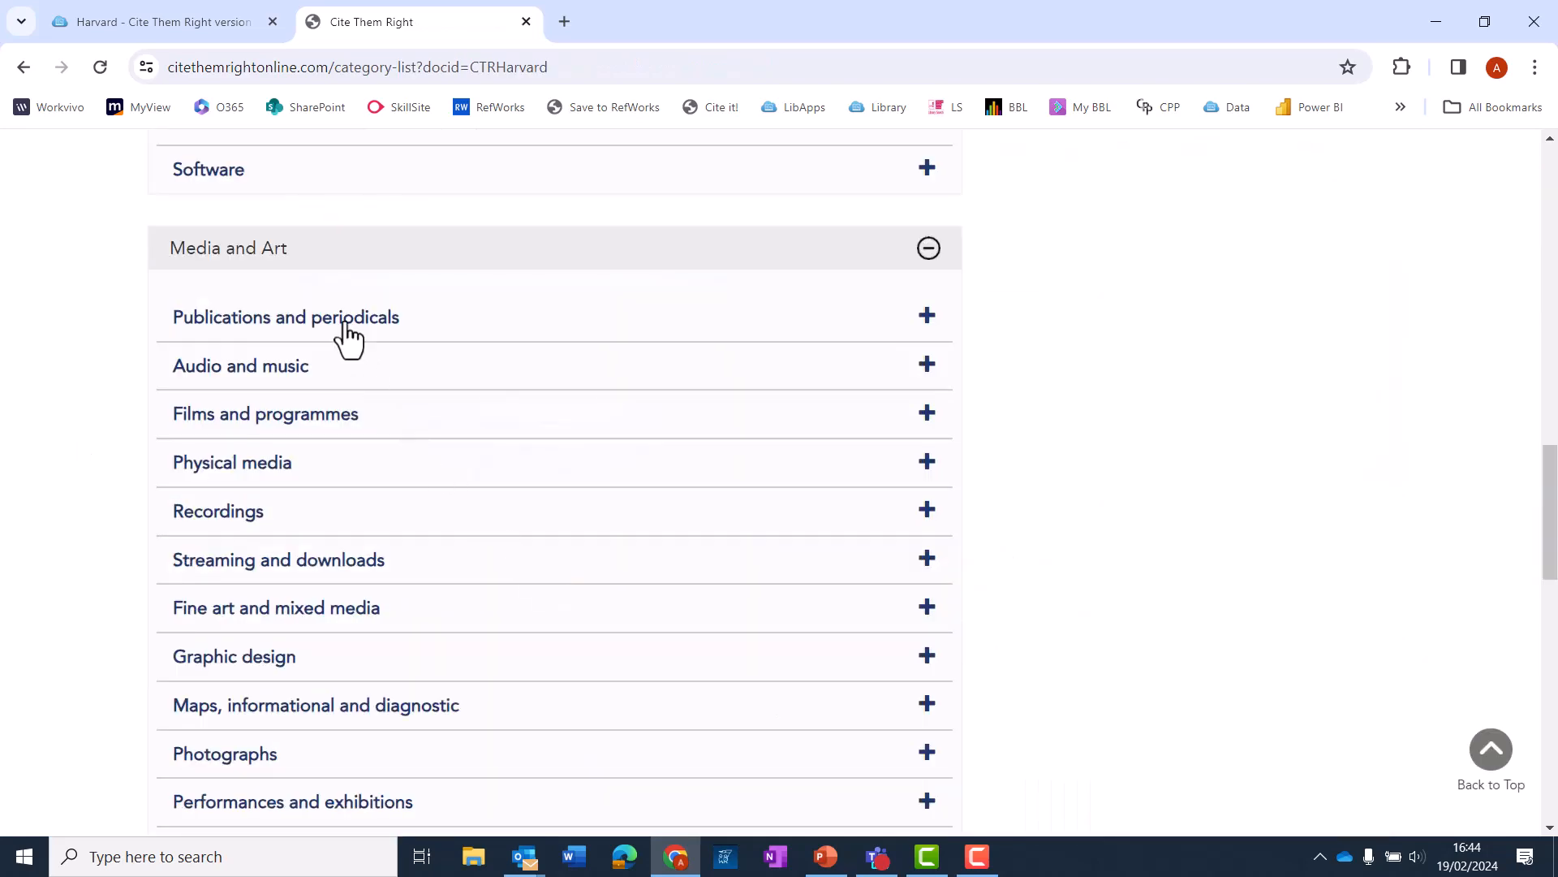
{"action": "left_click", "coordinate": [286, 316]}
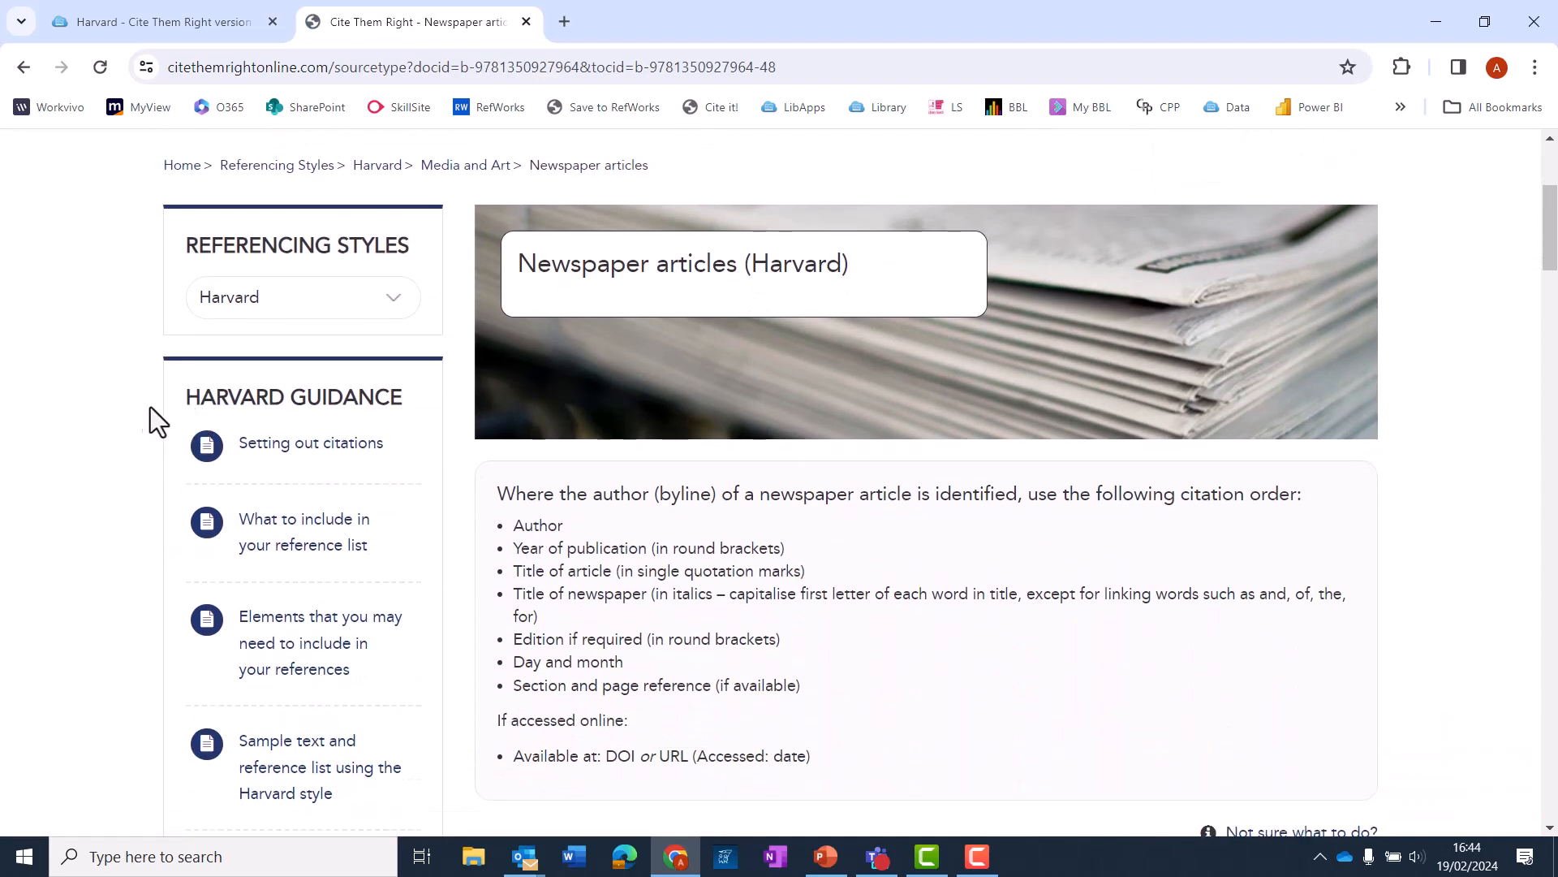
{"action": "scroll", "scroll_direction": "down", "scroll_amount": 3}
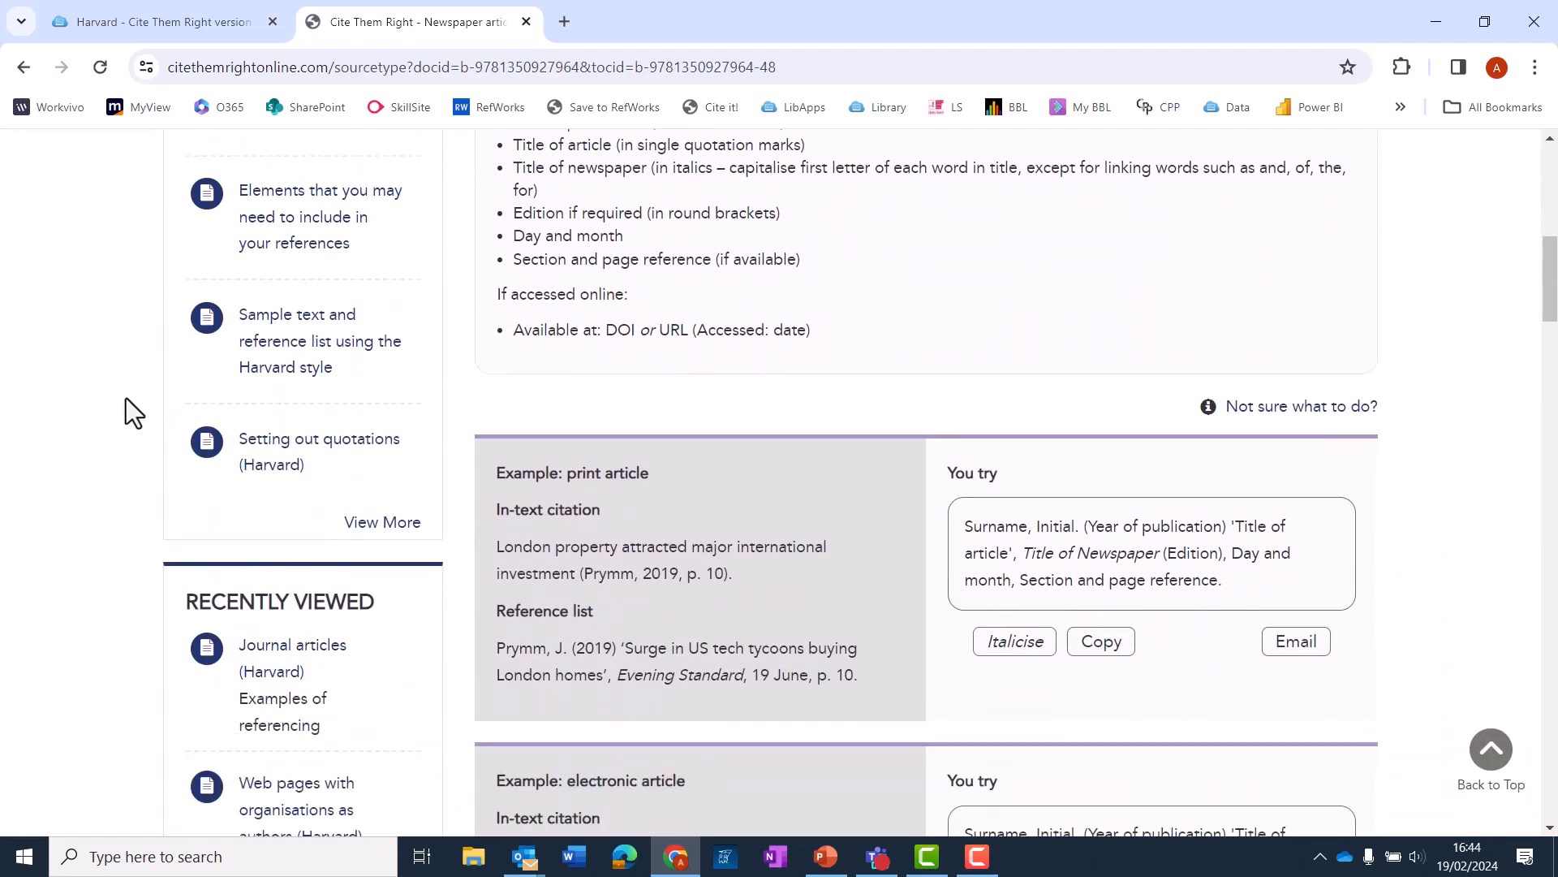
{"action": "scroll", "scroll_direction": "down", "scroll_amount": 3}
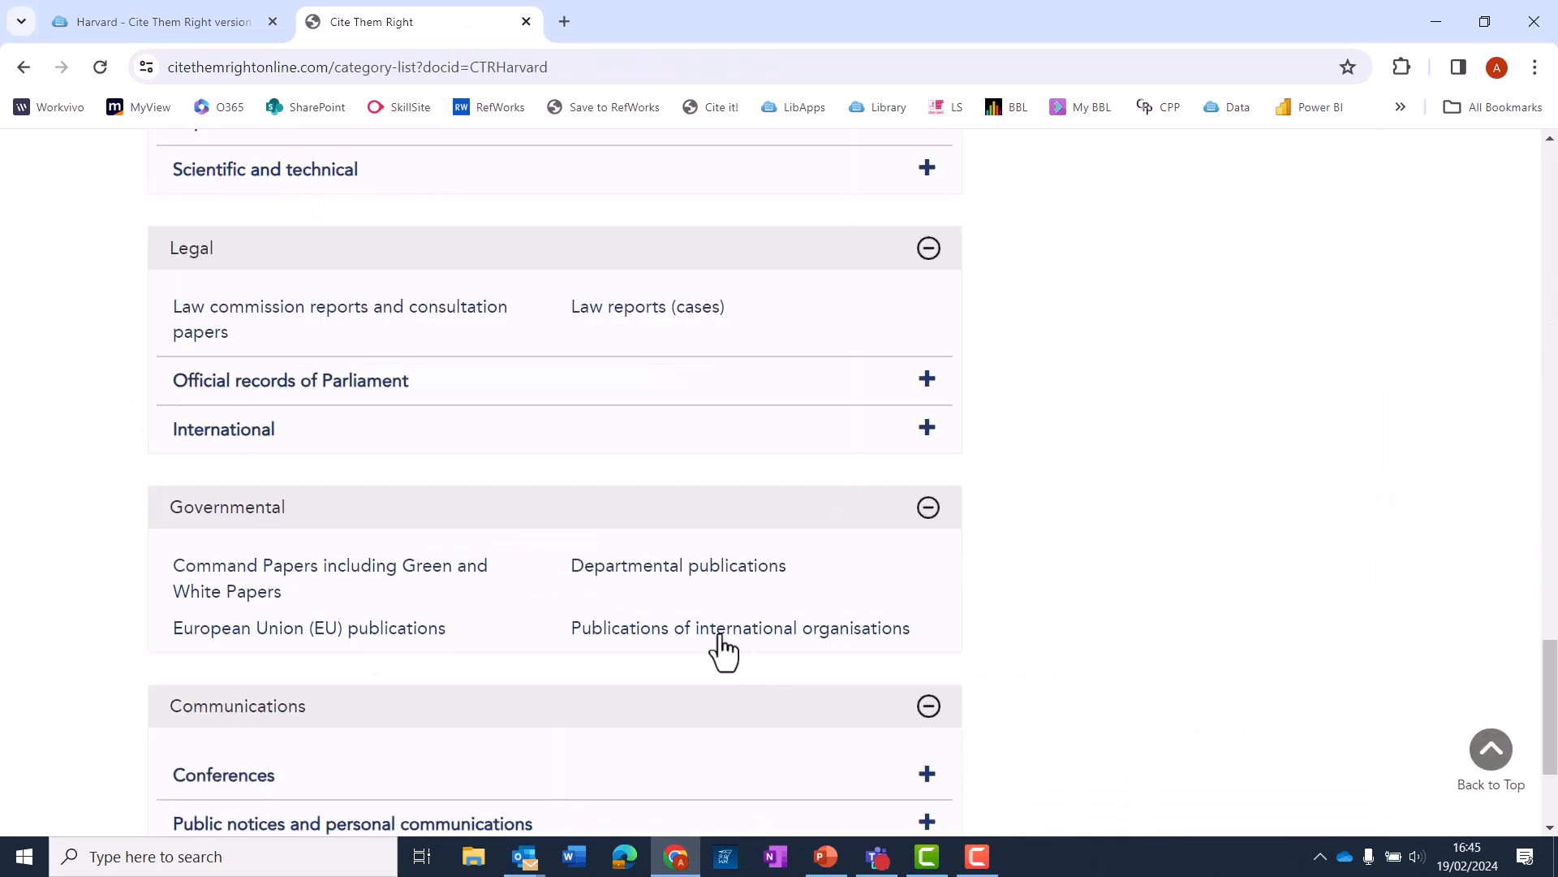
- Expand Official records of Parliament and read the UK statutes guidance
{"action": "left_click", "coordinate": [288, 380]}
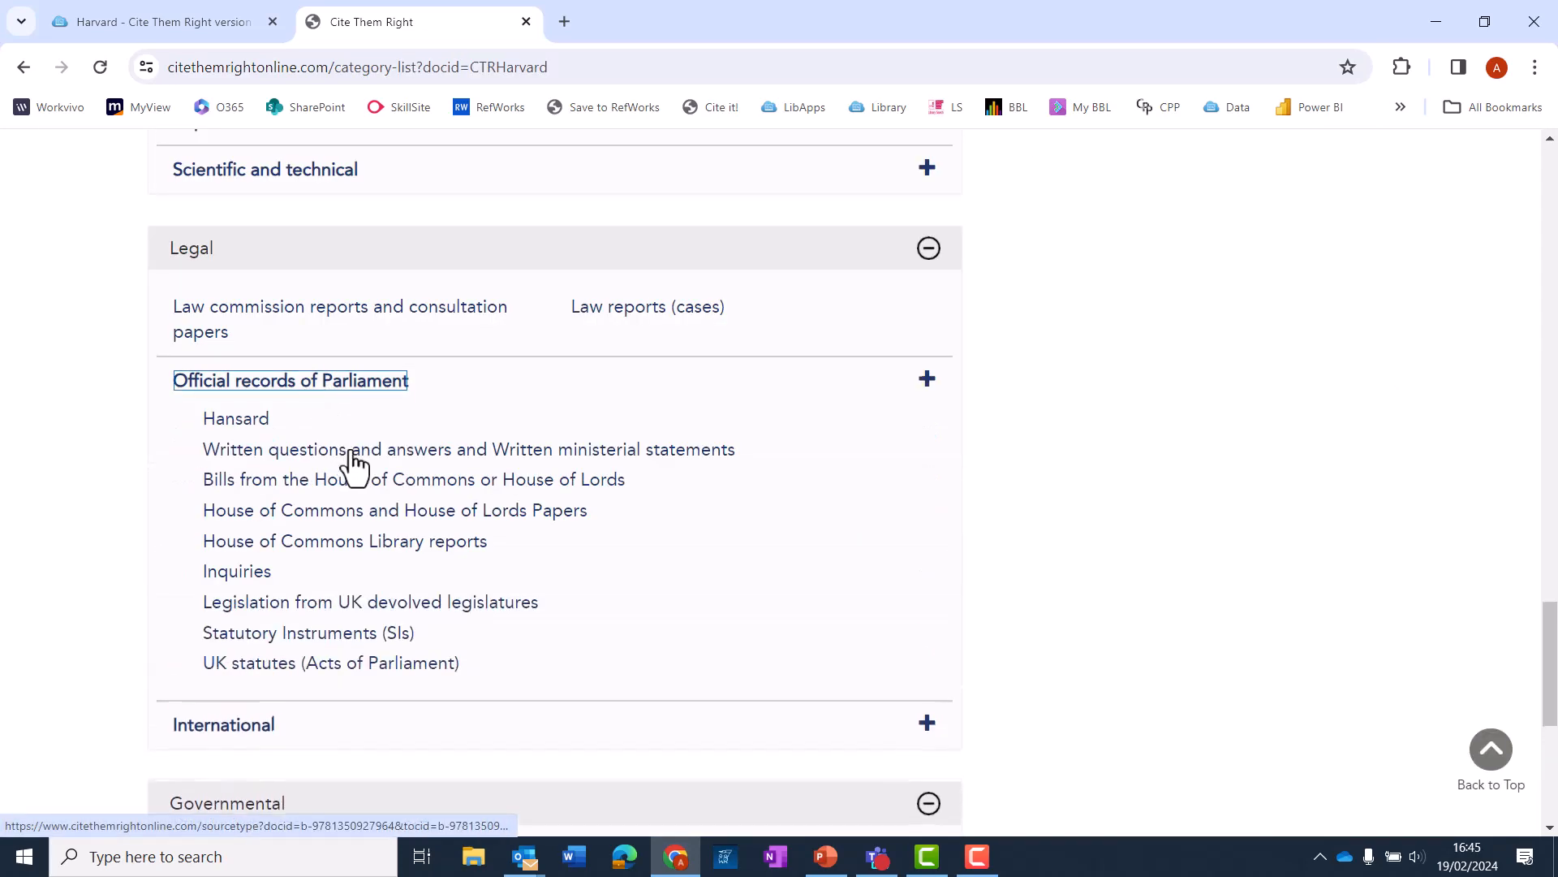
{"action": "left_click", "coordinate": [331, 663]}
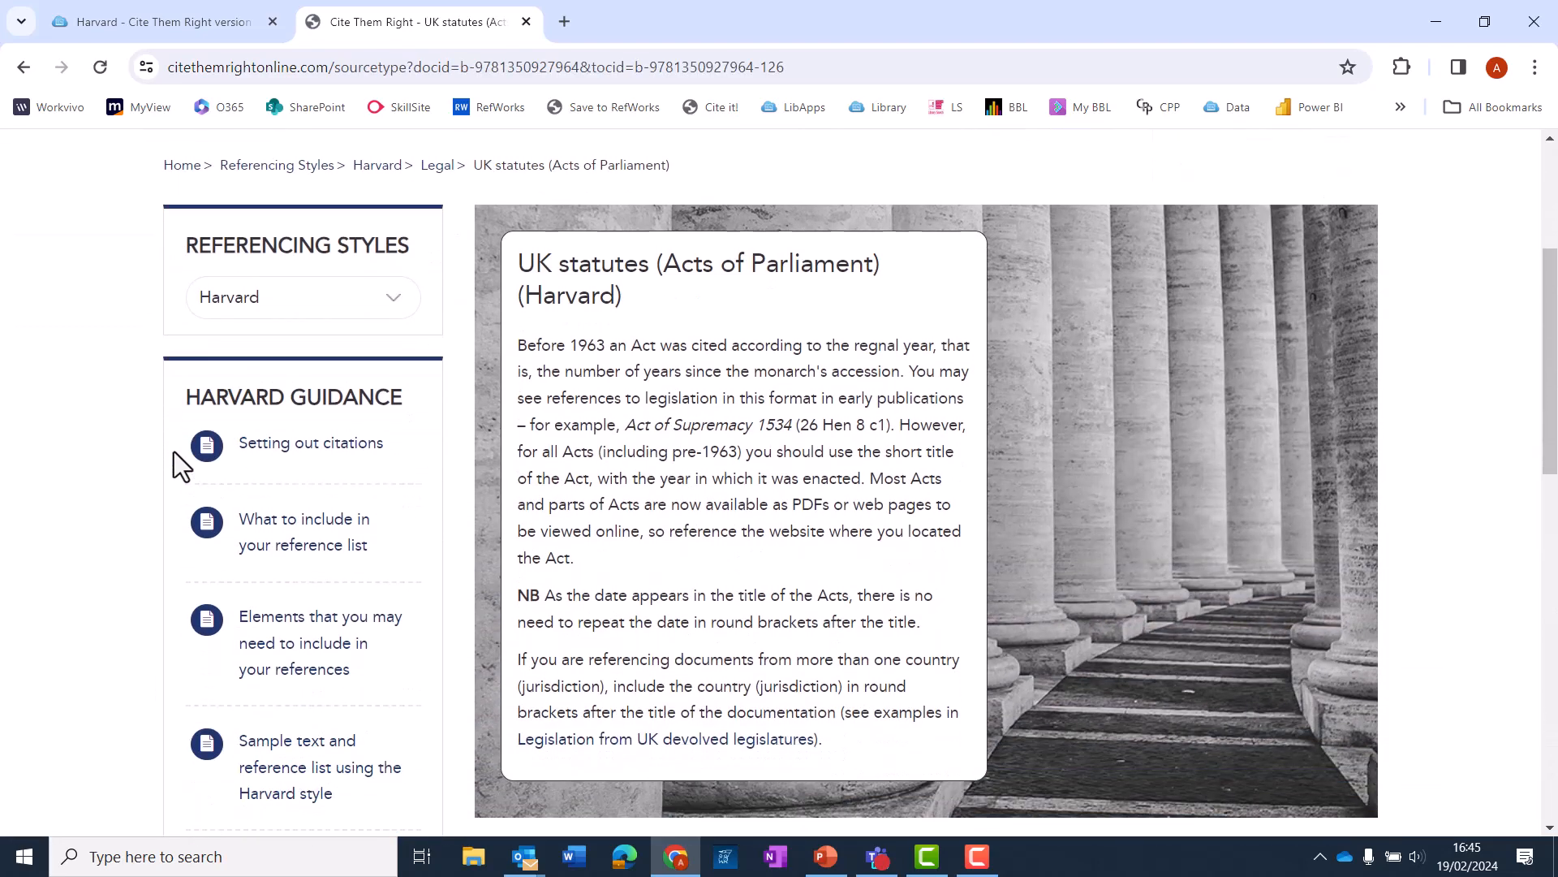
{"action": "scroll", "scroll_direction": "down", "scroll_amount": 3}
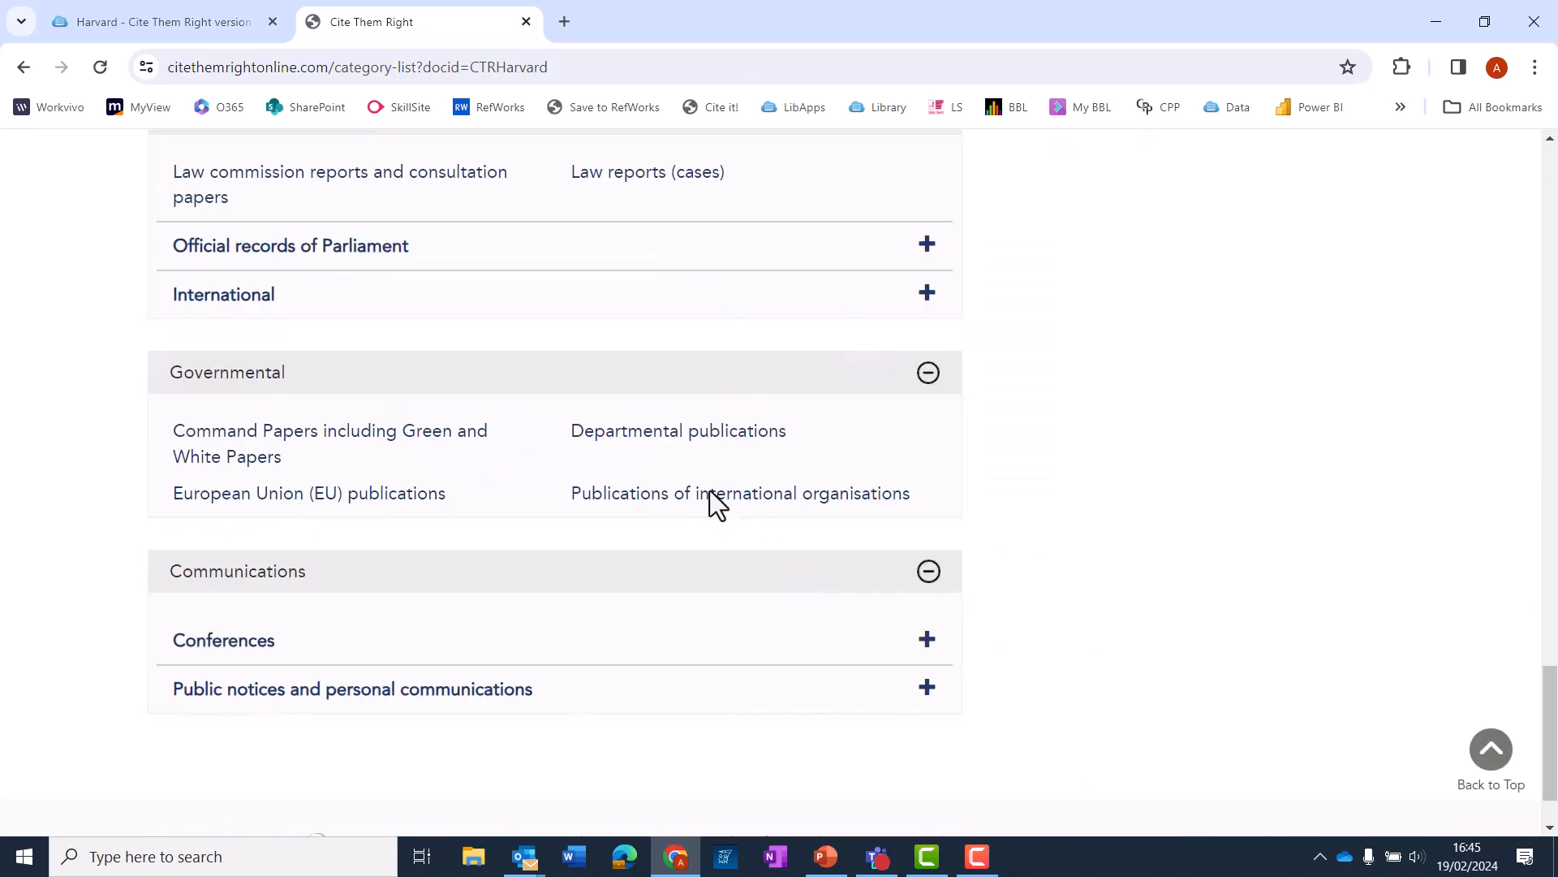
- Read the Departmental publications guidance down to its example reference
{"action": "left_click", "coordinate": [678, 431]}
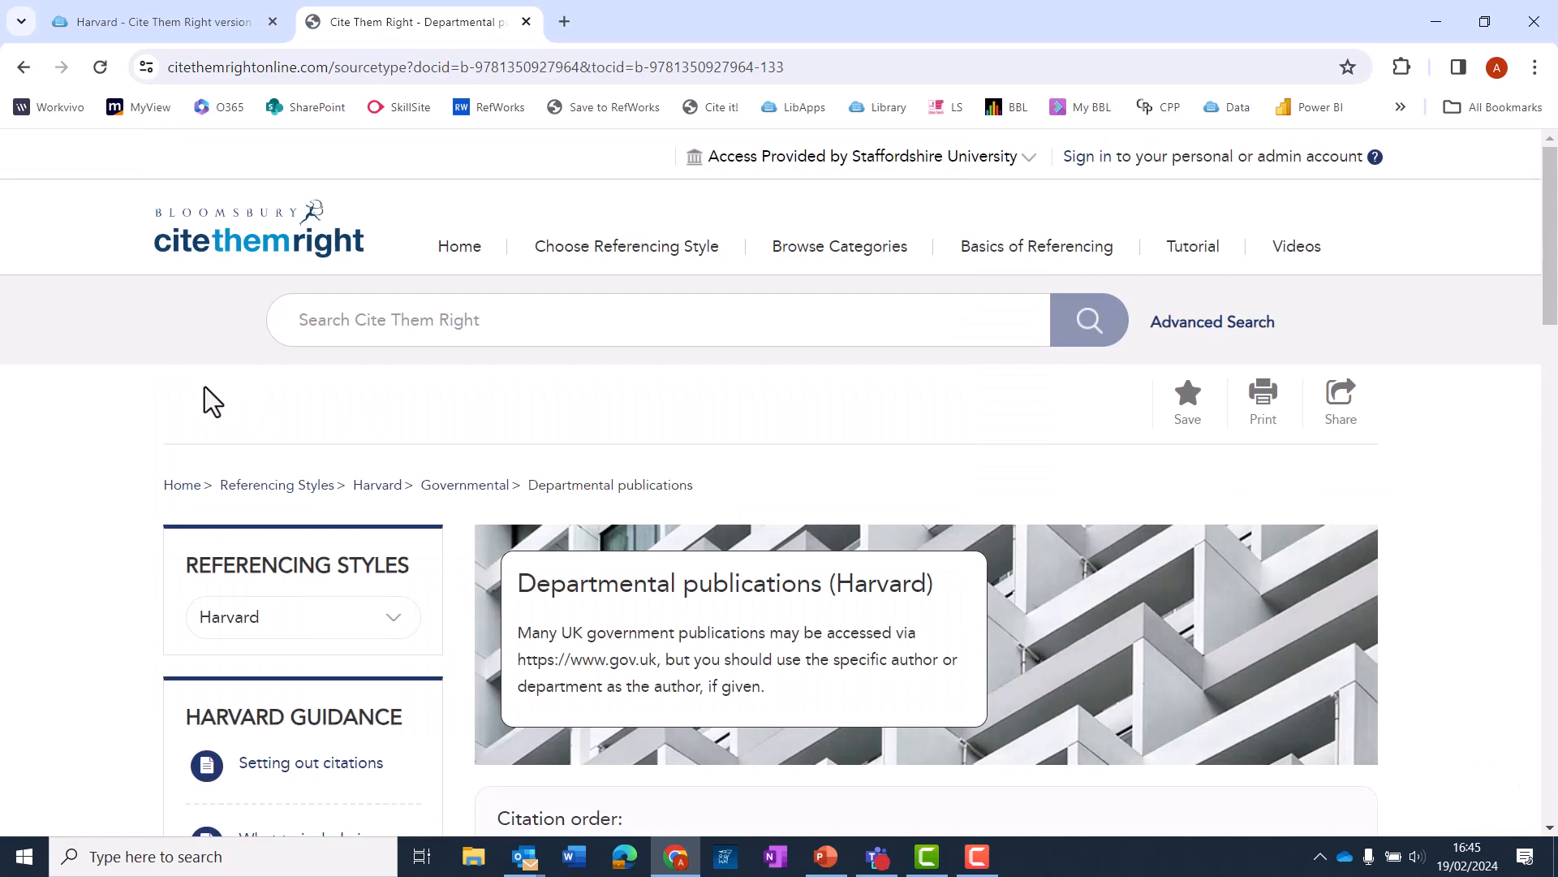
{"action": "scroll", "scroll_direction": "down", "scroll_amount": 3}
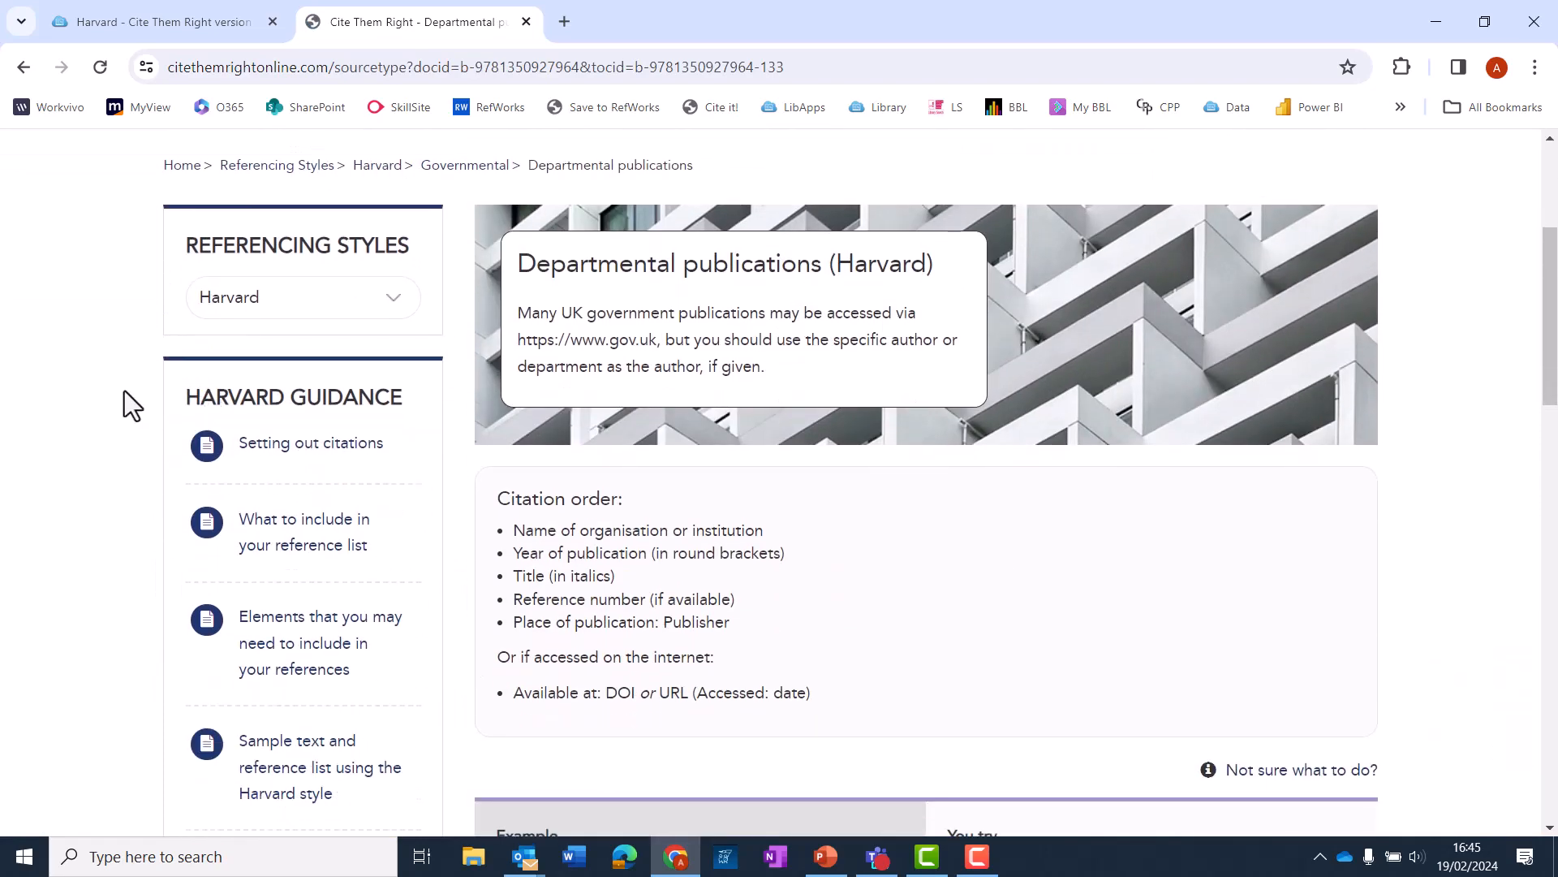
{"action": "scroll", "scroll_direction": "down", "scroll_amount": 3}
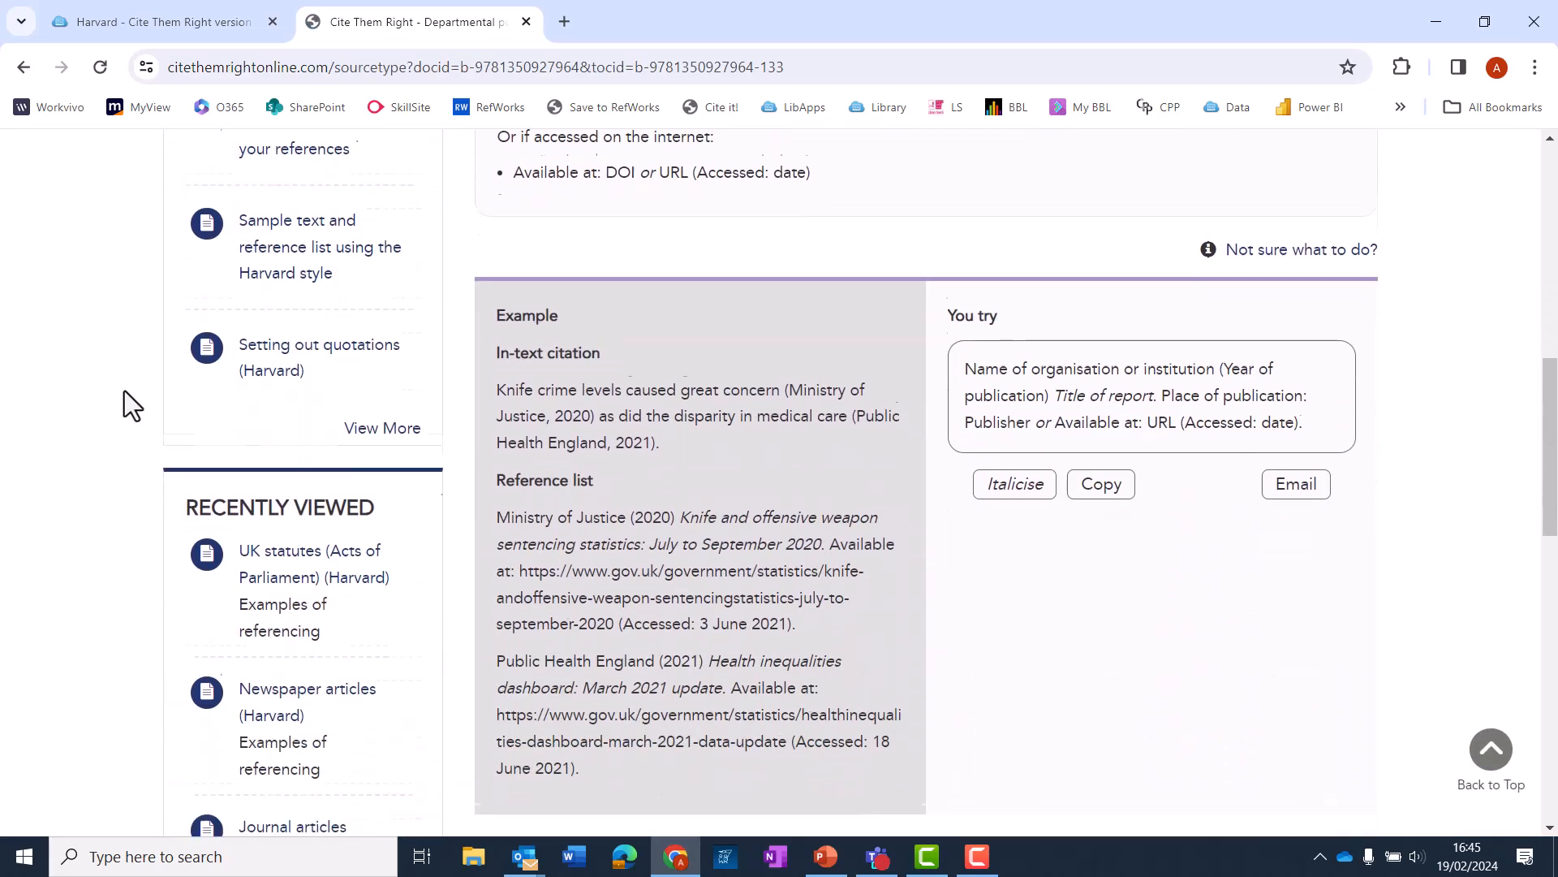
{"action": "scroll", "scroll_direction": "down", "scroll_amount": 3}
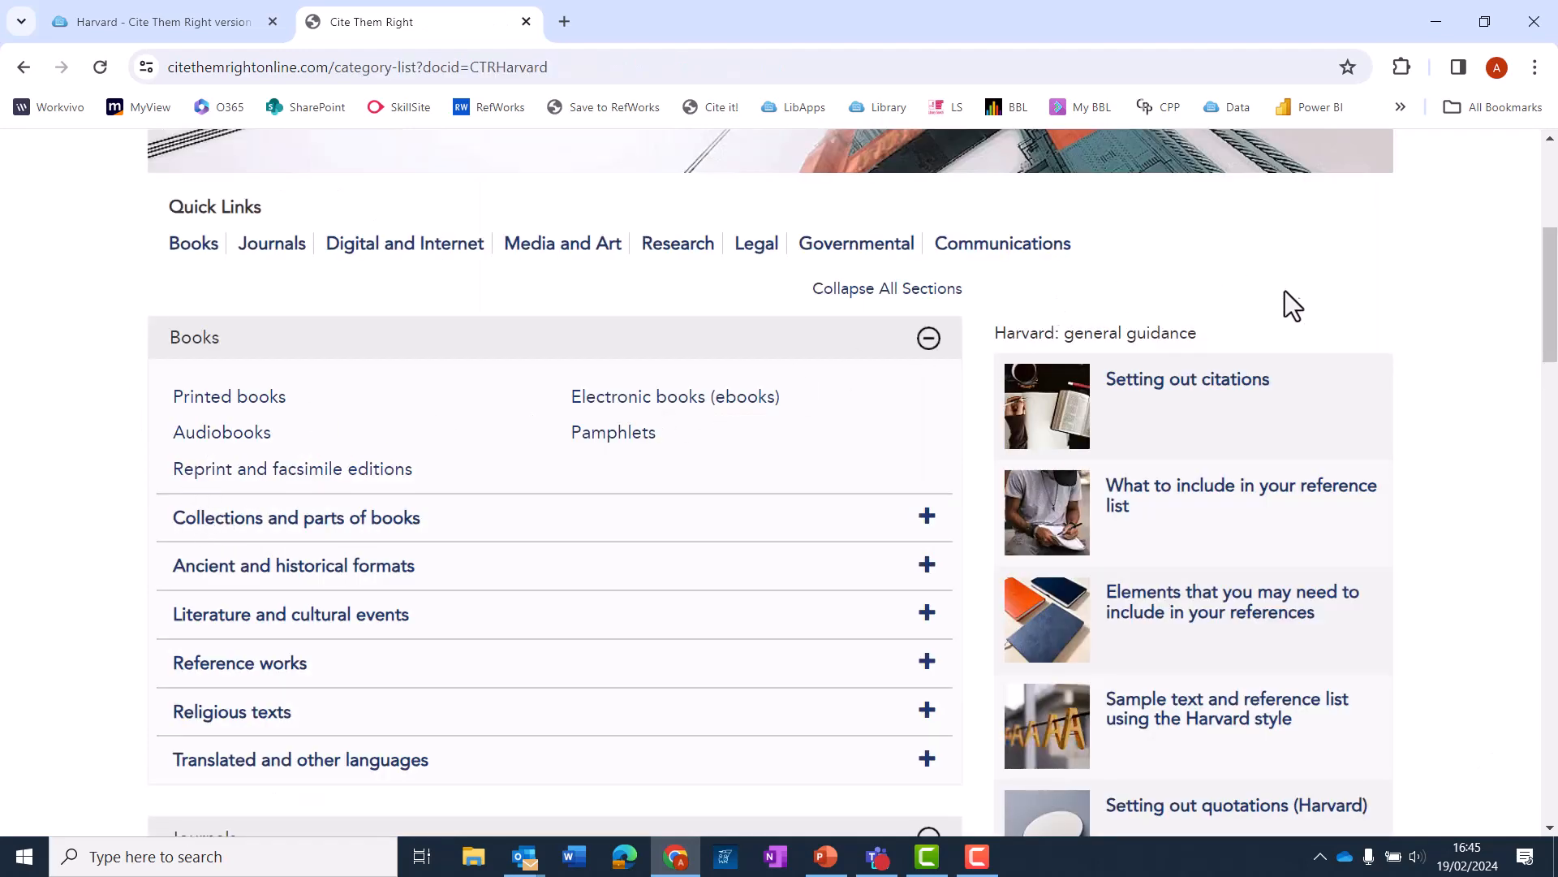
- Browse the Harvard Articles page tiles on setting out citations and paraphrasing
{"action": "scroll", "scroll_direction": "down", "scroll_amount": 3}
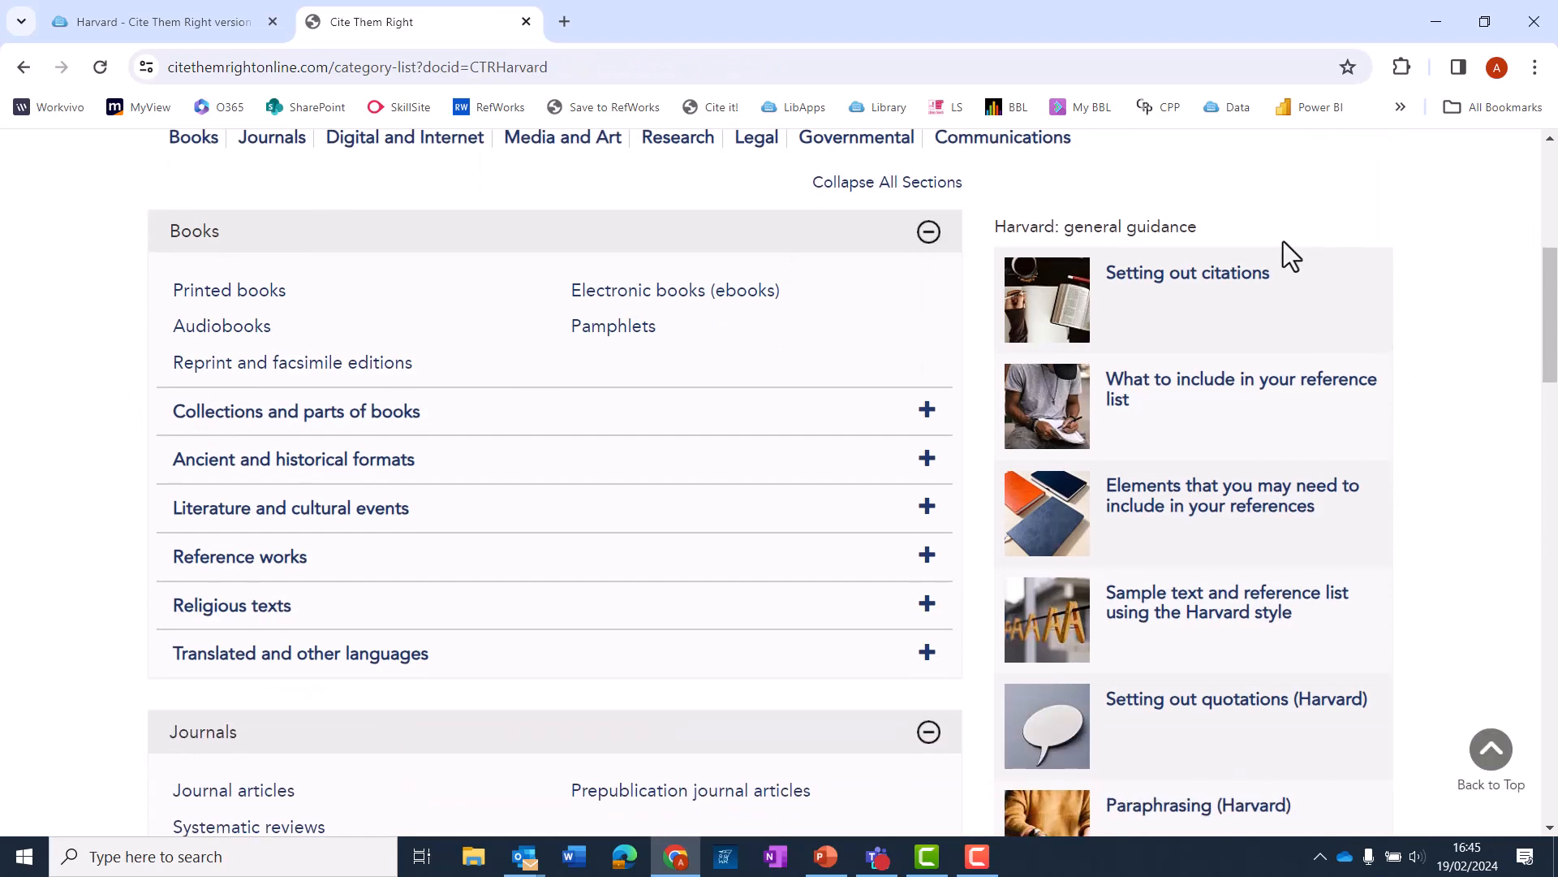
{"action": "scroll", "scroll_direction": "down", "scroll_amount": 3}
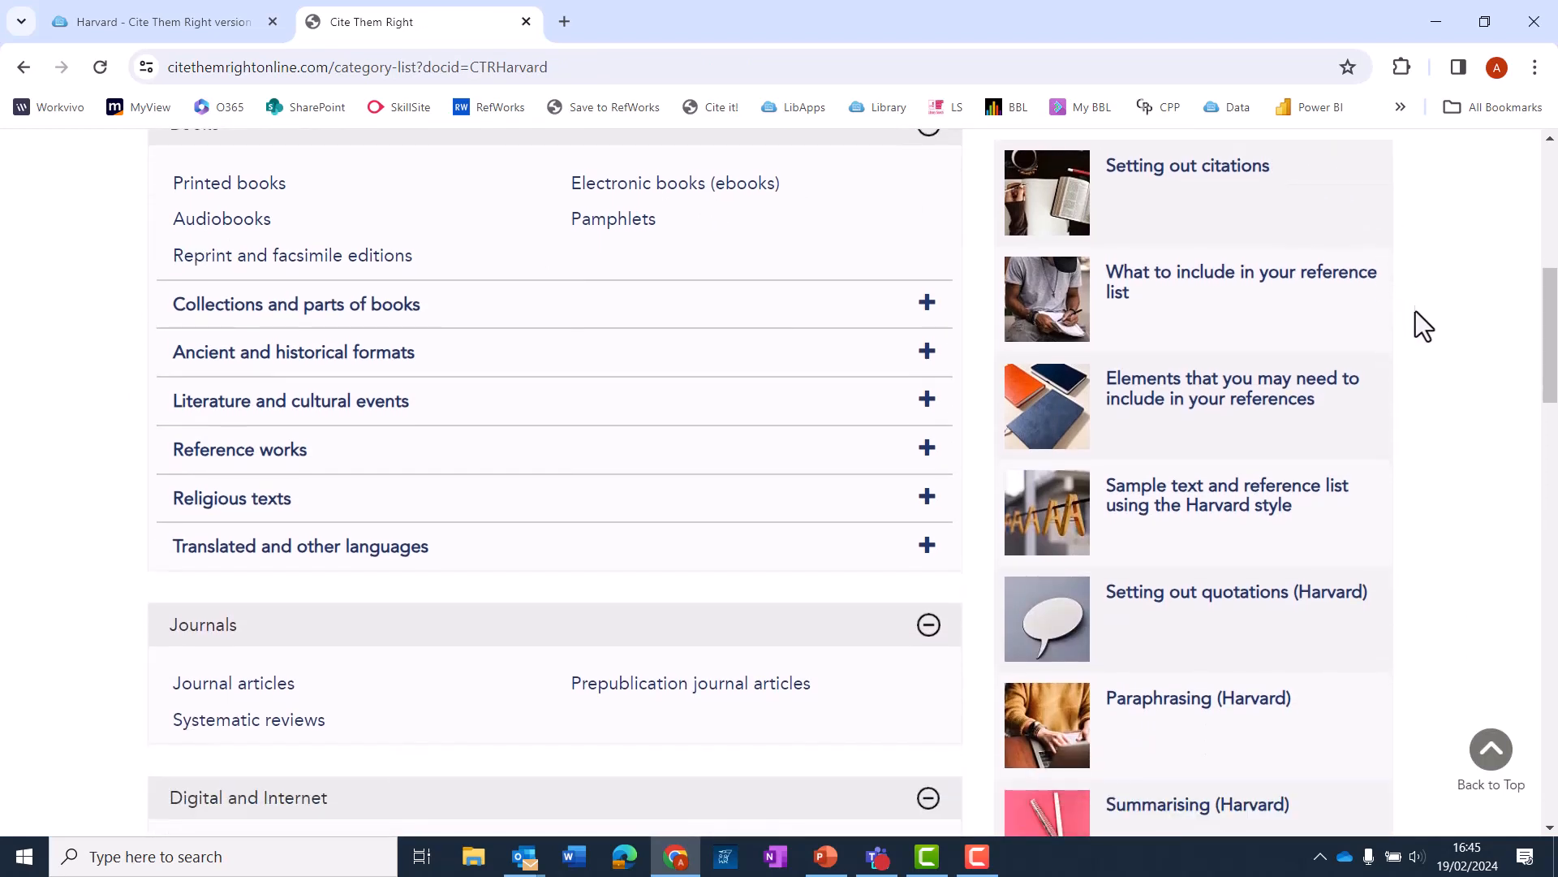
{"action": "scroll", "scroll_direction": "down", "scroll_amount": 3}
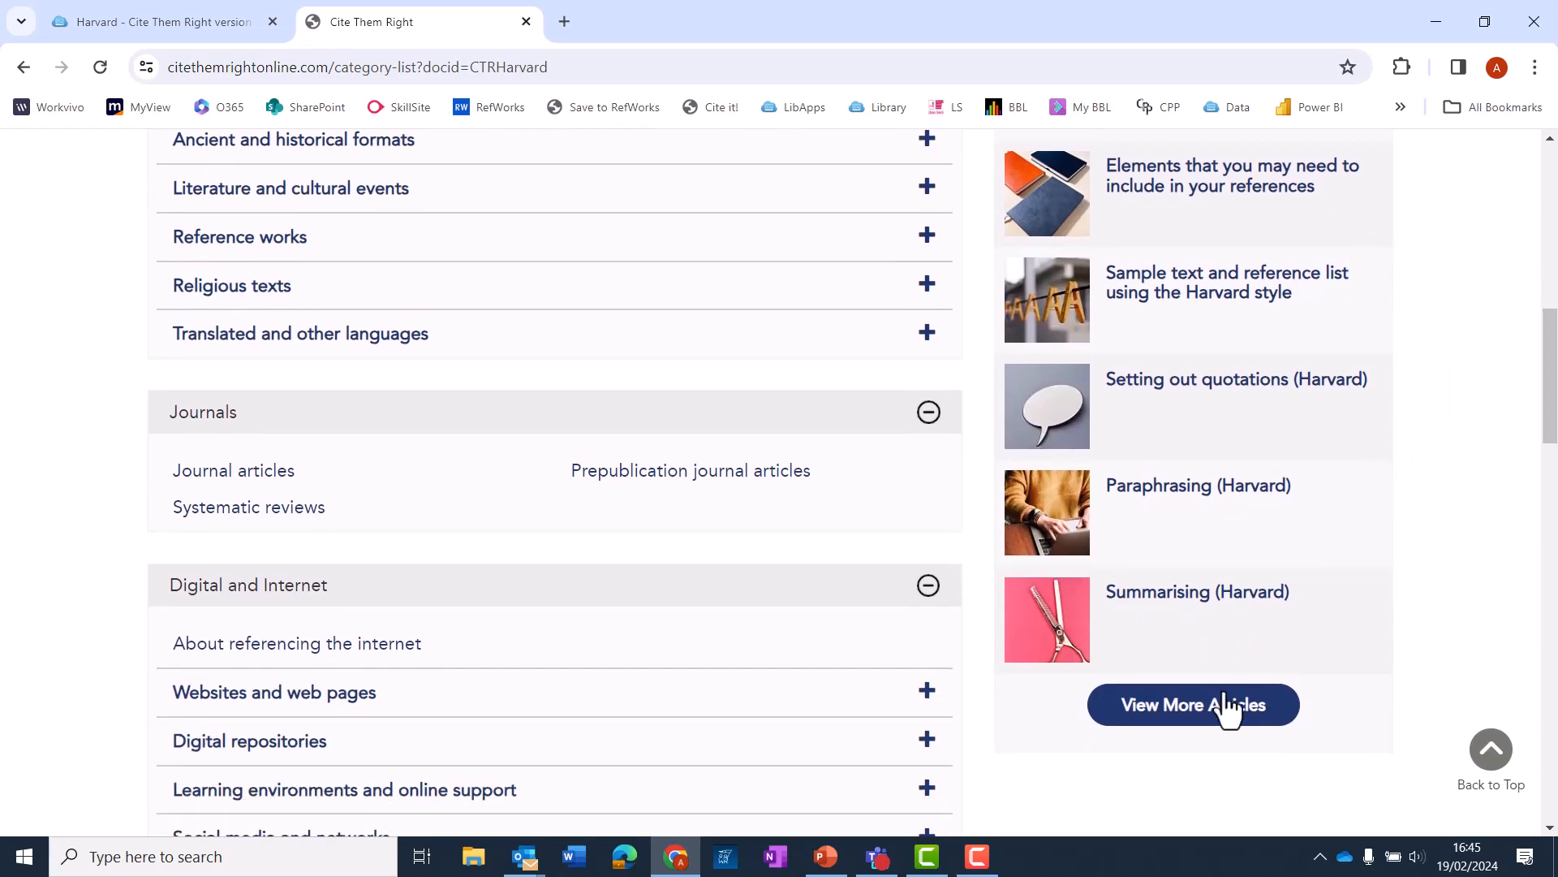
{"action": "left_click", "coordinate": [1193, 704]}
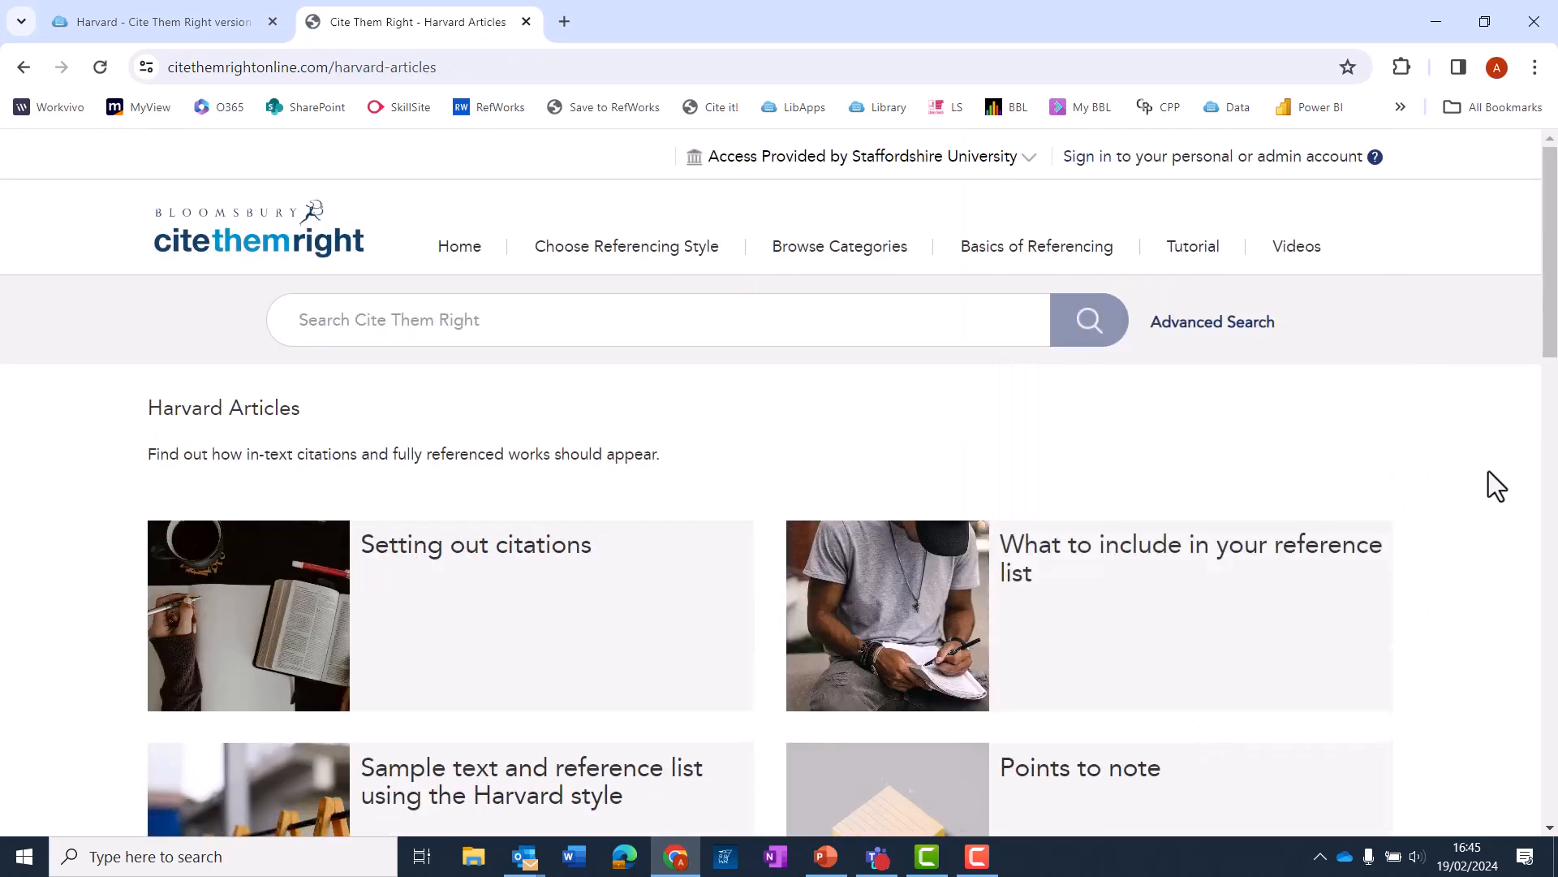
{"action": "scroll", "scroll_direction": "down", "scroll_amount": 3}
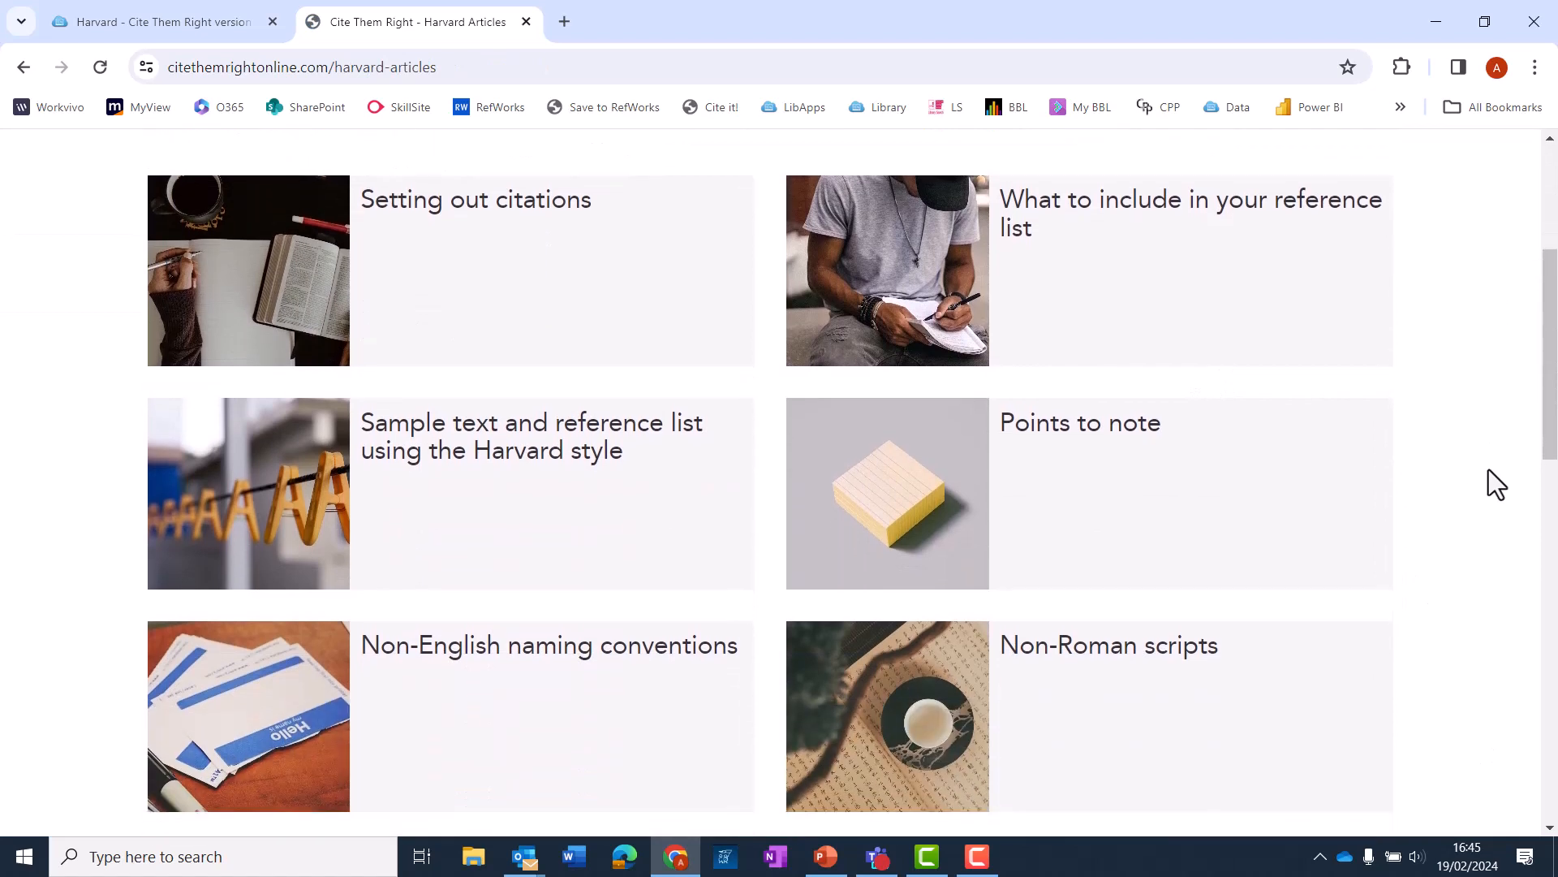
{"action": "scroll", "scroll_direction": "down", "scroll_amount": 3}
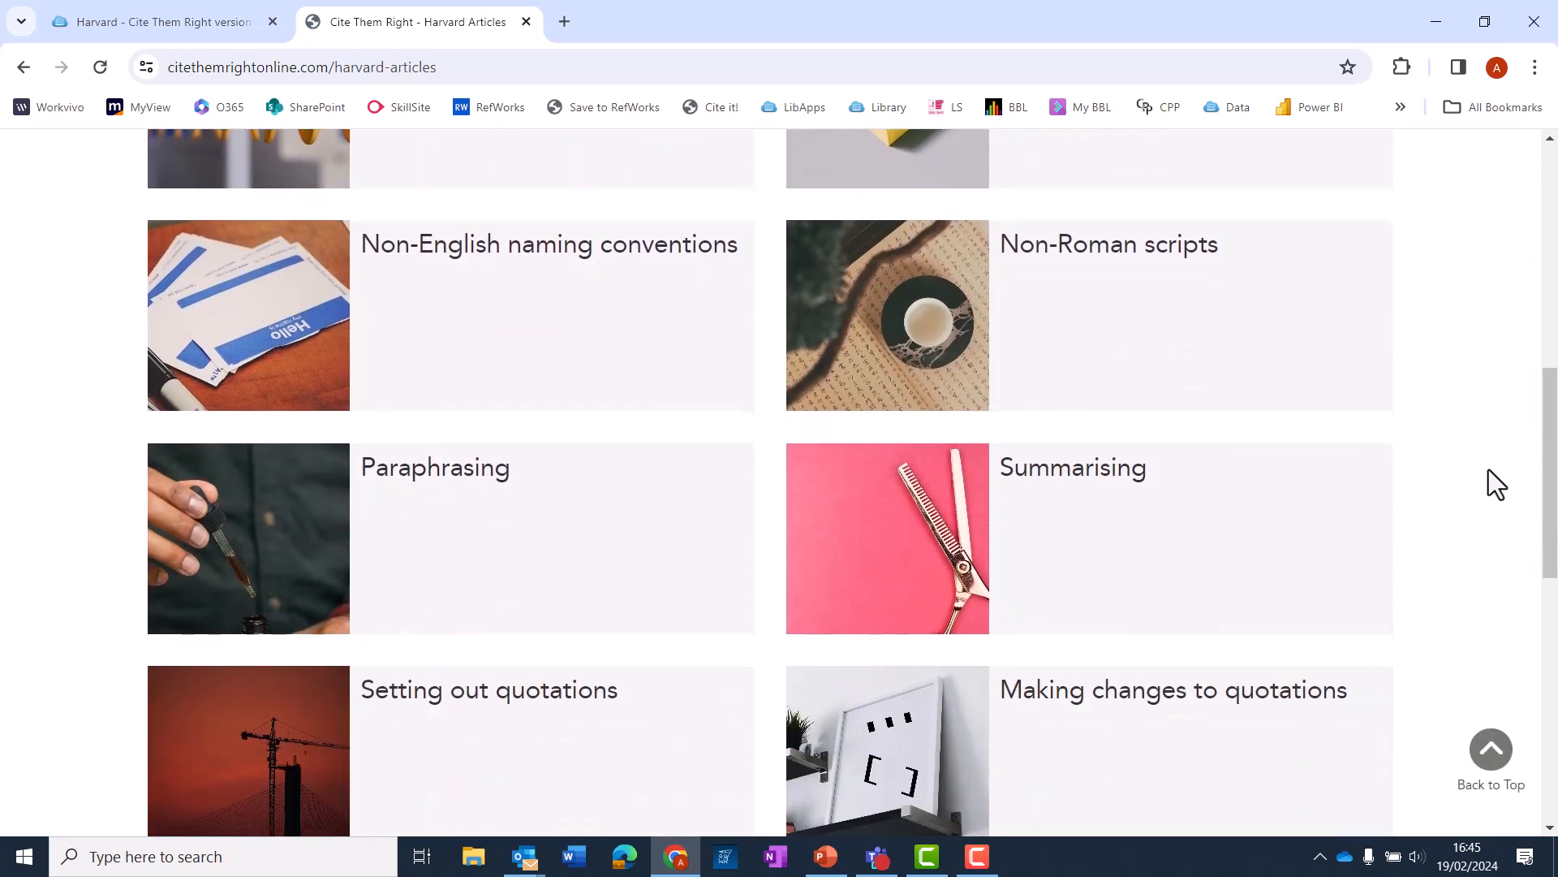
{"action": "scroll", "scroll_direction": "down", "scroll_amount": 3}
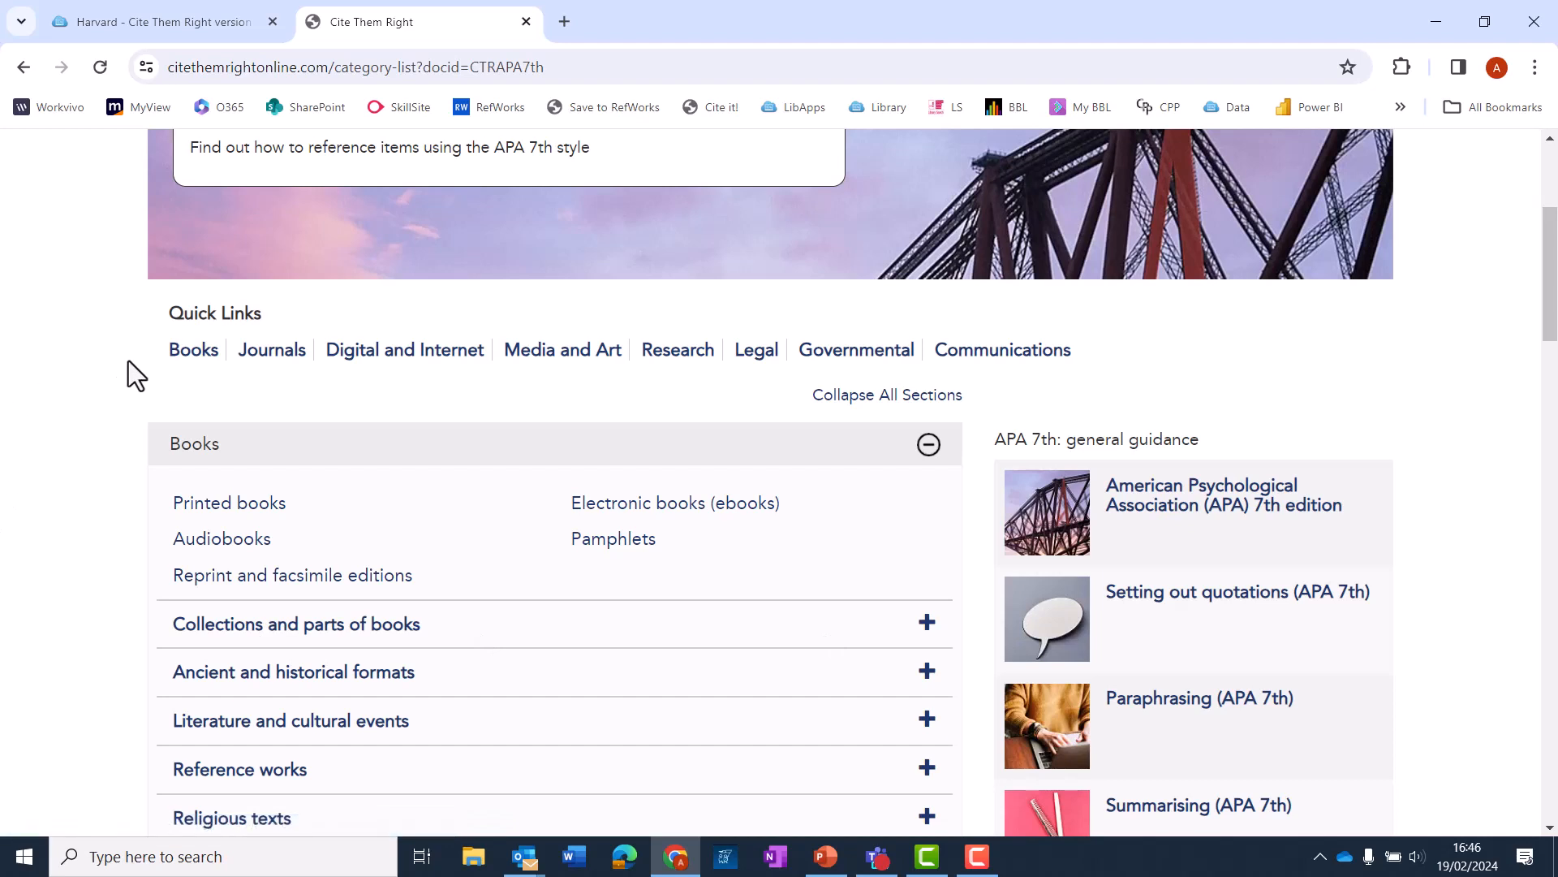
{"action": "mouse_move", "coordinate": [295, 409]}
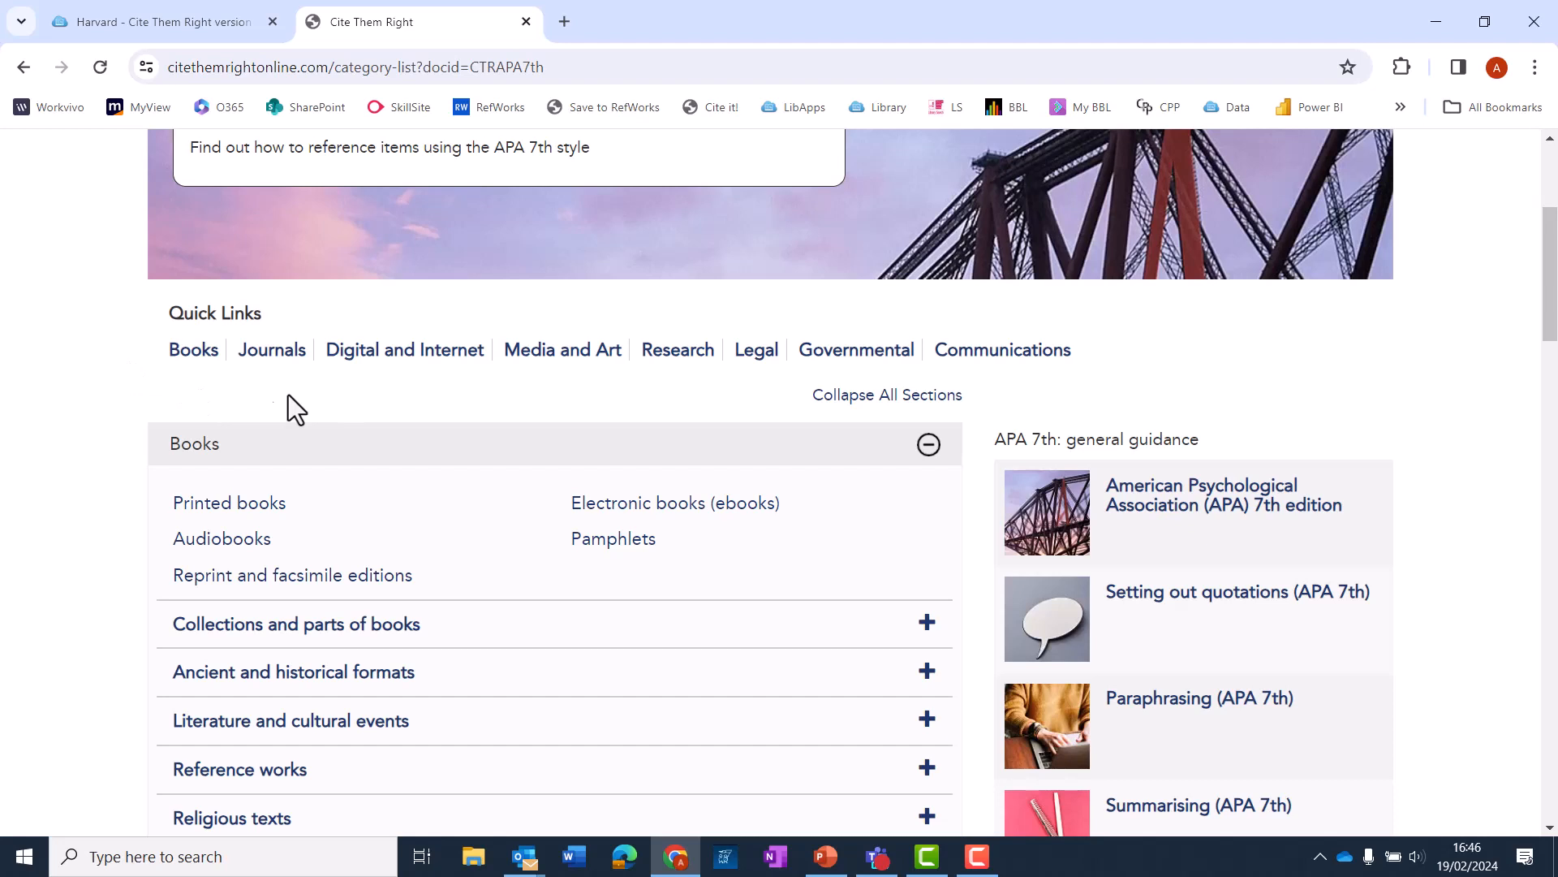
- Browse the APA 7th categories page down to Books and general guidance articles
{"action": "scroll", "scroll_direction": "down", "scroll_amount": 3}
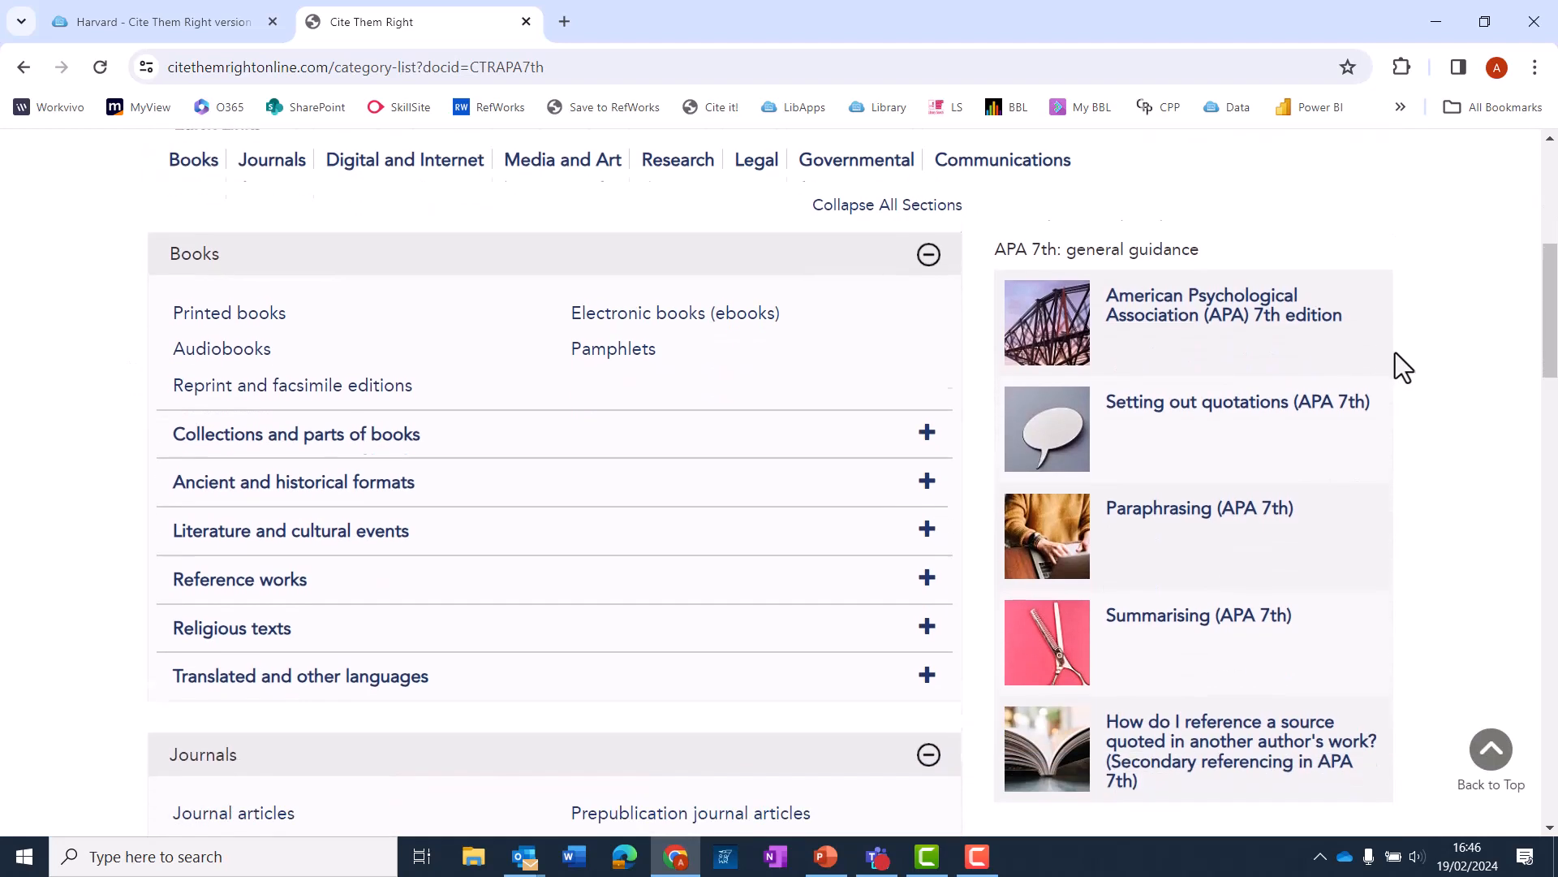
{"action": "scroll", "scroll_direction": "down", "scroll_amount": 3}
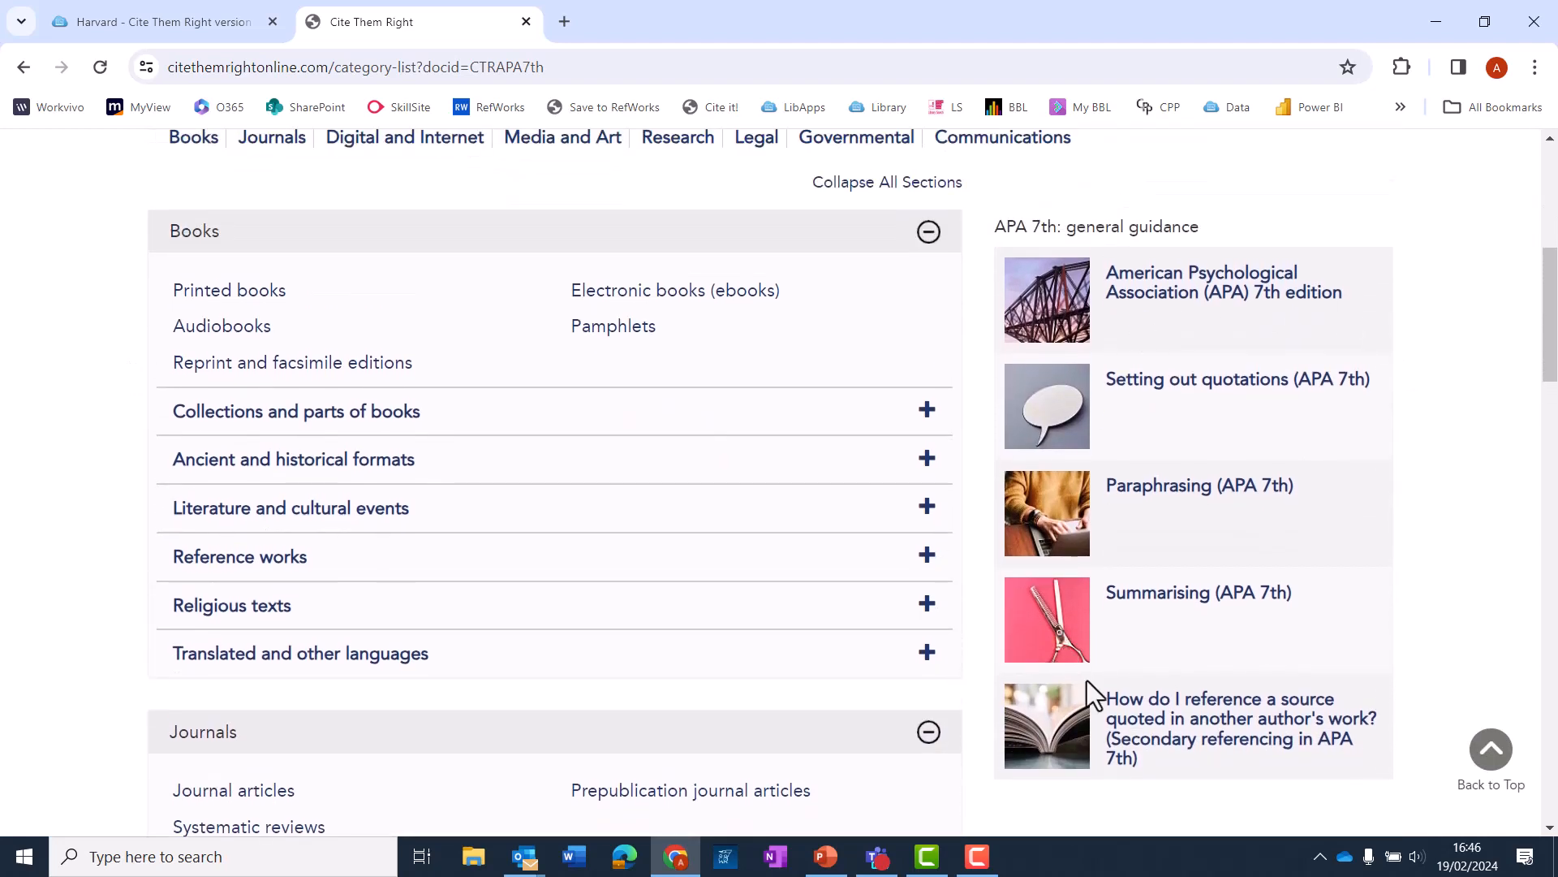
{"action": "mouse_move", "coordinate": [39, 357]}
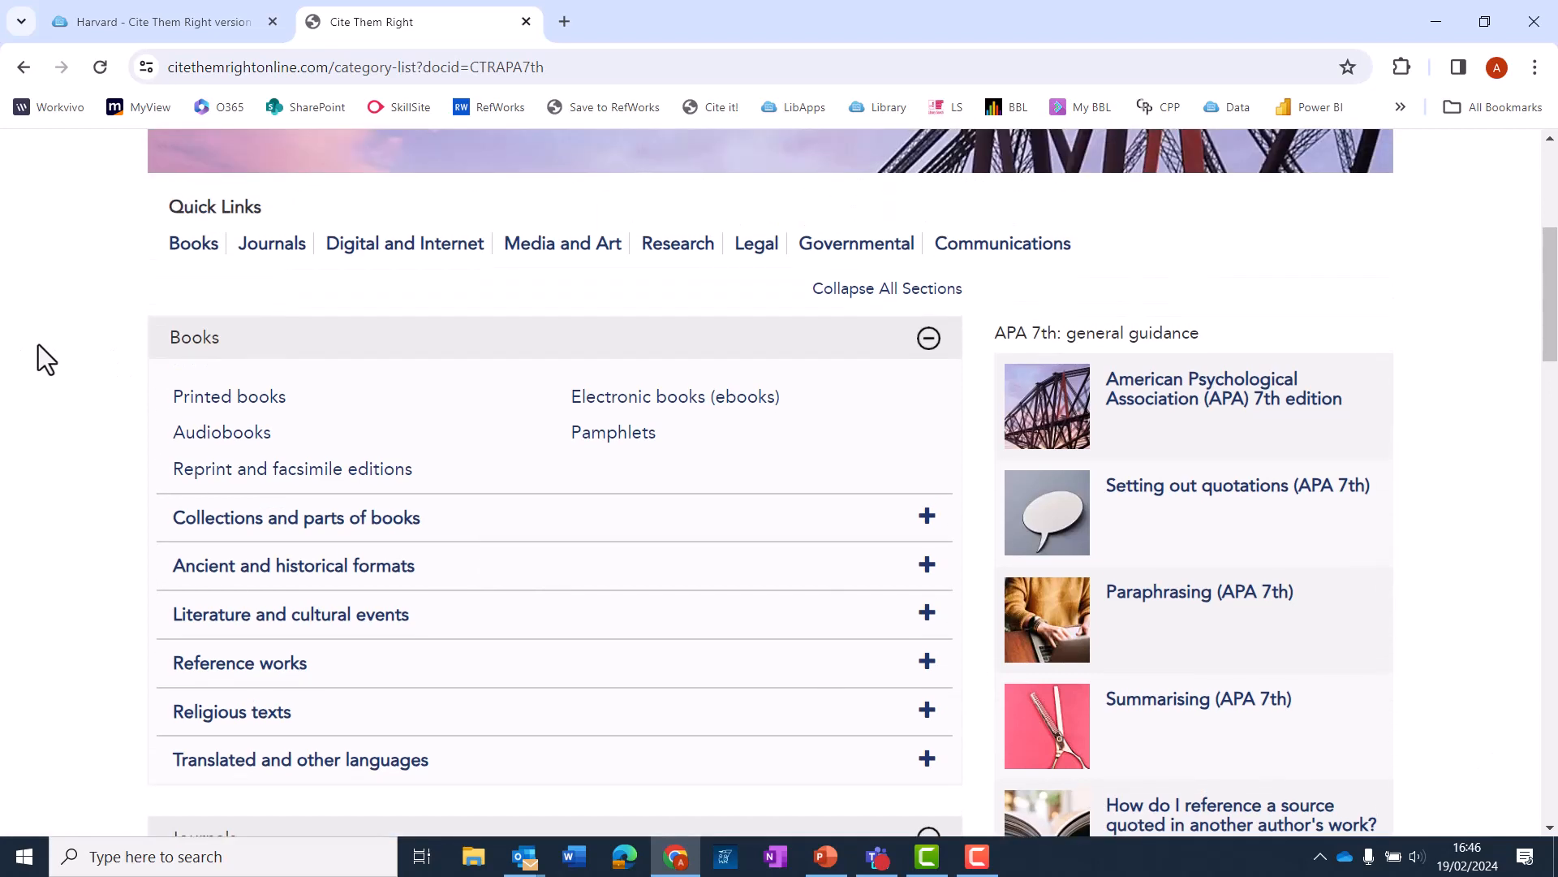
- Read the Printed books (APA 7th) citation order, example and You try template
{"action": "left_click", "coordinate": [229, 396]}
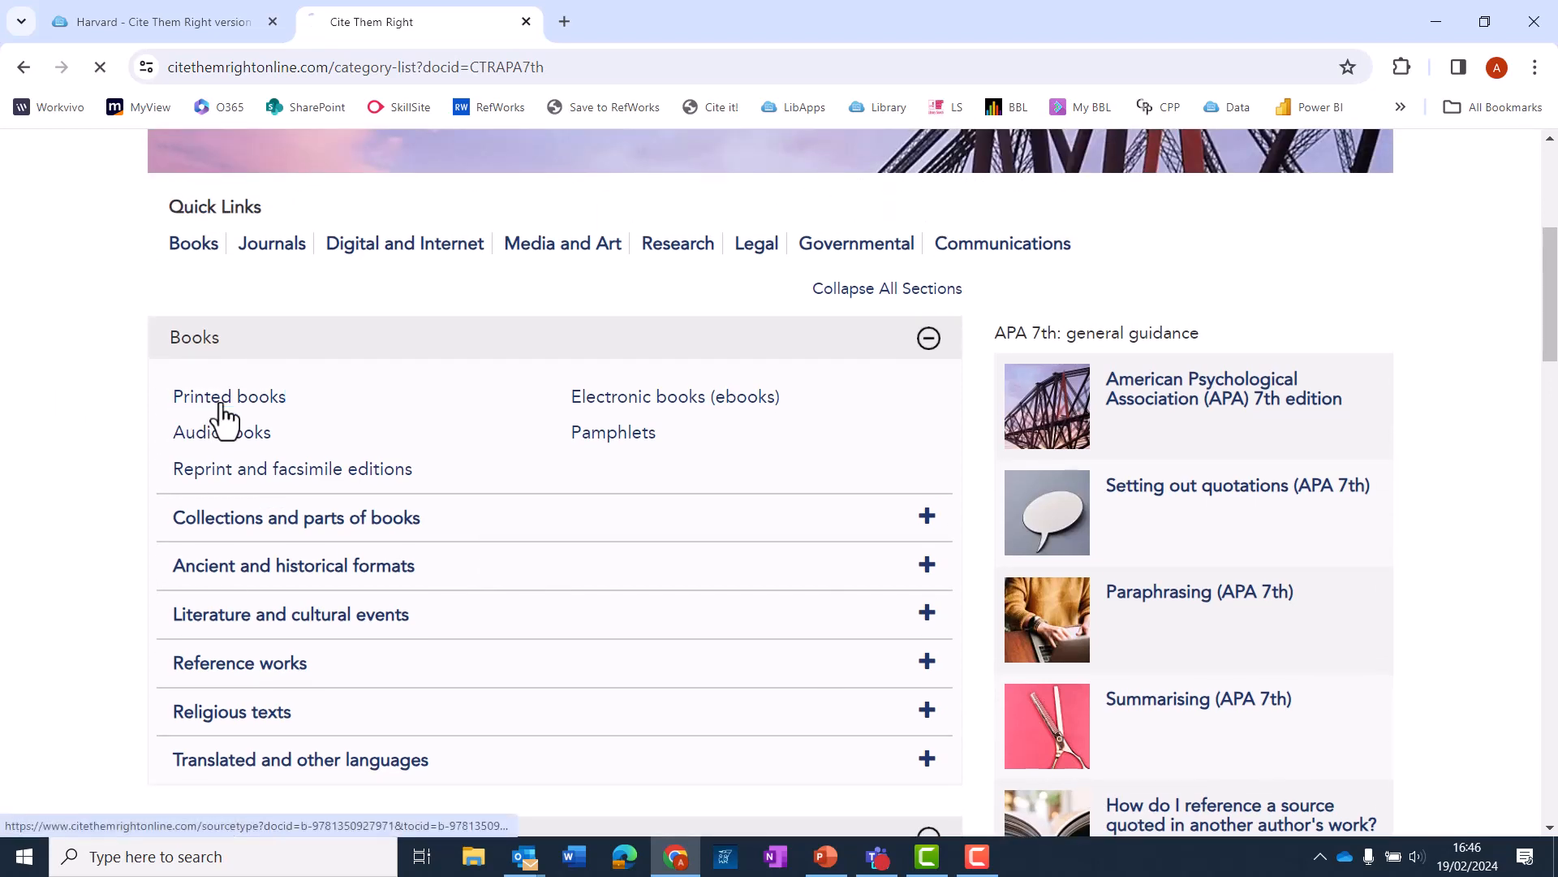
{"action": "left_click", "coordinate": [229, 396]}
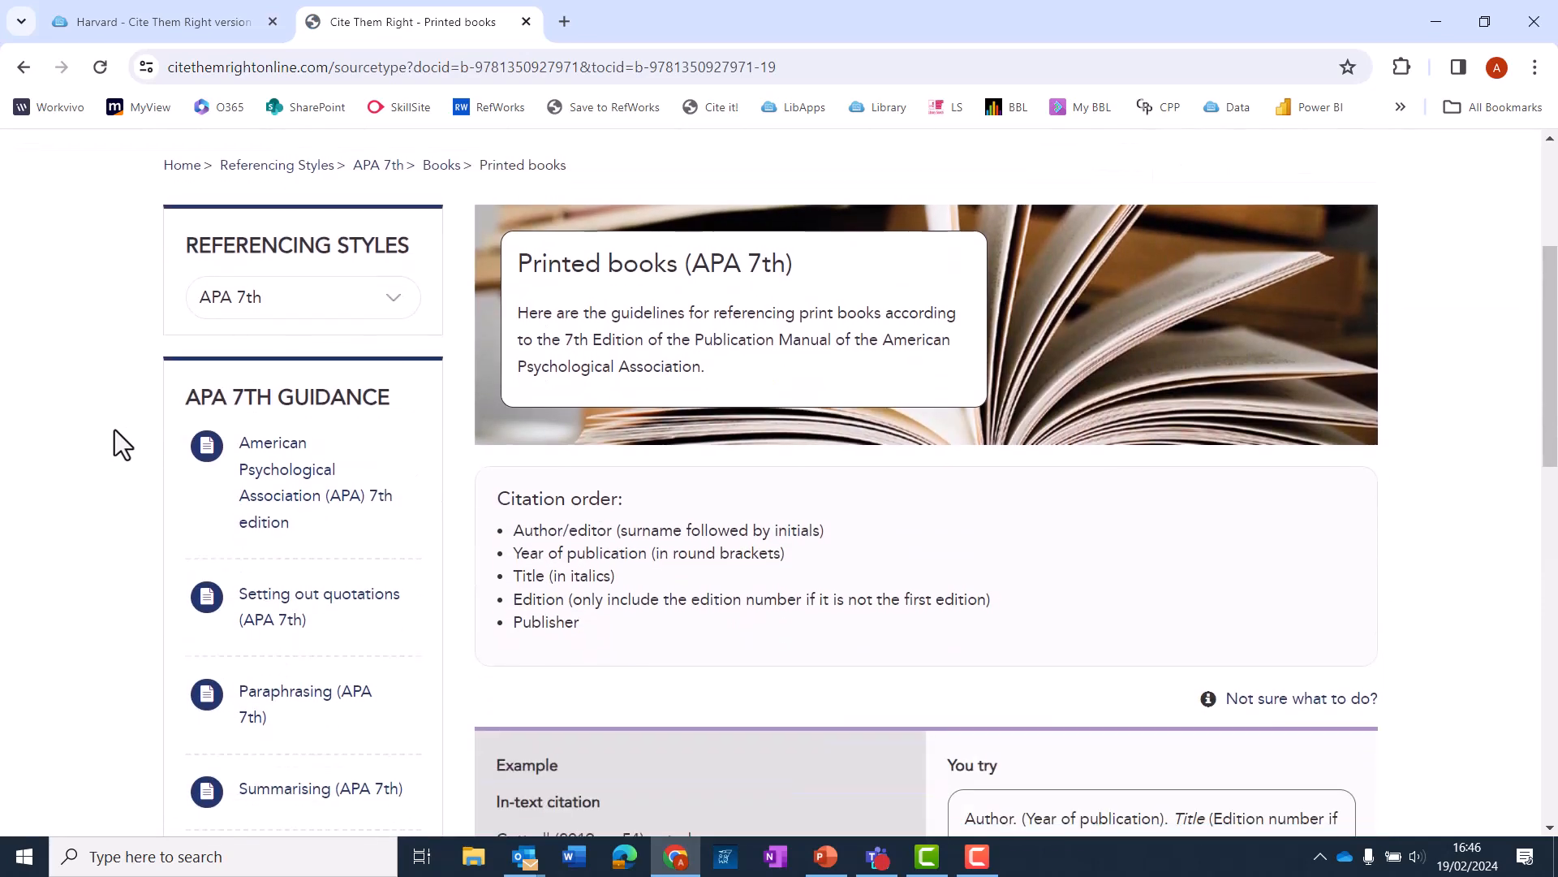
{"action": "scroll", "scroll_direction": "down", "scroll_amount": 3}
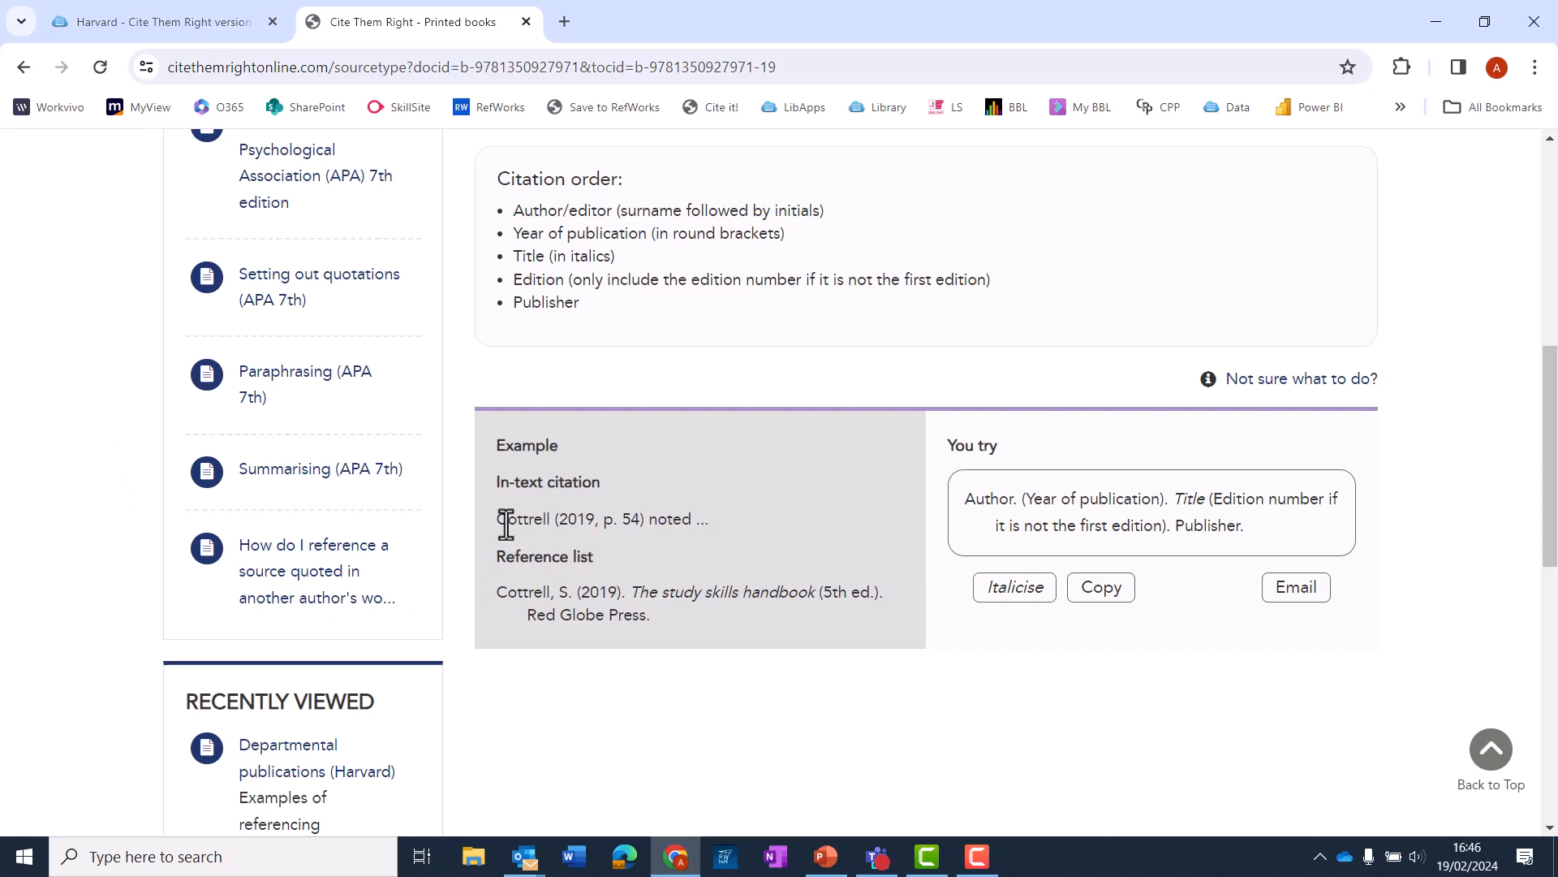
{"action": "mouse_move", "coordinate": [517, 660]}
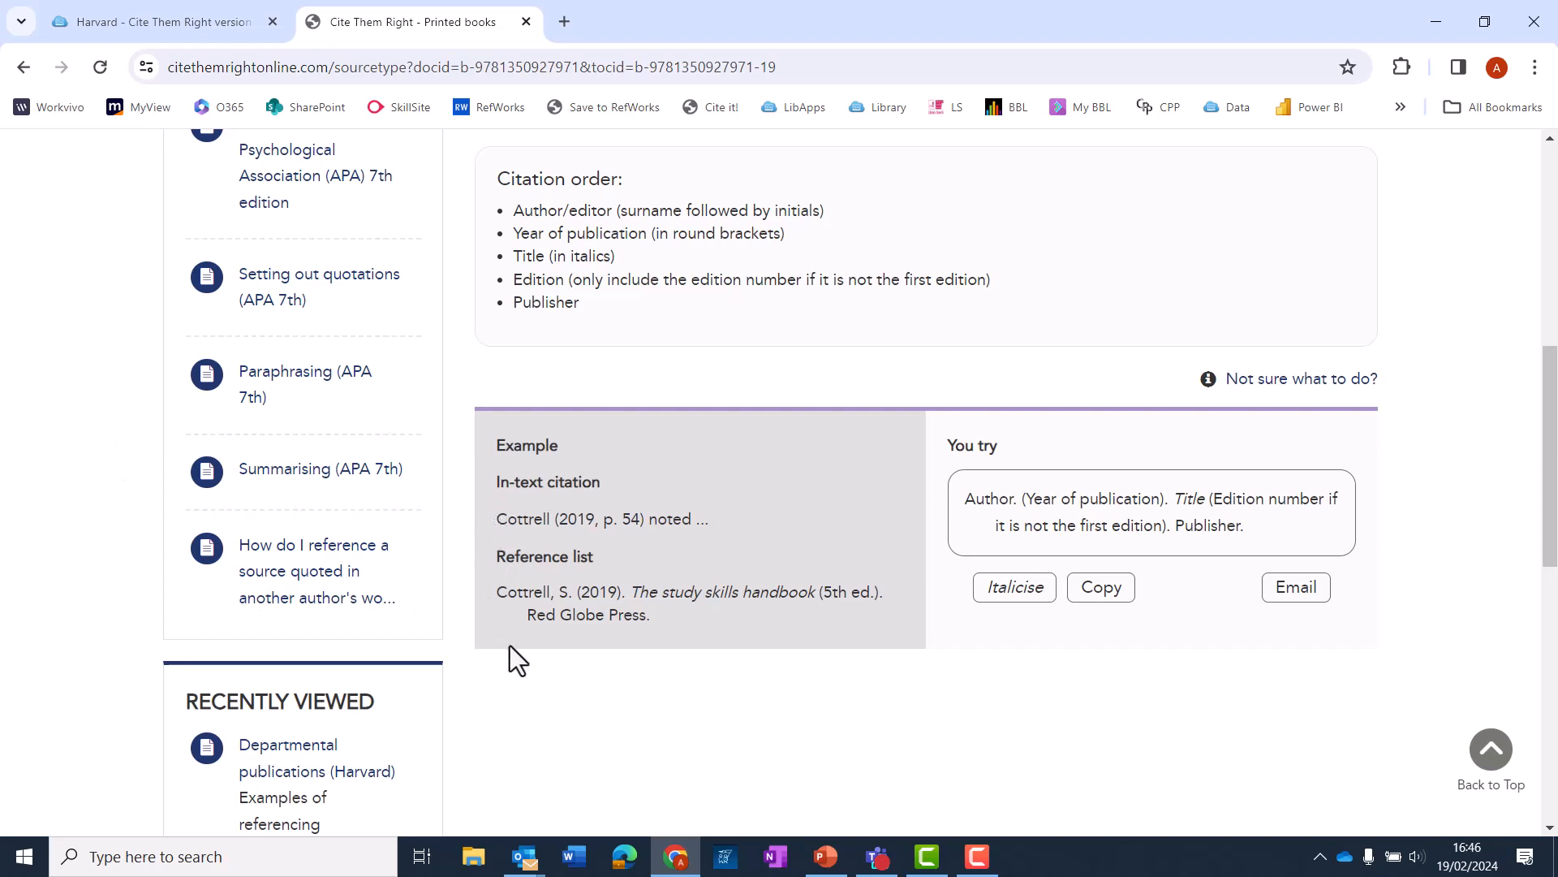
{"action": "mouse_move", "coordinate": [1218, 654]}
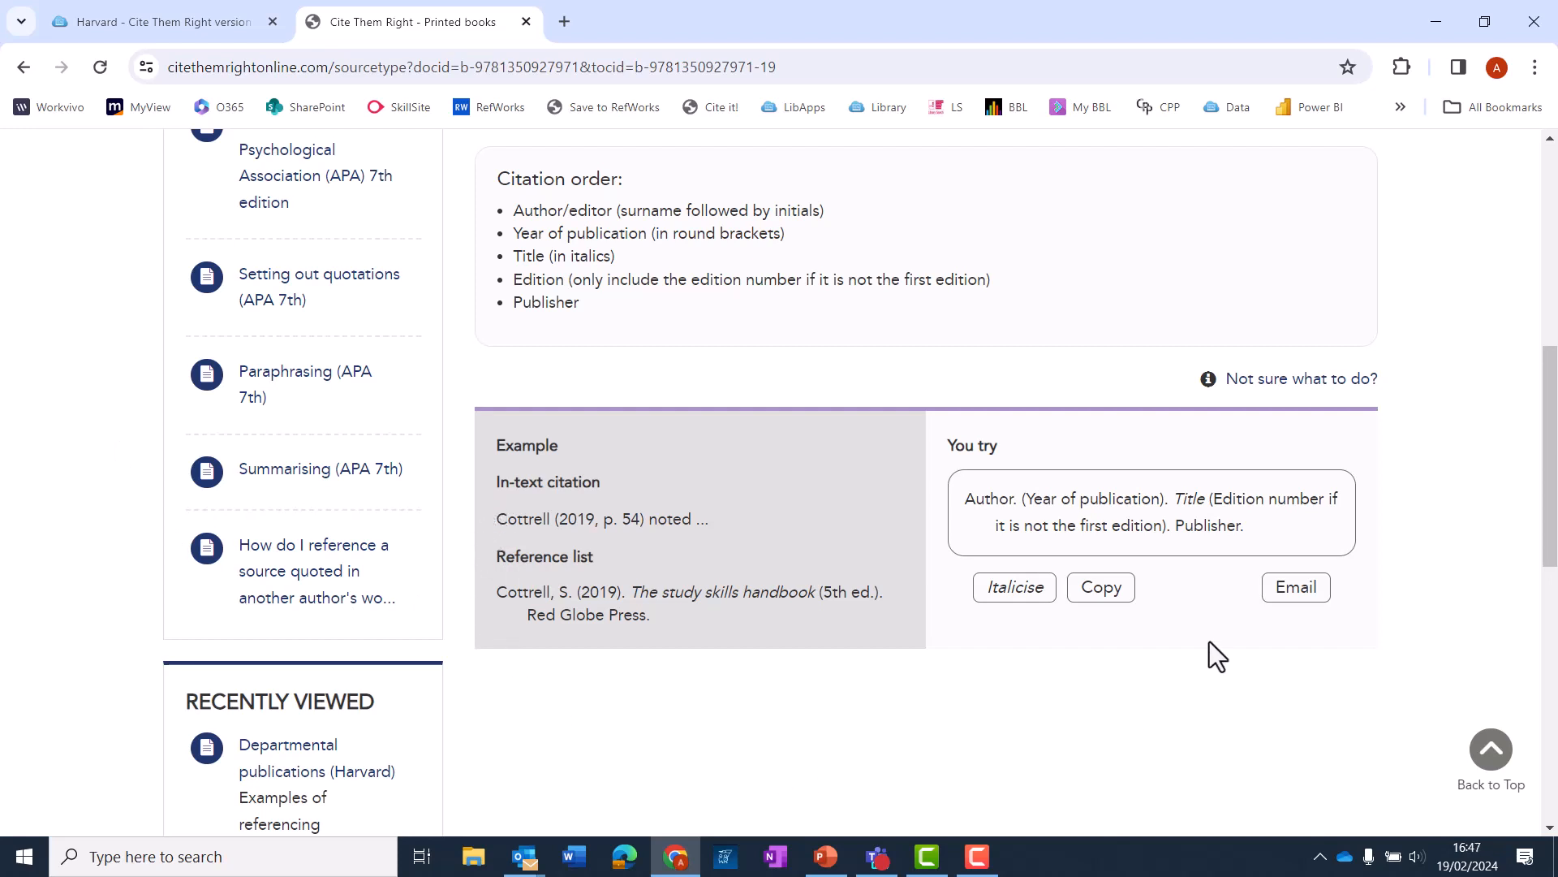
{"action": "mouse_move", "coordinate": [1096, 480]}
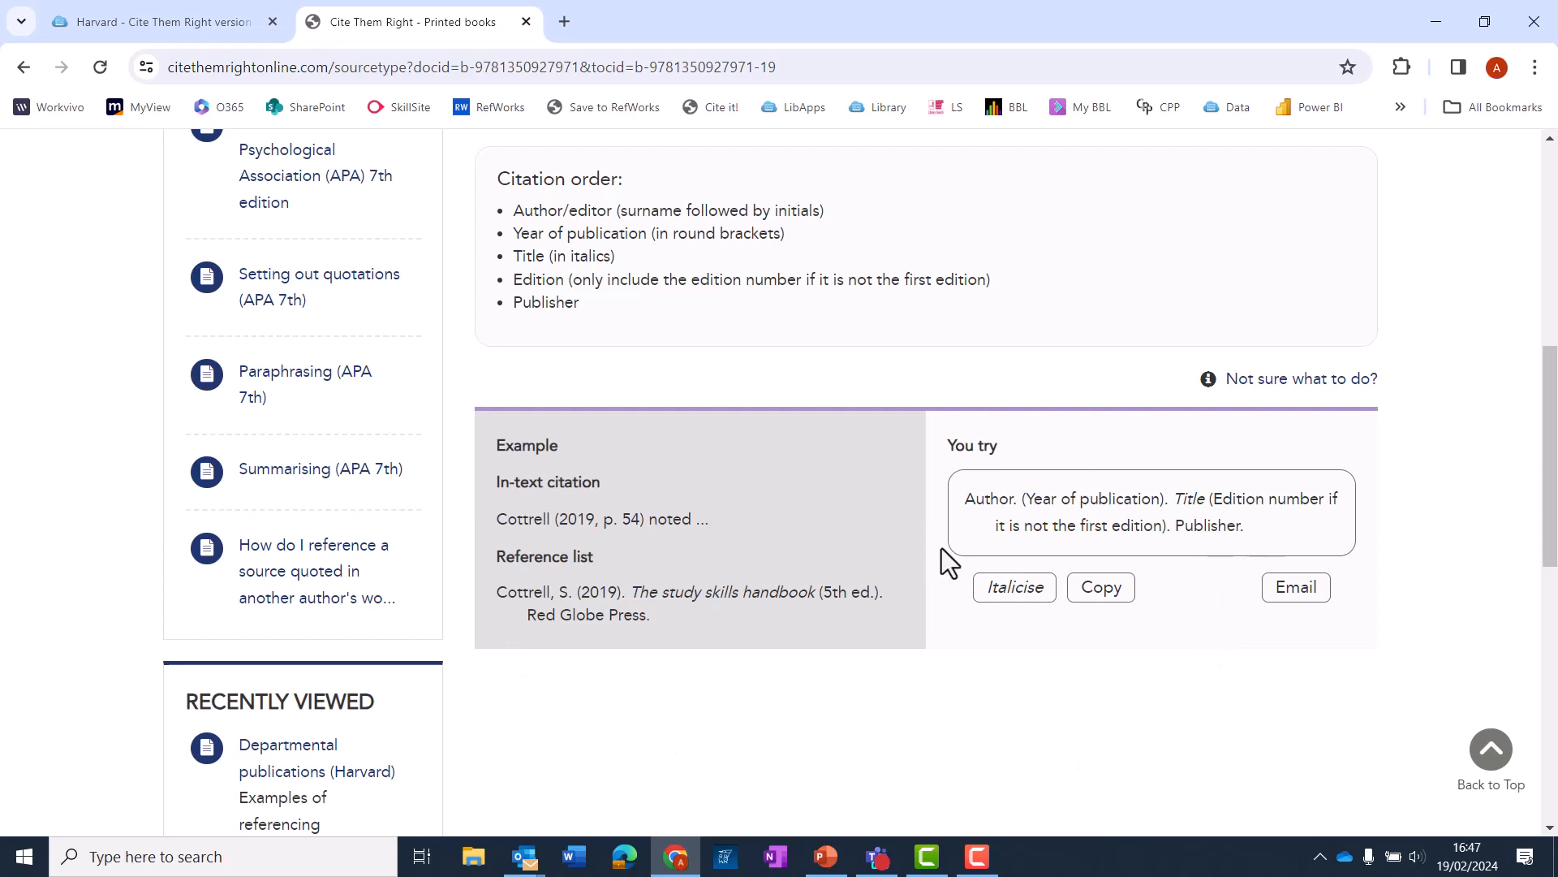
{"action": "mouse_move", "coordinate": [942, 551]}
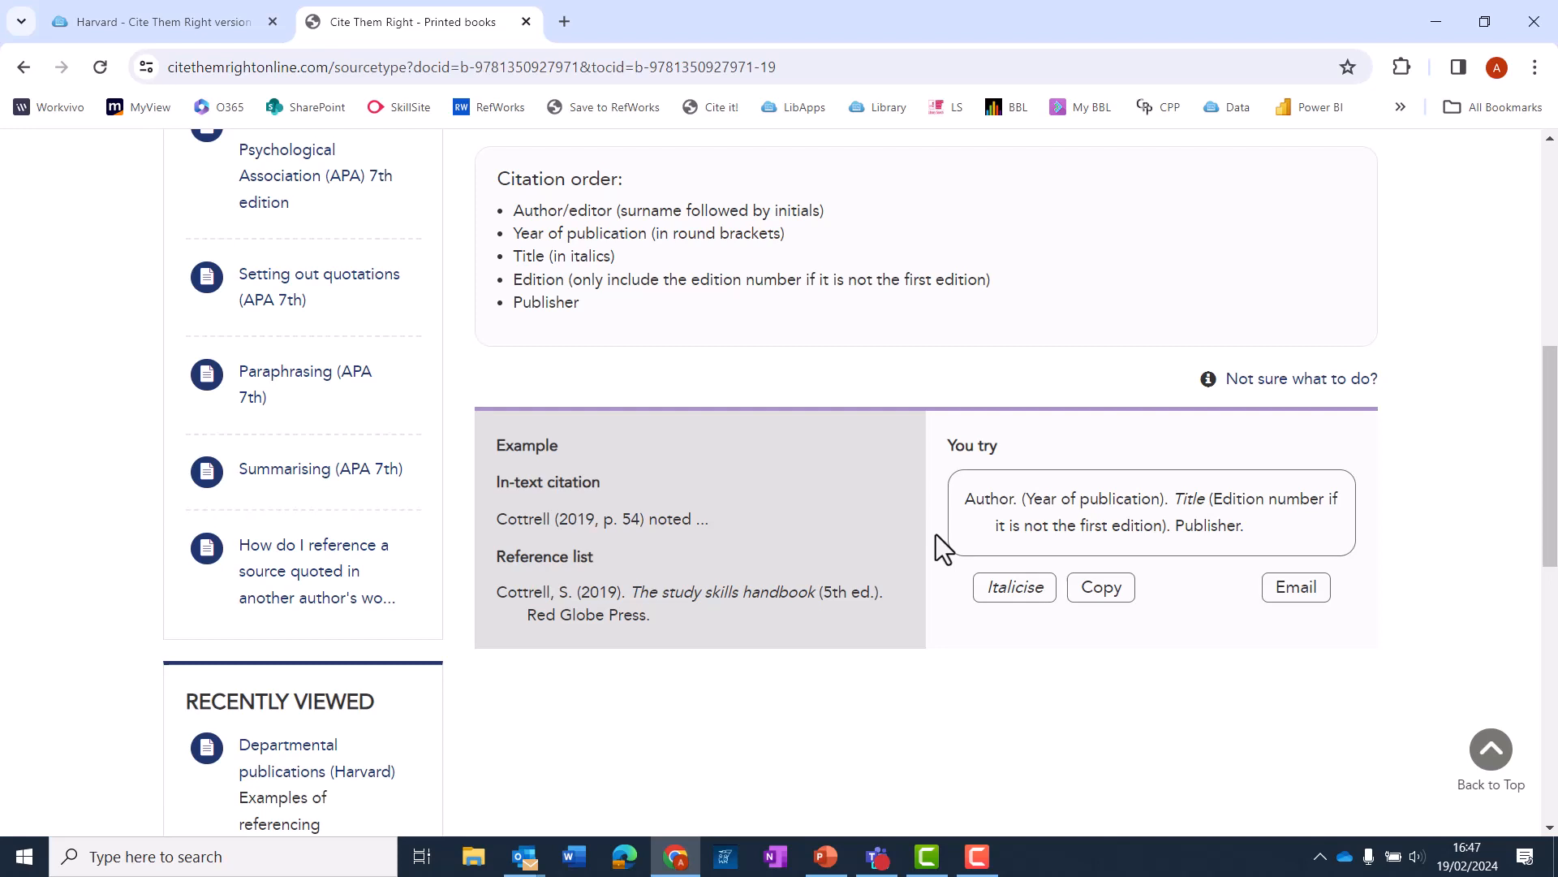
{"action": "mouse_move", "coordinate": [998, 547]}
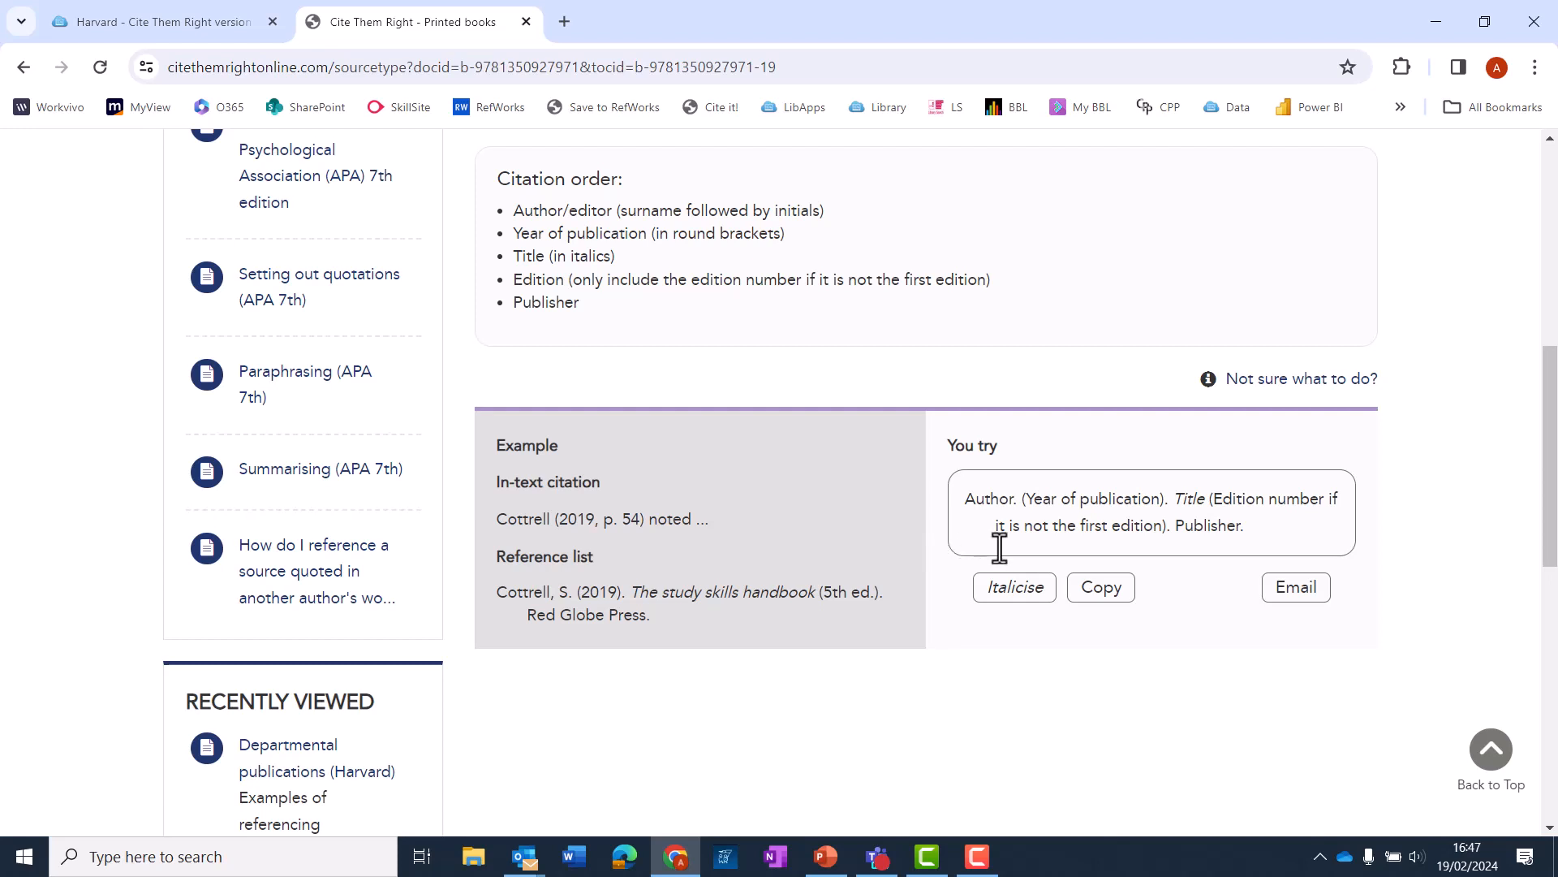
{"action": "mouse_move", "coordinate": [989, 545]}
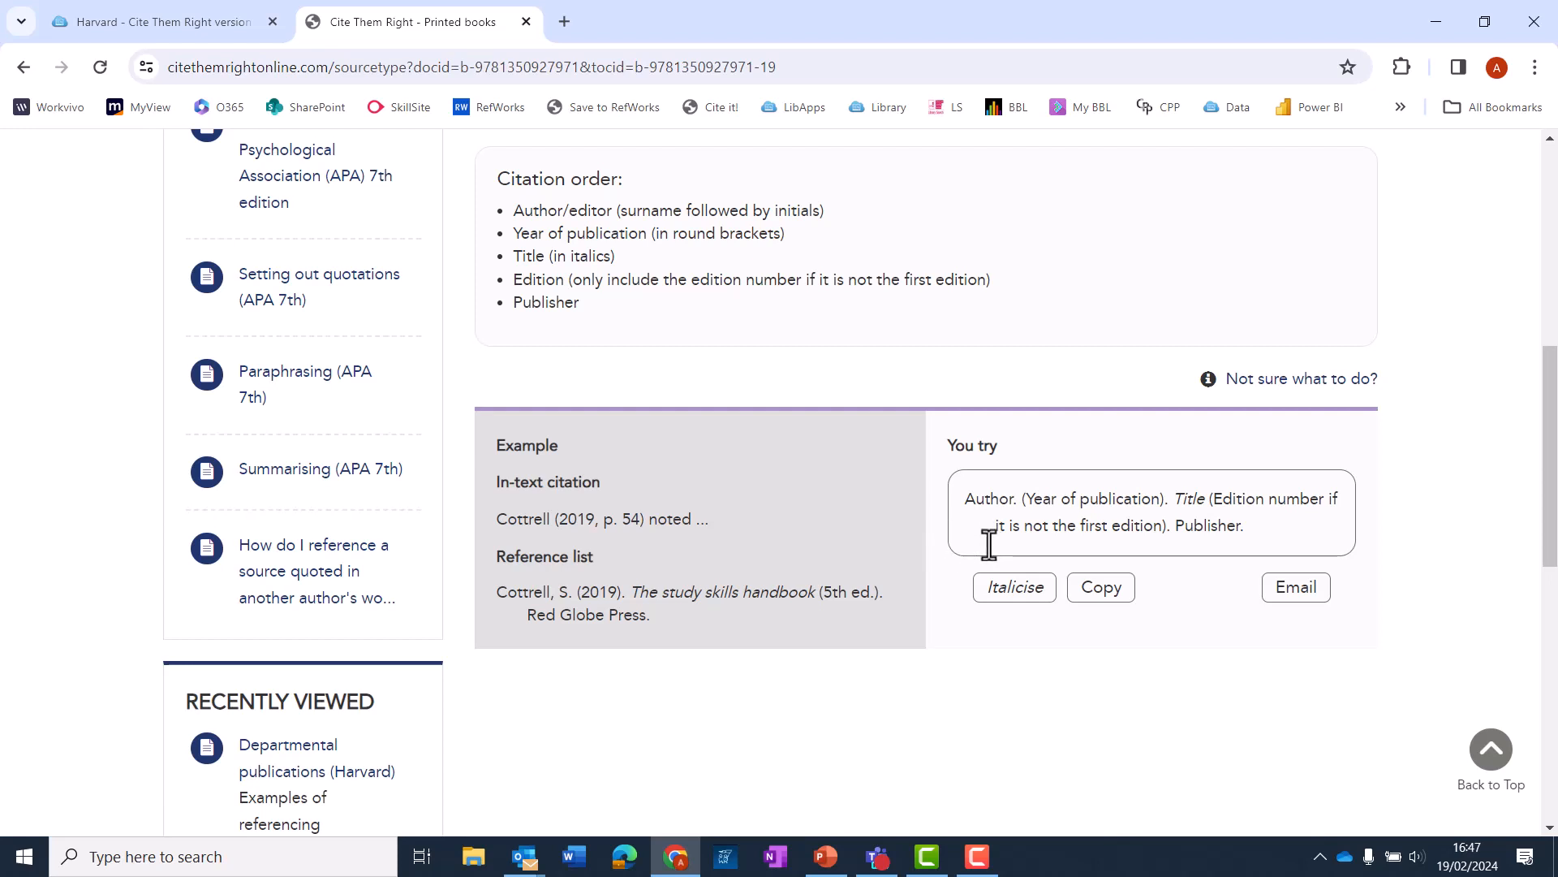
{"action": "mouse_move", "coordinate": [935, 584]}
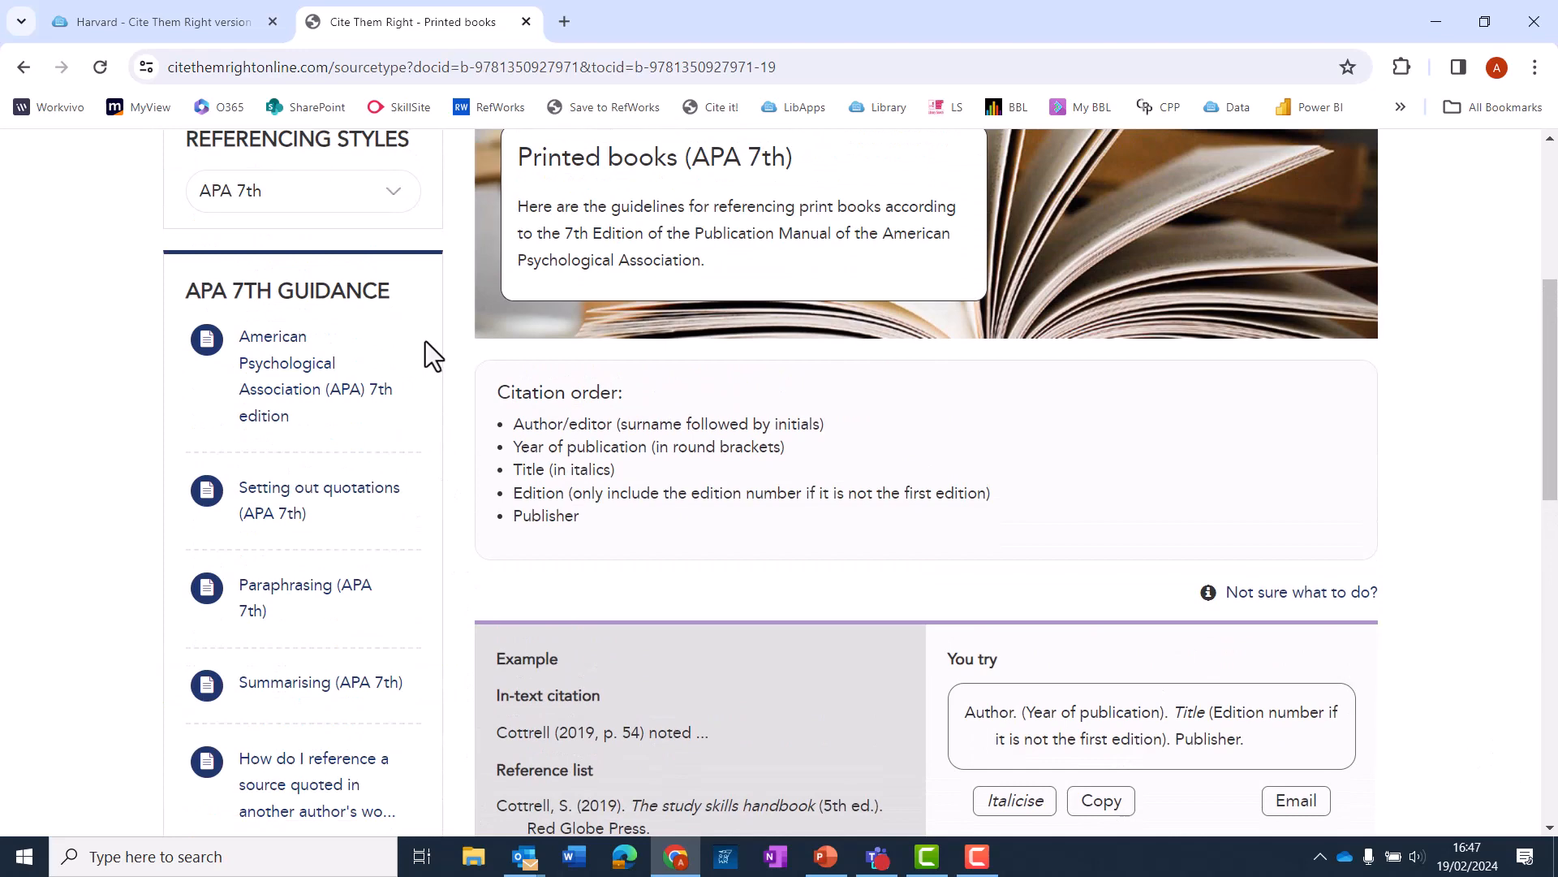
{"action": "mouse_move", "coordinate": [422, 814]}
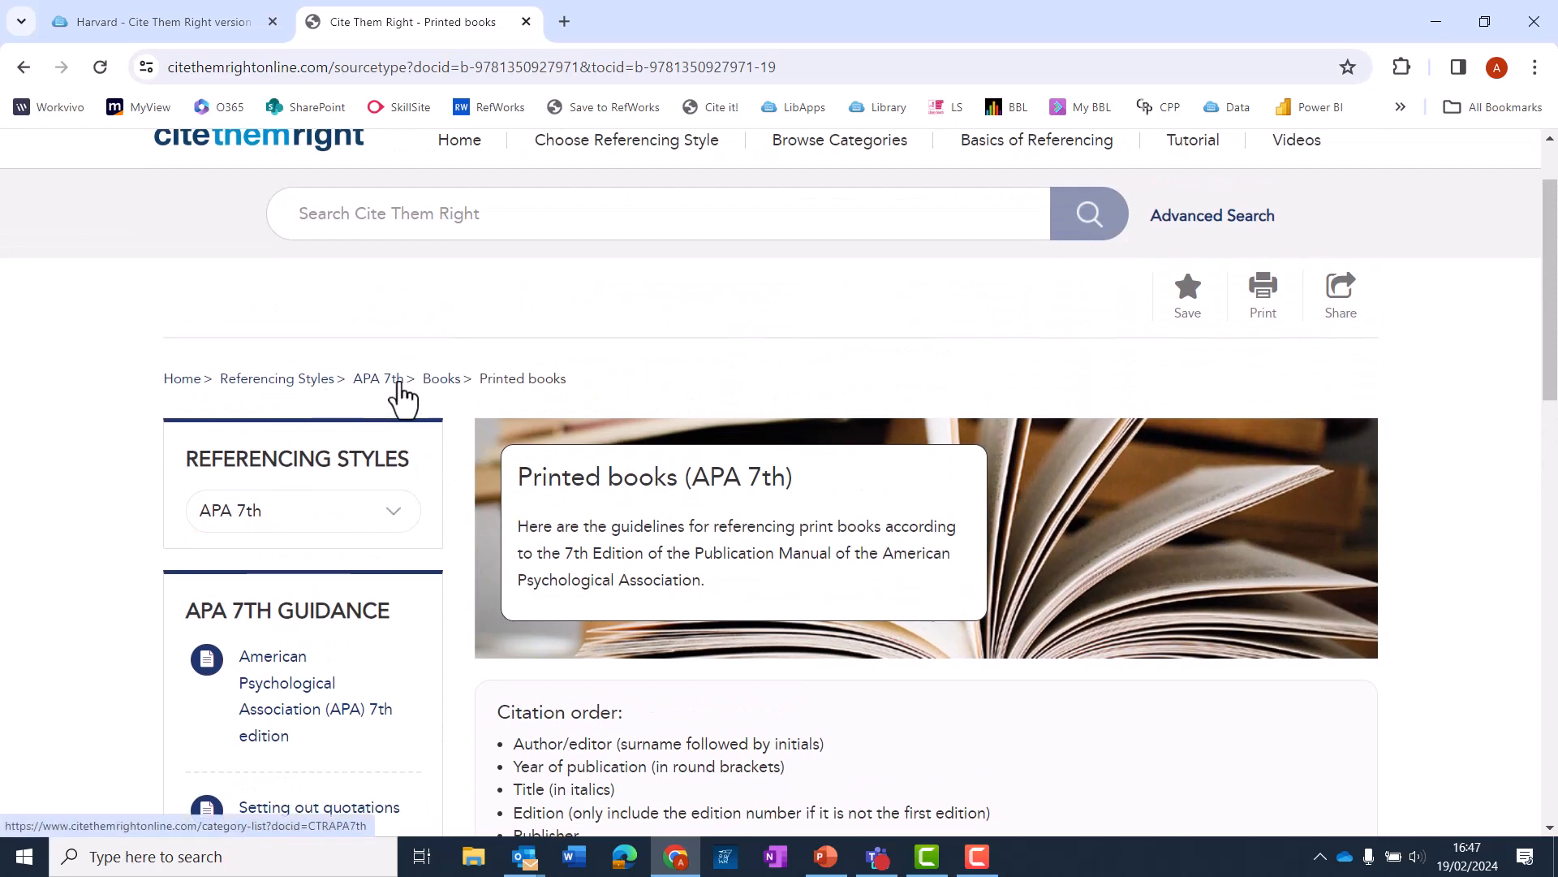
- From the APA 7th categories, read the guidance for web pages by organisations
{"action": "left_click", "coordinate": [375, 379]}
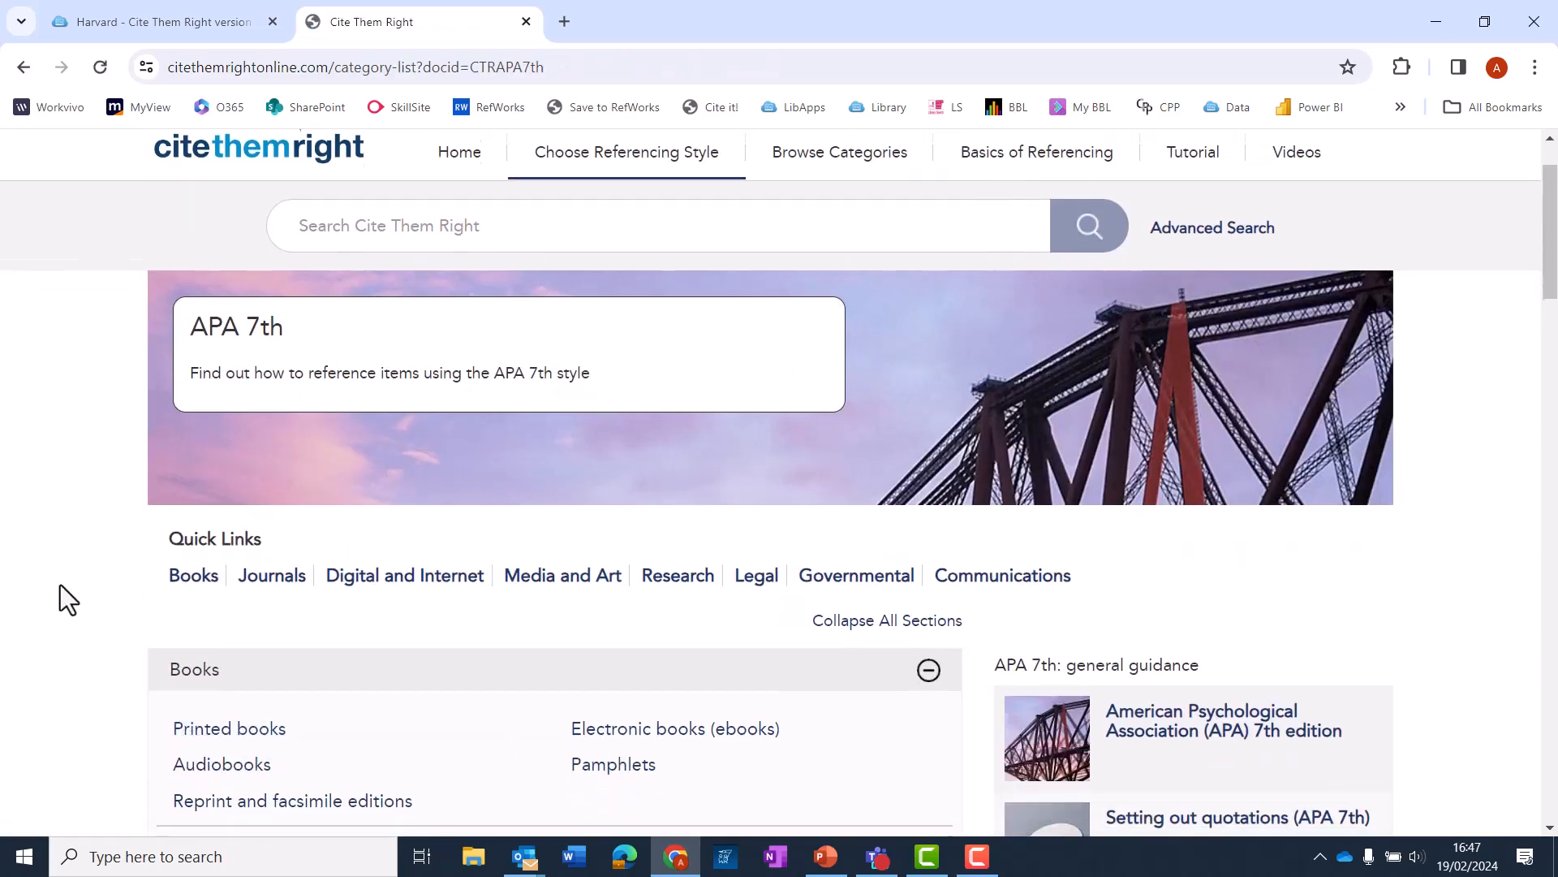
{"action": "scroll", "scroll_direction": "down", "scroll_amount": 3}
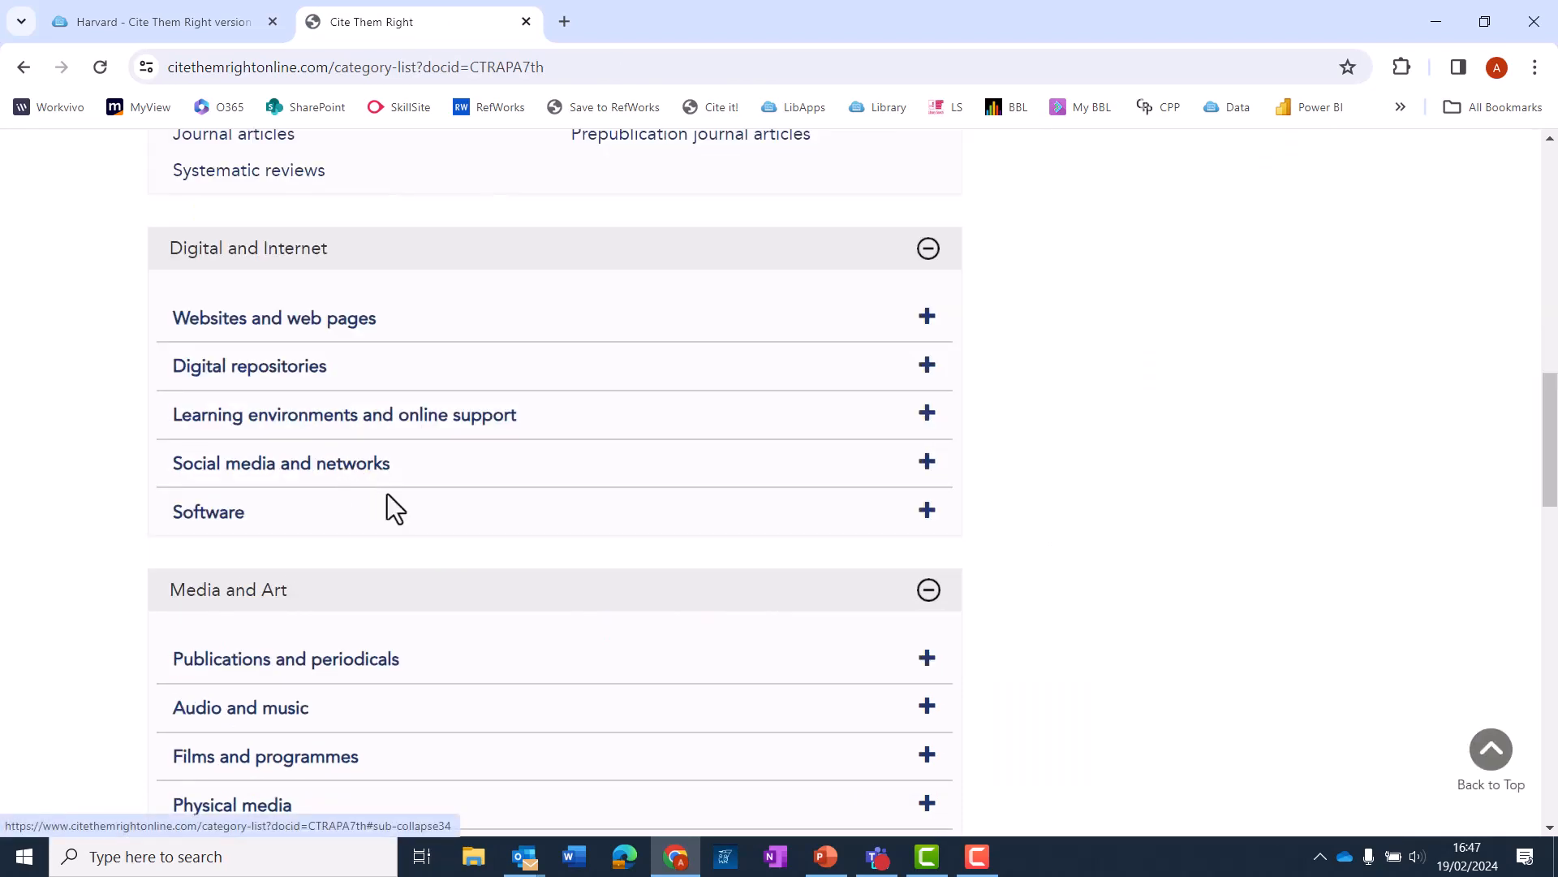
{"action": "left_click", "coordinate": [273, 317]}
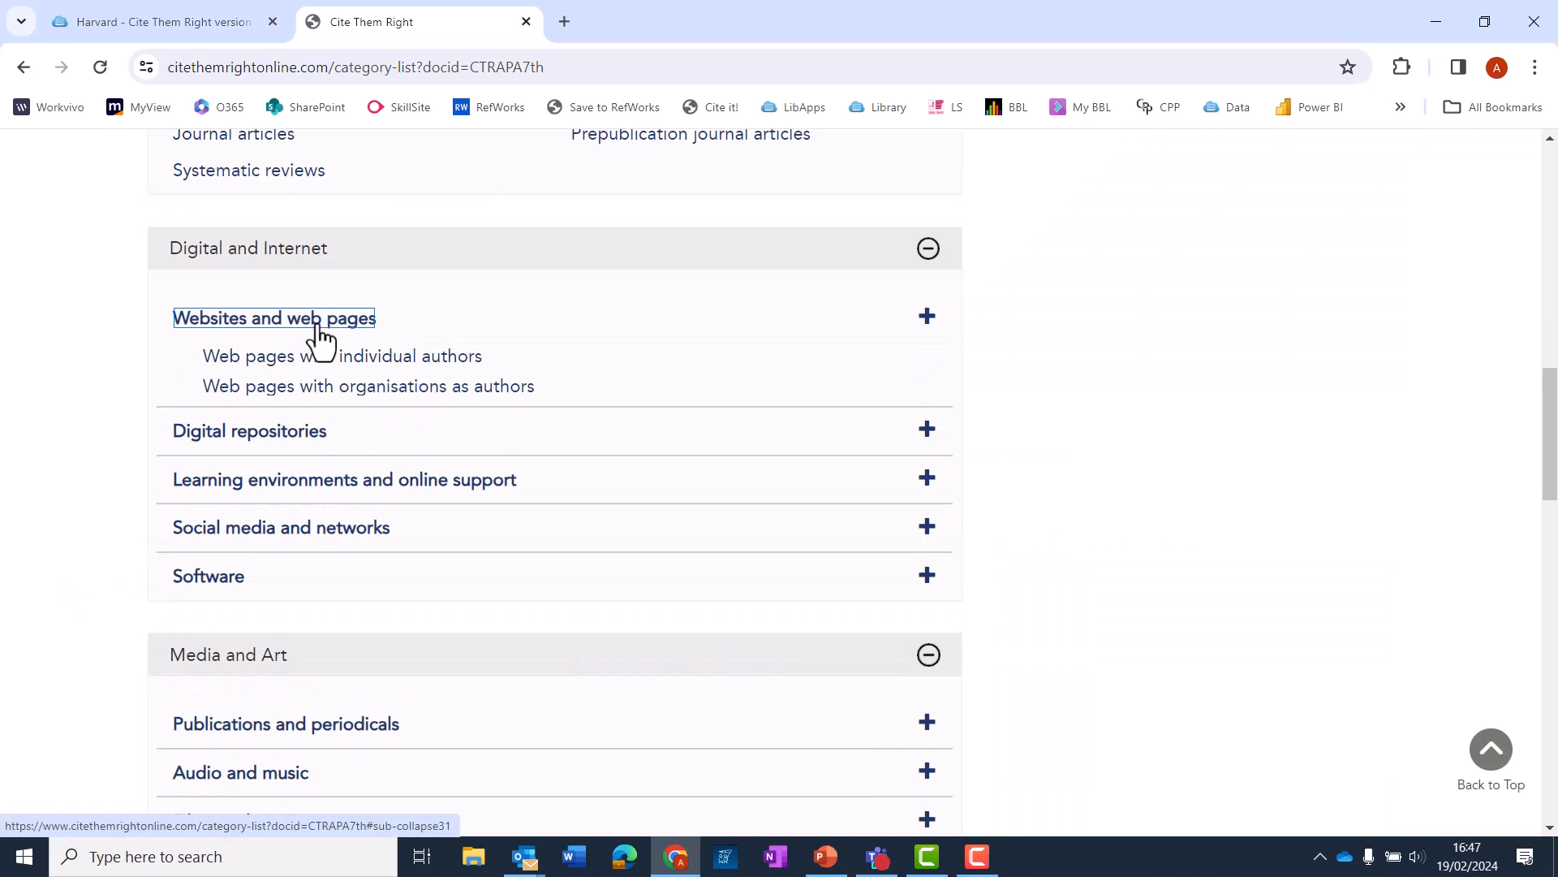
{"action": "left_click", "coordinate": [367, 387]}
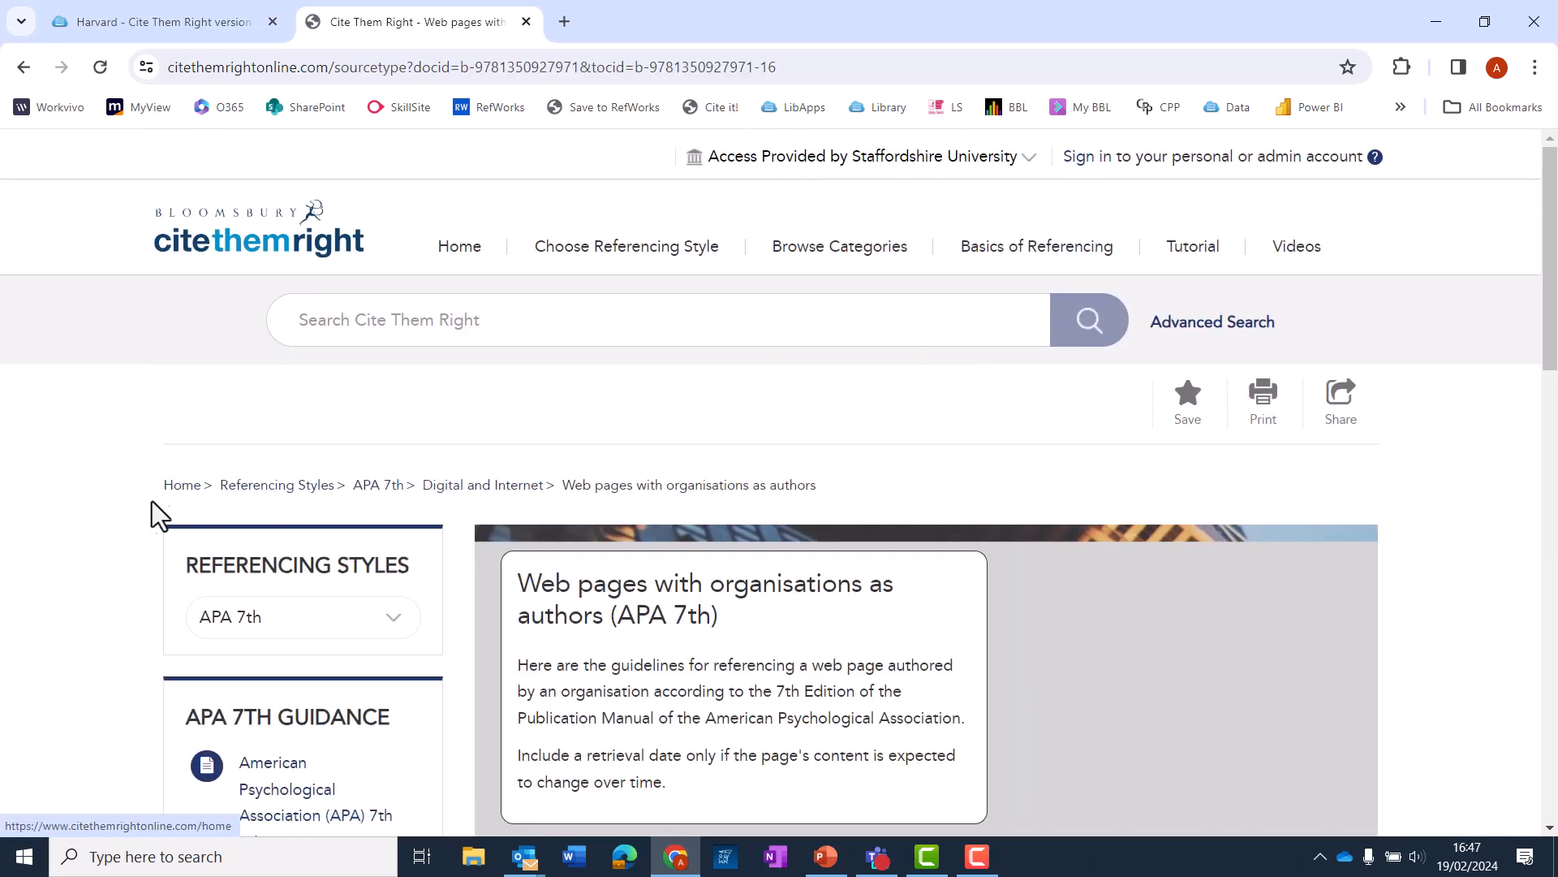
{"action": "scroll", "scroll_direction": "down", "scroll_amount": 3}
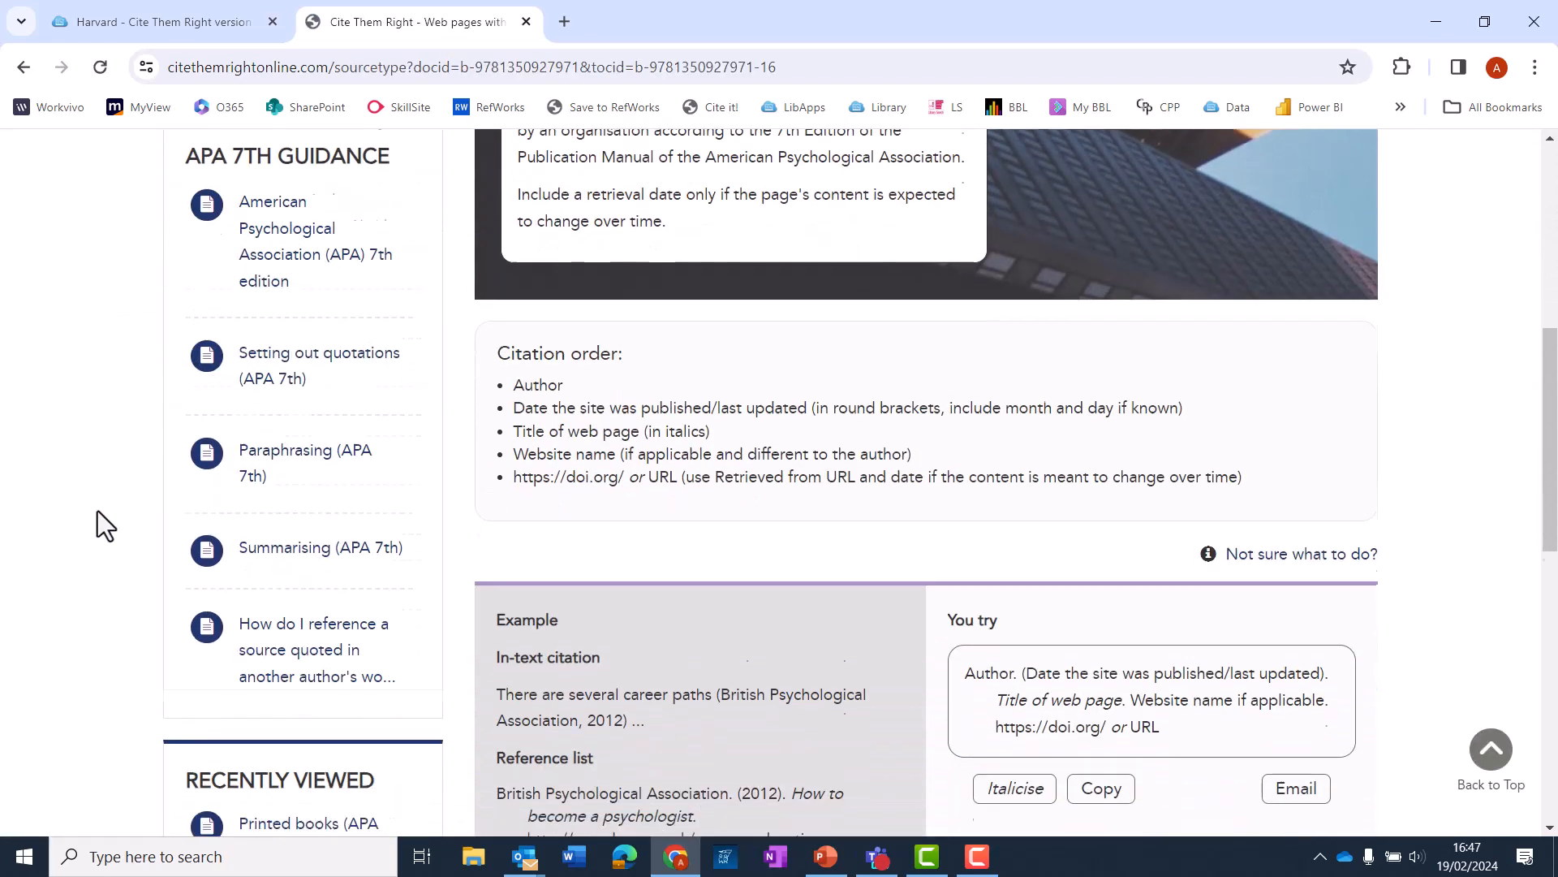
{"action": "scroll", "scroll_direction": "down", "scroll_amount": 3}
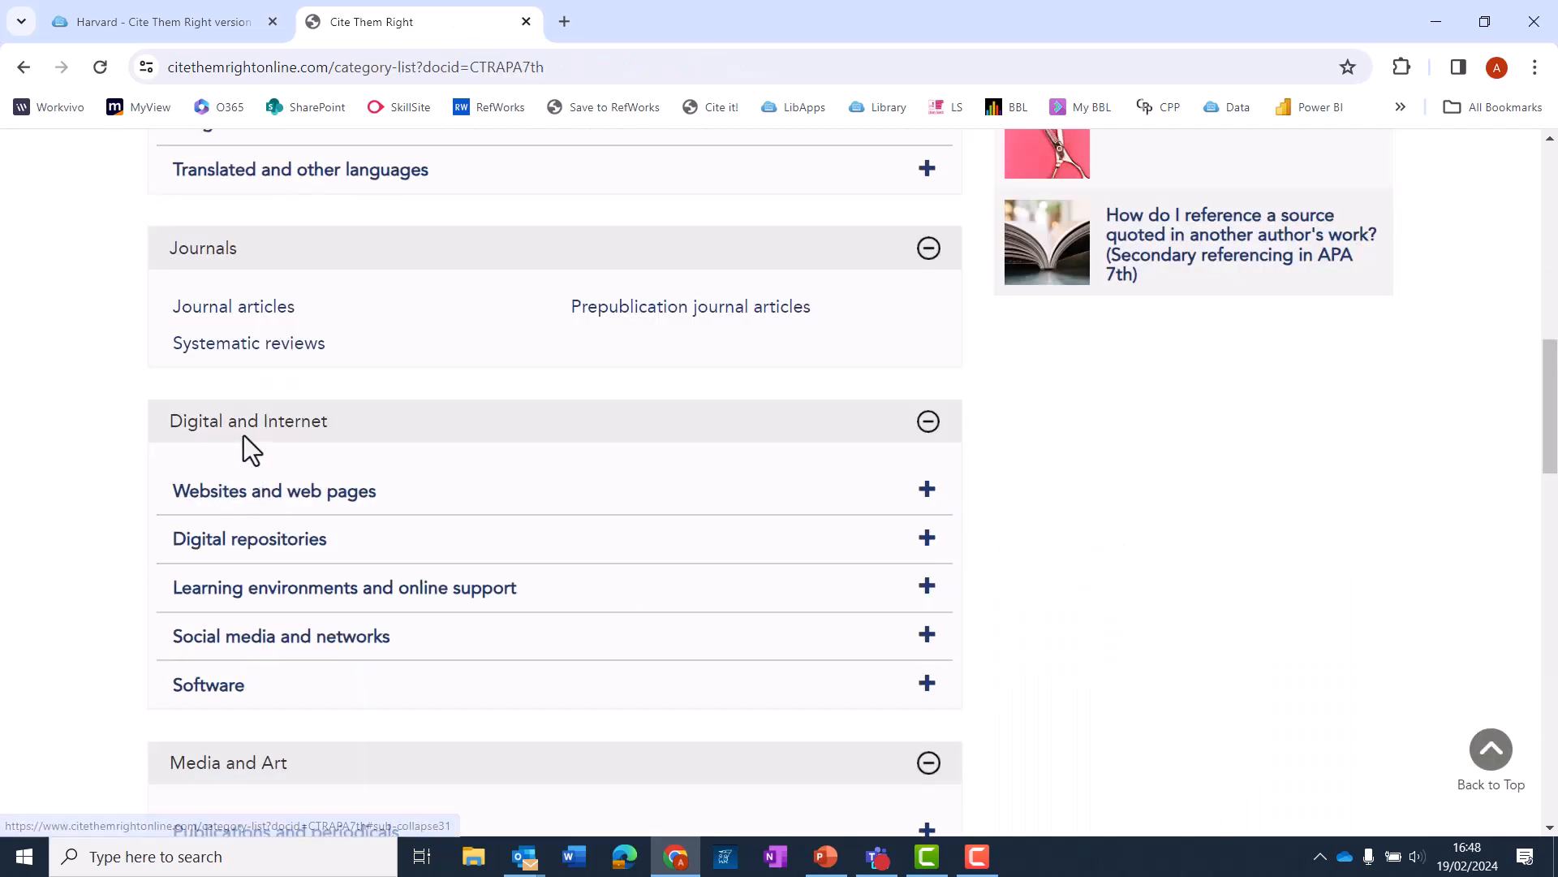
- Read through the APA 7th journal articles citation order and examples
{"action": "left_click", "coordinate": [233, 307]}
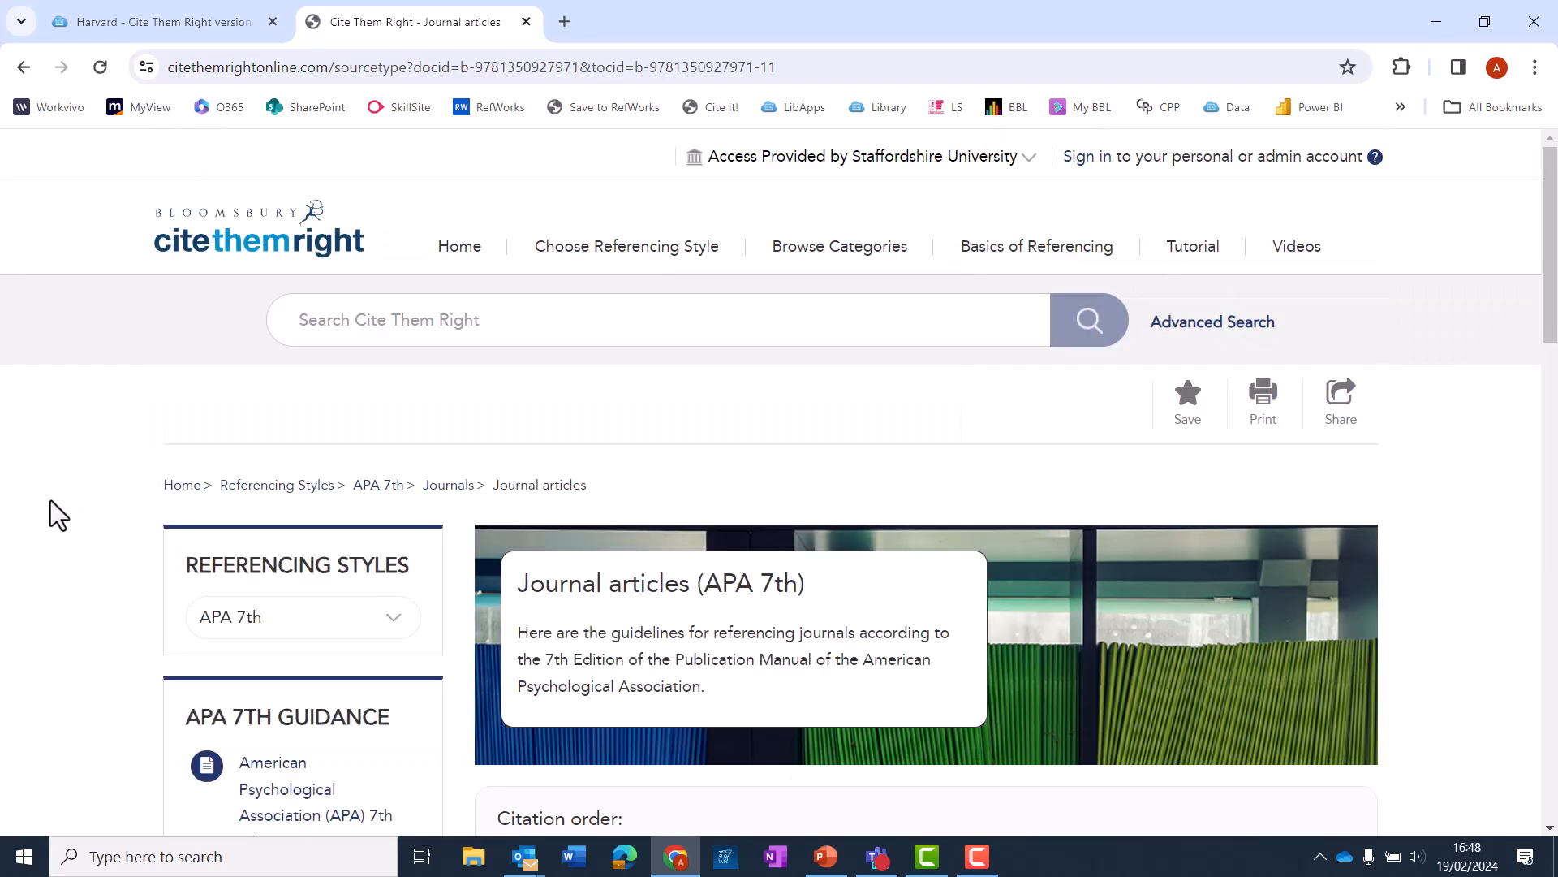
{"action": "scroll", "scroll_direction": "down", "scroll_amount": 3}
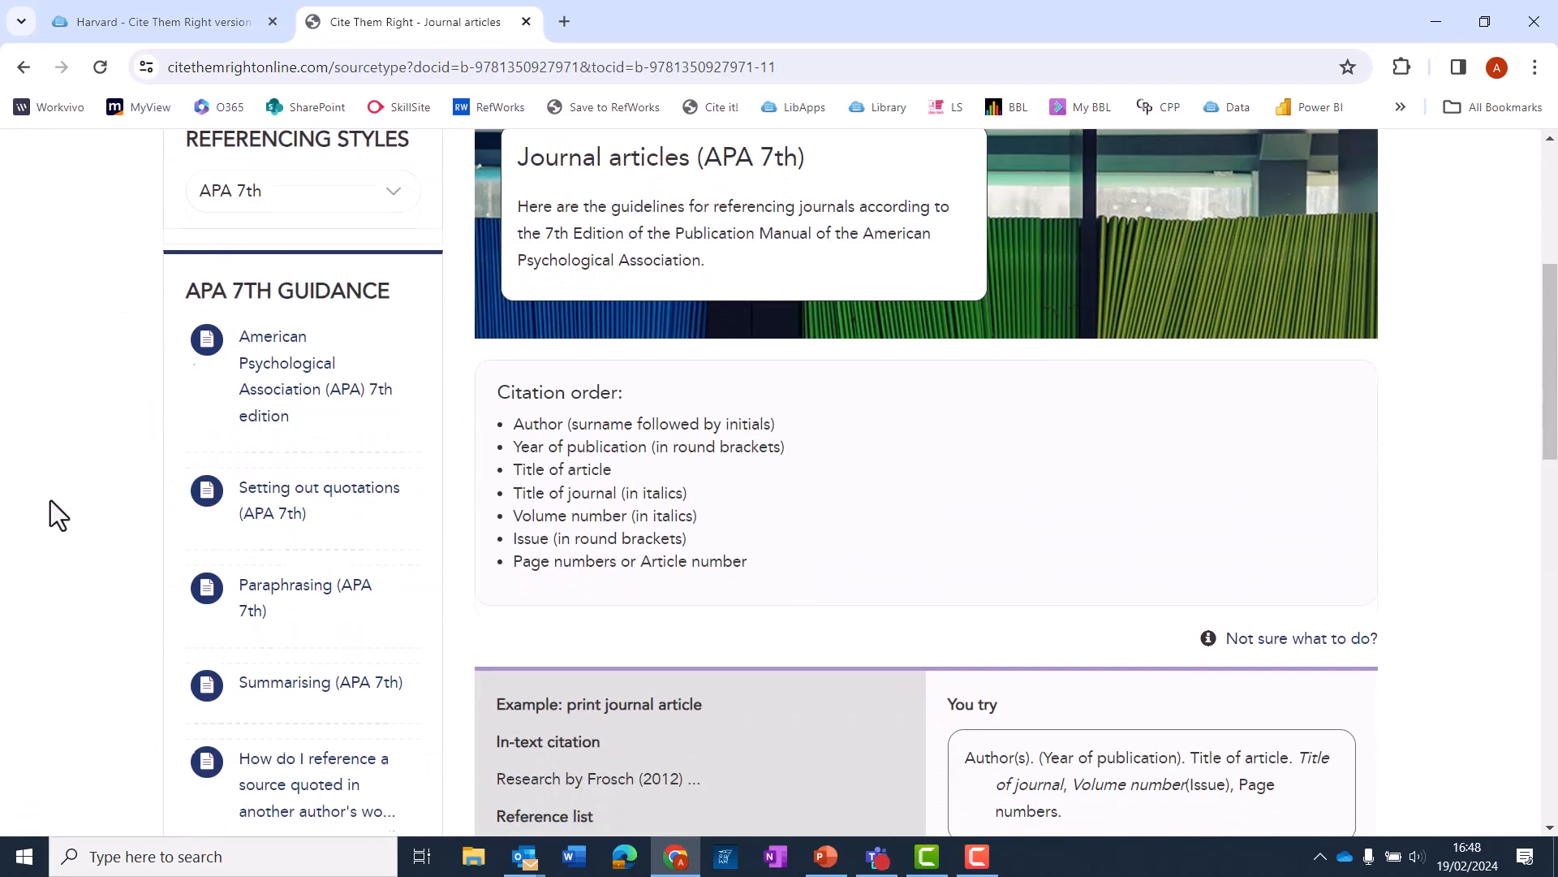
{"action": "scroll", "scroll_direction": "down", "scroll_amount": 3}
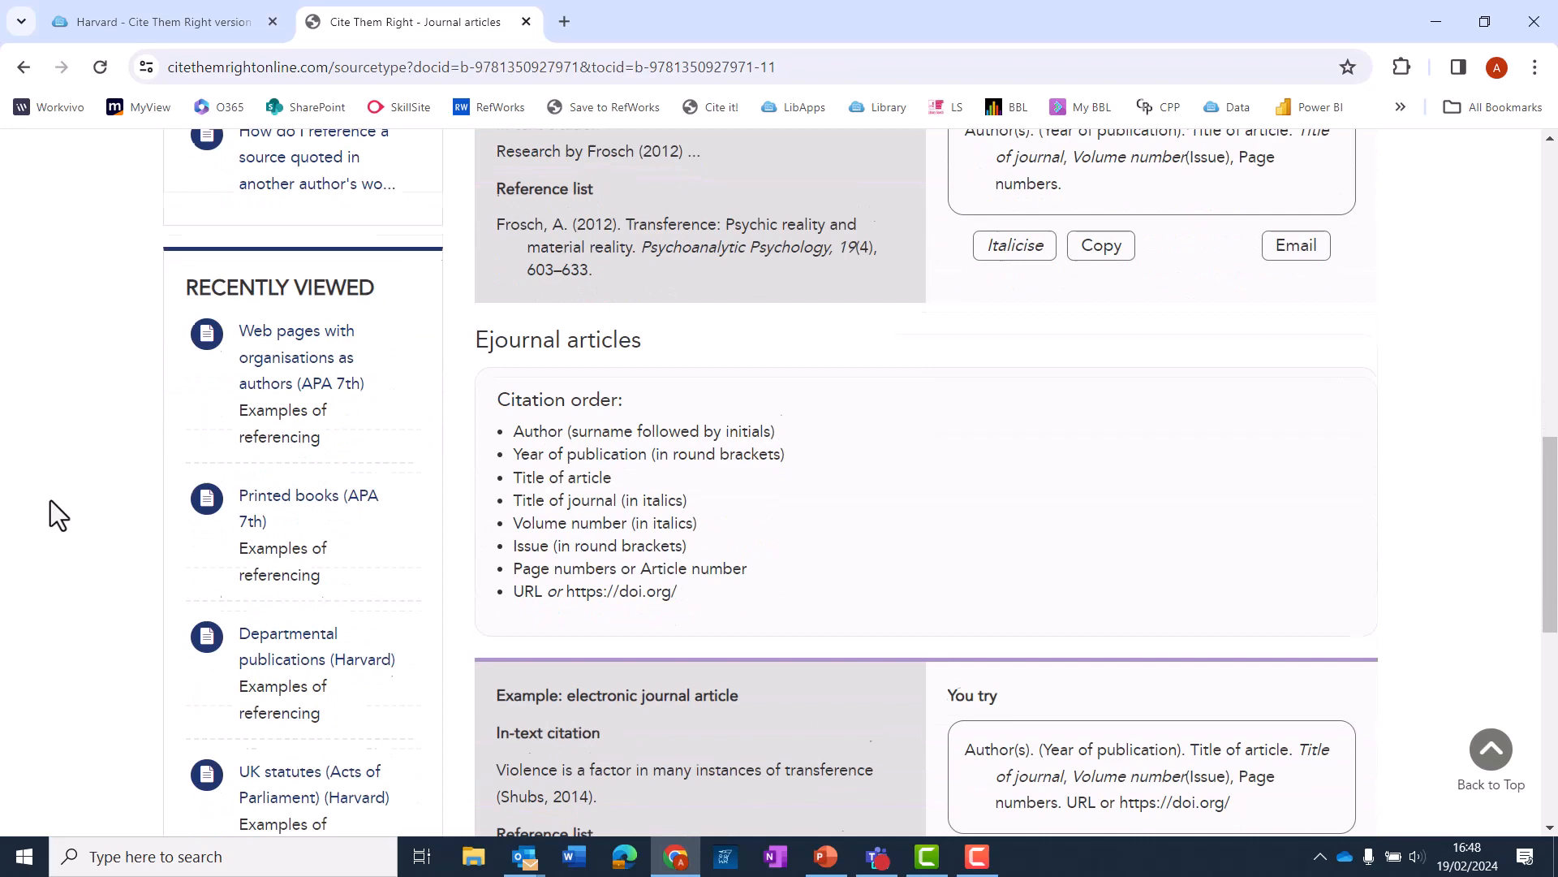
{"action": "scroll", "scroll_direction": "down", "scroll_amount": 3}
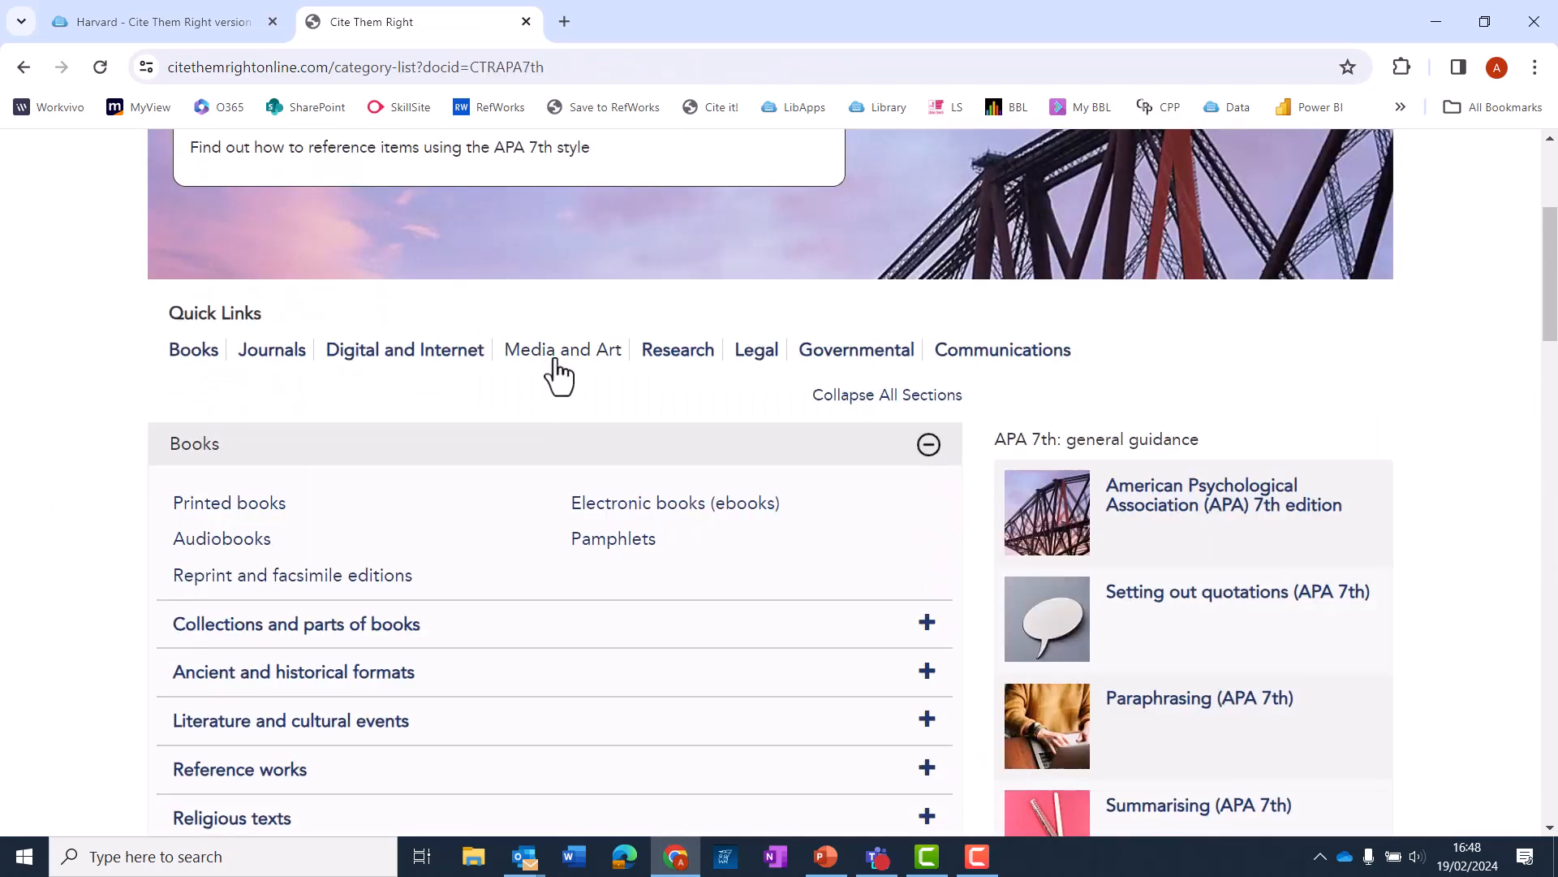
- Under Media and Art, read through the APA 7th newspaper articles guidance
{"action": "left_click", "coordinate": [563, 349]}
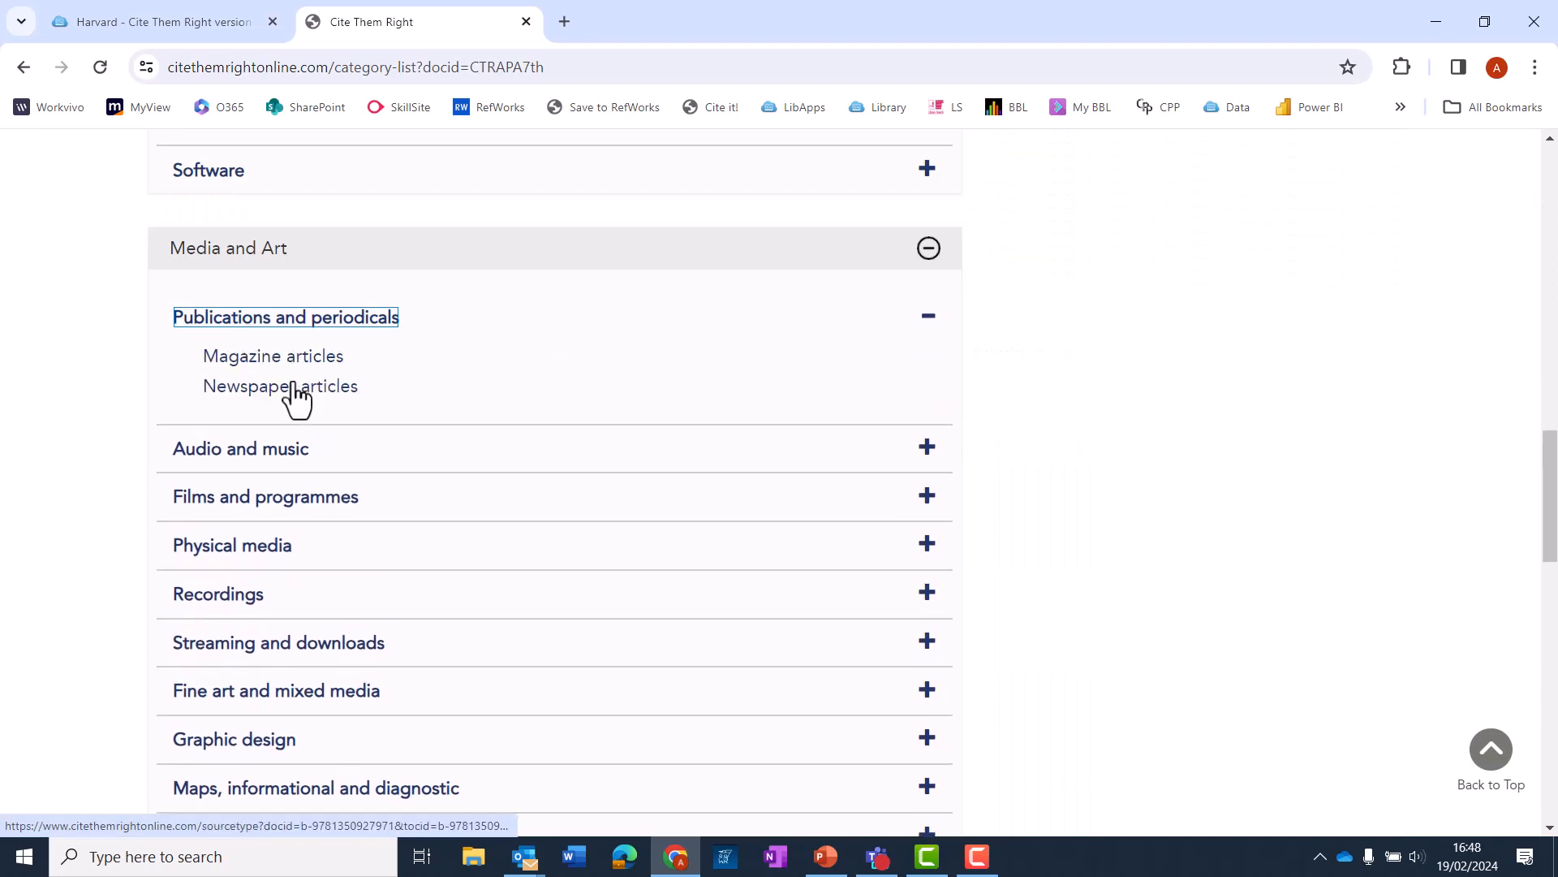
{"action": "left_click", "coordinate": [281, 386]}
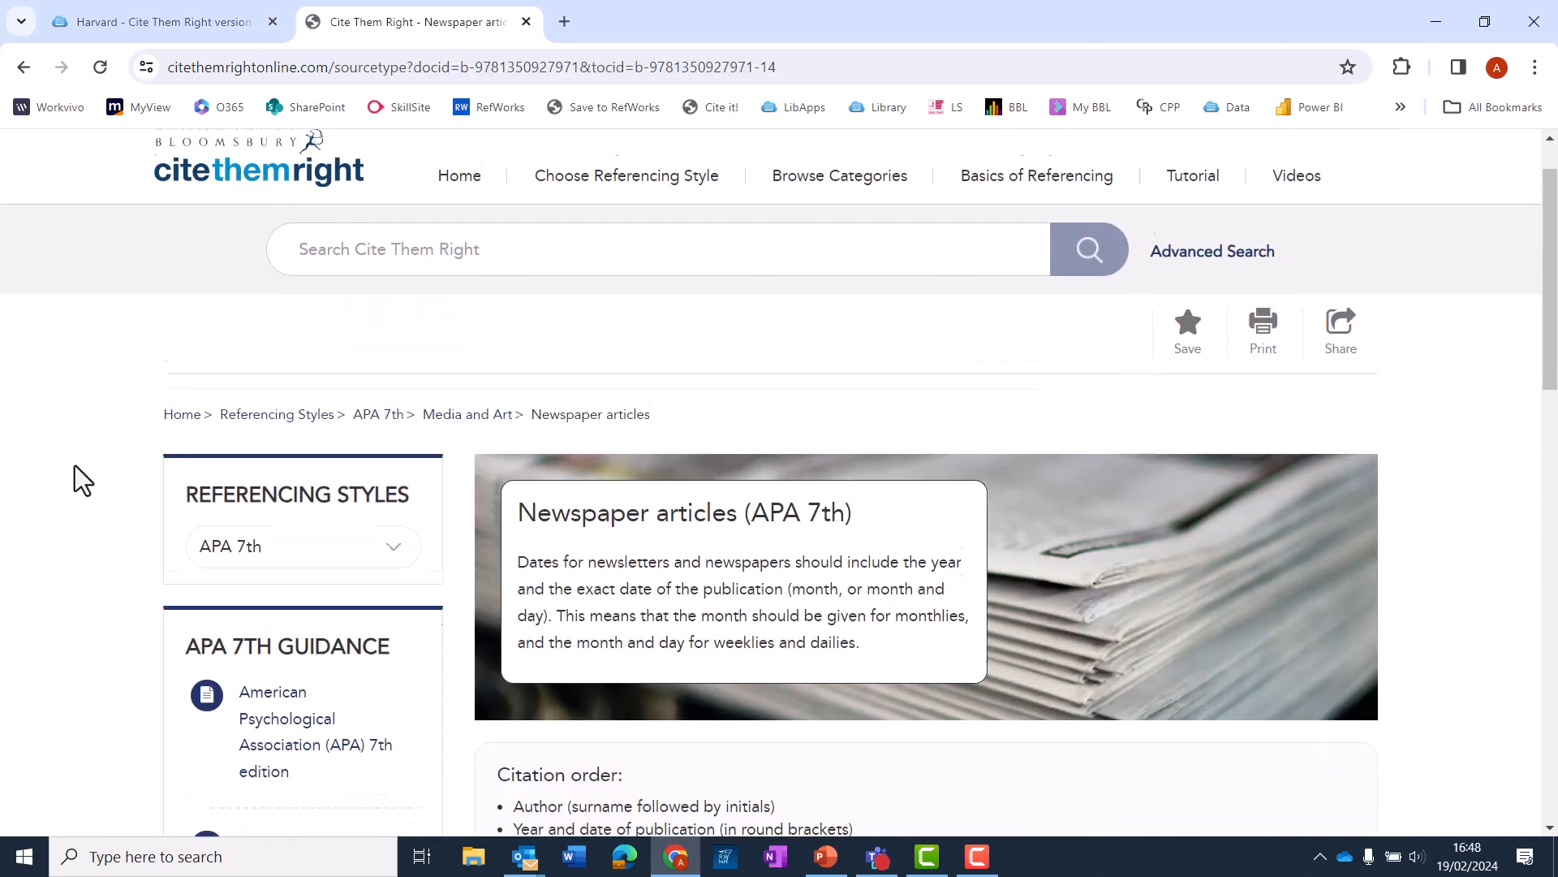
{"action": "scroll", "scroll_direction": "down", "scroll_amount": 3}
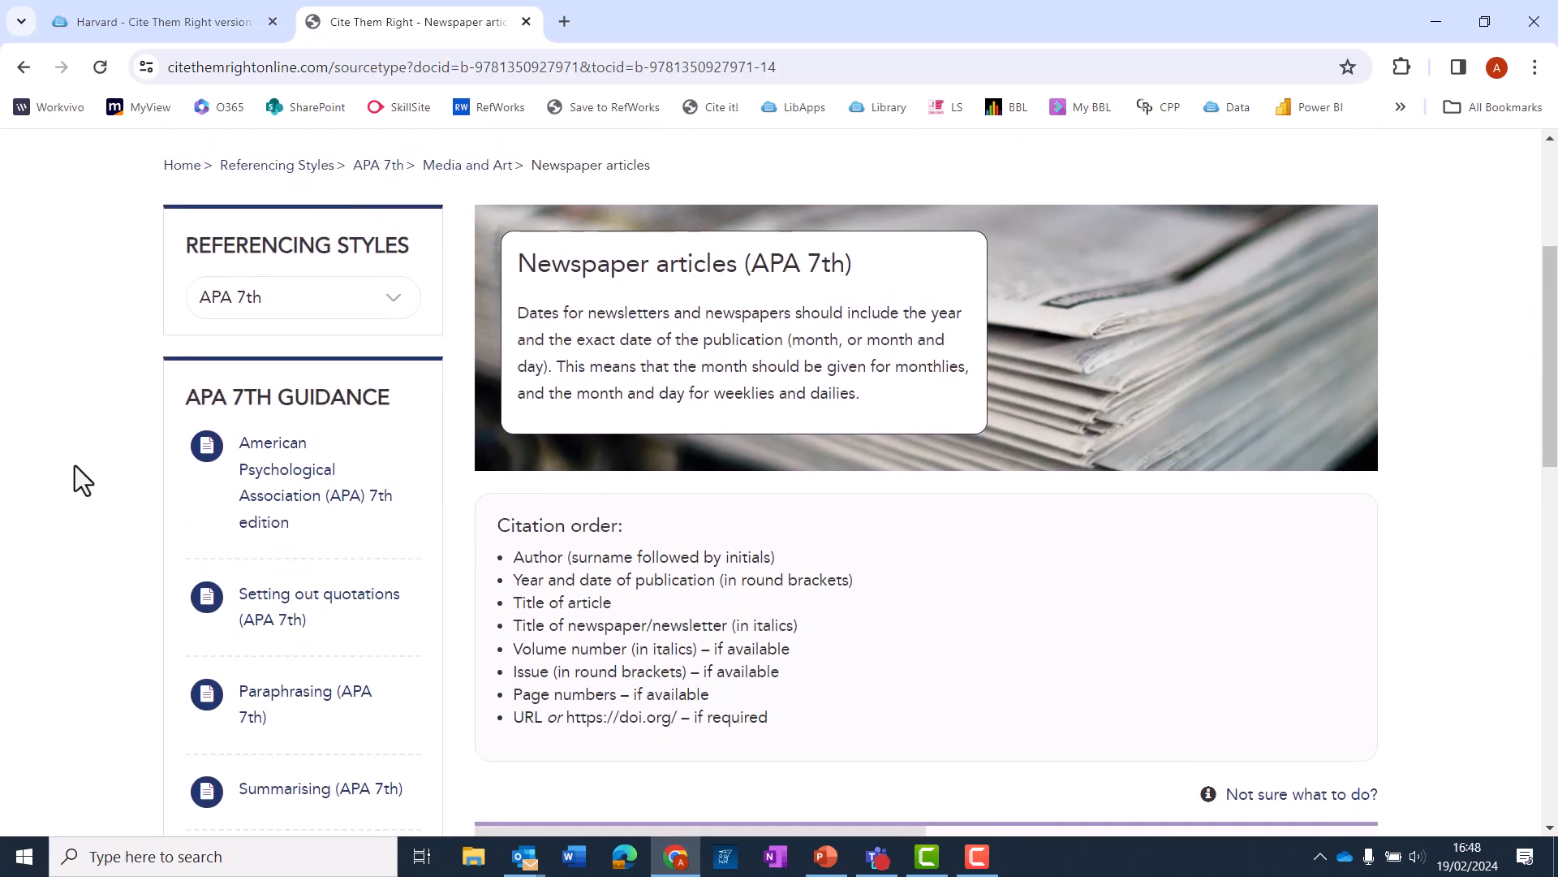
{"action": "scroll", "scroll_direction": "down", "scroll_amount": 3}
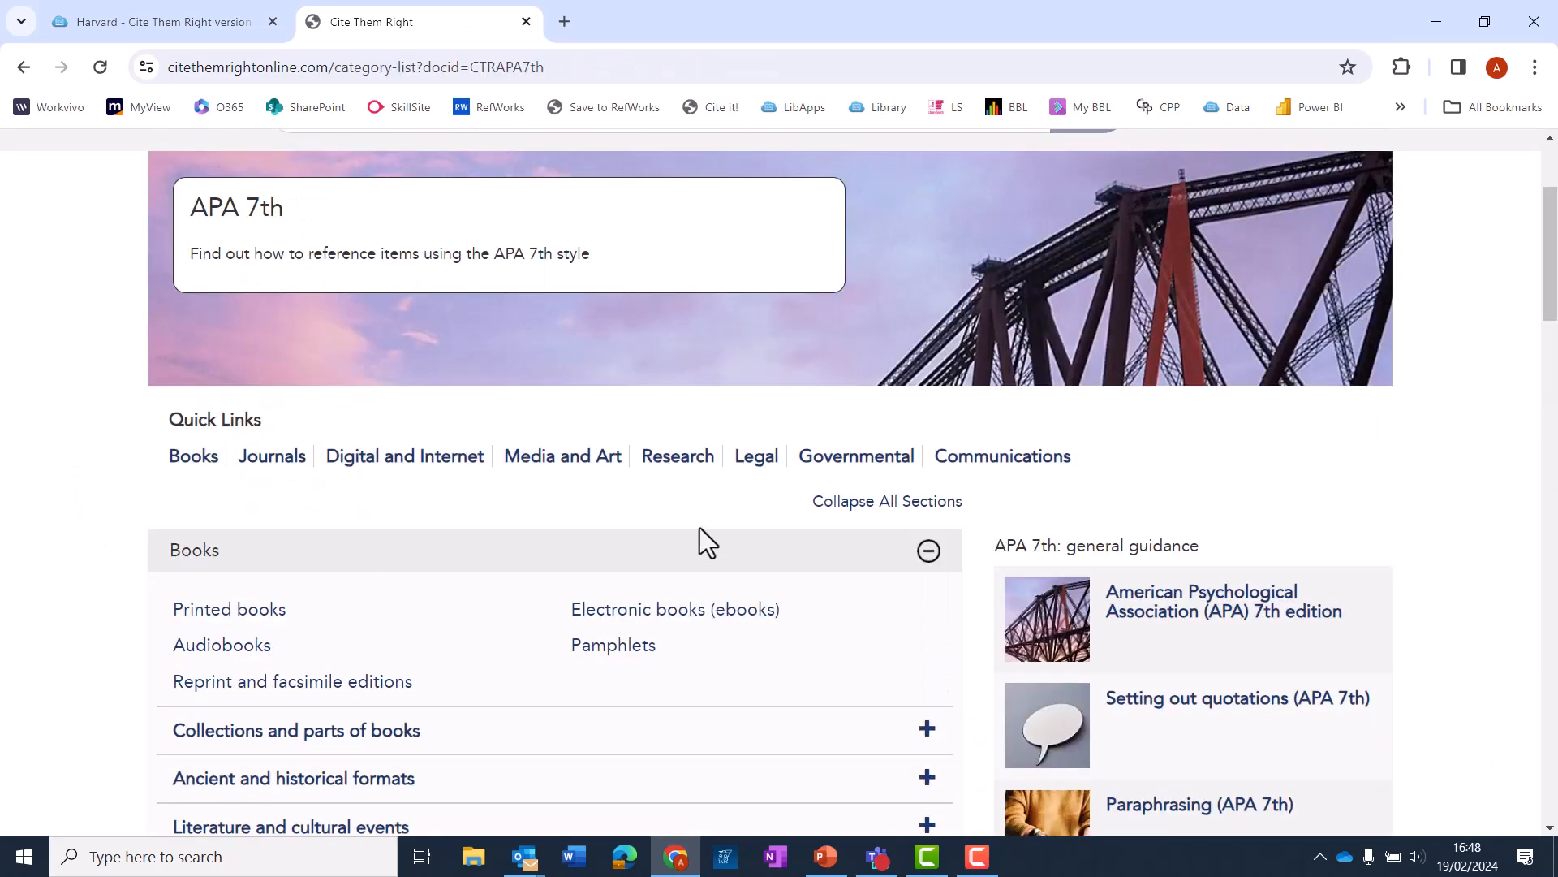
{"action": "scroll", "scroll_direction": "down", "scroll_amount": 3}
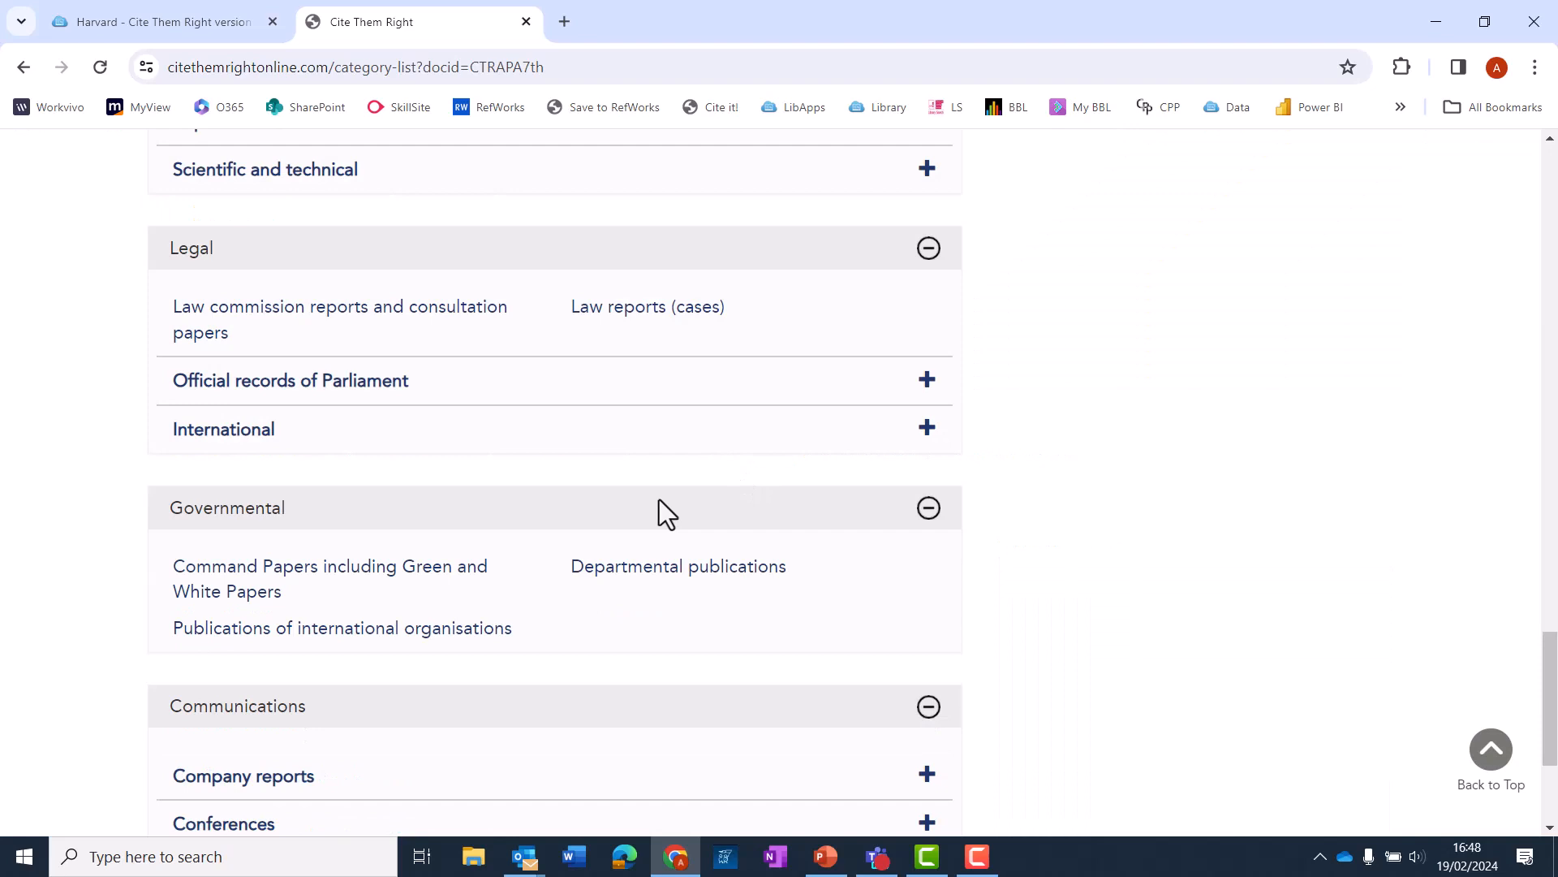
- Read through the APA 7th UK statutes (Acts of Parliament) guidance and examples
{"action": "left_click", "coordinate": [289, 379]}
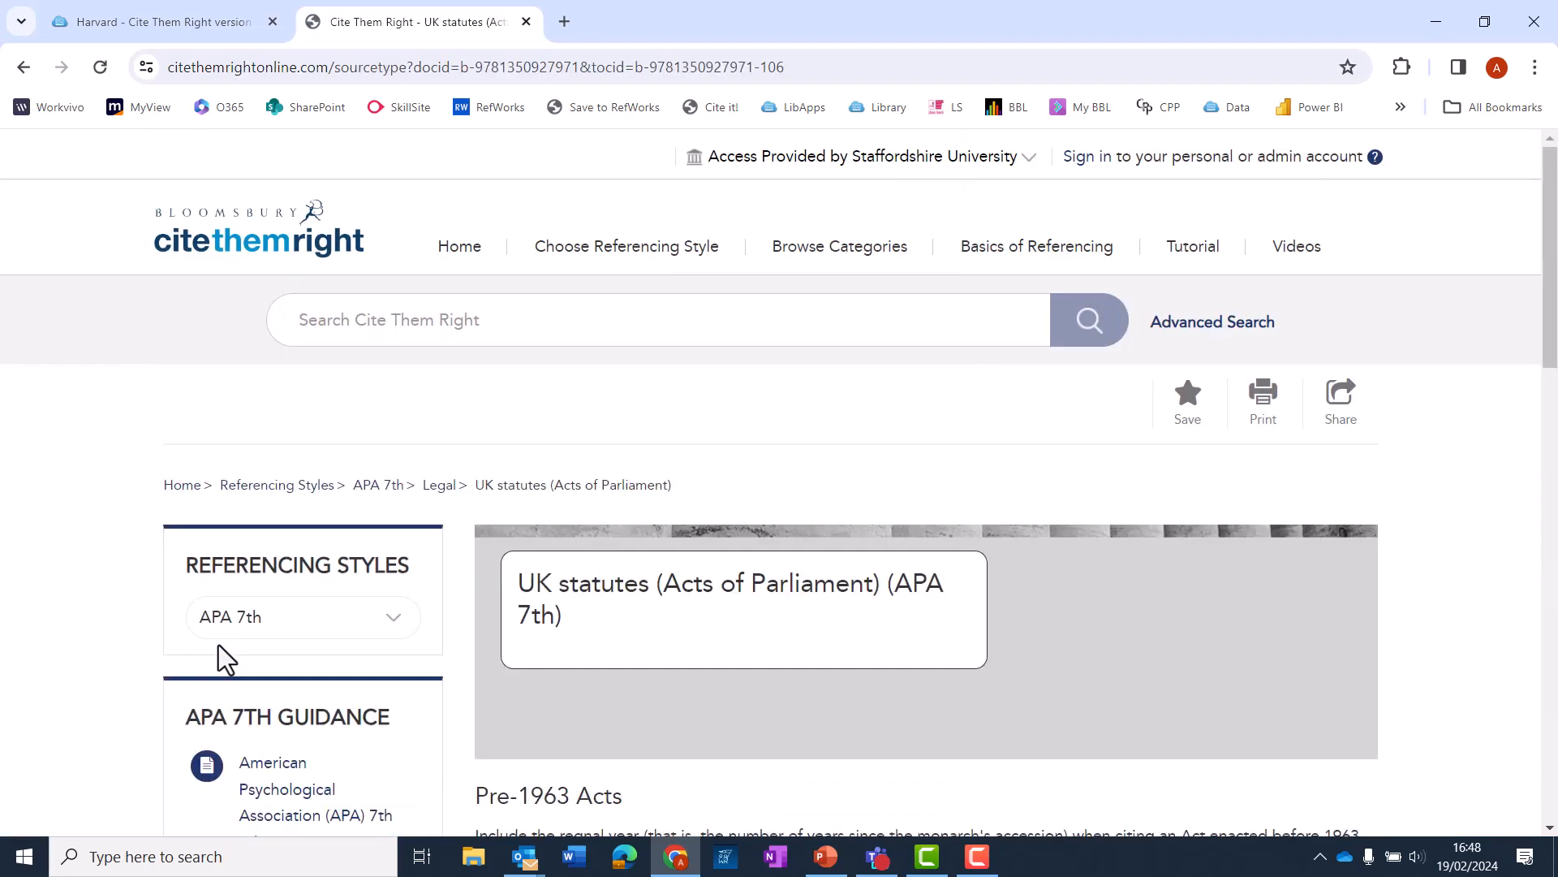
{"action": "scroll", "scroll_direction": "down", "scroll_amount": 3}
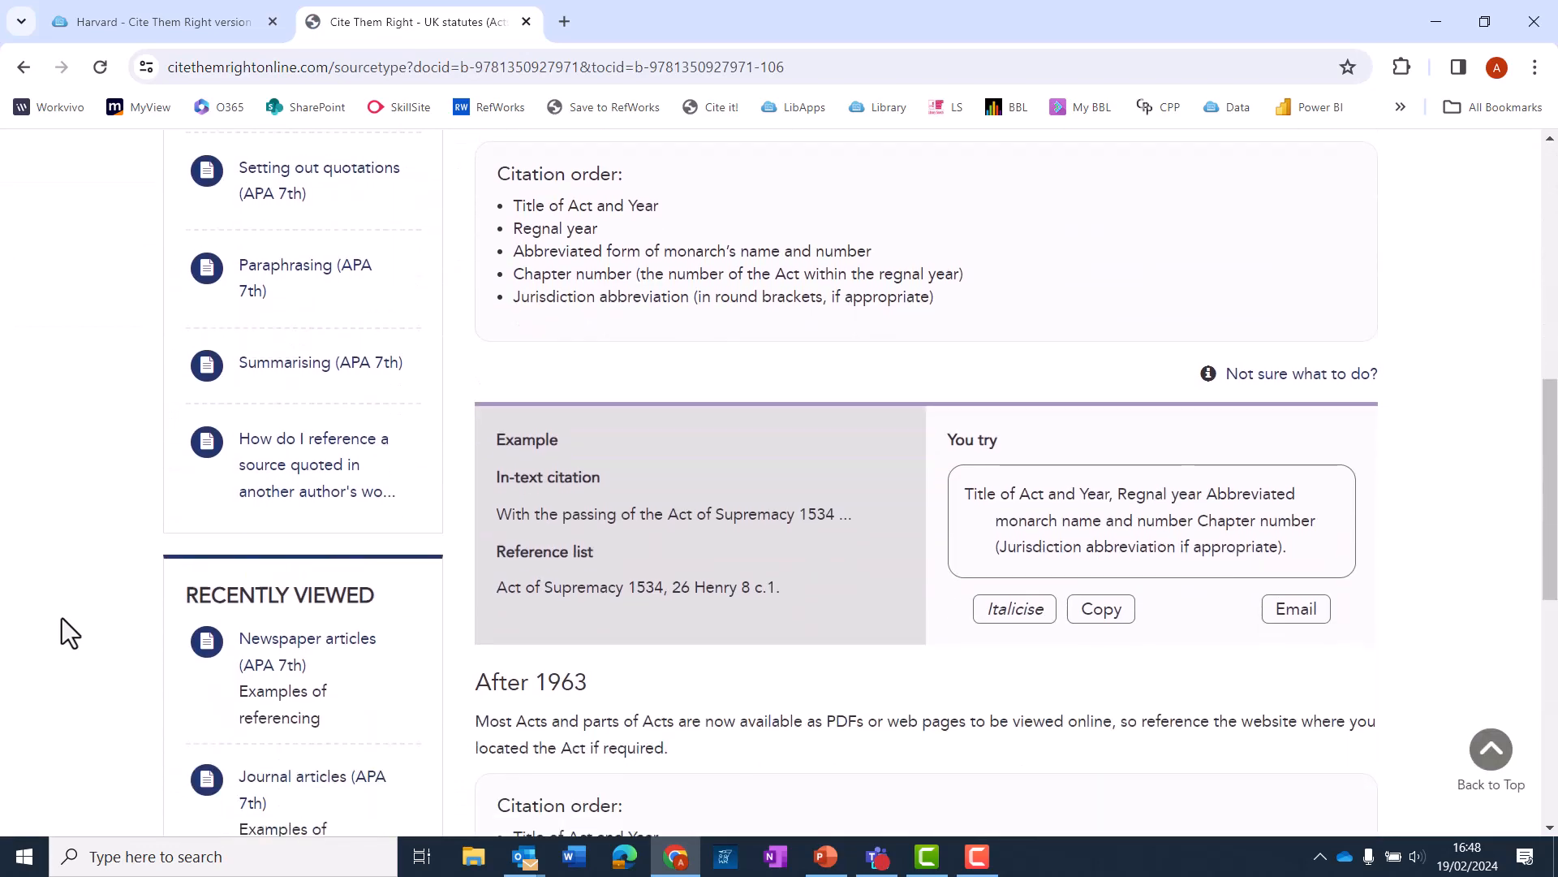
{"action": "scroll", "scroll_direction": "down", "scroll_amount": 3}
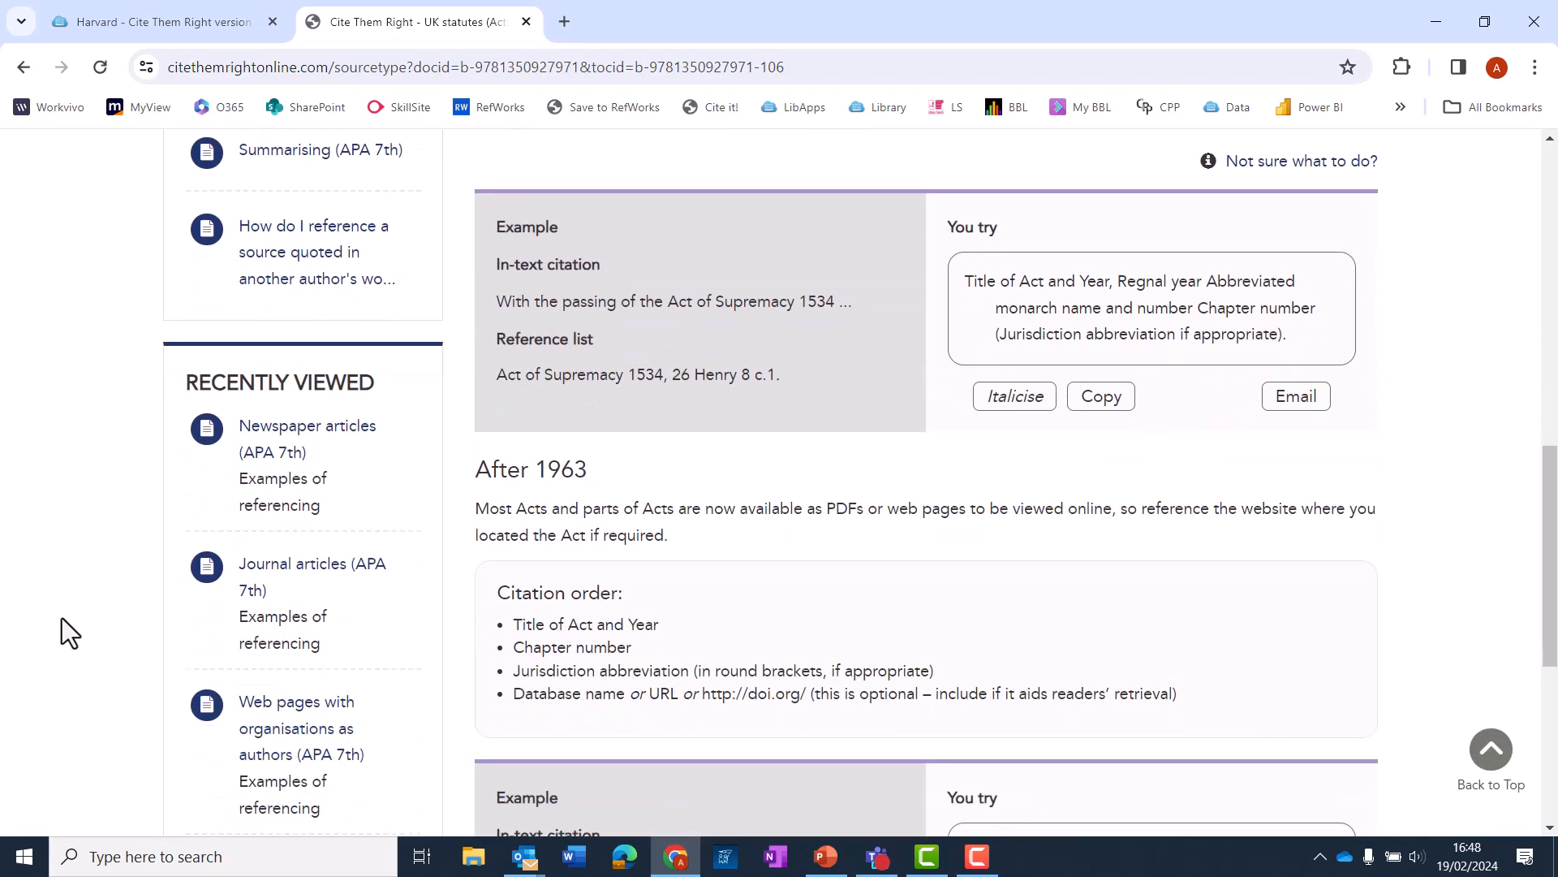
{"action": "scroll", "scroll_direction": "down", "scroll_amount": 3}
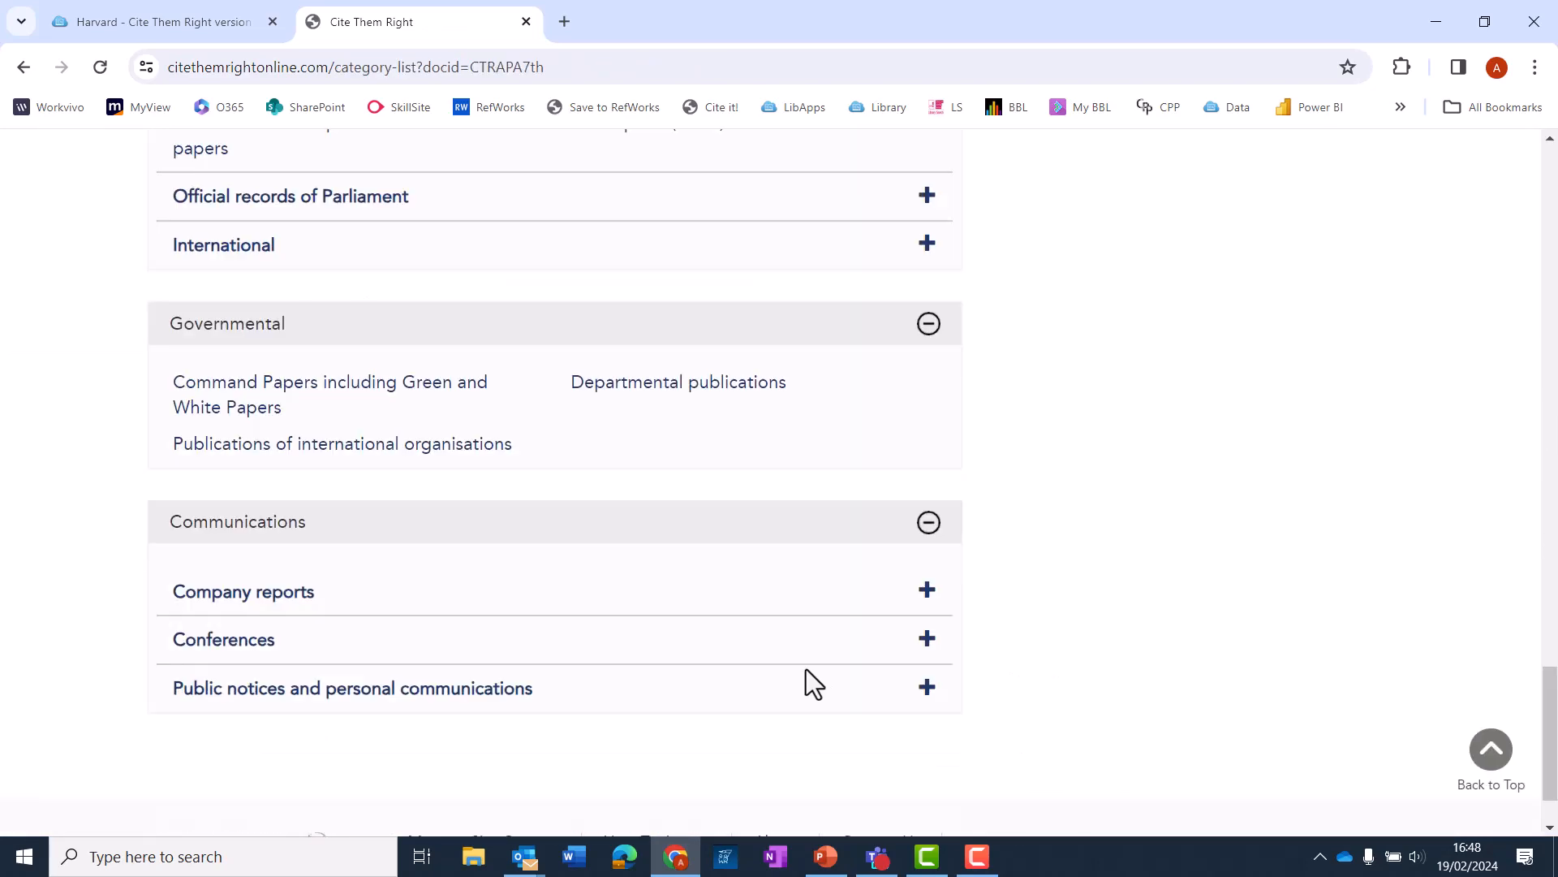
- Read through the APA 7th departmental publications guidance under Governmental
{"action": "left_click", "coordinate": [678, 382]}
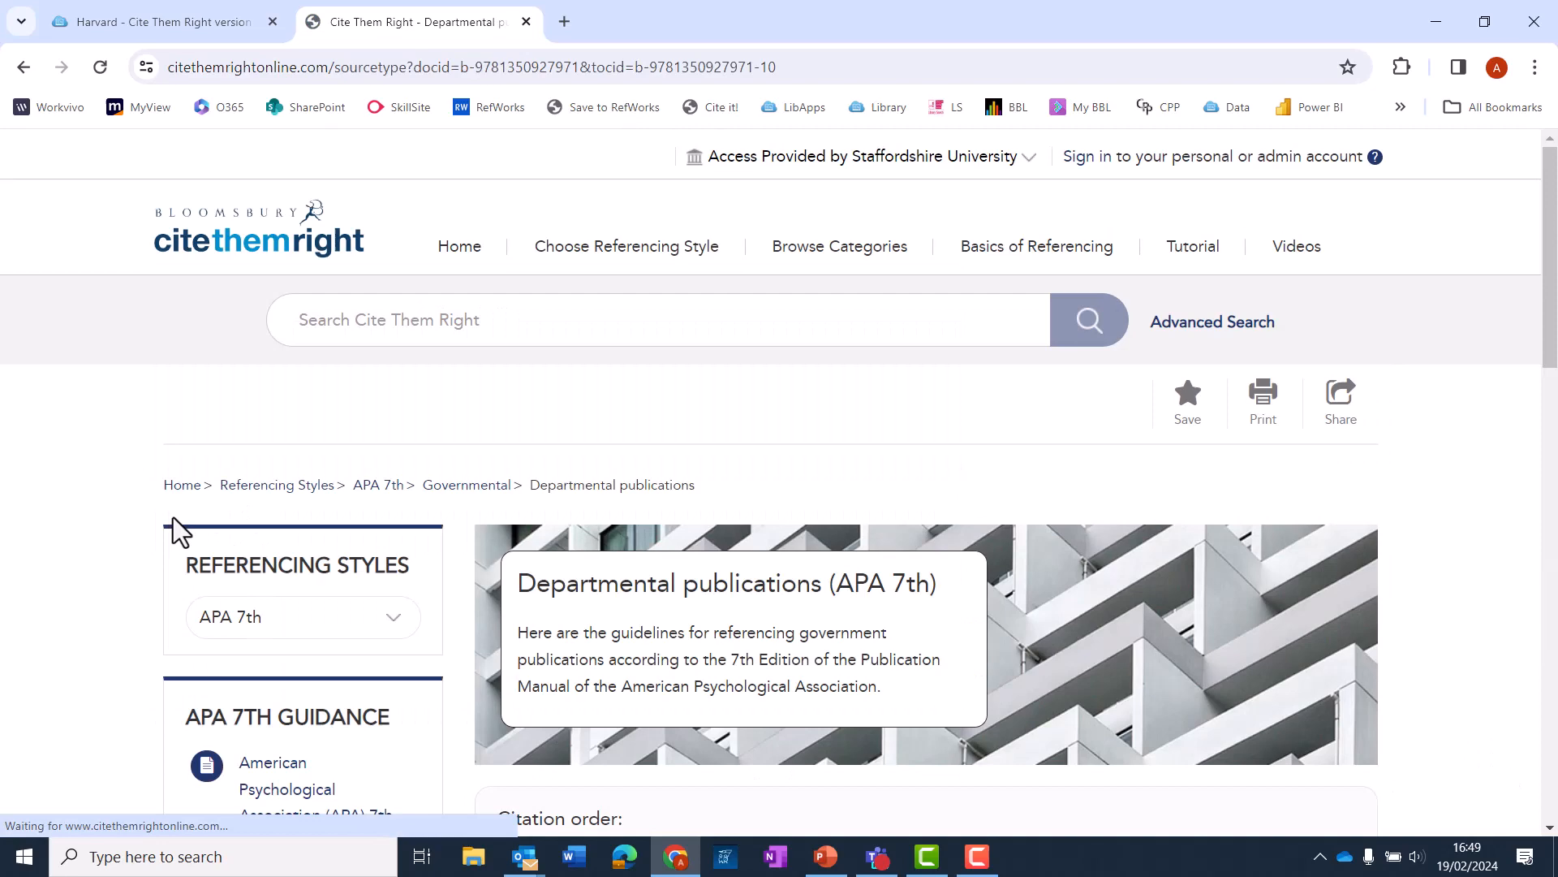
{"action": "scroll", "scroll_direction": "down", "scroll_amount": 3}
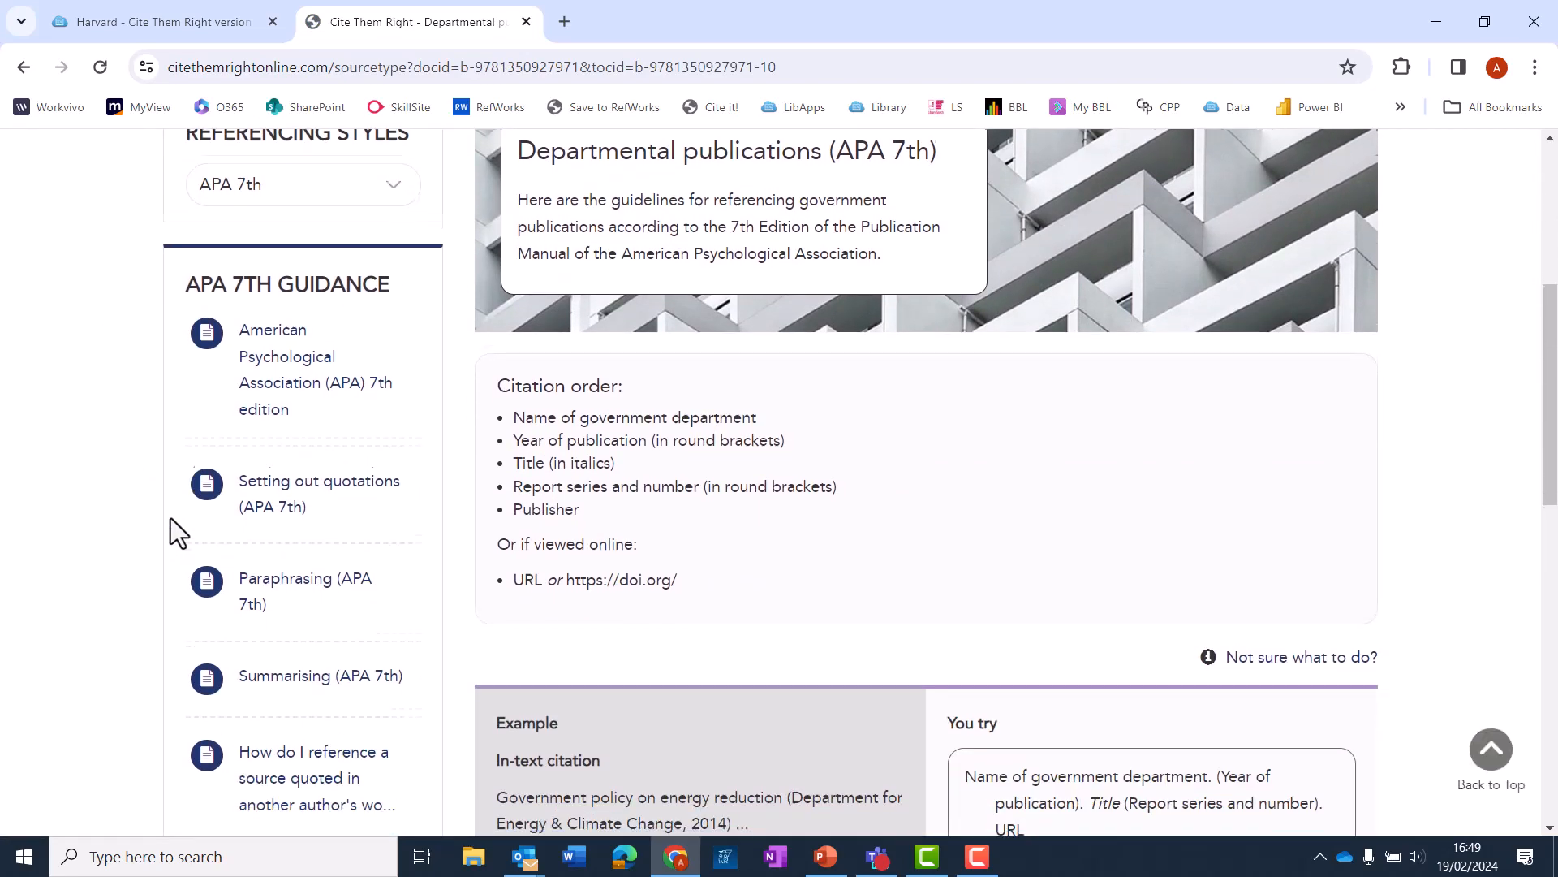
{"action": "scroll", "scroll_direction": "down", "scroll_amount": 3}
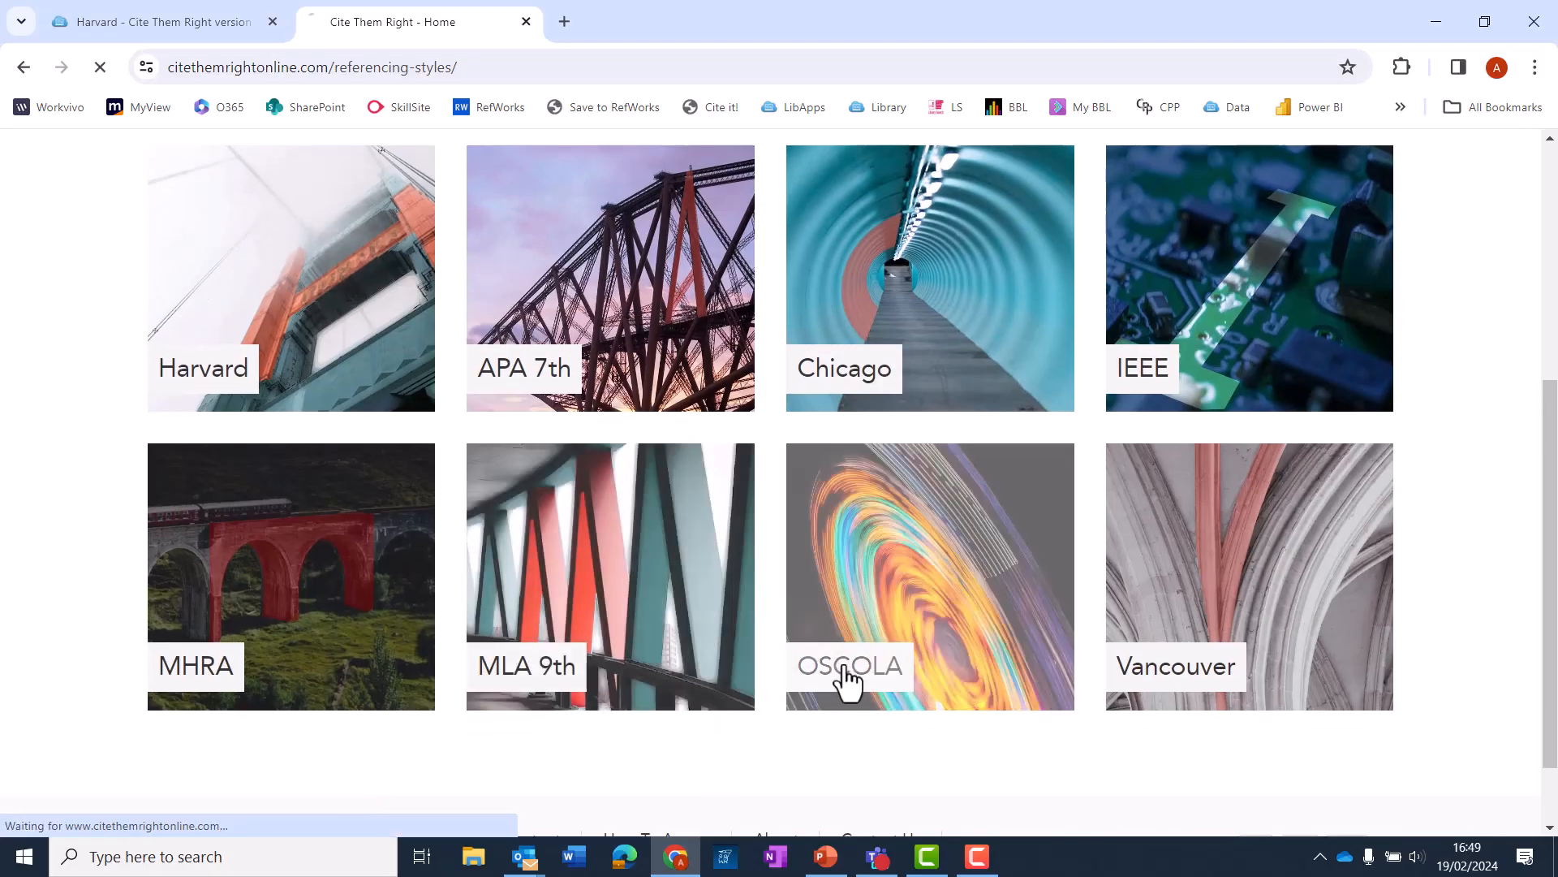
- Choose the OSCOLA style tile and view its Quick Links and Books section
{"action": "left_click", "coordinate": [847, 665]}
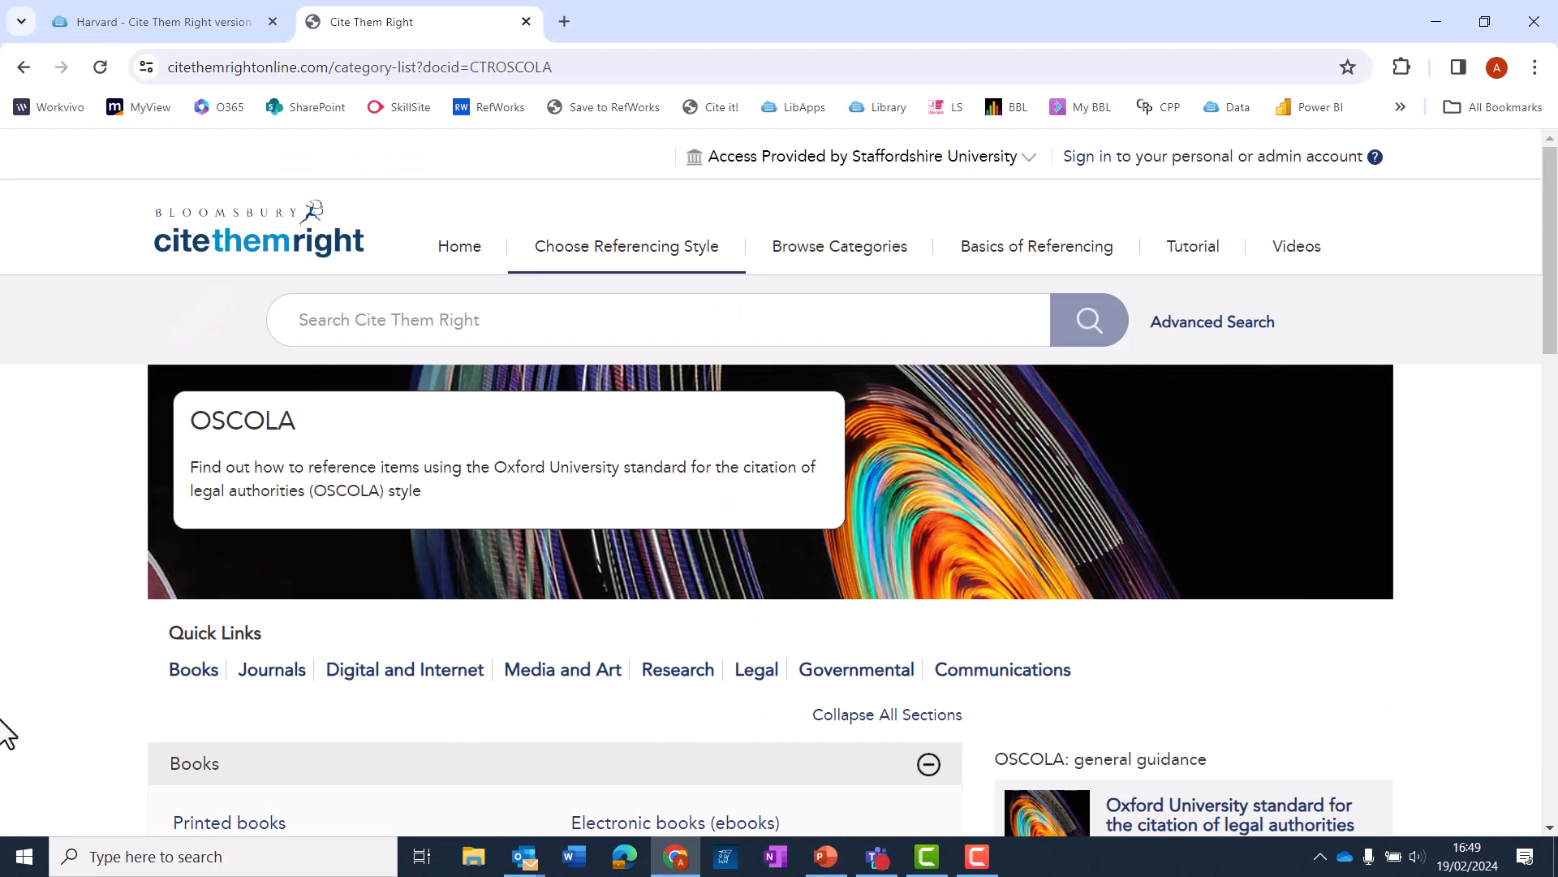
{"action": "scroll", "scroll_direction": "down", "scroll_amount": 3}
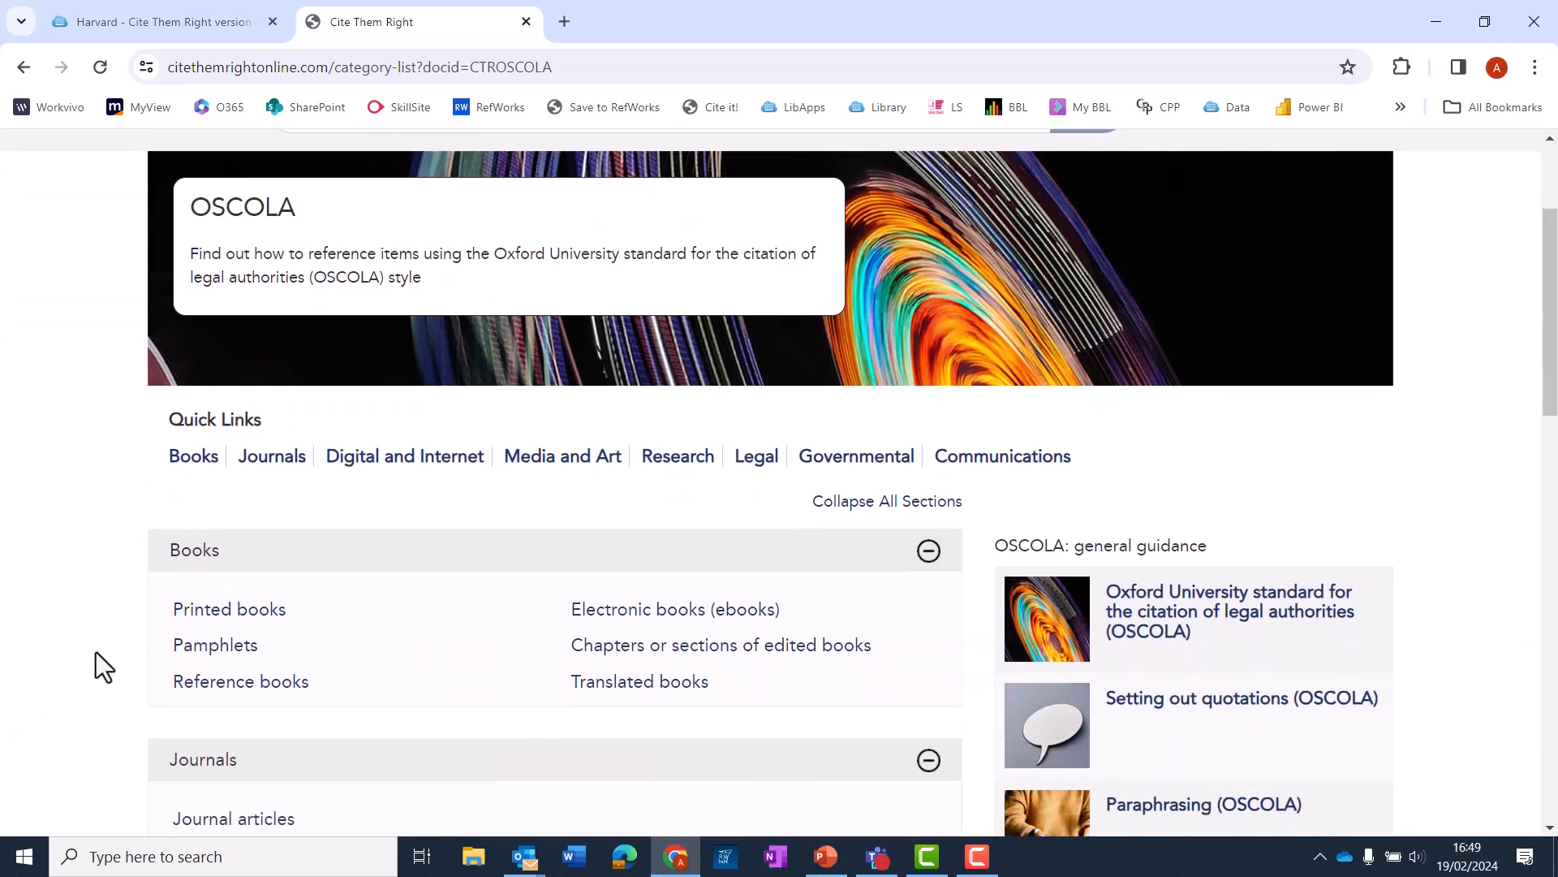
{"action": "mouse_move", "coordinate": [349, 496]}
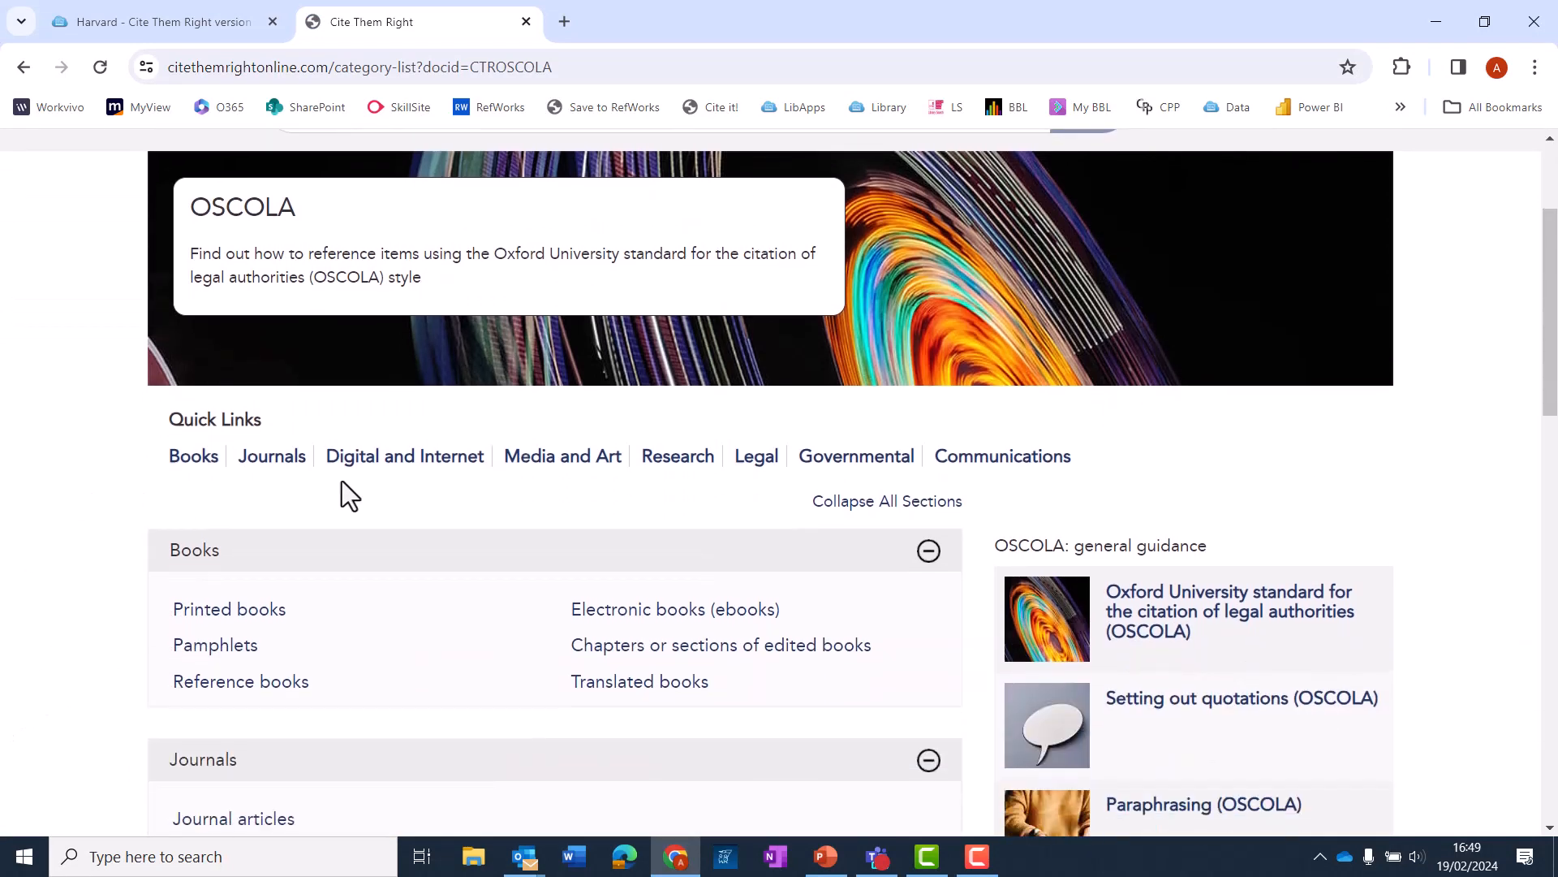
{"action": "mouse_move", "coordinate": [718, 494]}
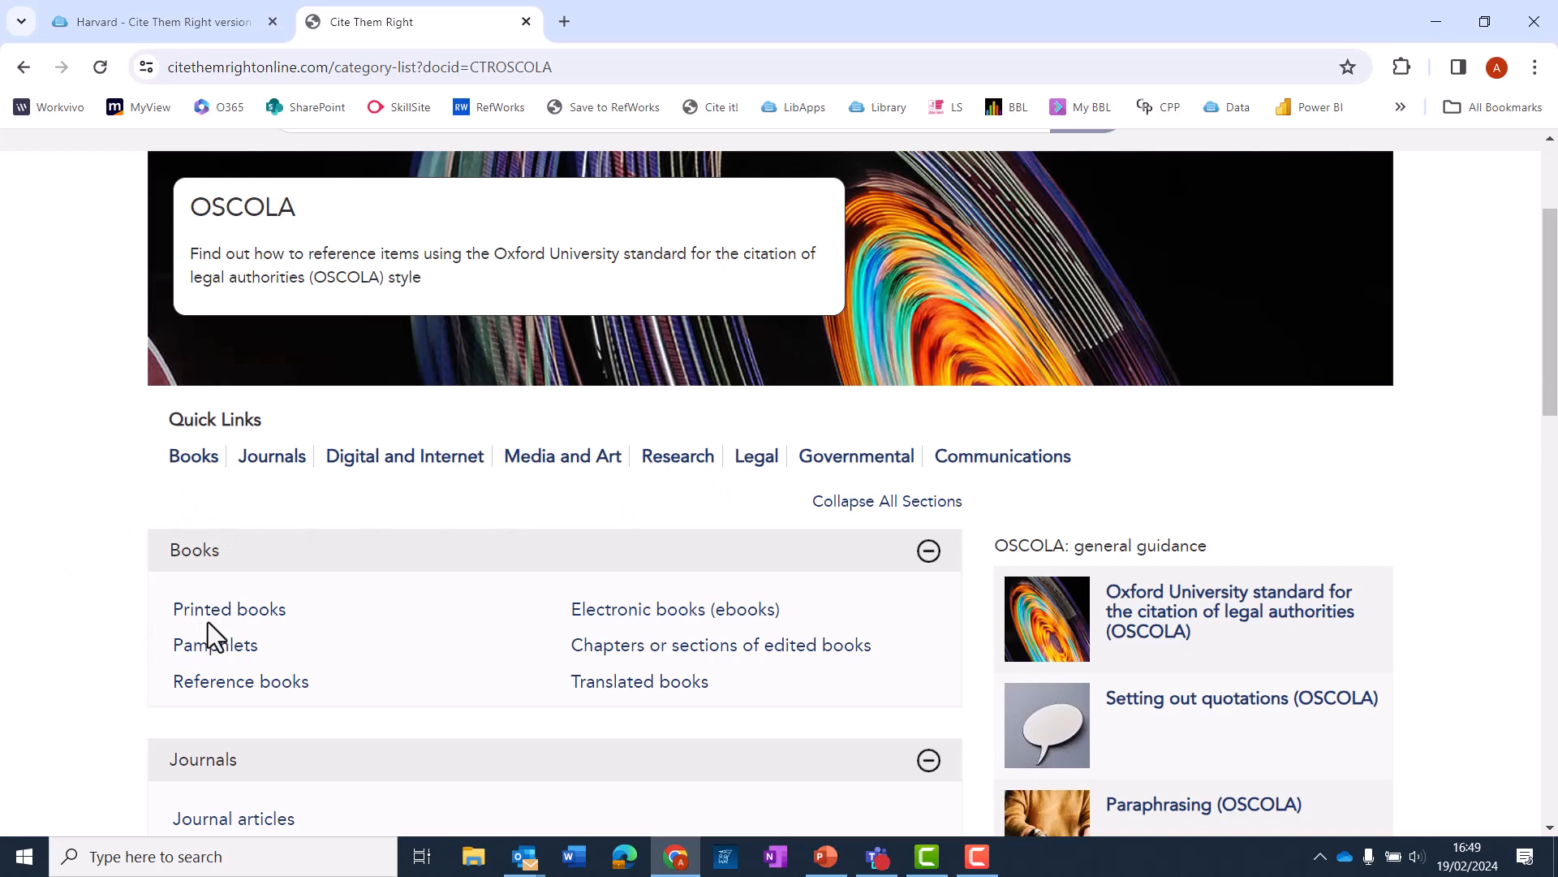
- Read the OSCOLA printed books citation order, footnote and bibliography examples
{"action": "left_click", "coordinate": [229, 609]}
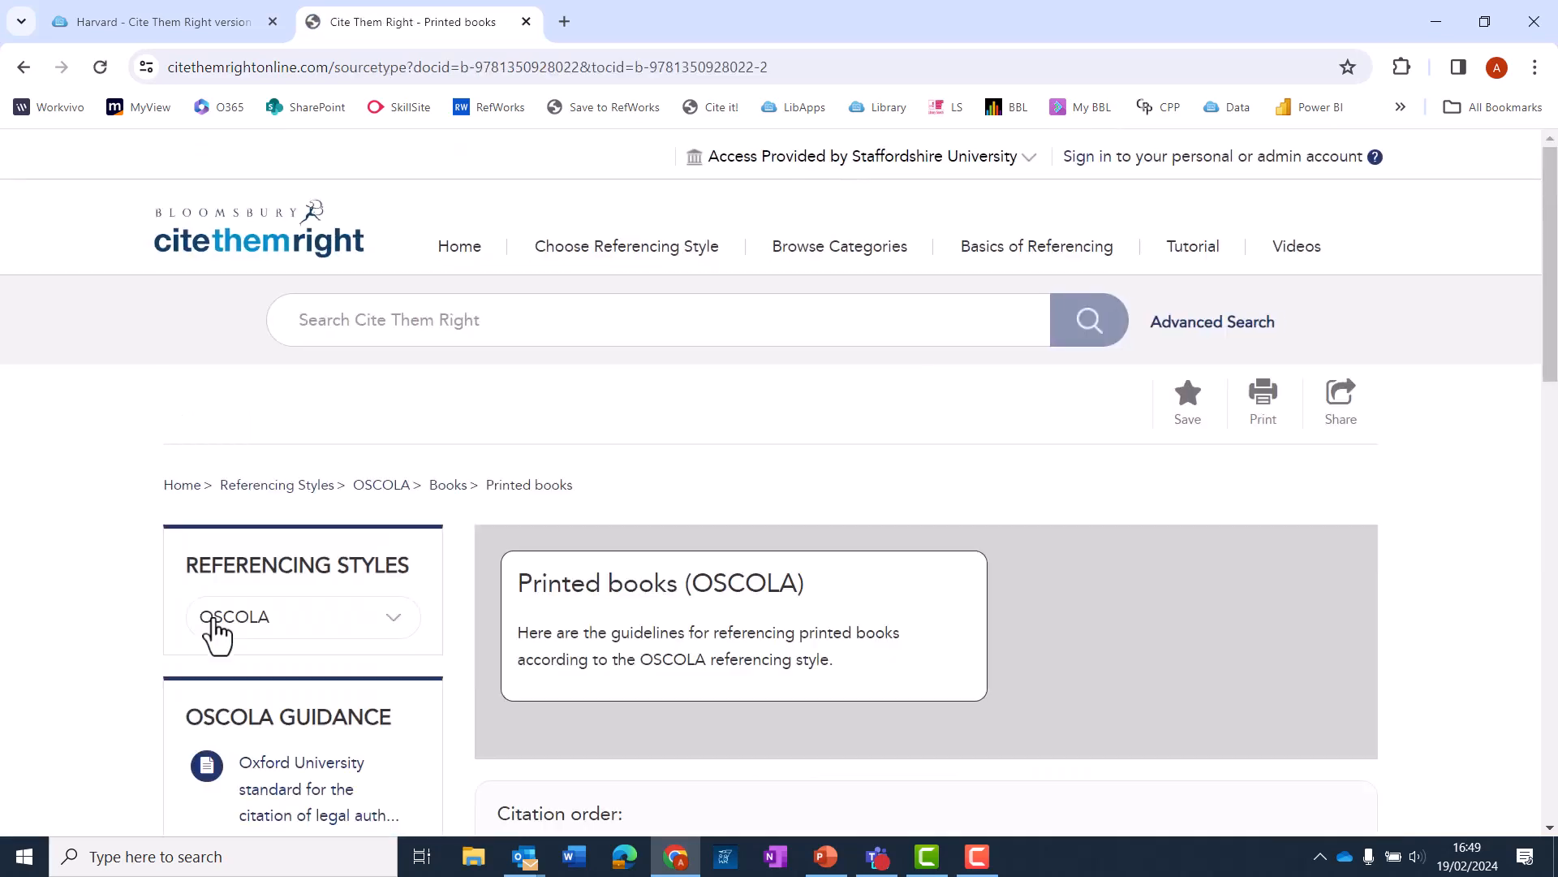
{"action": "scroll", "scroll_direction": "down", "scroll_amount": 3}
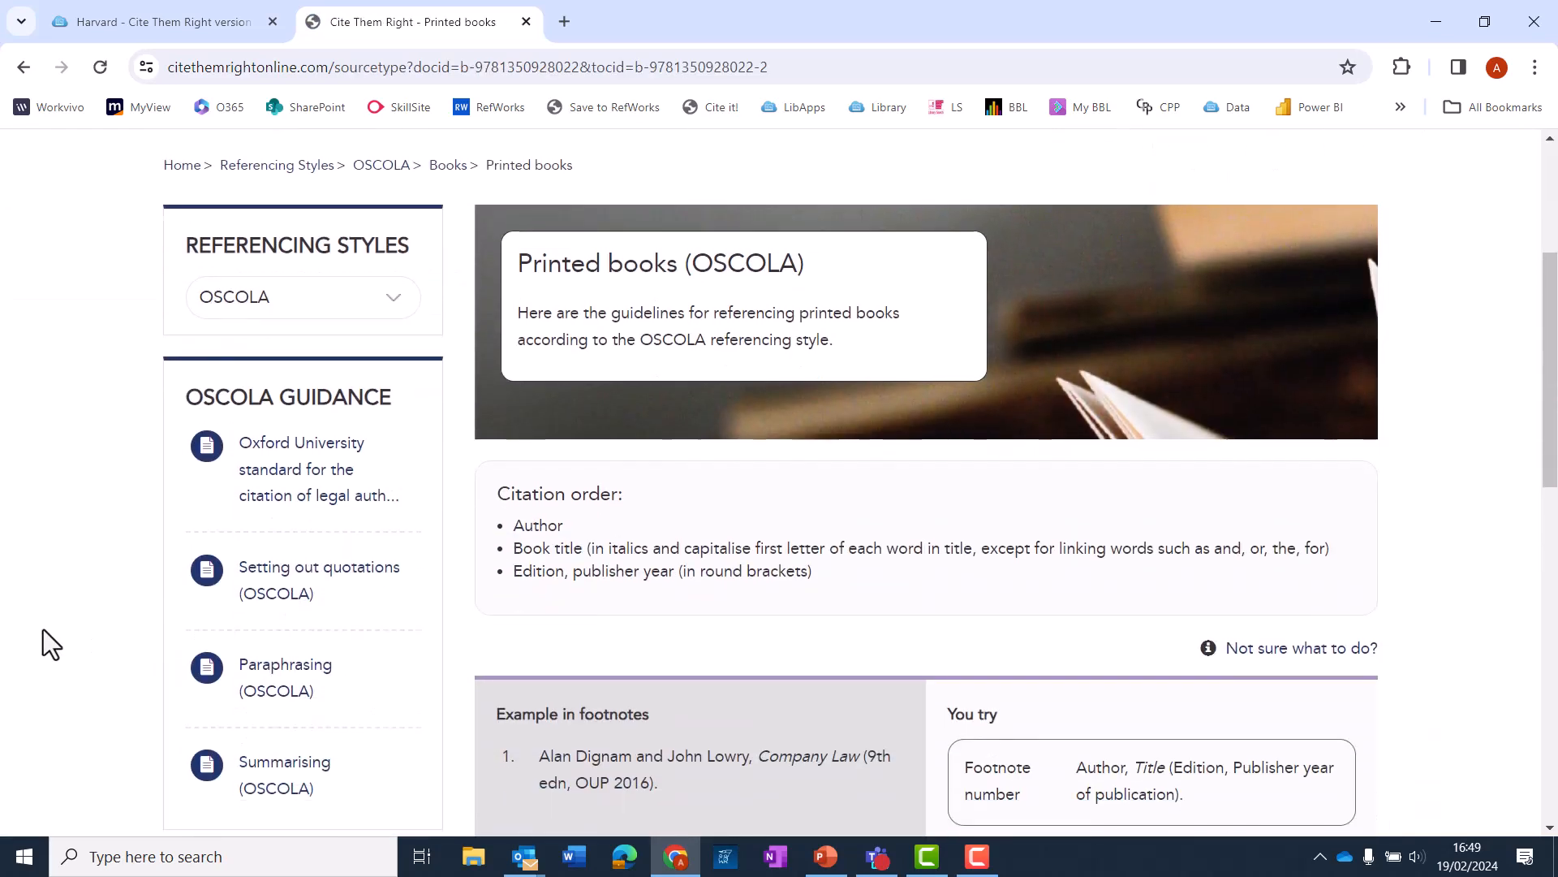
{"action": "scroll", "scroll_direction": "down", "scroll_amount": 3}
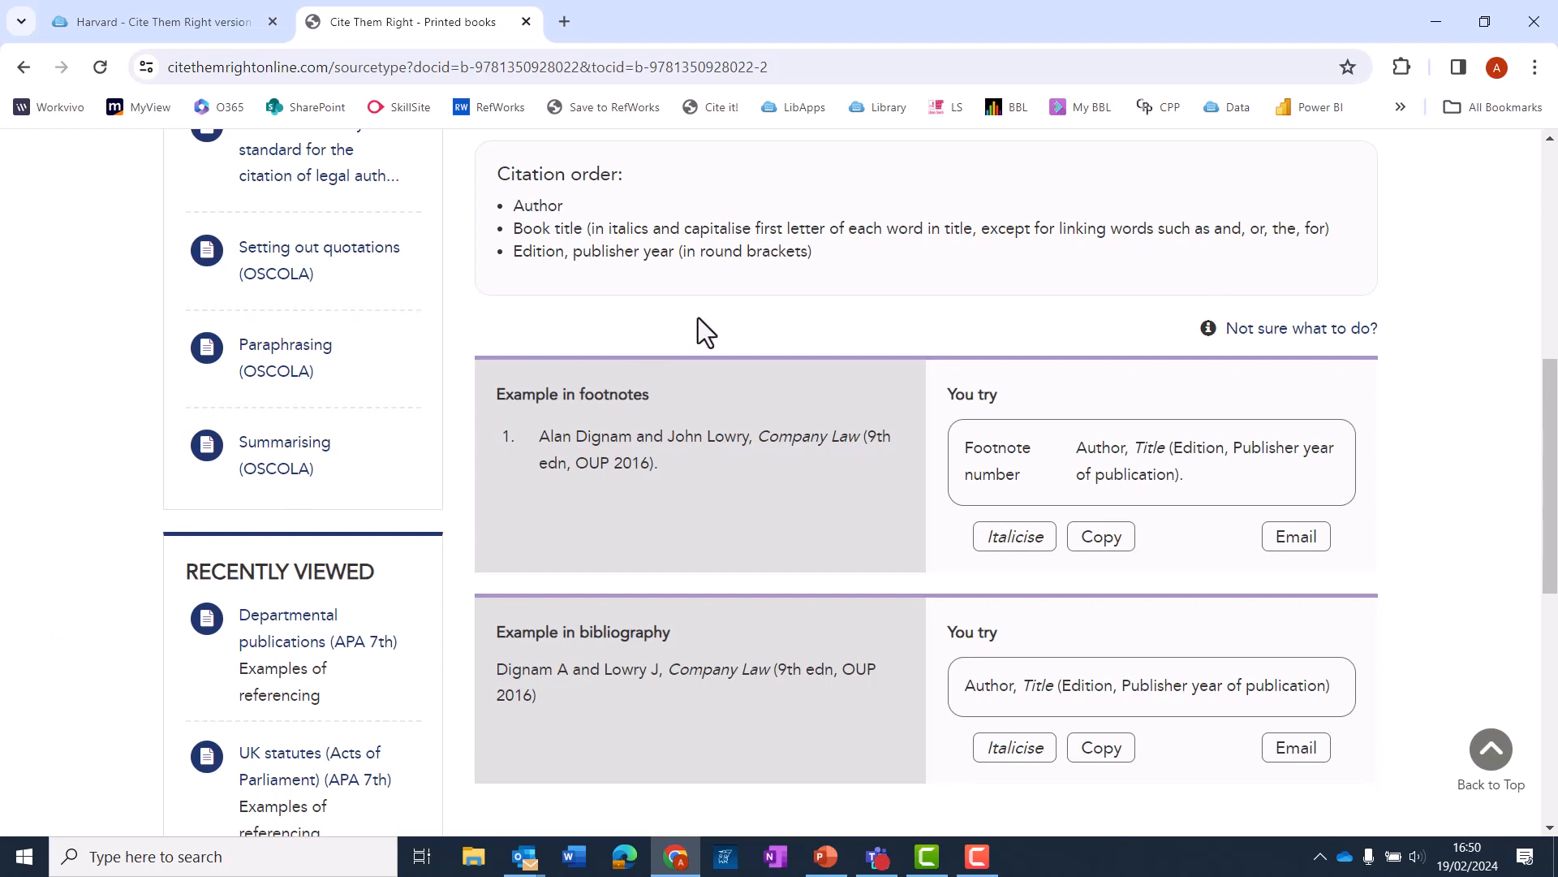
{"action": "mouse_move", "coordinate": [716, 484]}
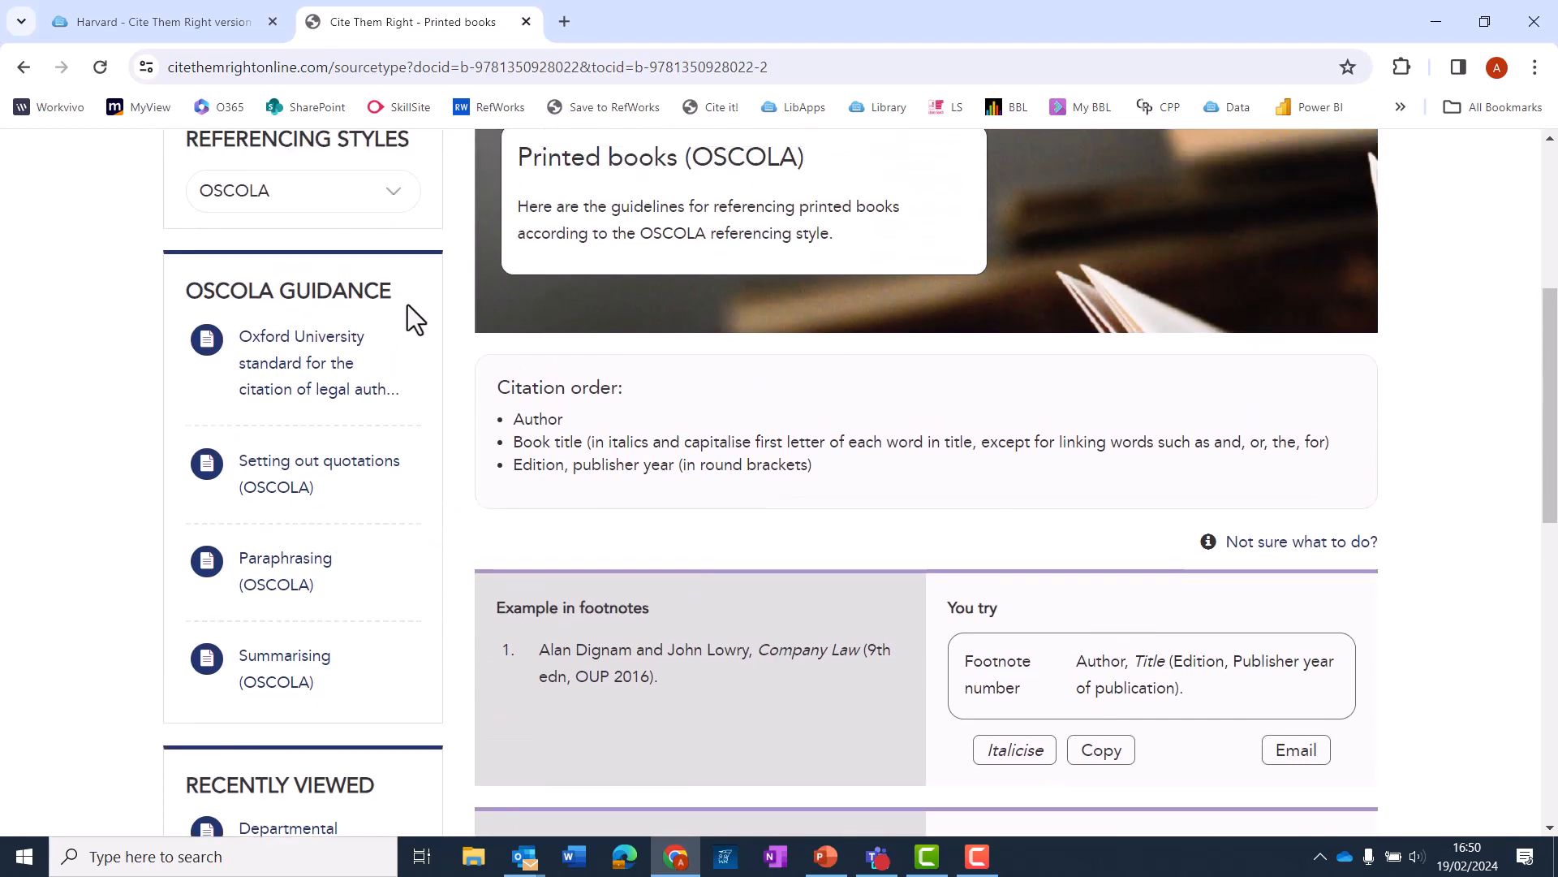
{"action": "mouse_move", "coordinate": [425, 484]}
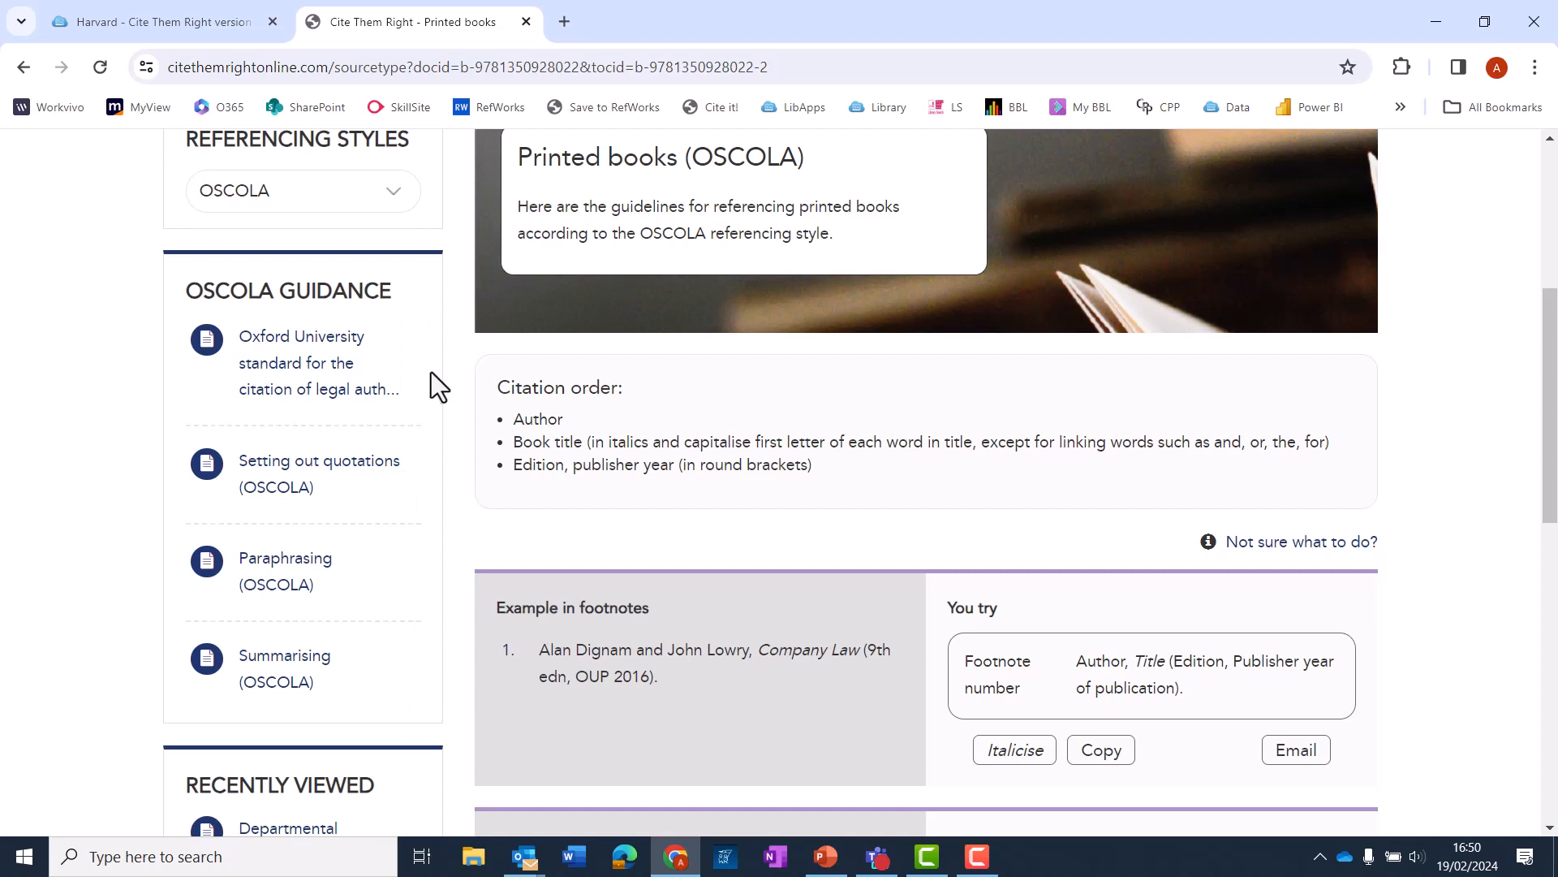
{"action": "mouse_move", "coordinate": [312, 614]}
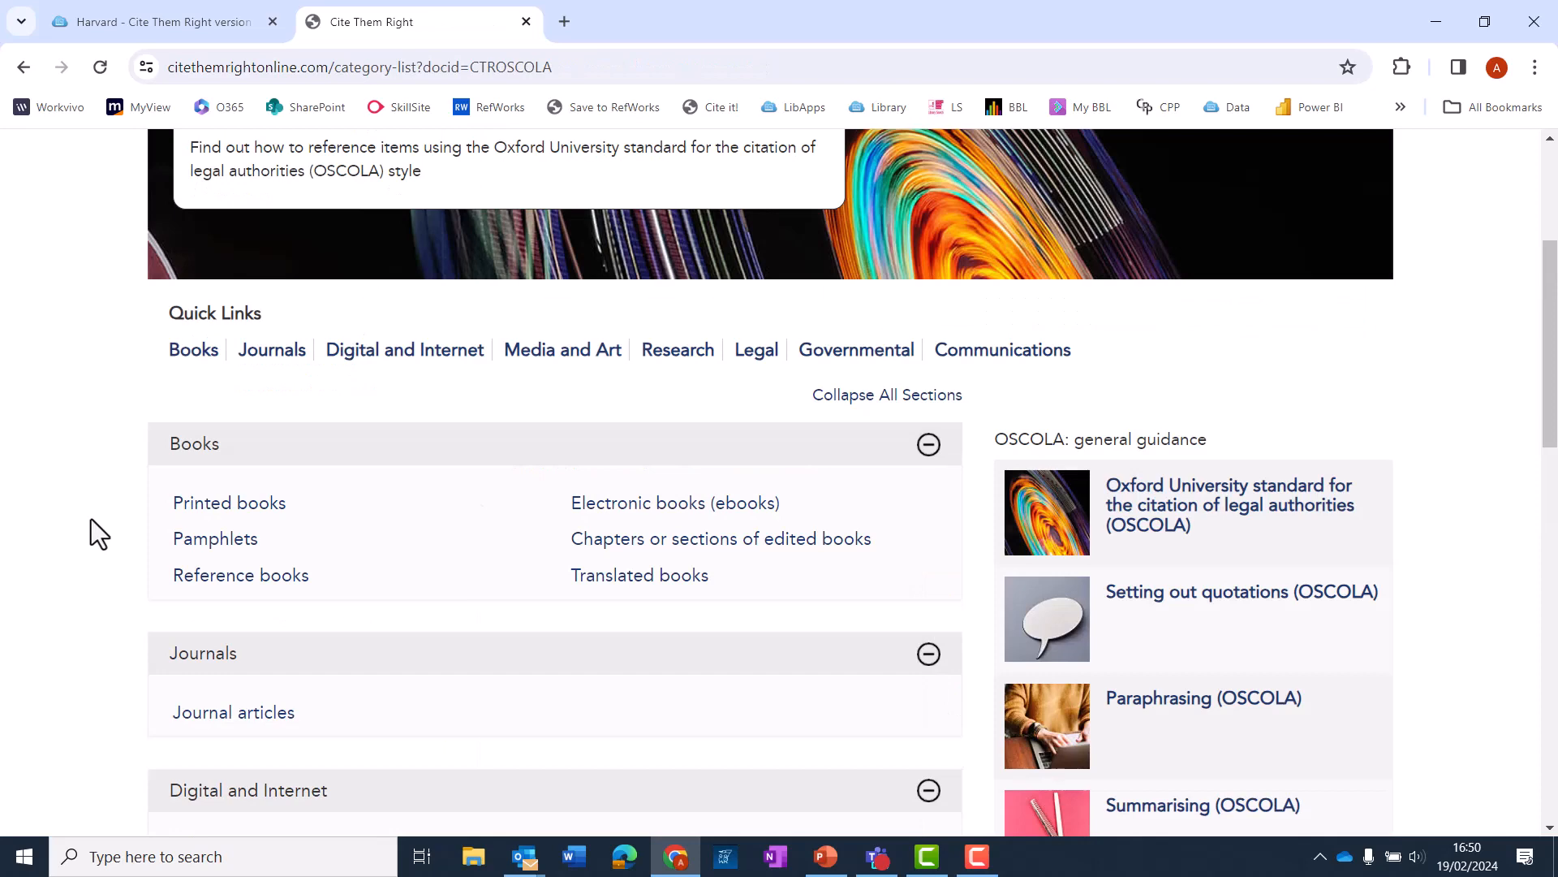
- Read the OSCOLA journal articles footnote, bibliography and Ejournals examples
{"action": "scroll", "scroll_direction": "down", "scroll_amount": 3}
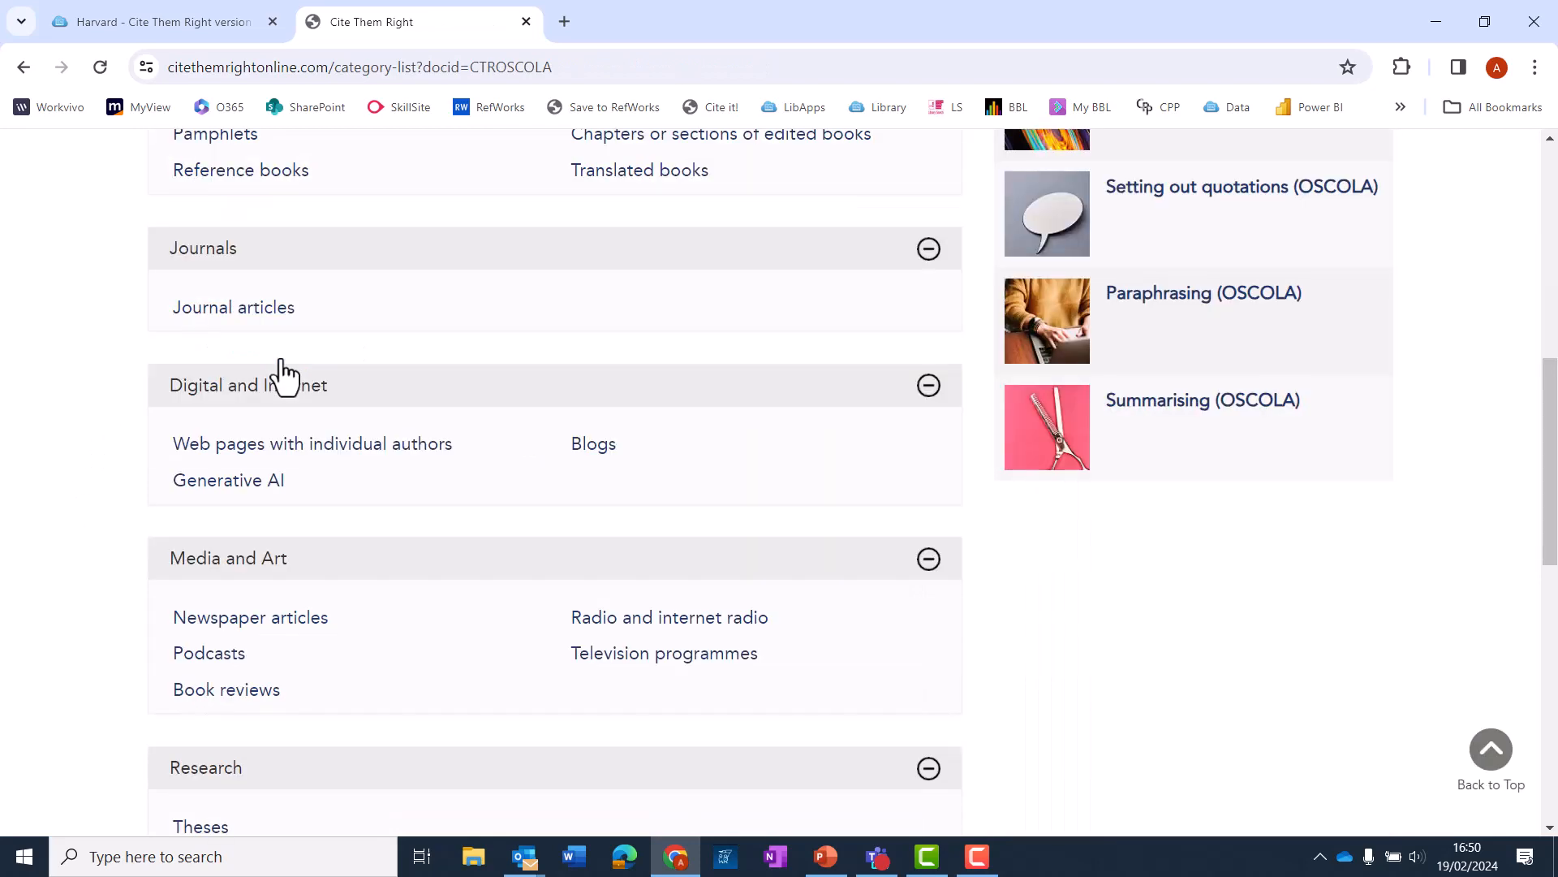
{"action": "left_click", "coordinate": [232, 307]}
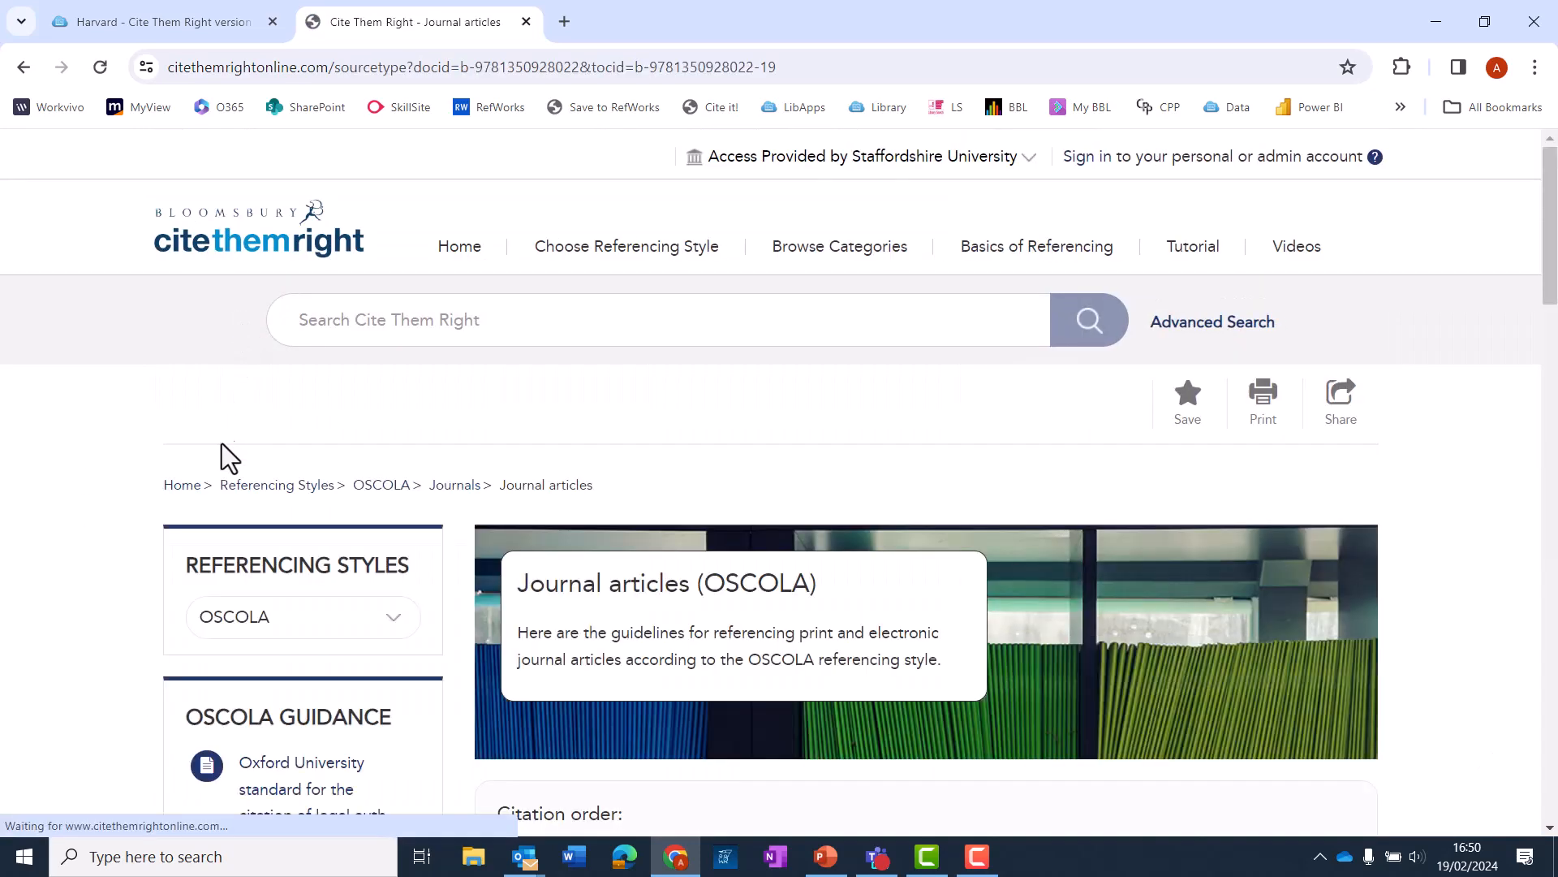
{"action": "scroll", "scroll_direction": "down", "scroll_amount": 3}
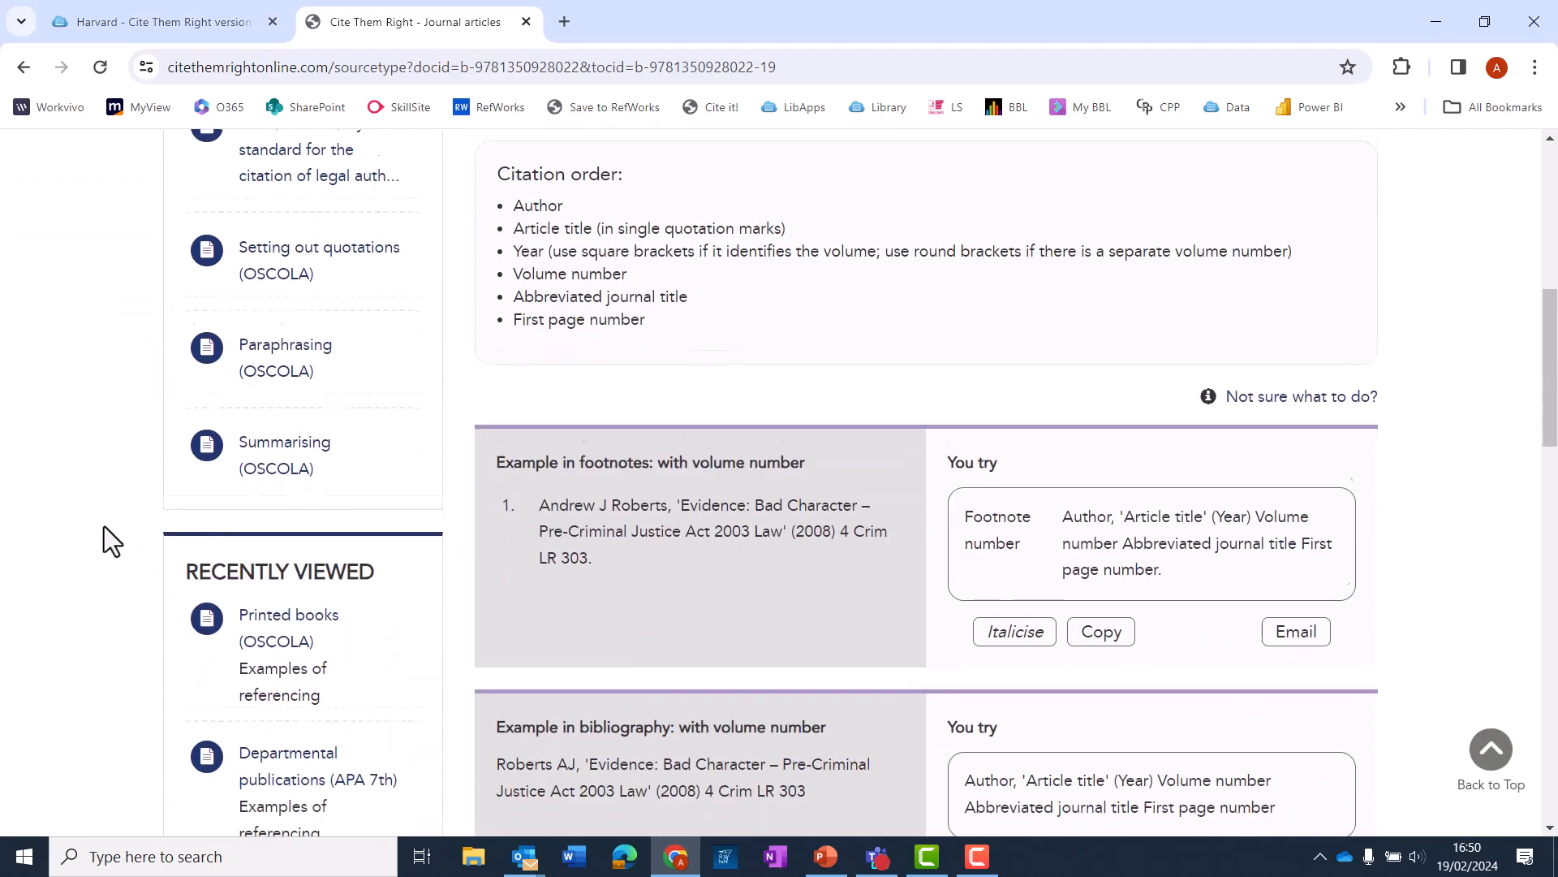
{"action": "scroll", "scroll_direction": "down", "scroll_amount": 3}
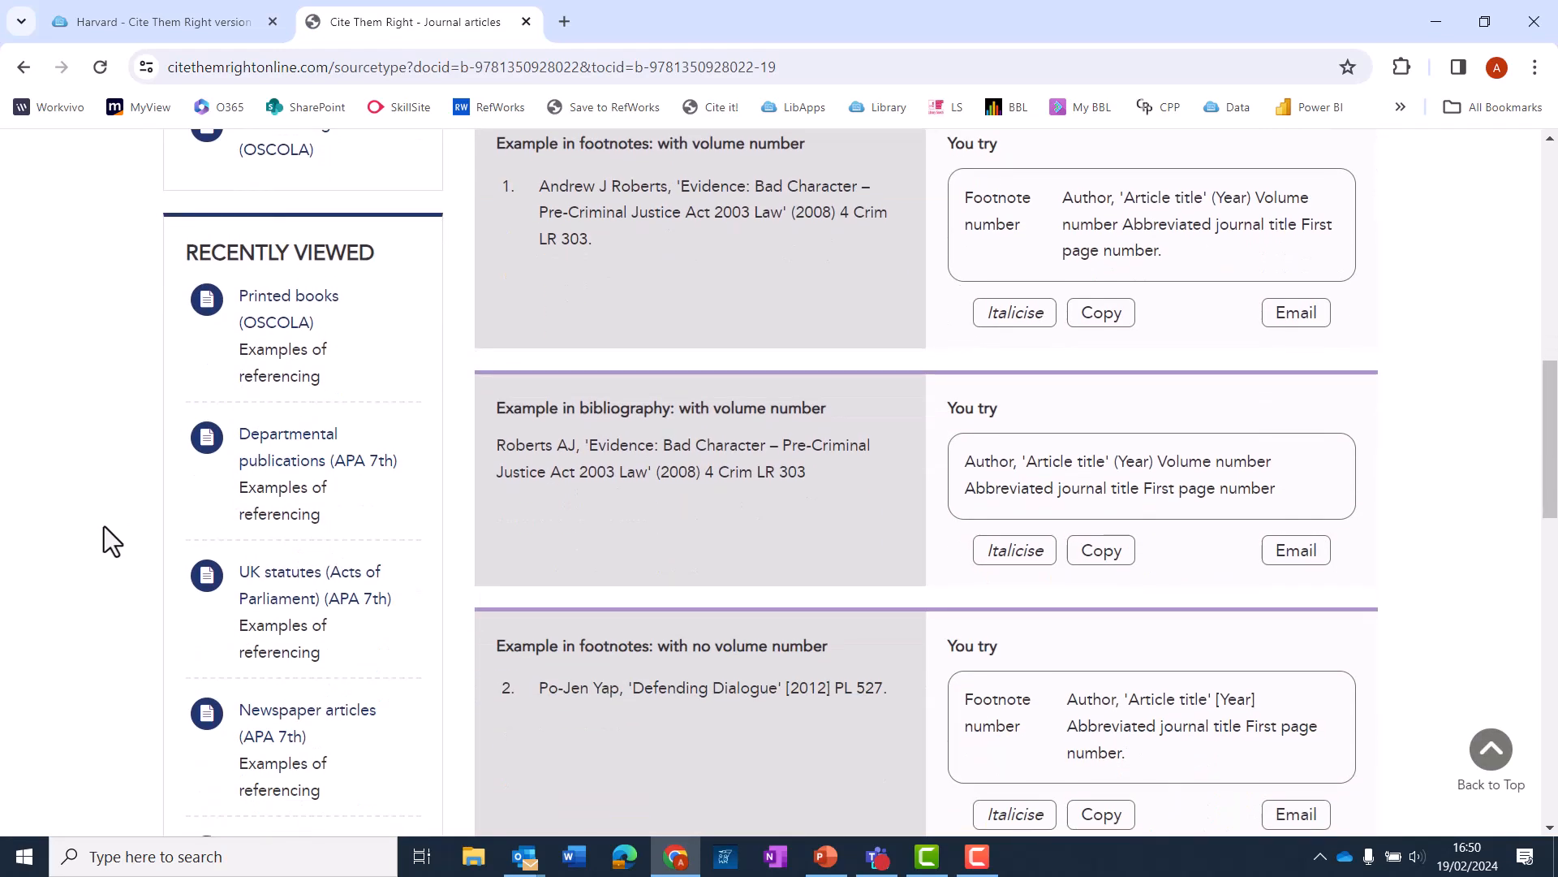
{"action": "scroll", "scroll_direction": "down", "scroll_amount": 3}
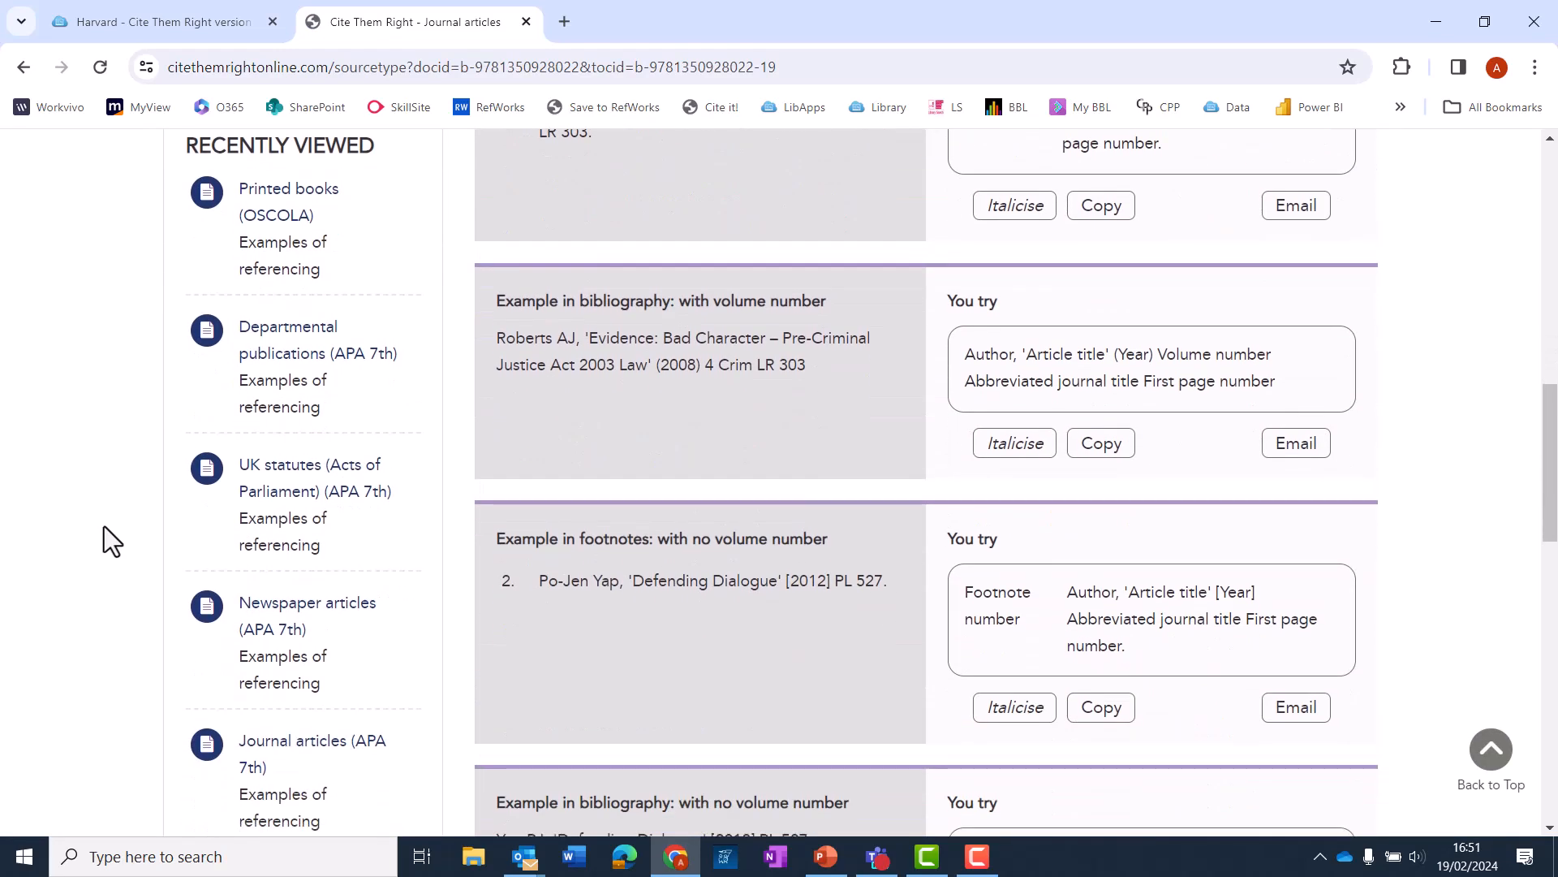
{"action": "scroll", "scroll_direction": "down", "scroll_amount": 3}
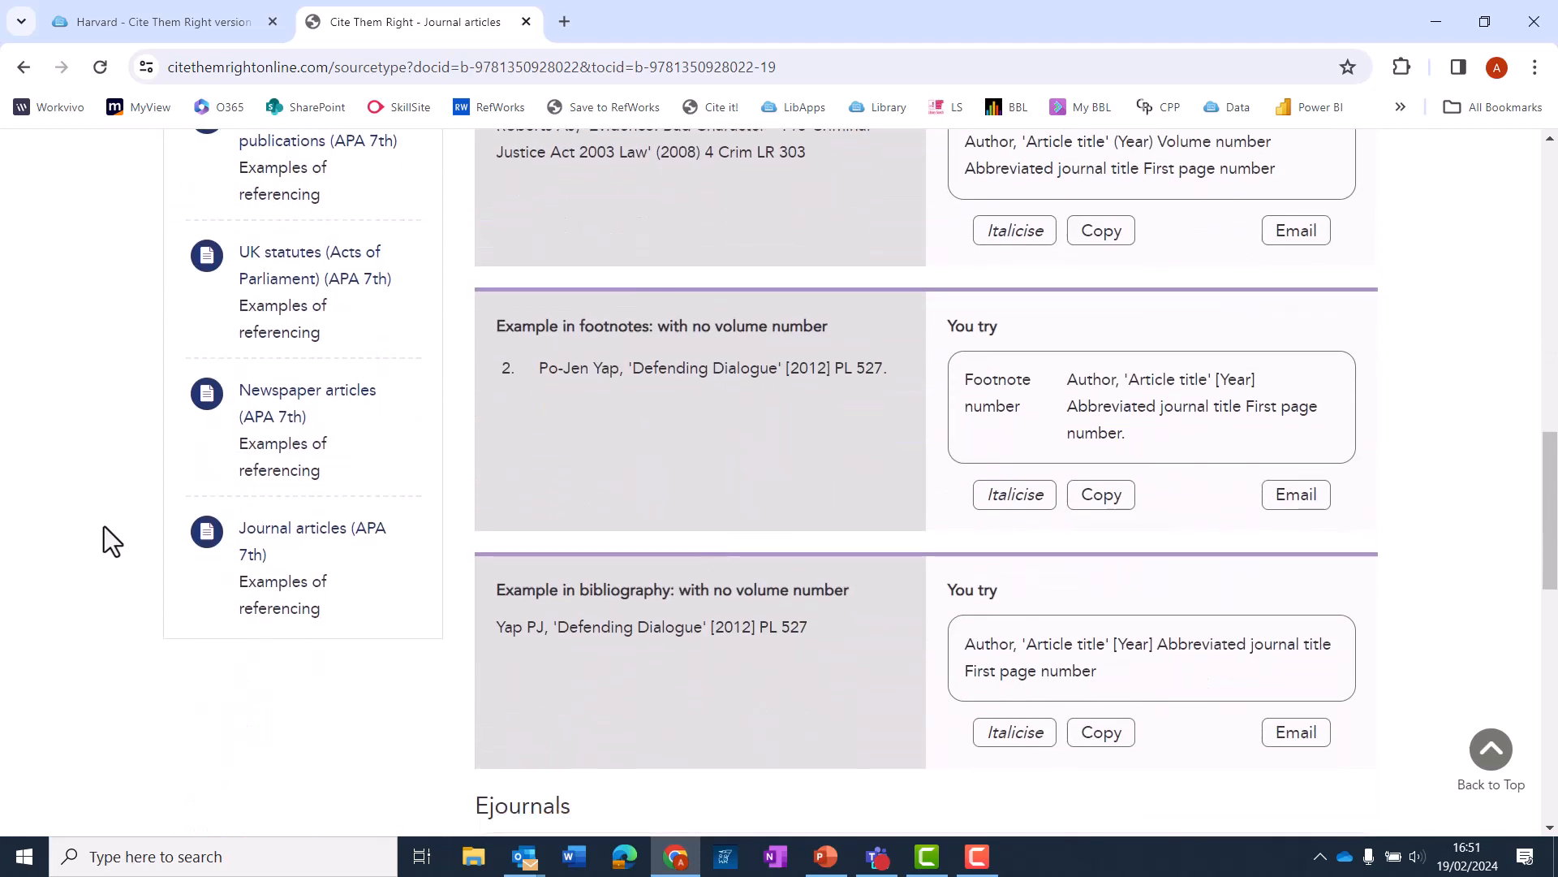
{"action": "scroll", "scroll_direction": "down", "scroll_amount": 3}
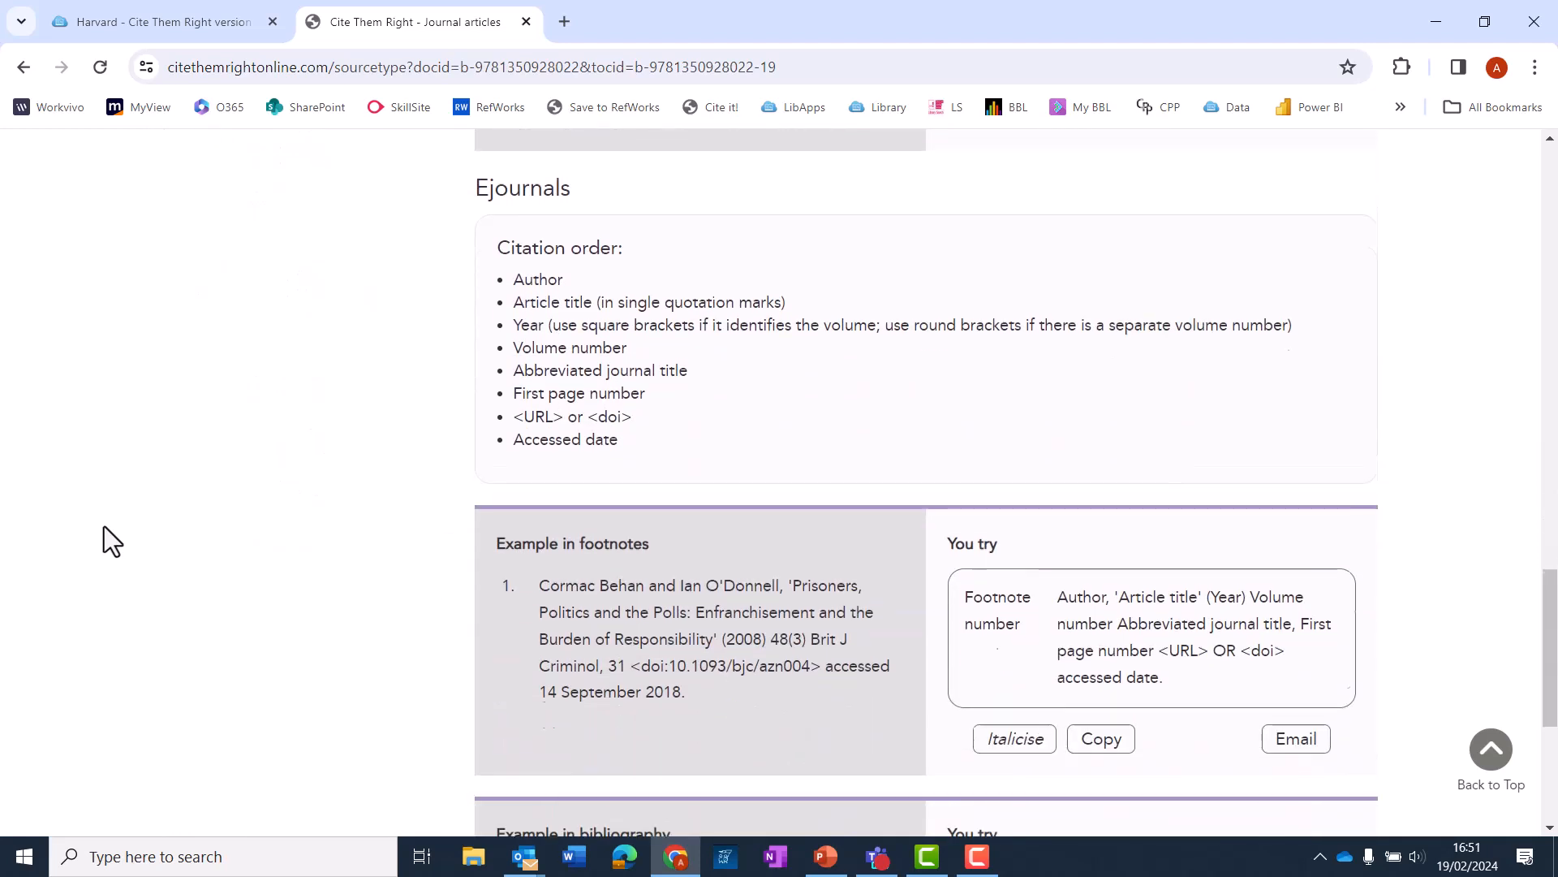
{"action": "scroll", "scroll_direction": "down", "scroll_amount": 3}
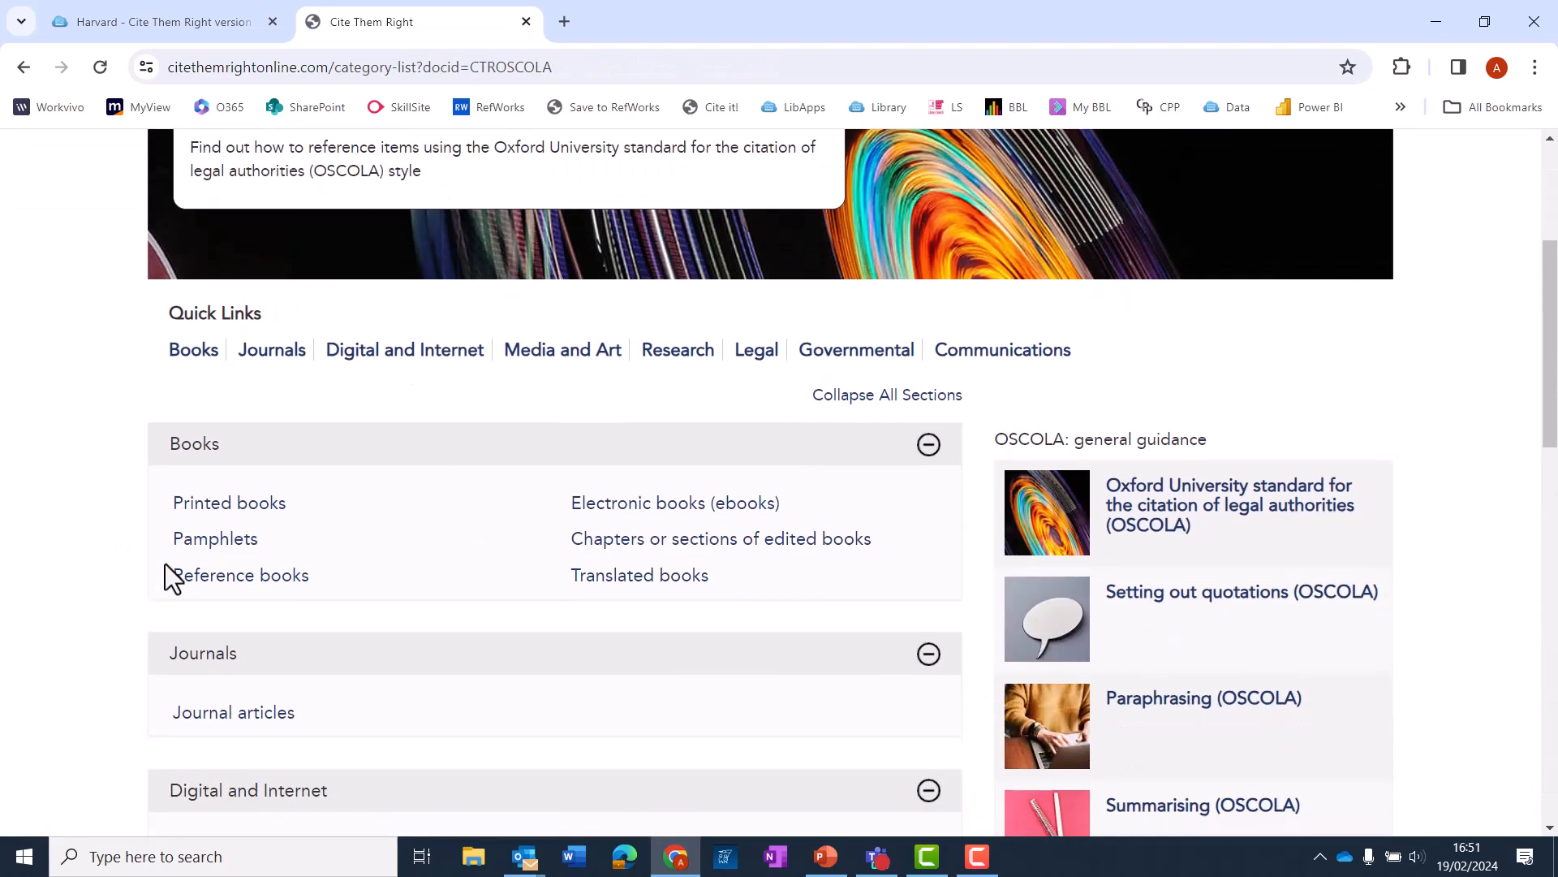
- Read the OSCOLA guidance for web pages with individual authors
{"action": "scroll", "scroll_direction": "down", "scroll_amount": 3}
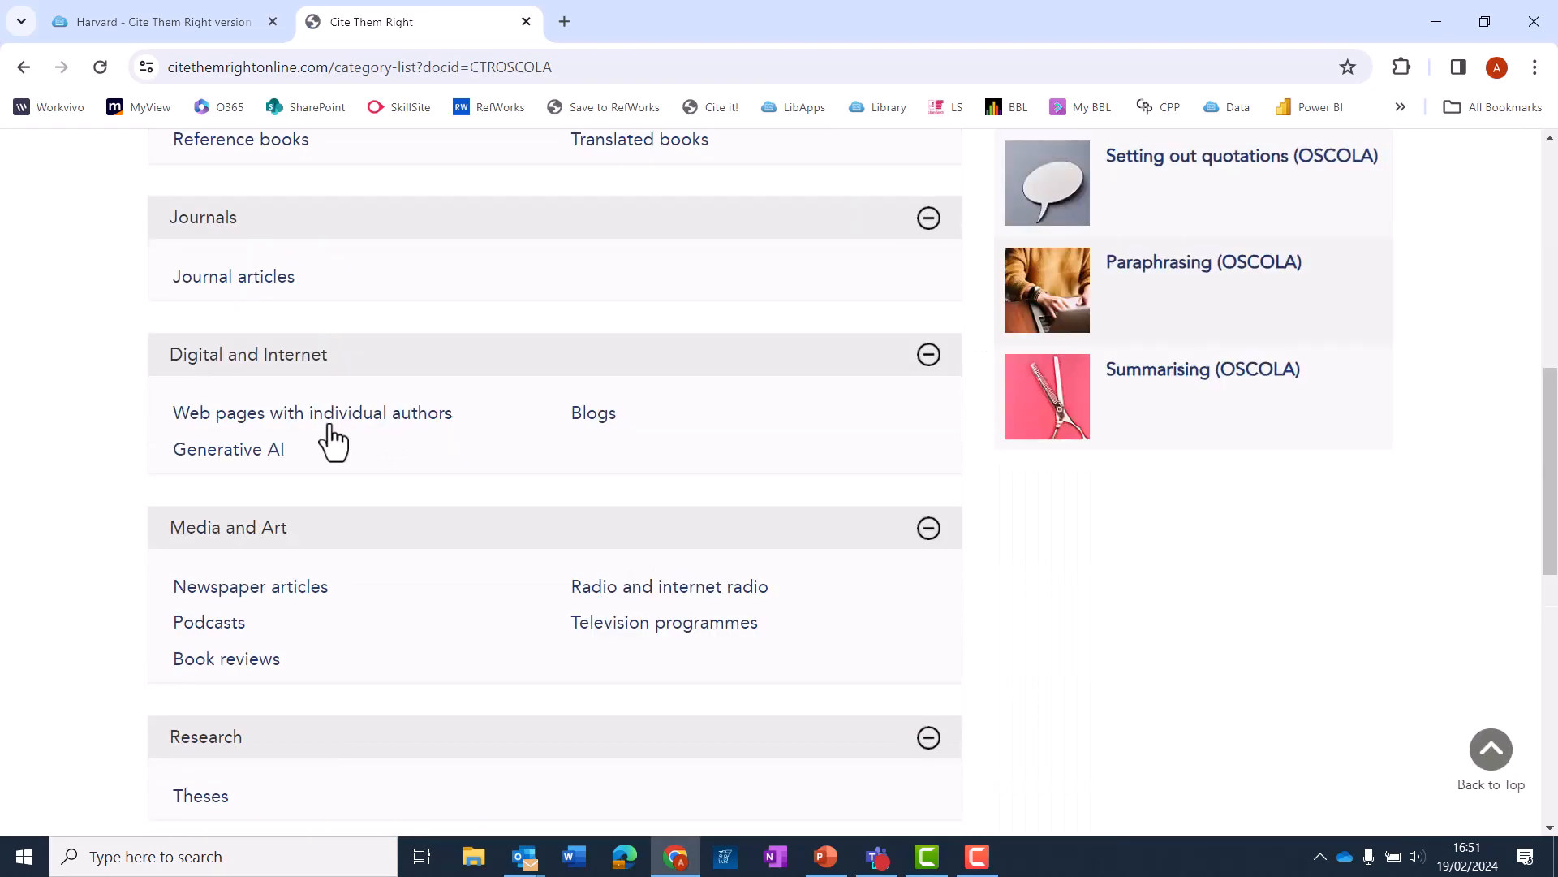
{"action": "left_click", "coordinate": [311, 413]}
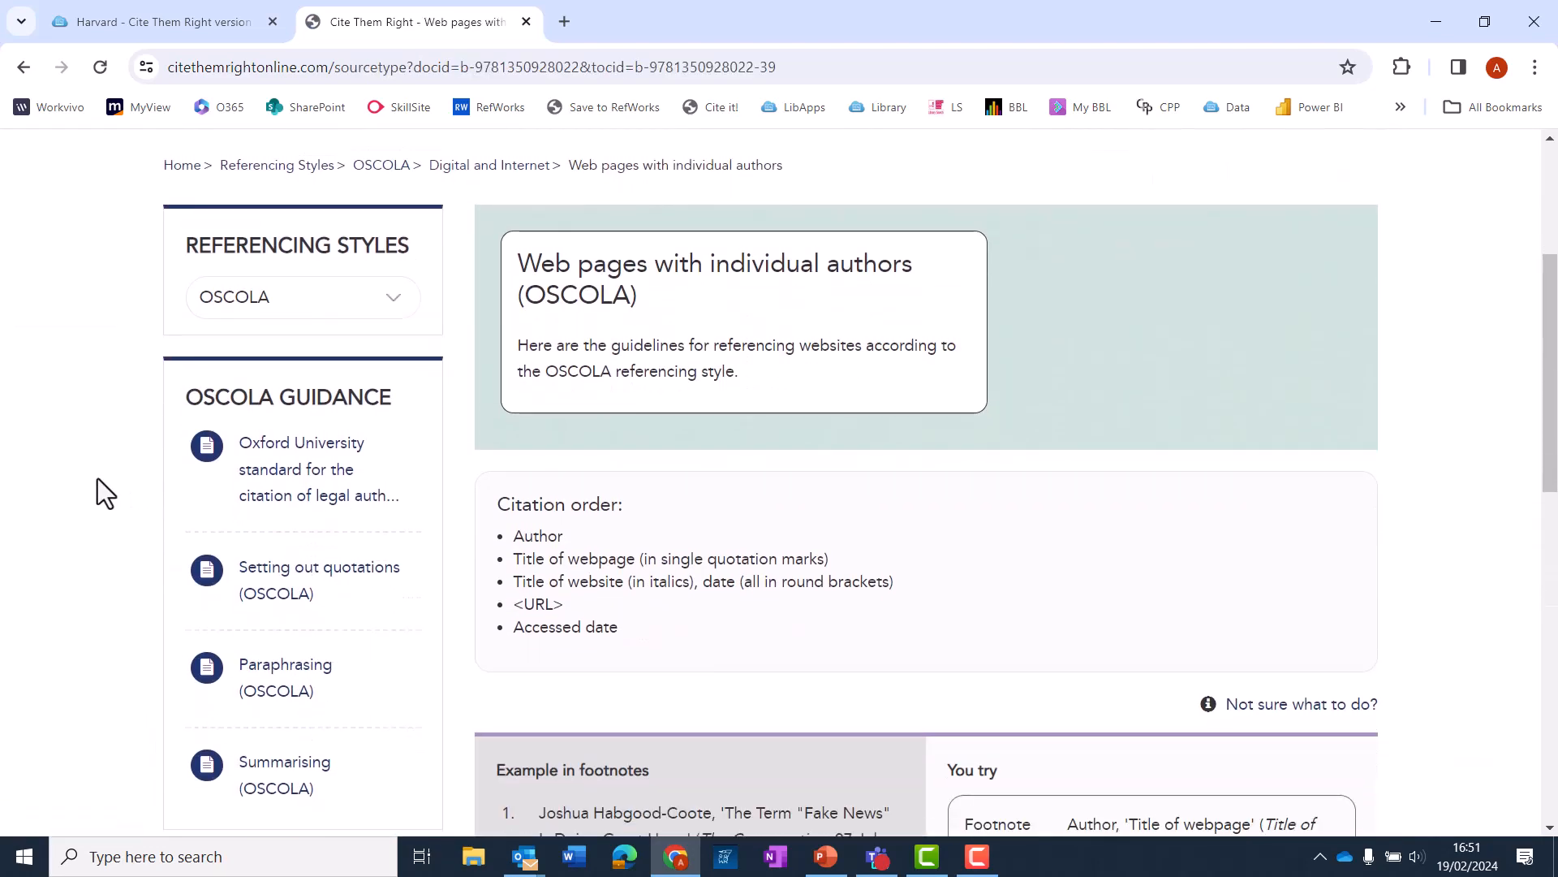
{"action": "scroll", "scroll_direction": "down", "scroll_amount": 3}
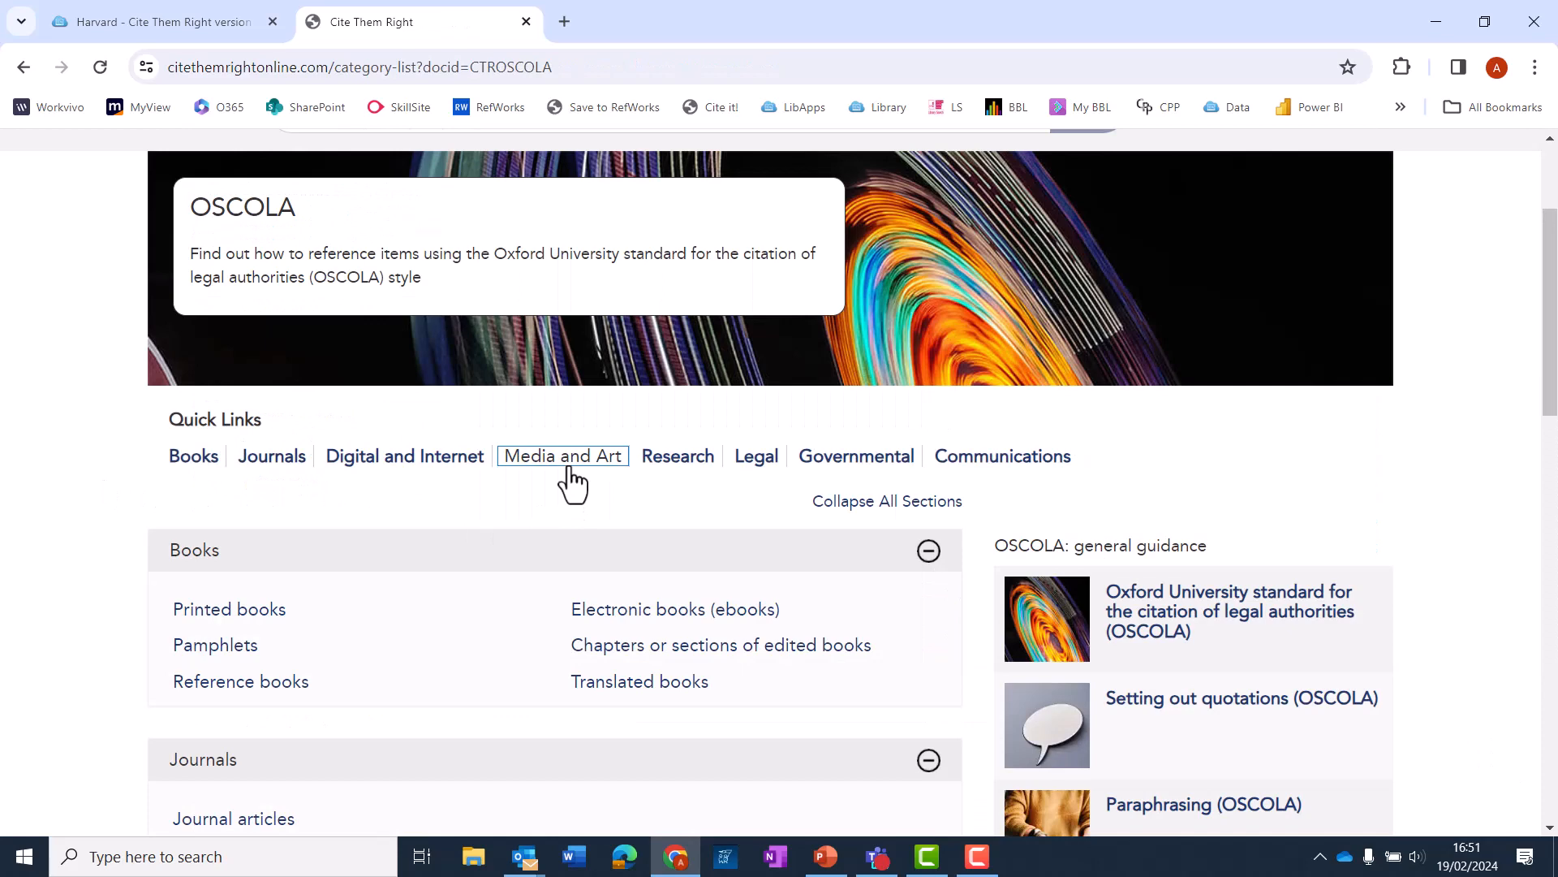
{"action": "left_click", "coordinate": [562, 455]}
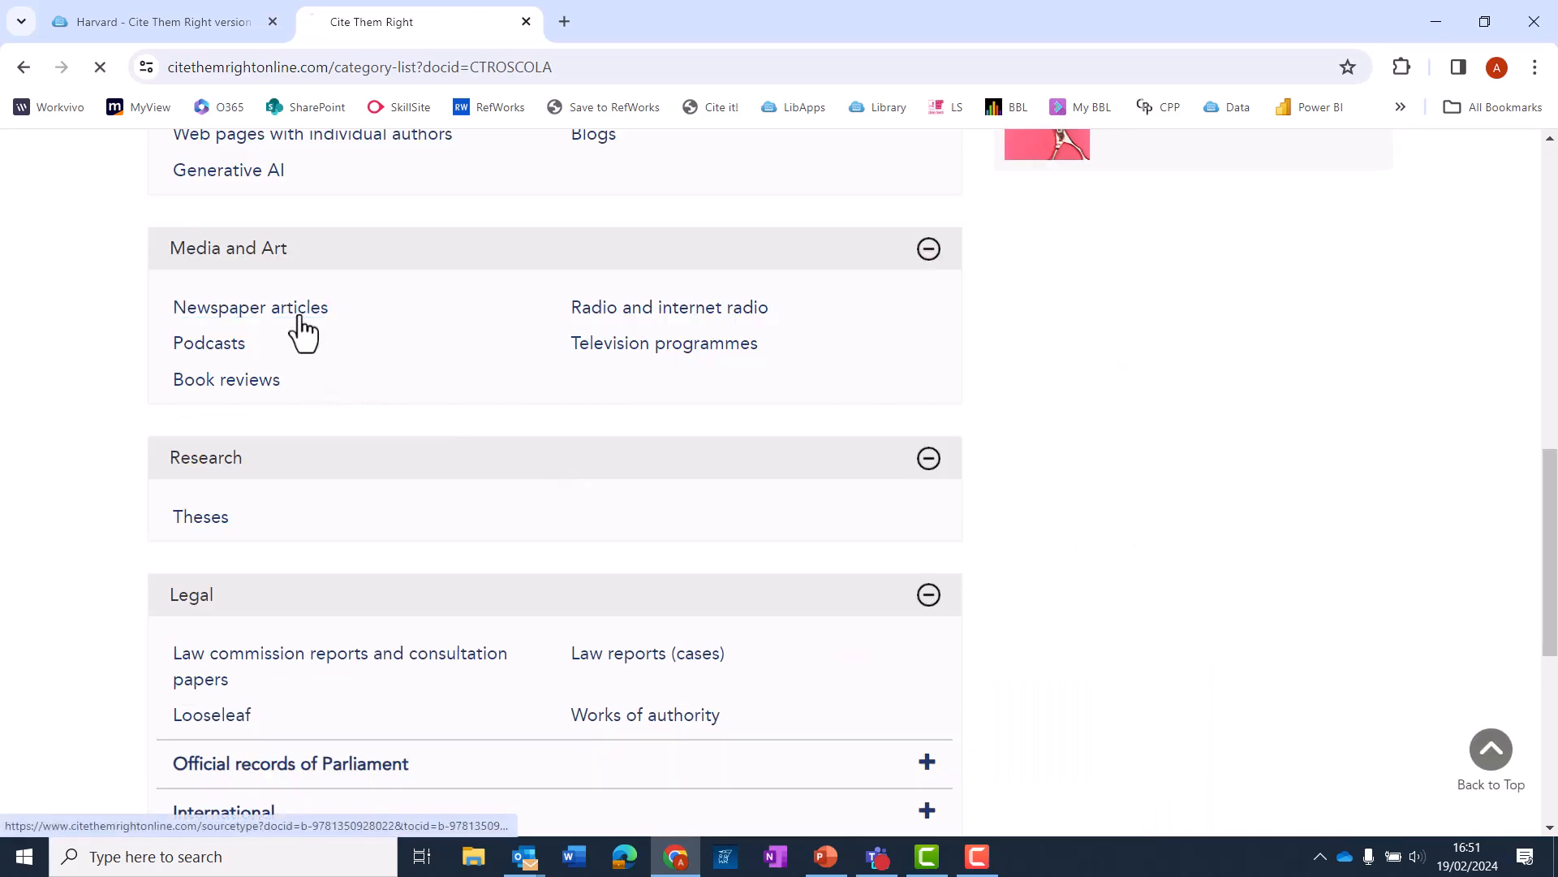
{"action": "left_click", "coordinate": [250, 307]}
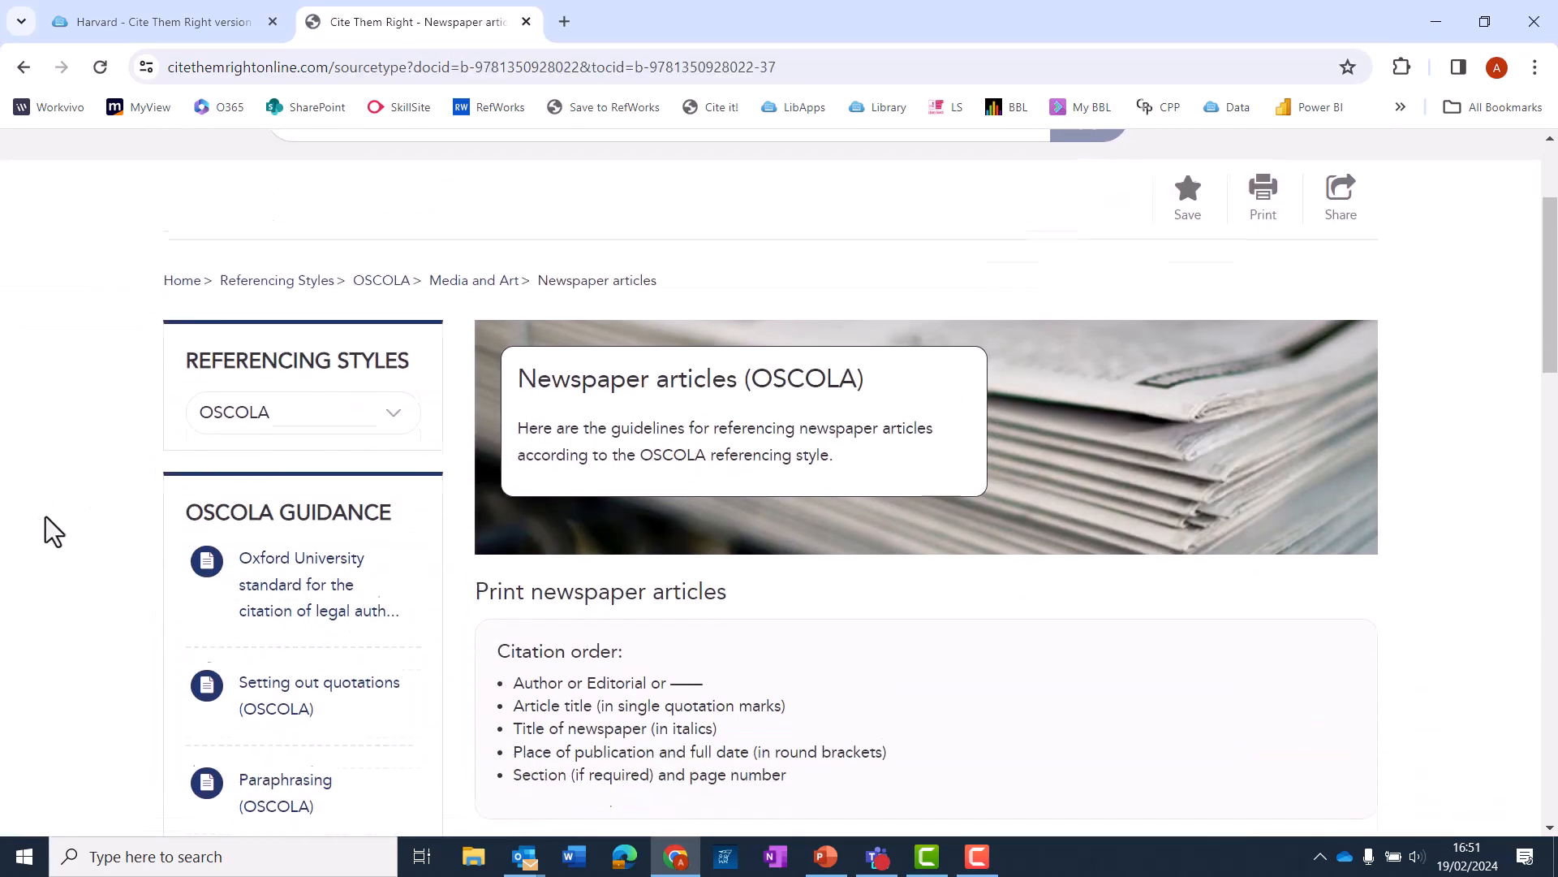
{"action": "scroll", "scroll_direction": "down", "scroll_amount": 3}
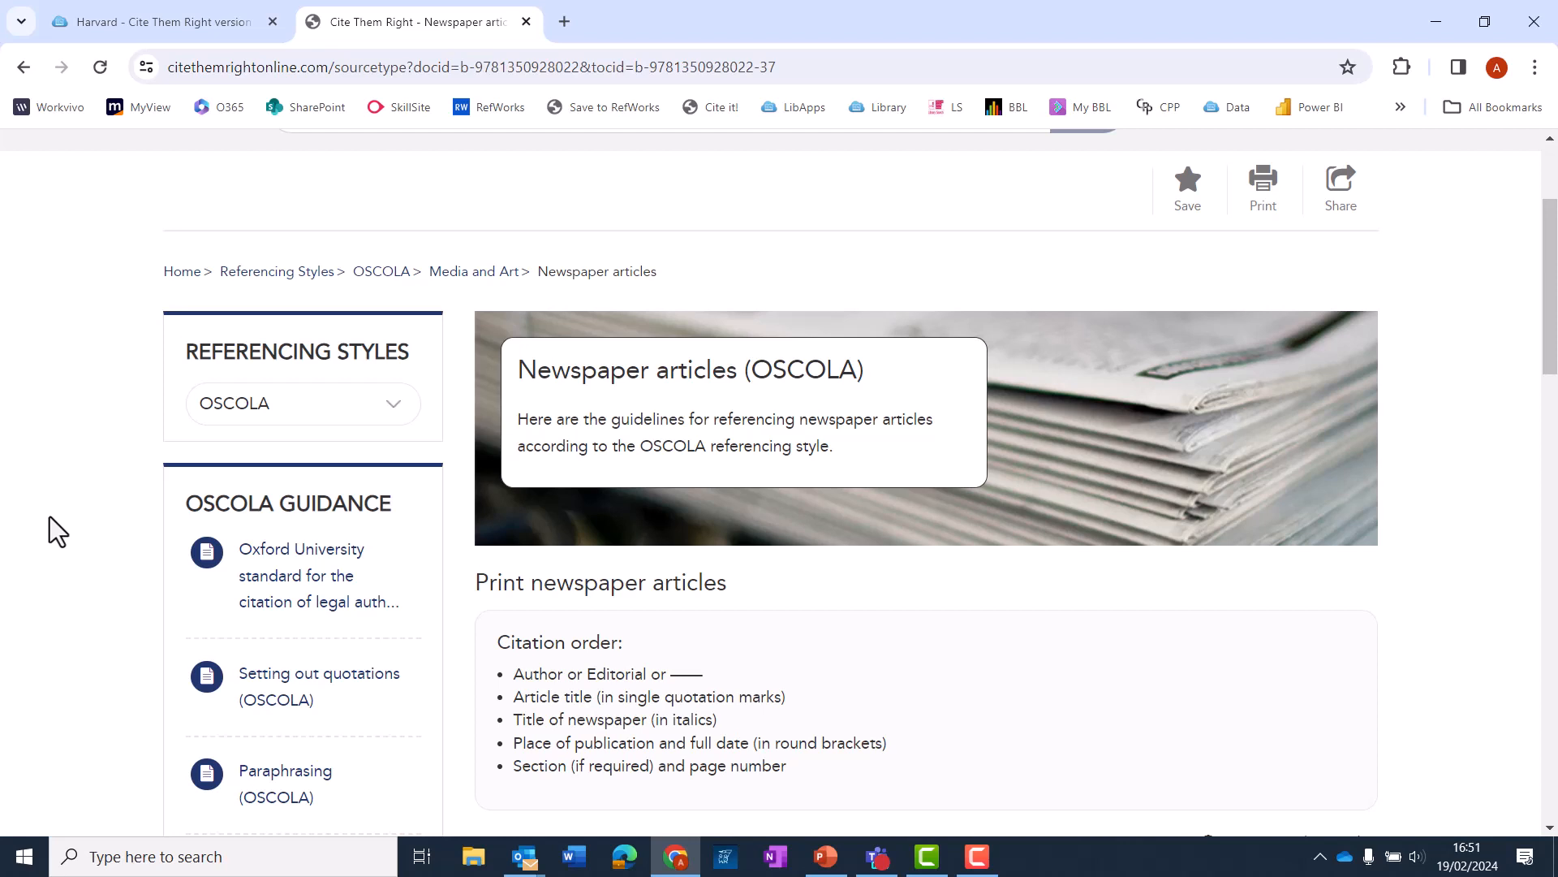
{"action": "scroll", "scroll_direction": "down", "scroll_amount": 3}
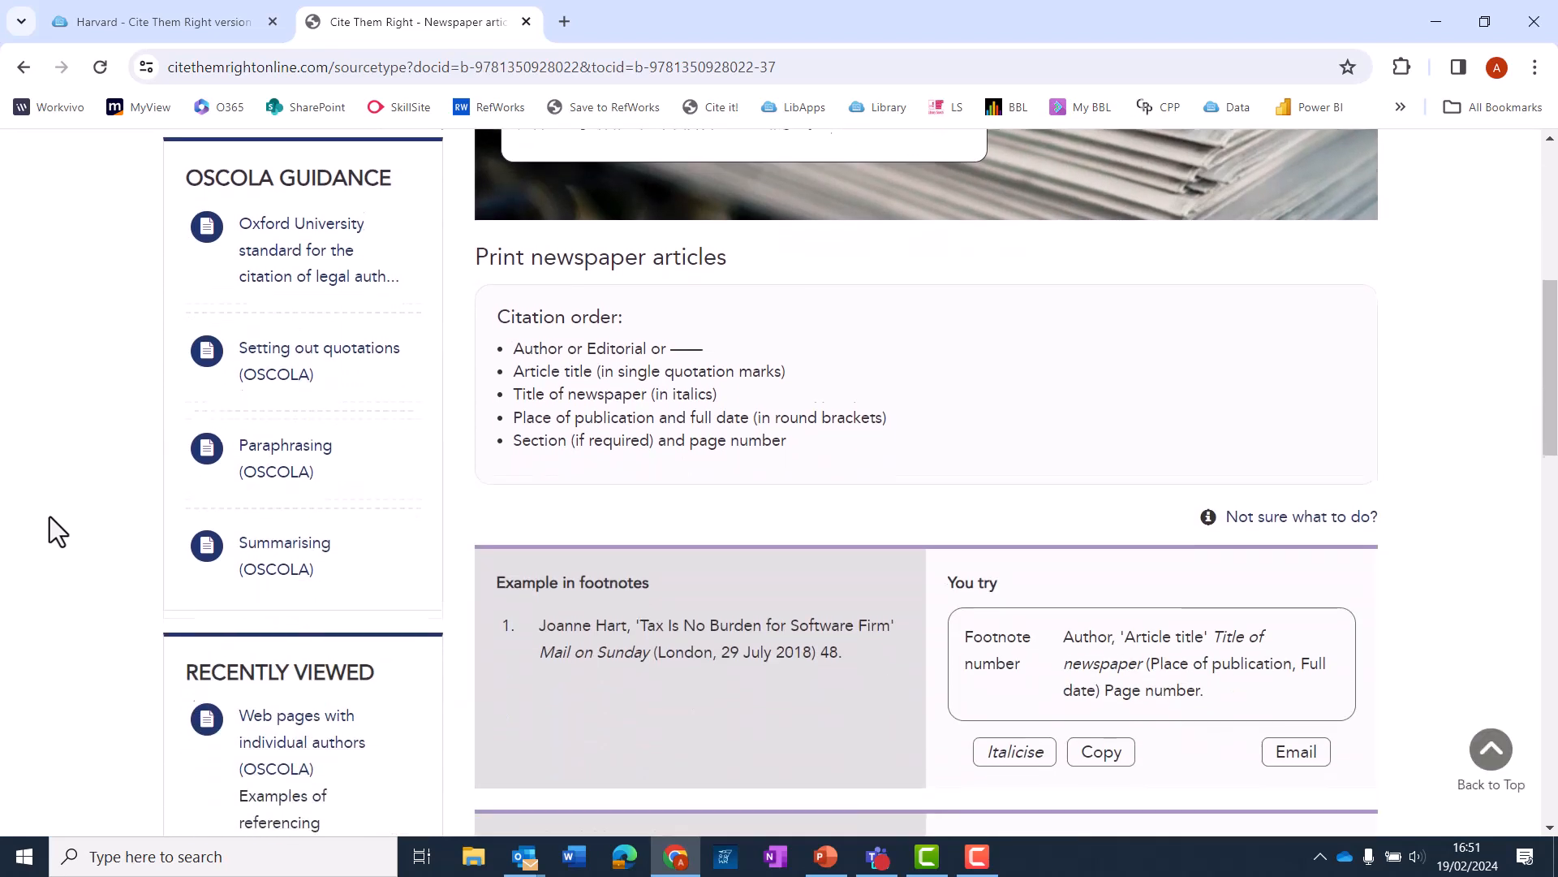
{"action": "scroll", "scroll_direction": "down", "scroll_amount": 3}
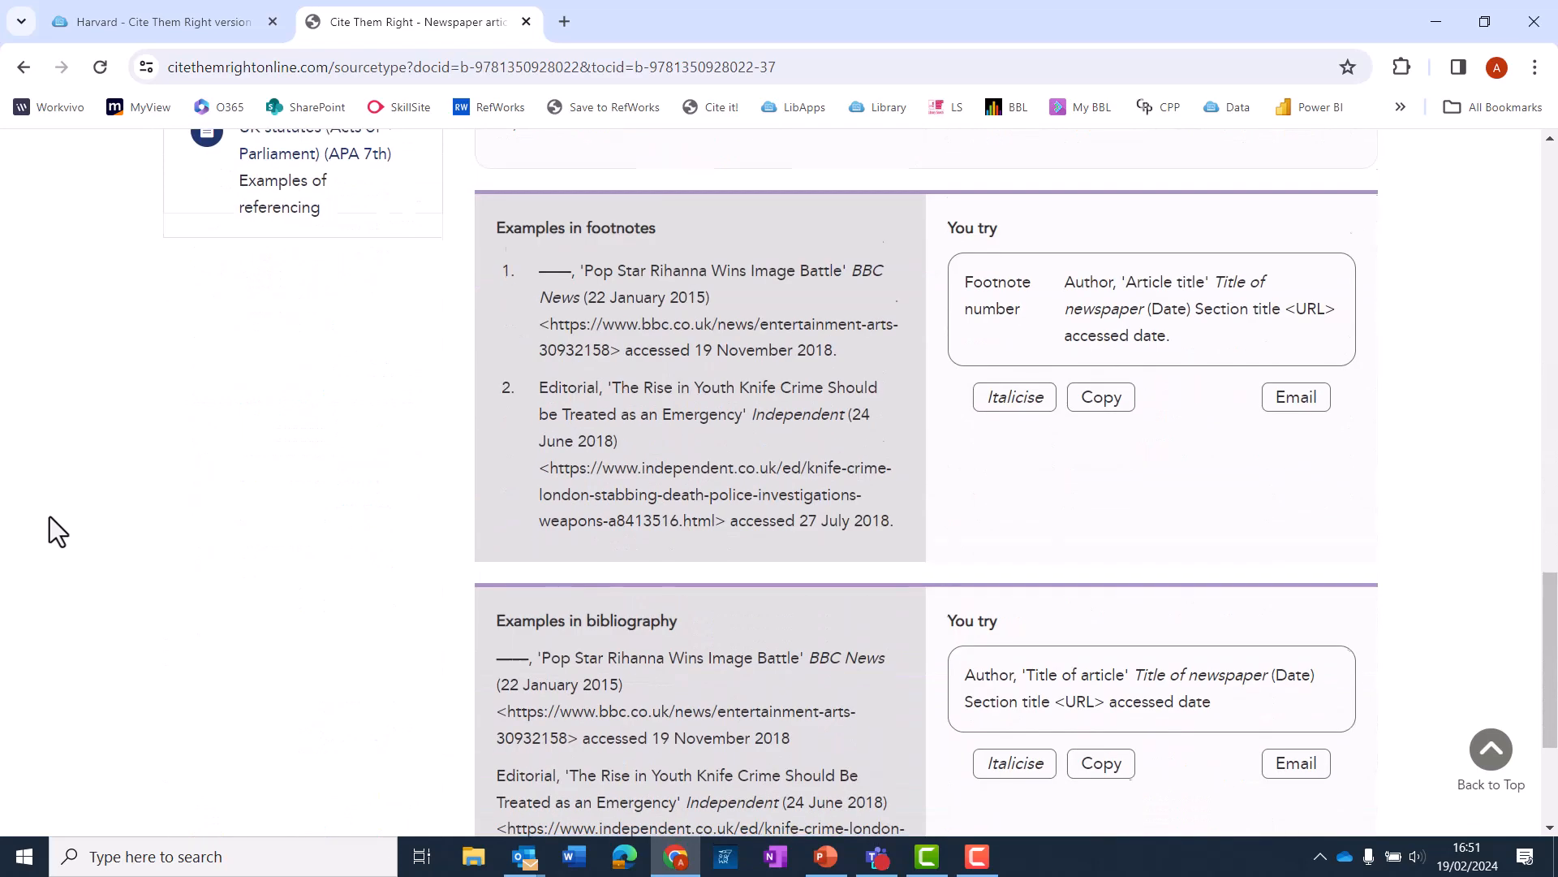
{"action": "scroll", "scroll_direction": "down", "scroll_amount": 3}
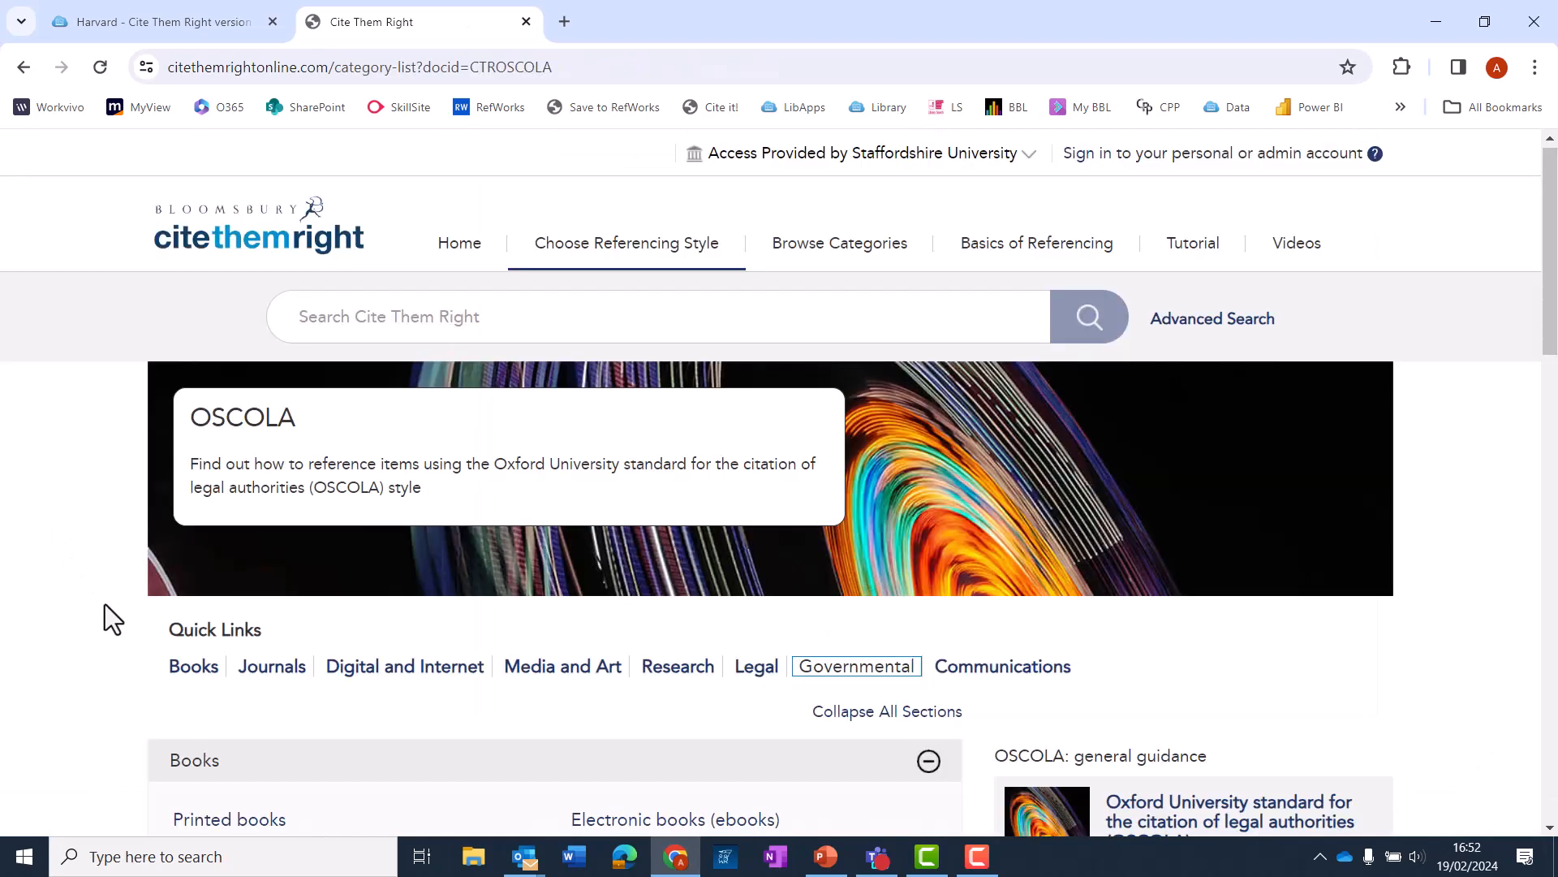
- Under Legal, expand the Official records of Parliament and International source lists
{"action": "scroll", "scroll_direction": "down", "scroll_amount": 3}
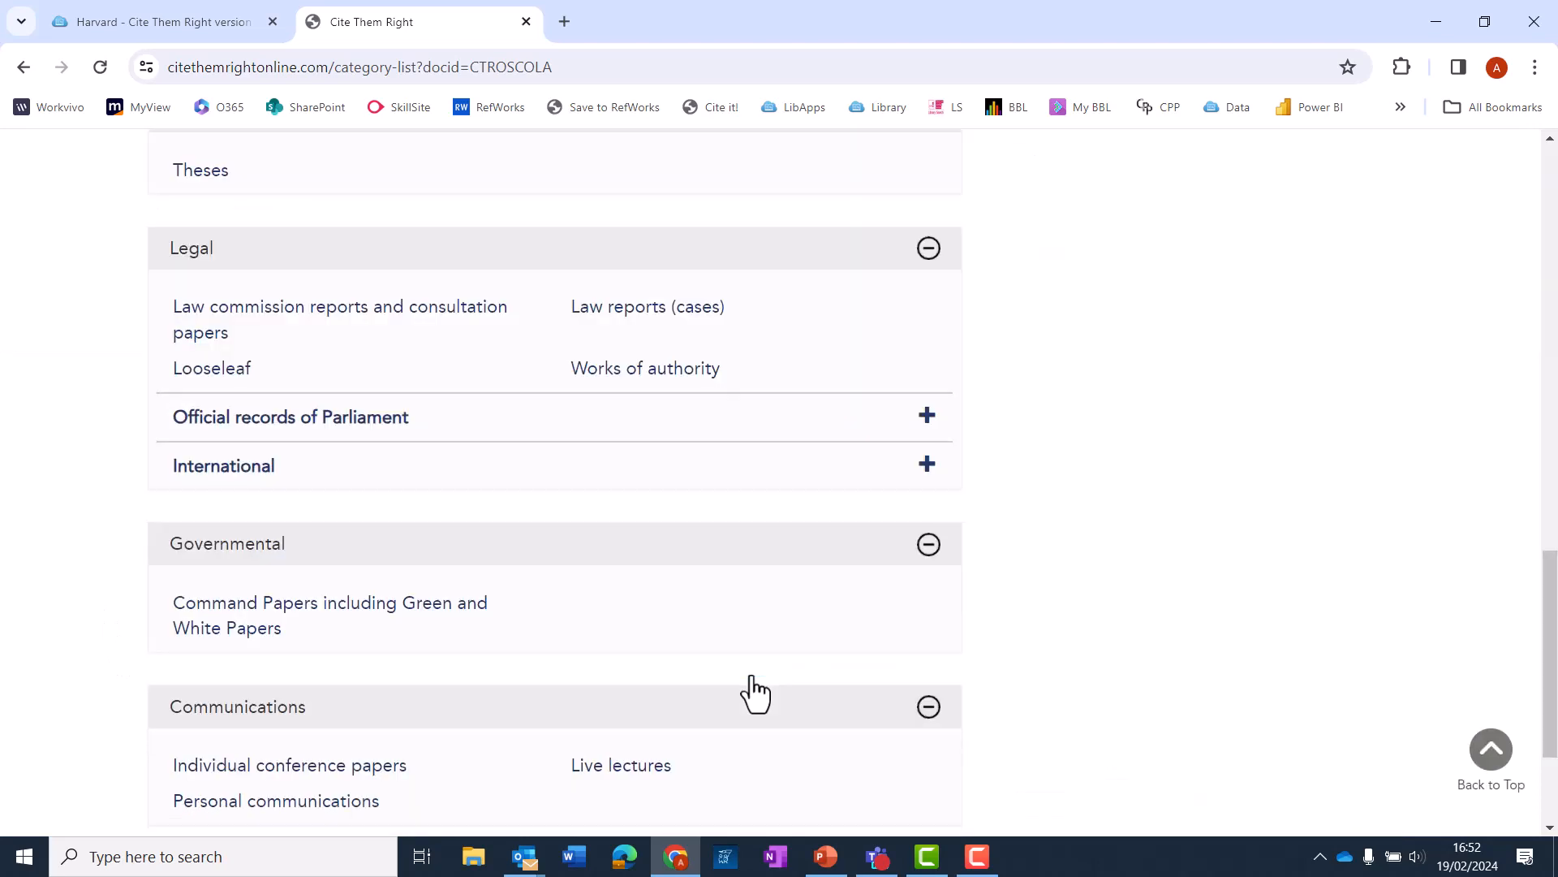
{"action": "mouse_move", "coordinate": [88, 483]}
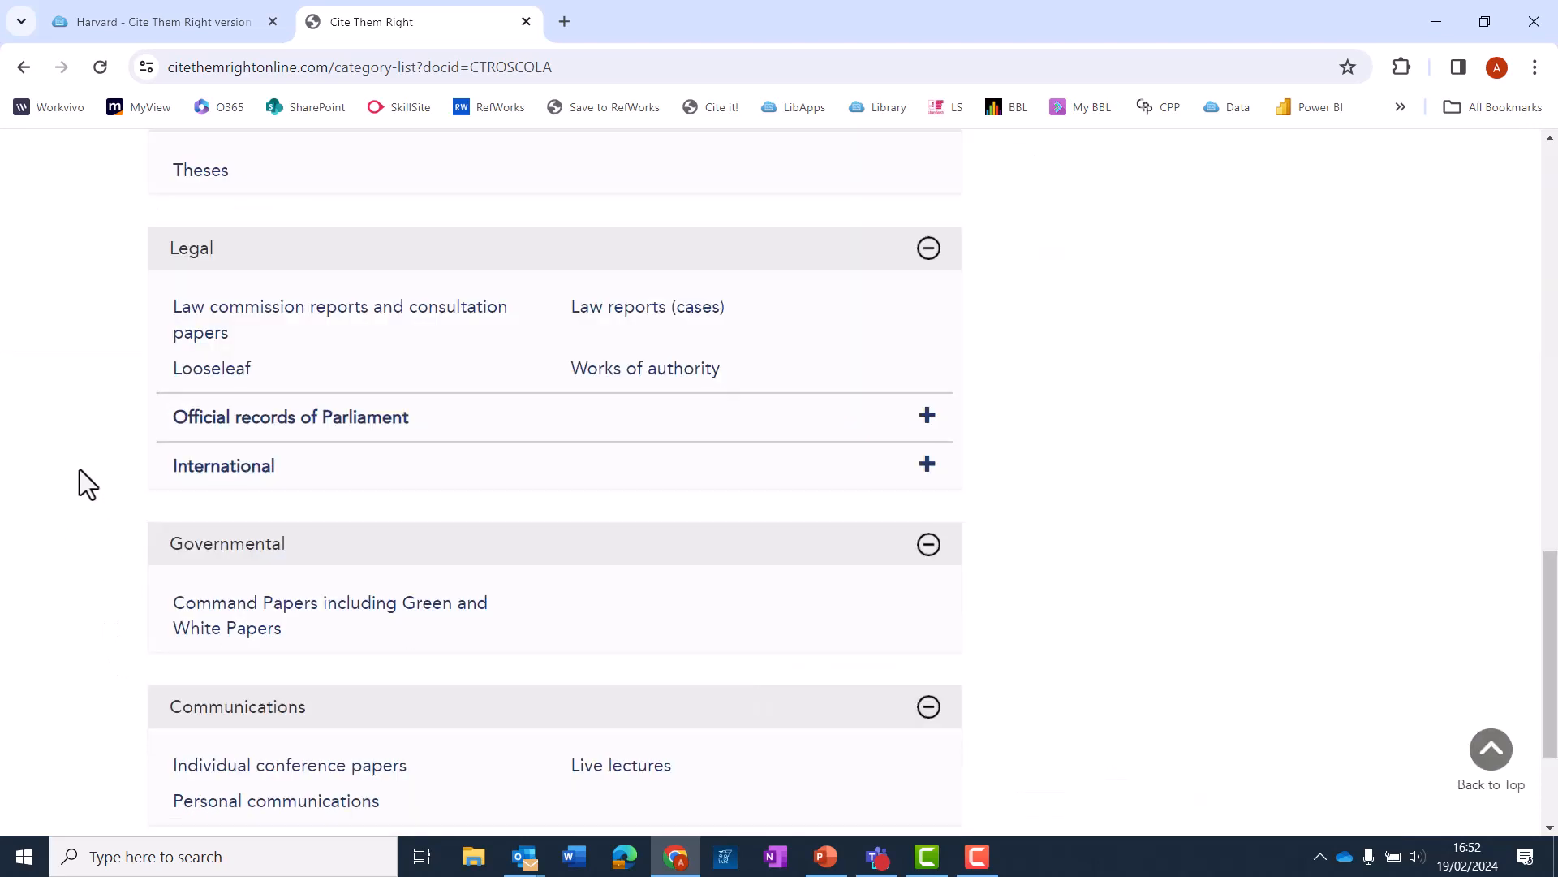
{"action": "mouse_move", "coordinate": [158, 347]}
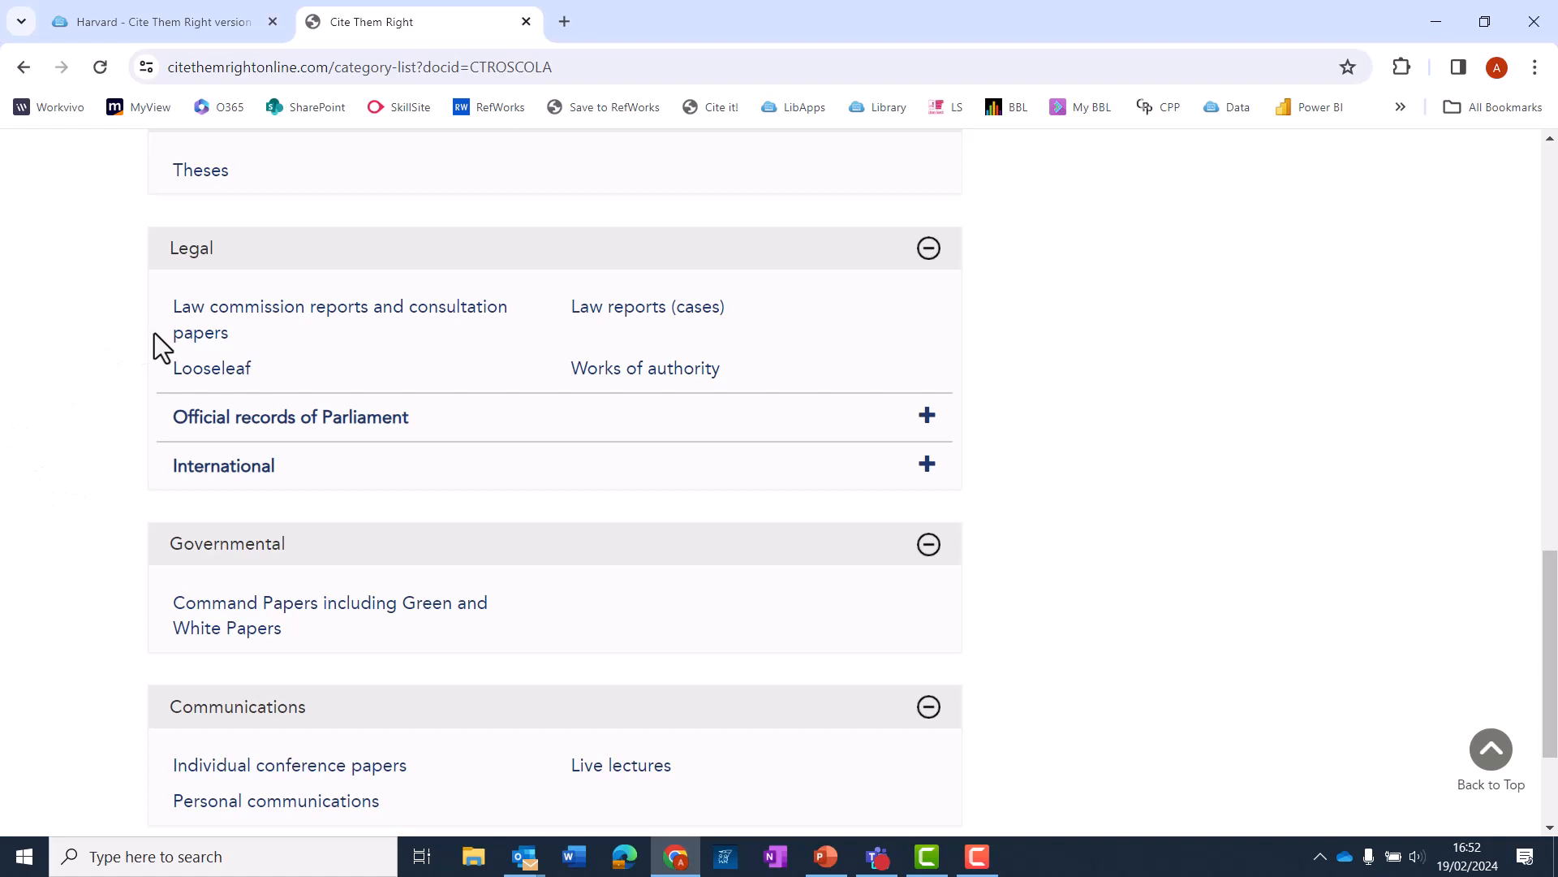
{"action": "mouse_move", "coordinate": [542, 348]}
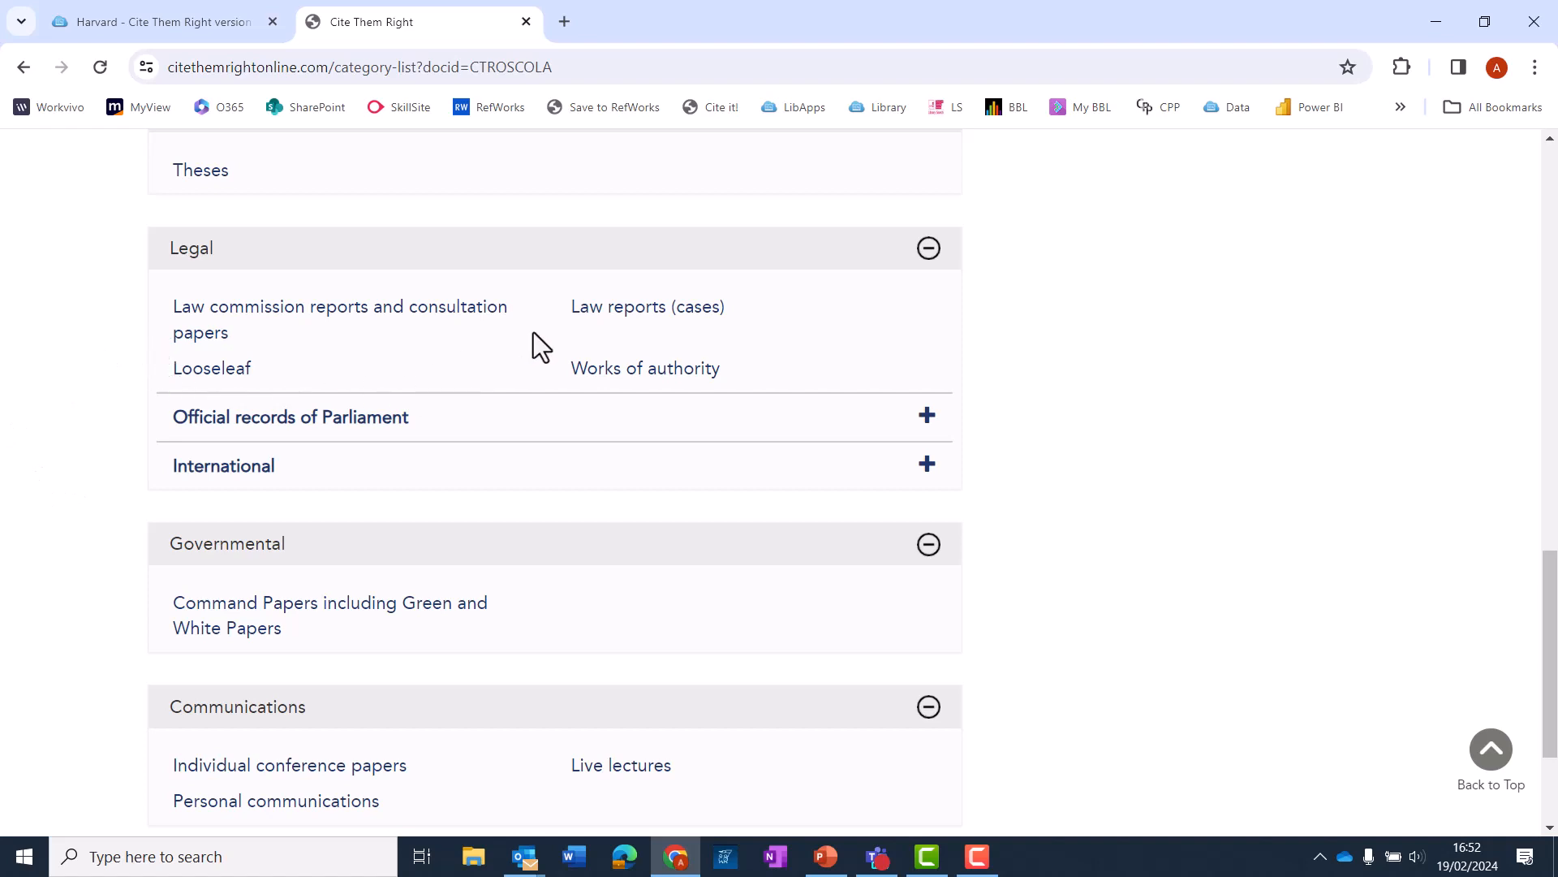
{"action": "left_click", "coordinate": [289, 417]}
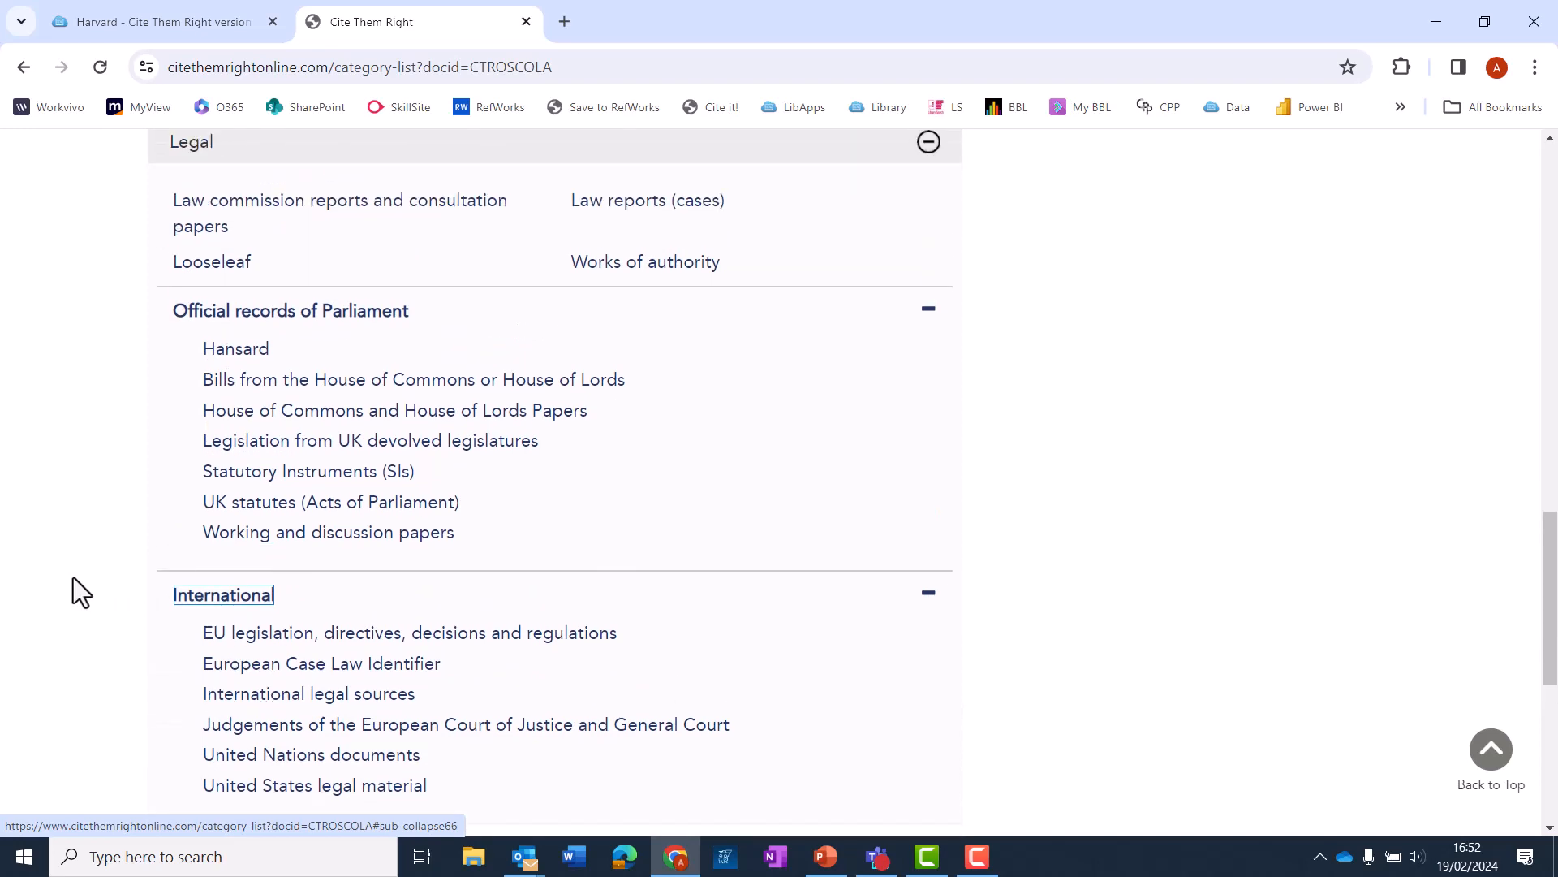
{"action": "left_click", "coordinate": [647, 200]}
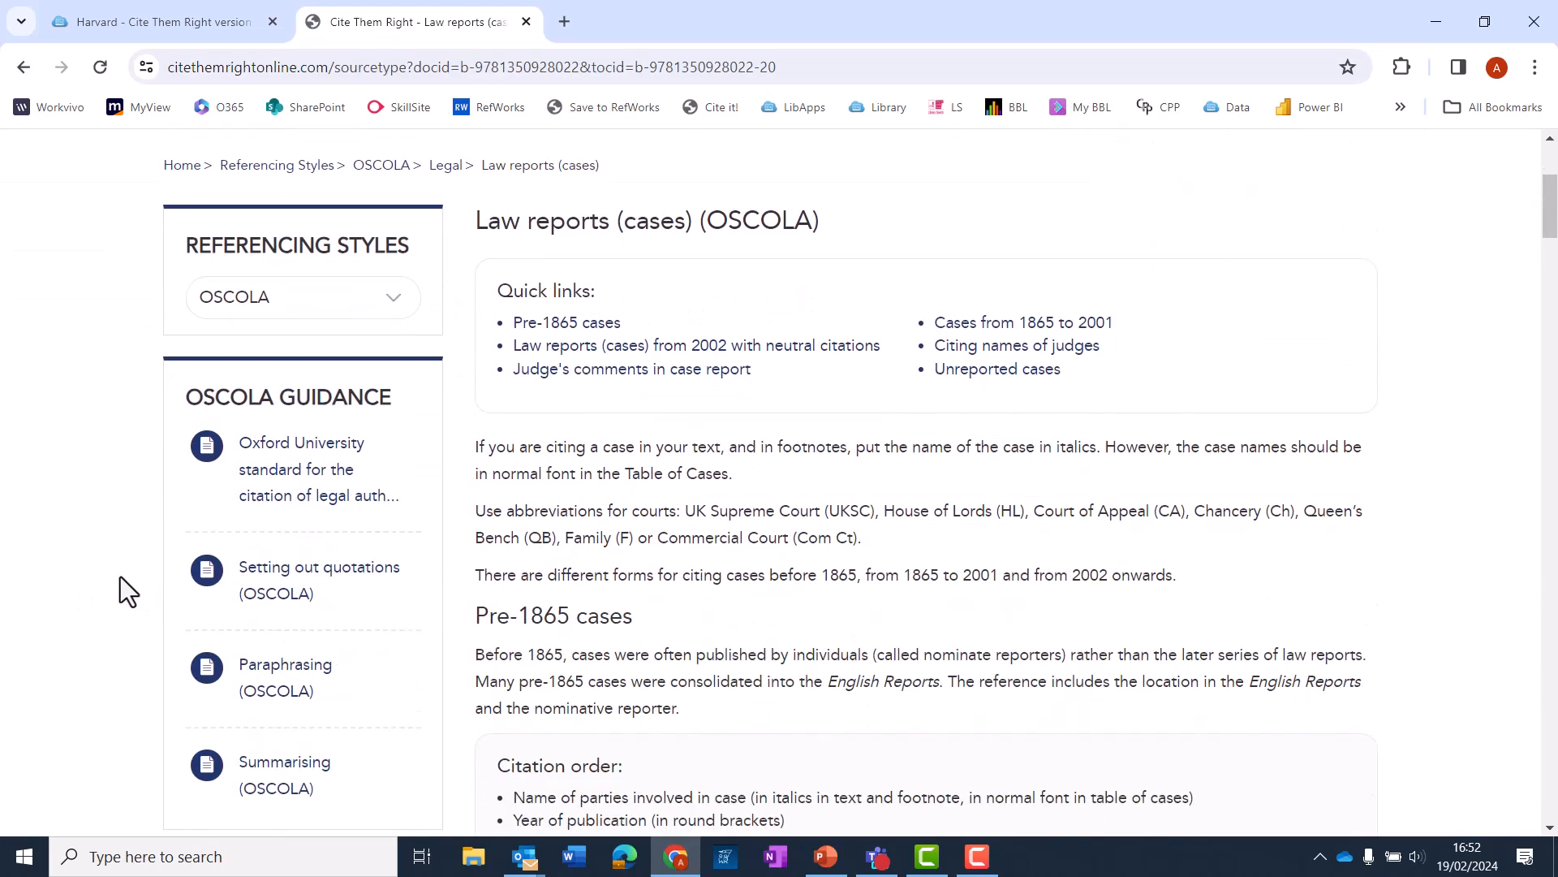
{"action": "scroll", "scroll_direction": "down", "scroll_amount": 3}
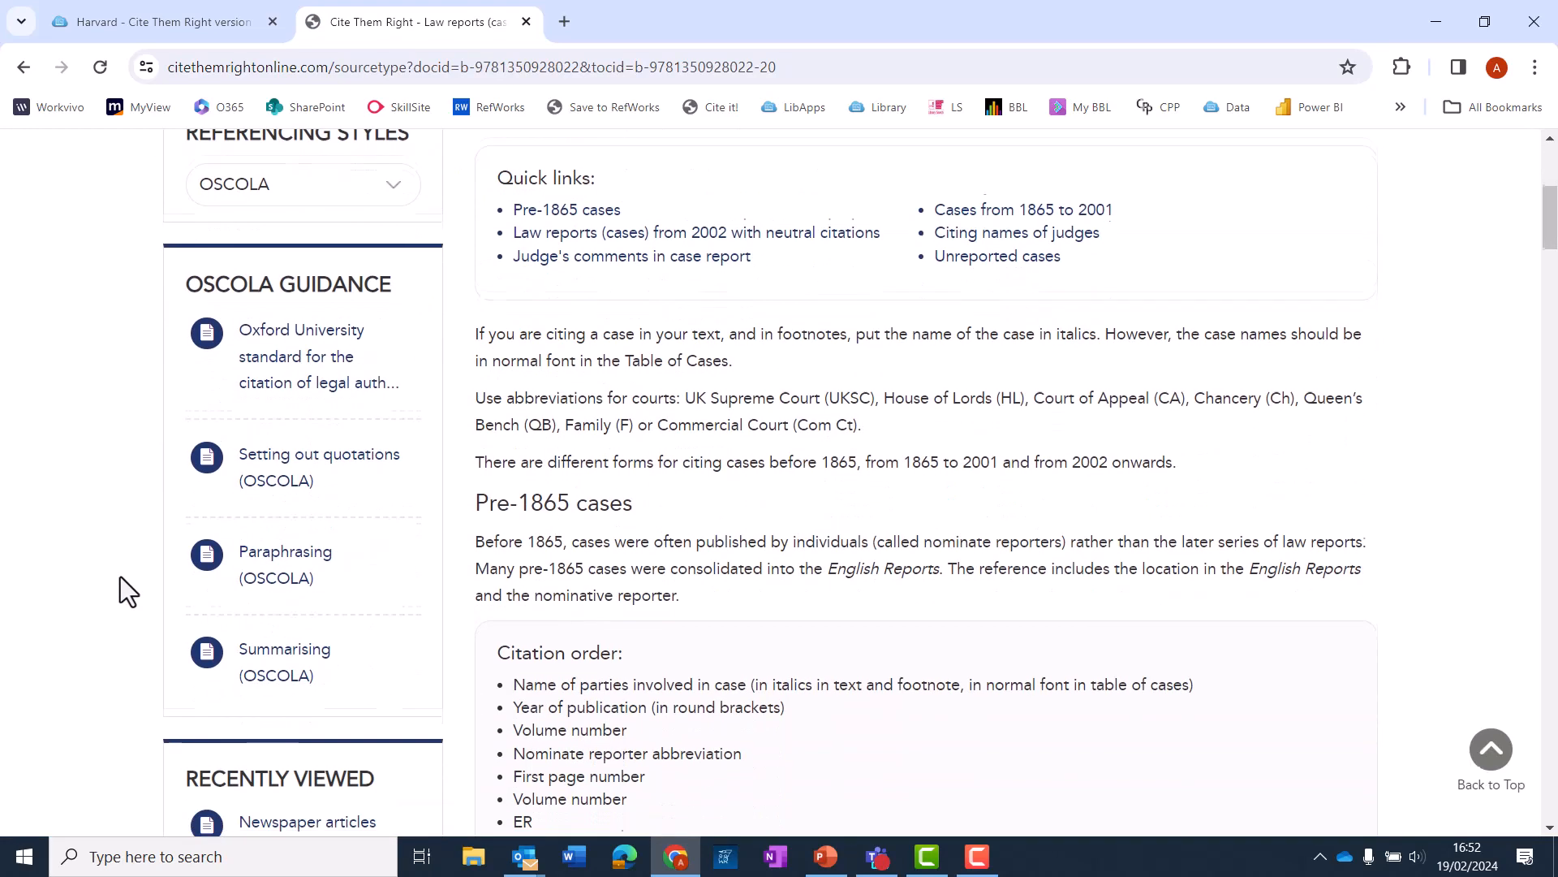
{"action": "scroll", "scroll_direction": "down", "scroll_amount": 3}
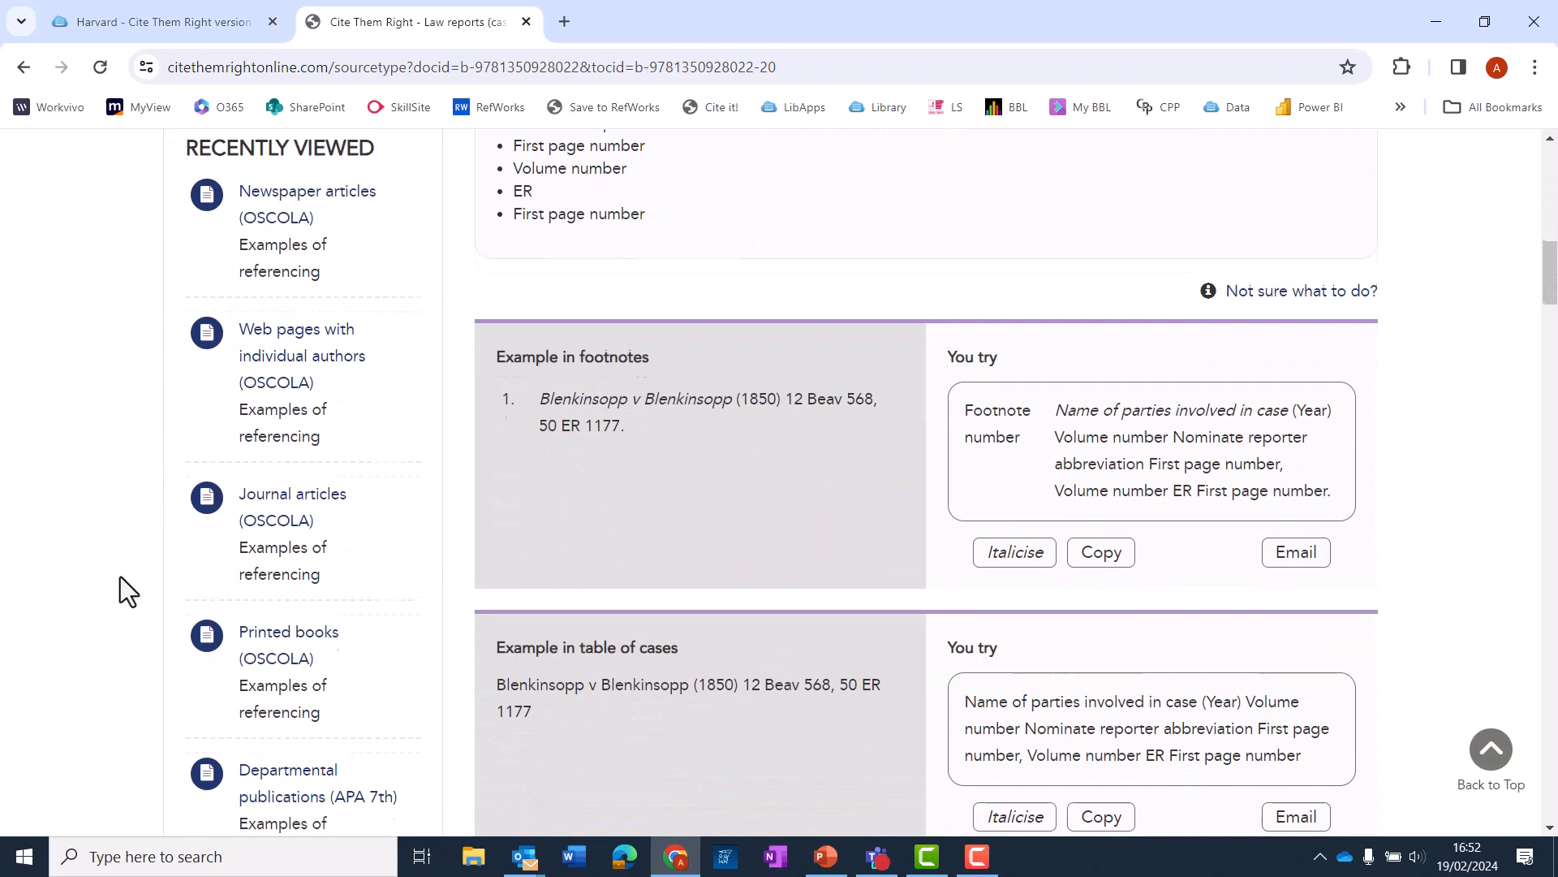
{"action": "scroll", "scroll_direction": "down", "scroll_amount": 3}
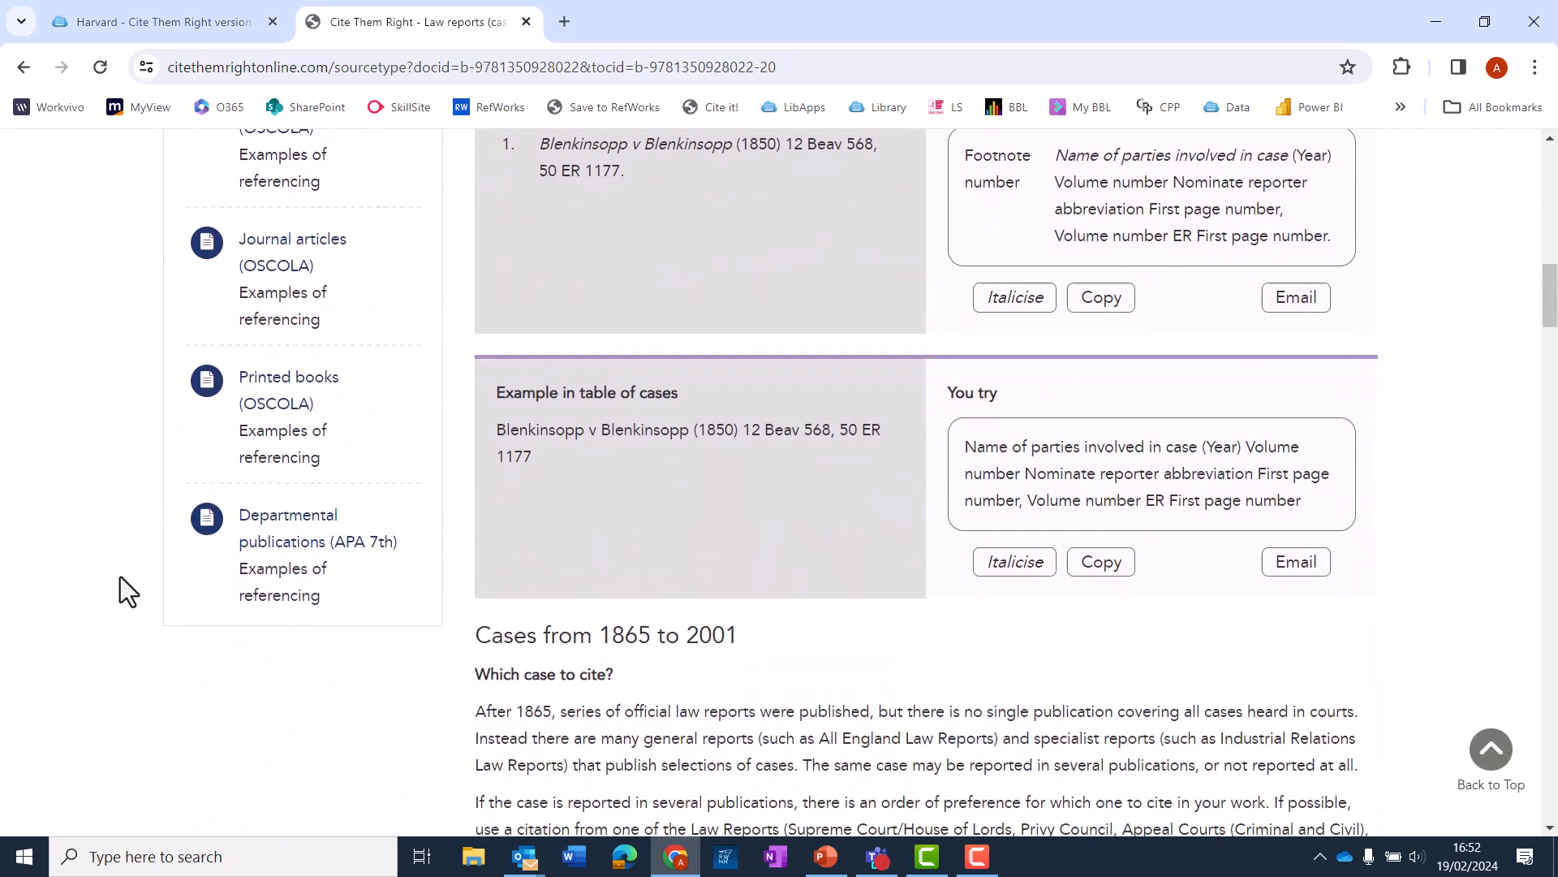
{"action": "scroll", "scroll_direction": "down", "scroll_amount": 3}
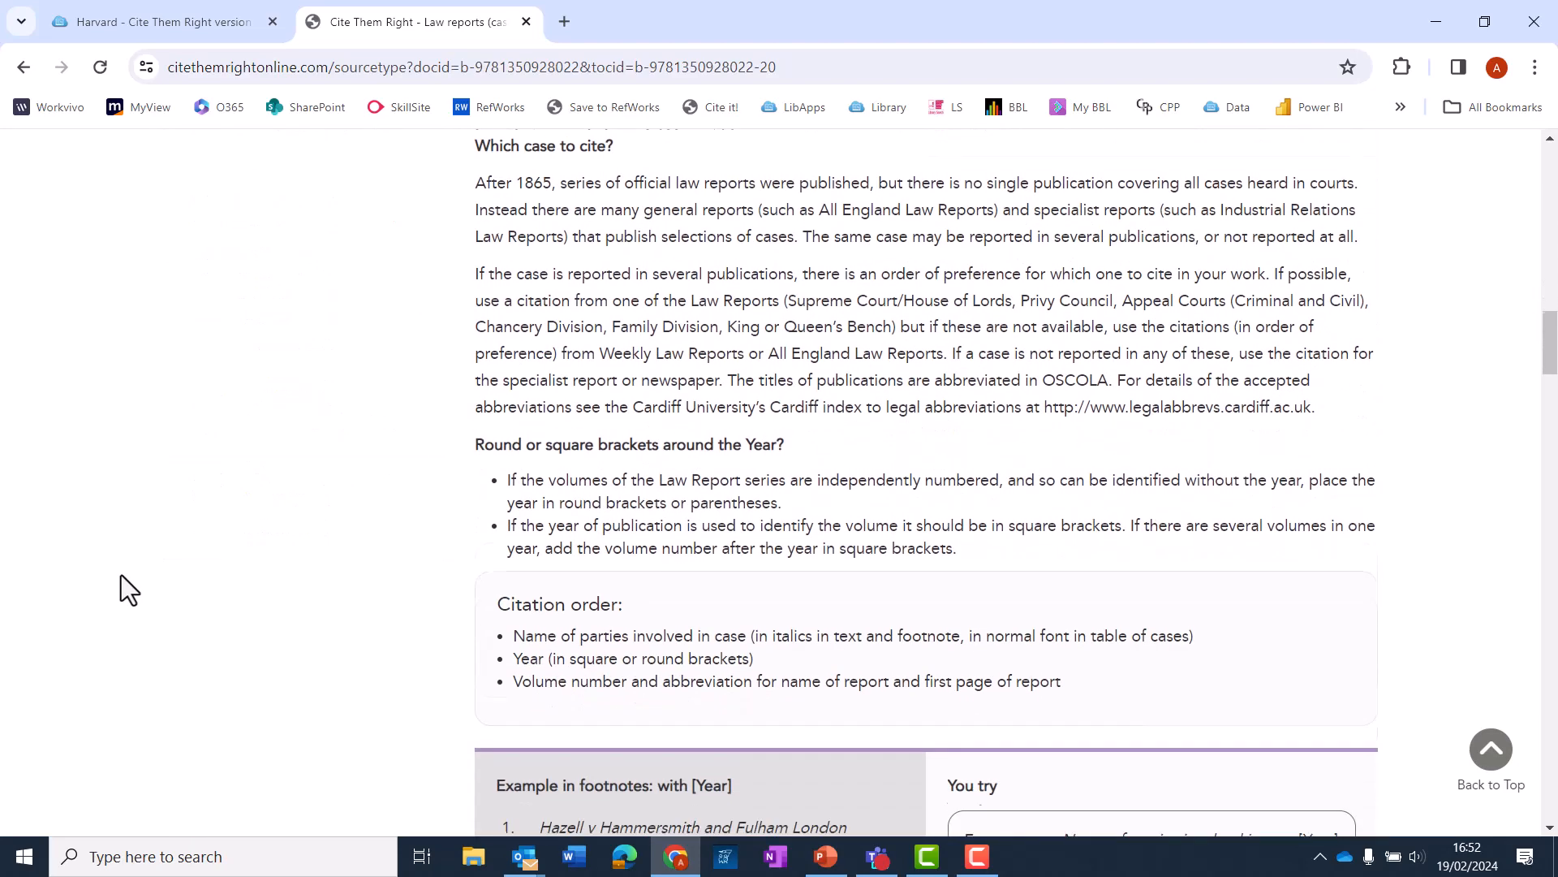
{"action": "scroll", "scroll_direction": "down", "scroll_amount": 3}
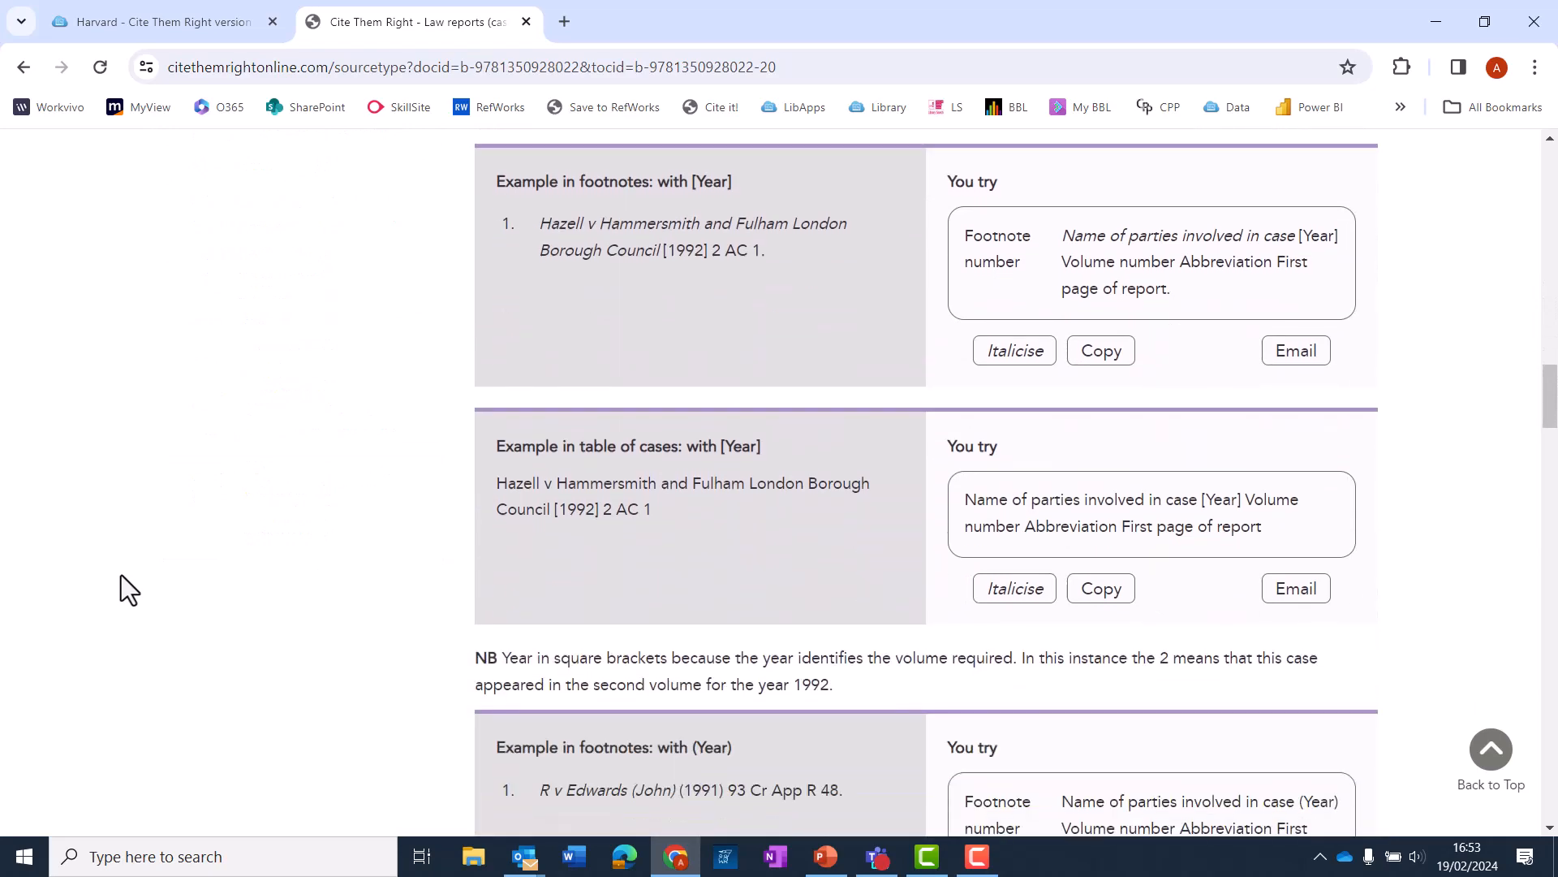
{"action": "scroll", "scroll_direction": "down", "scroll_amount": 3}
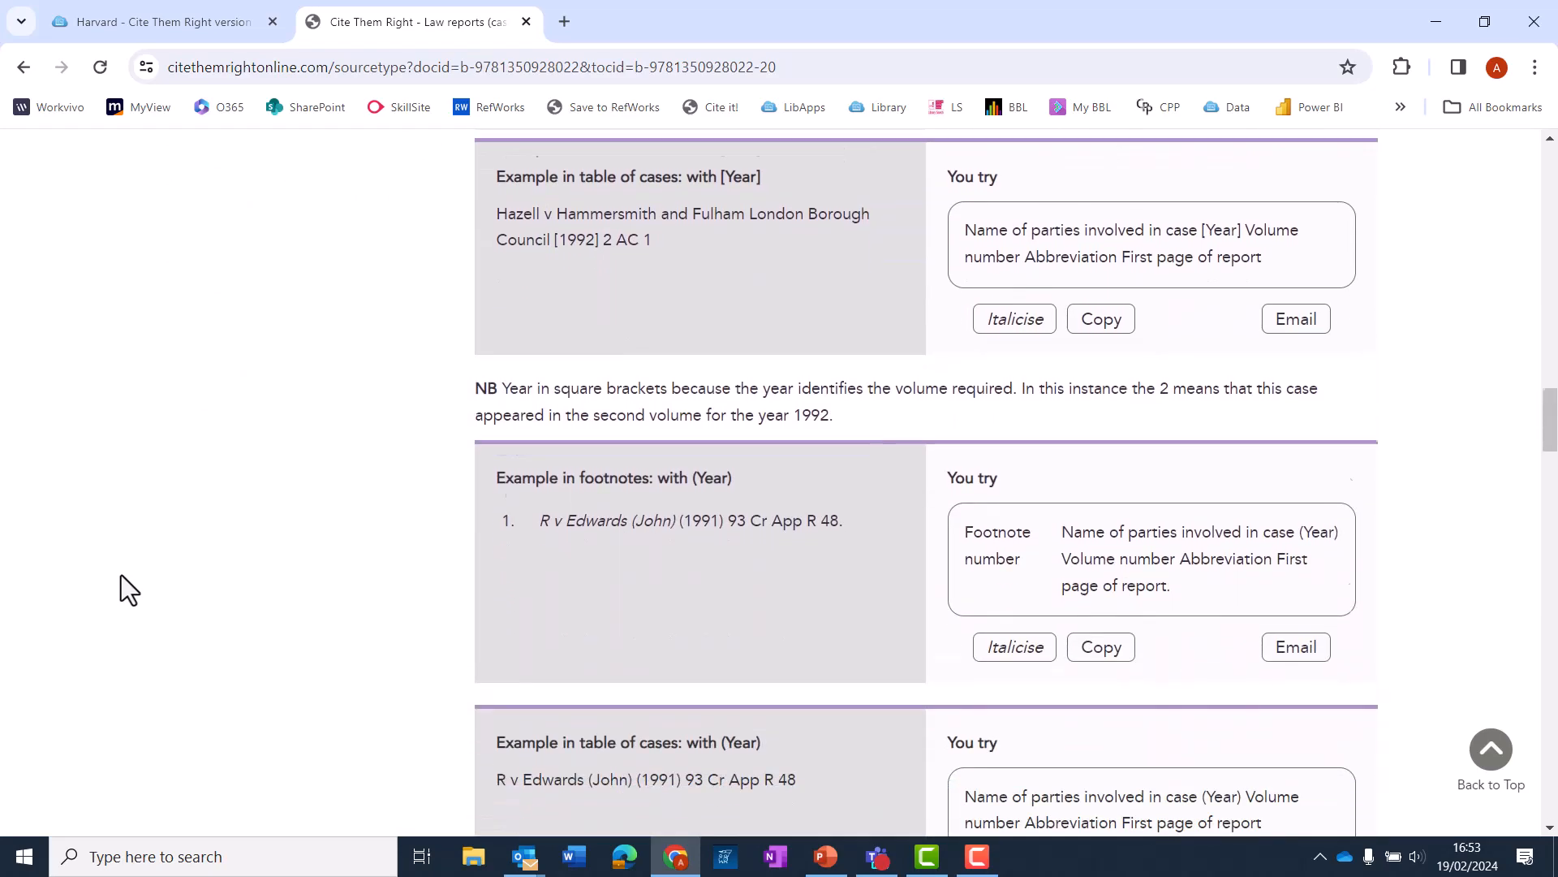
{"action": "scroll", "scroll_direction": "down", "scroll_amount": 3}
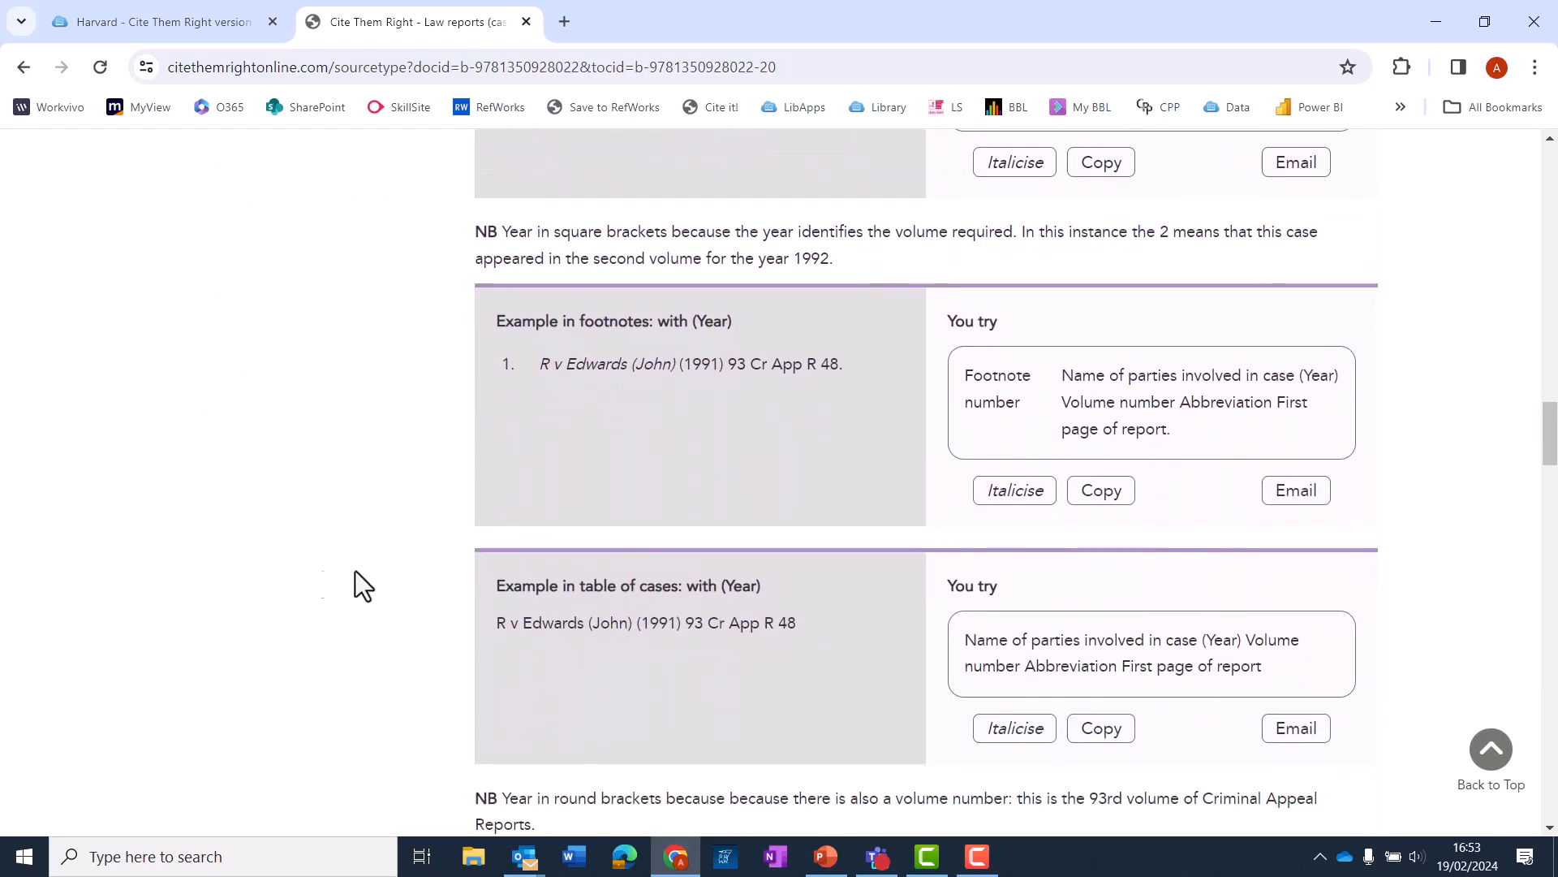
{"action": "left_click", "coordinate": [24, 67]}
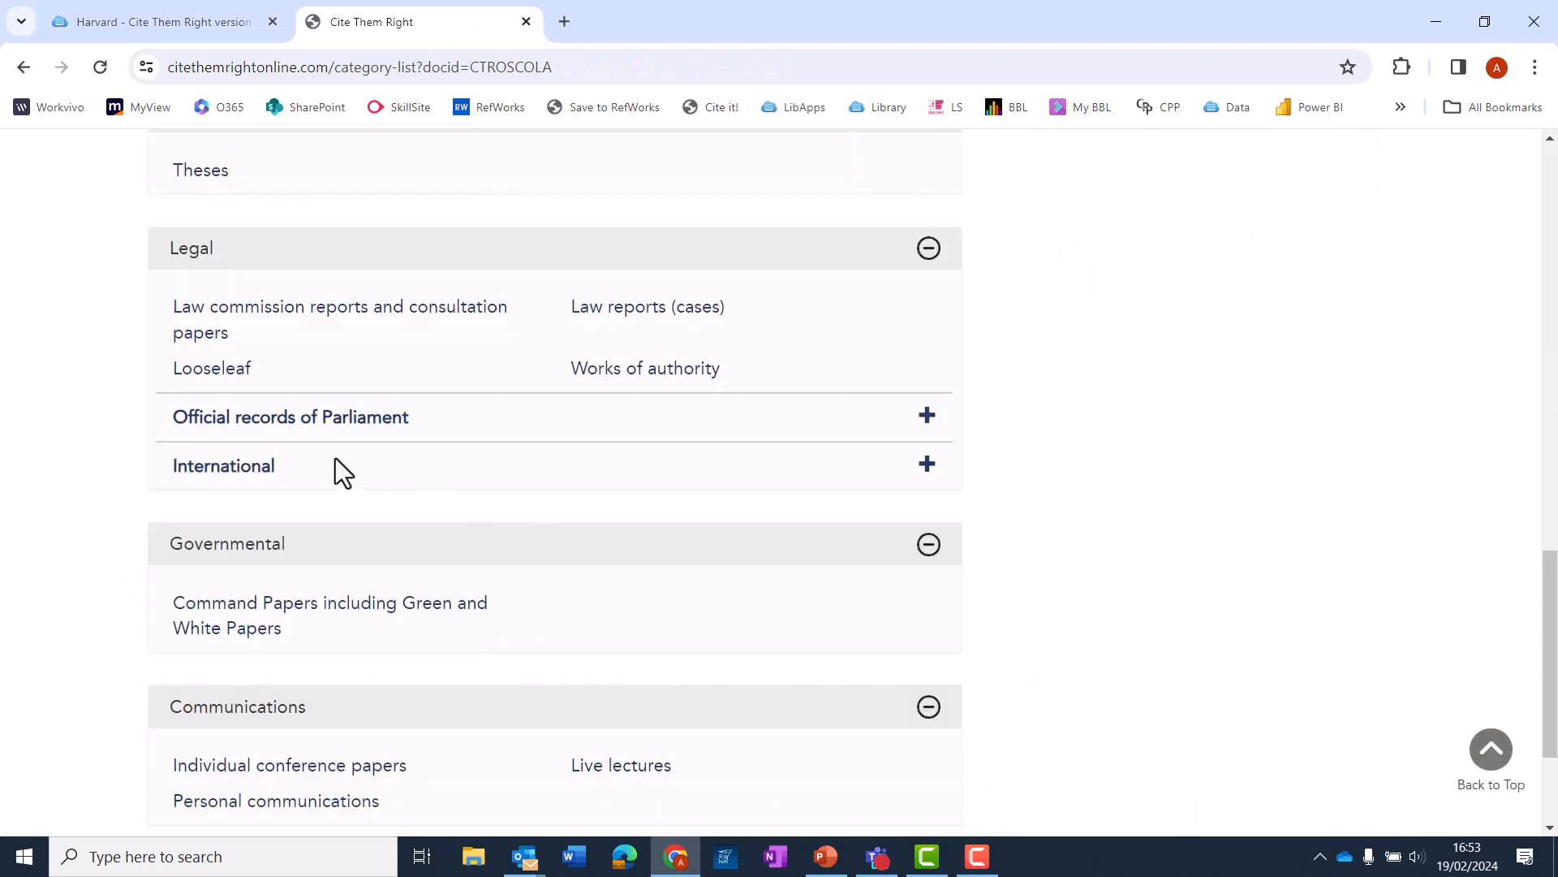
{"action": "left_click", "coordinate": [289, 417]}
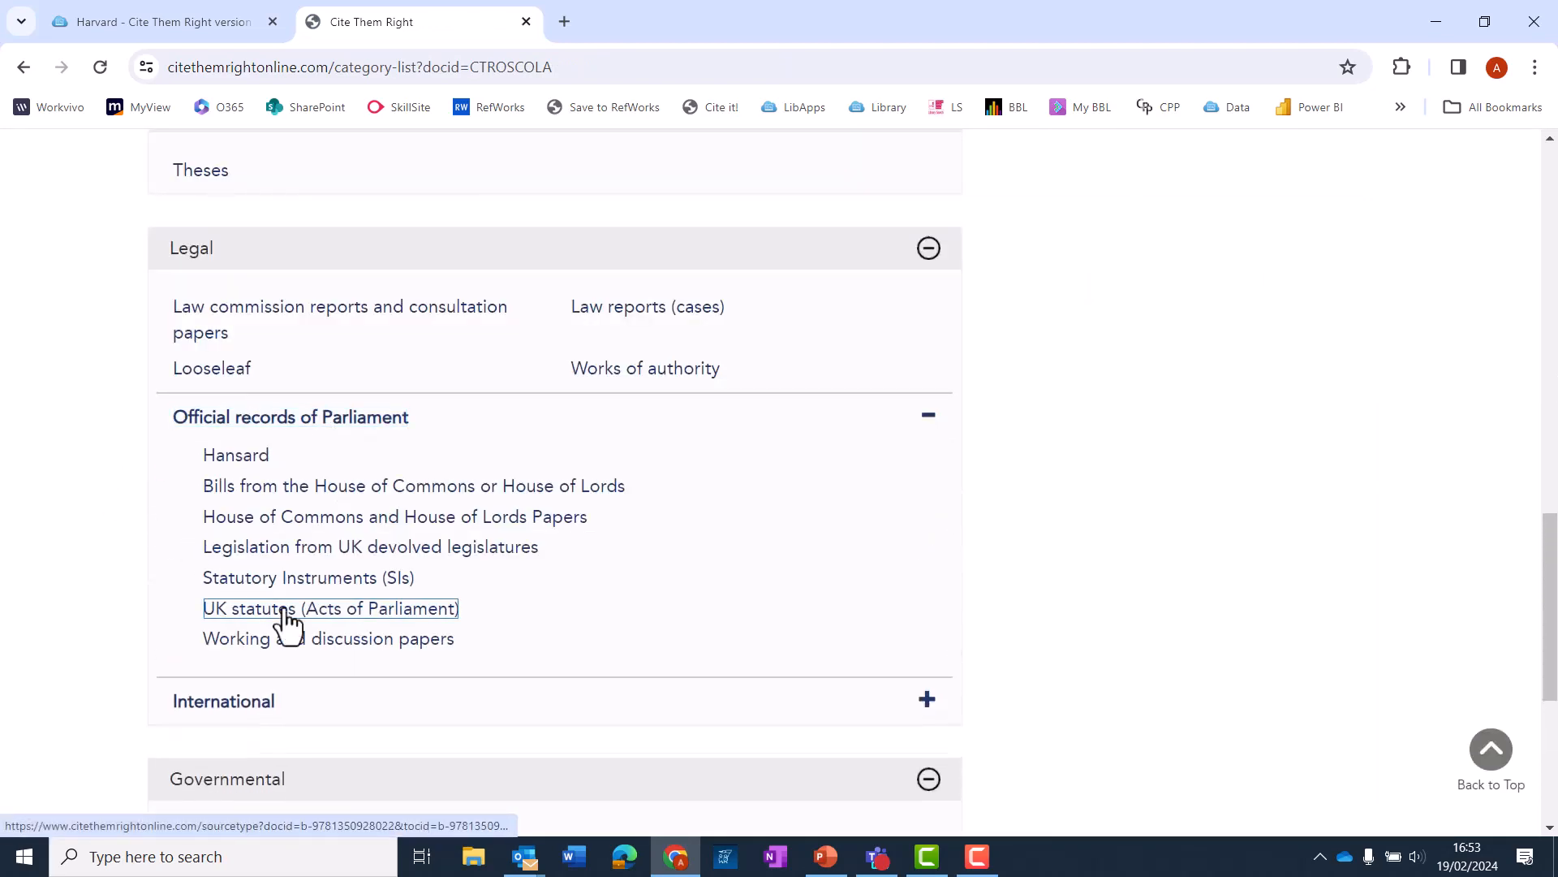
{"action": "left_click", "coordinate": [329, 609]}
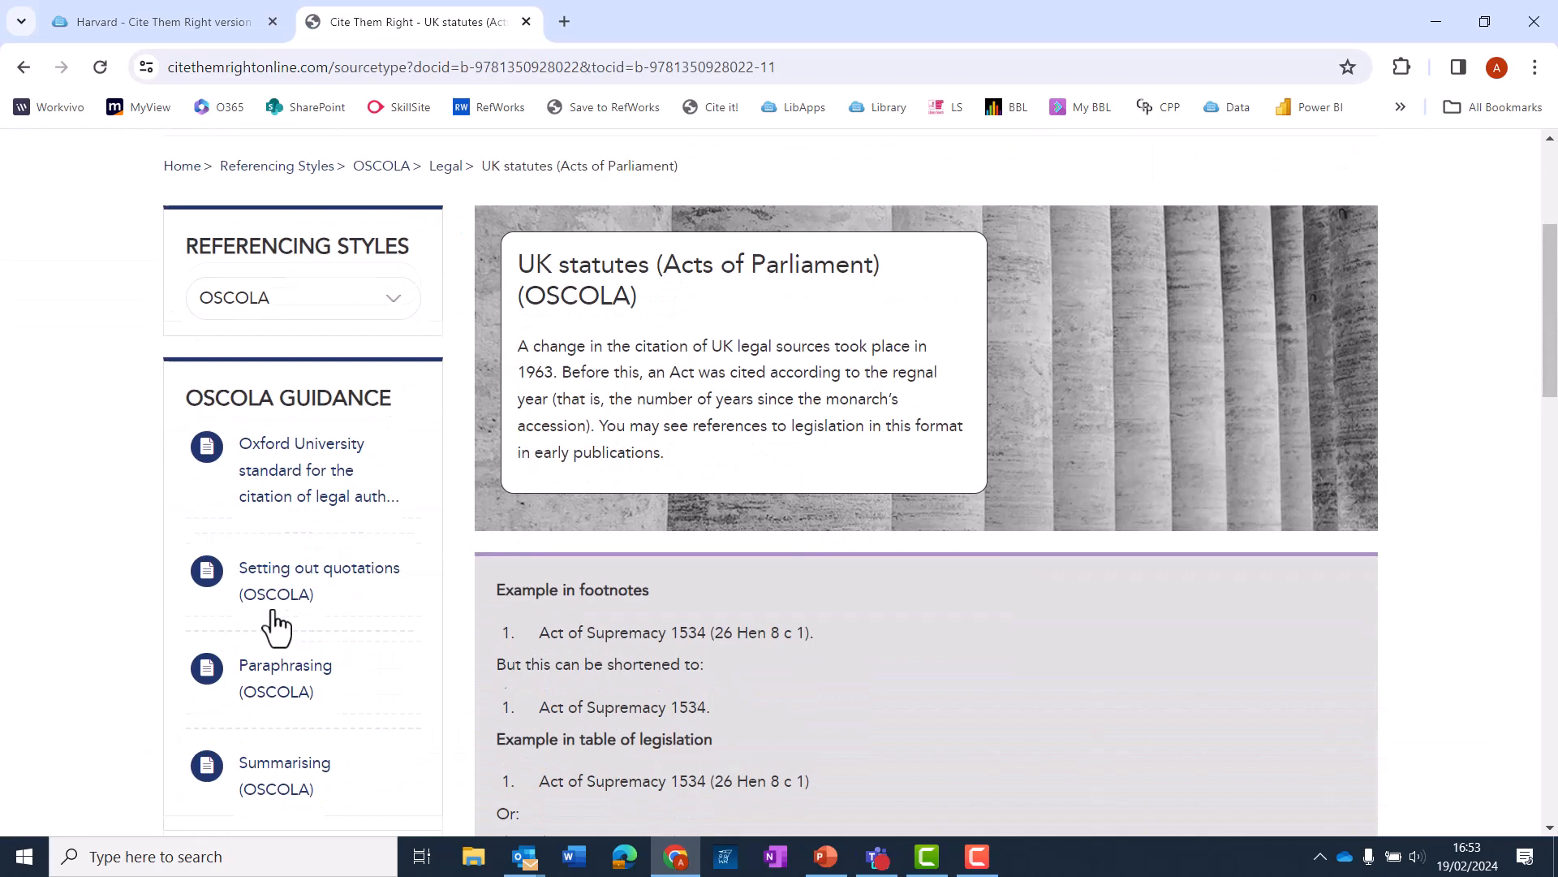
{"action": "scroll", "scroll_direction": "down", "scroll_amount": 3}
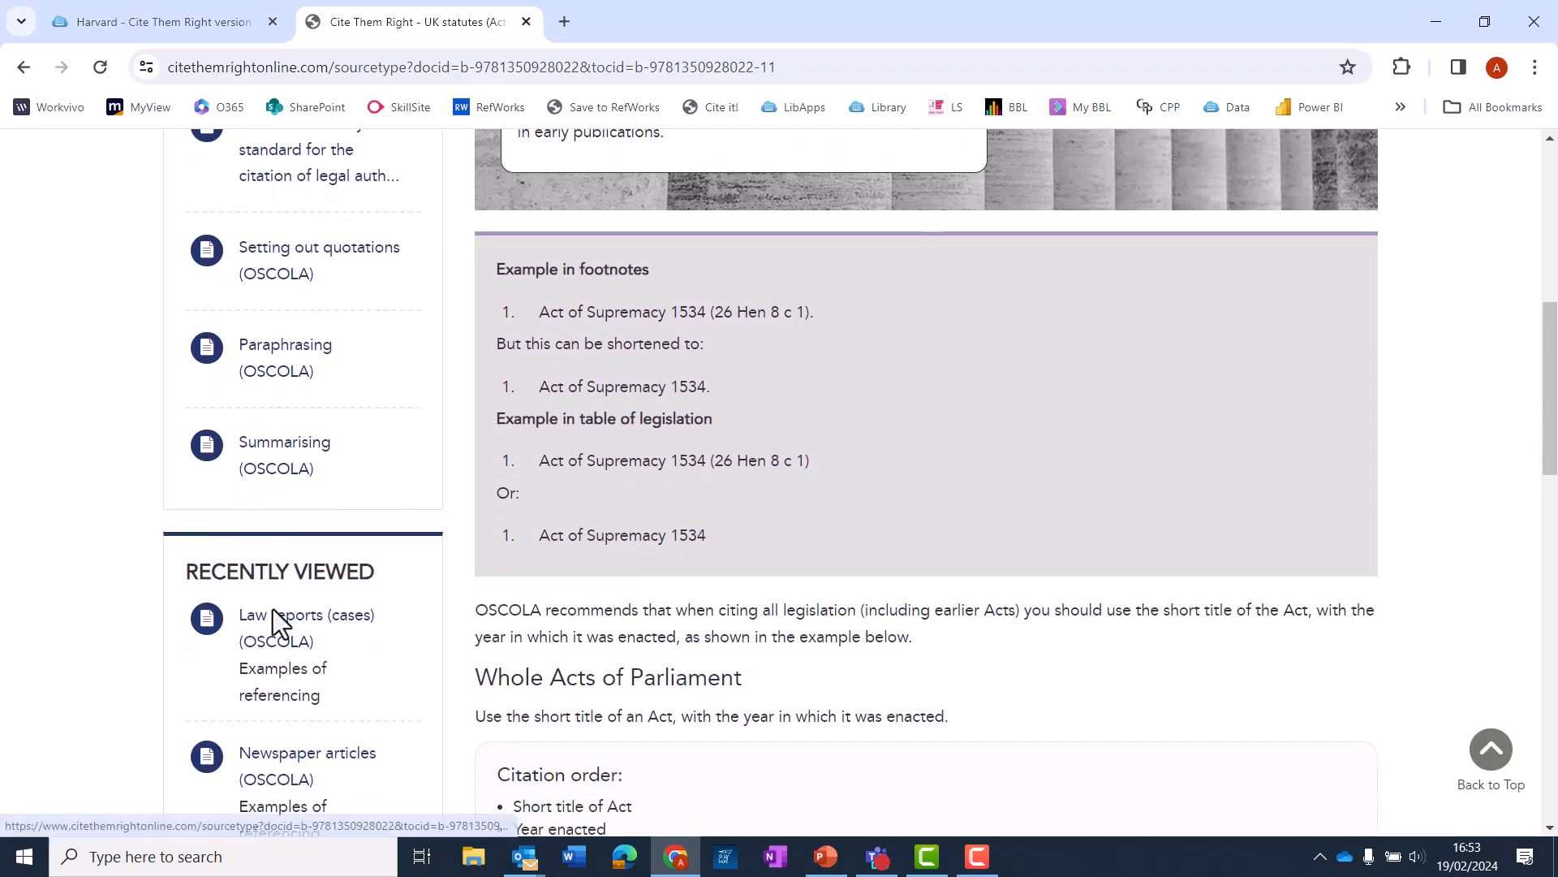
{"action": "scroll", "scroll_direction": "down", "scroll_amount": 3}
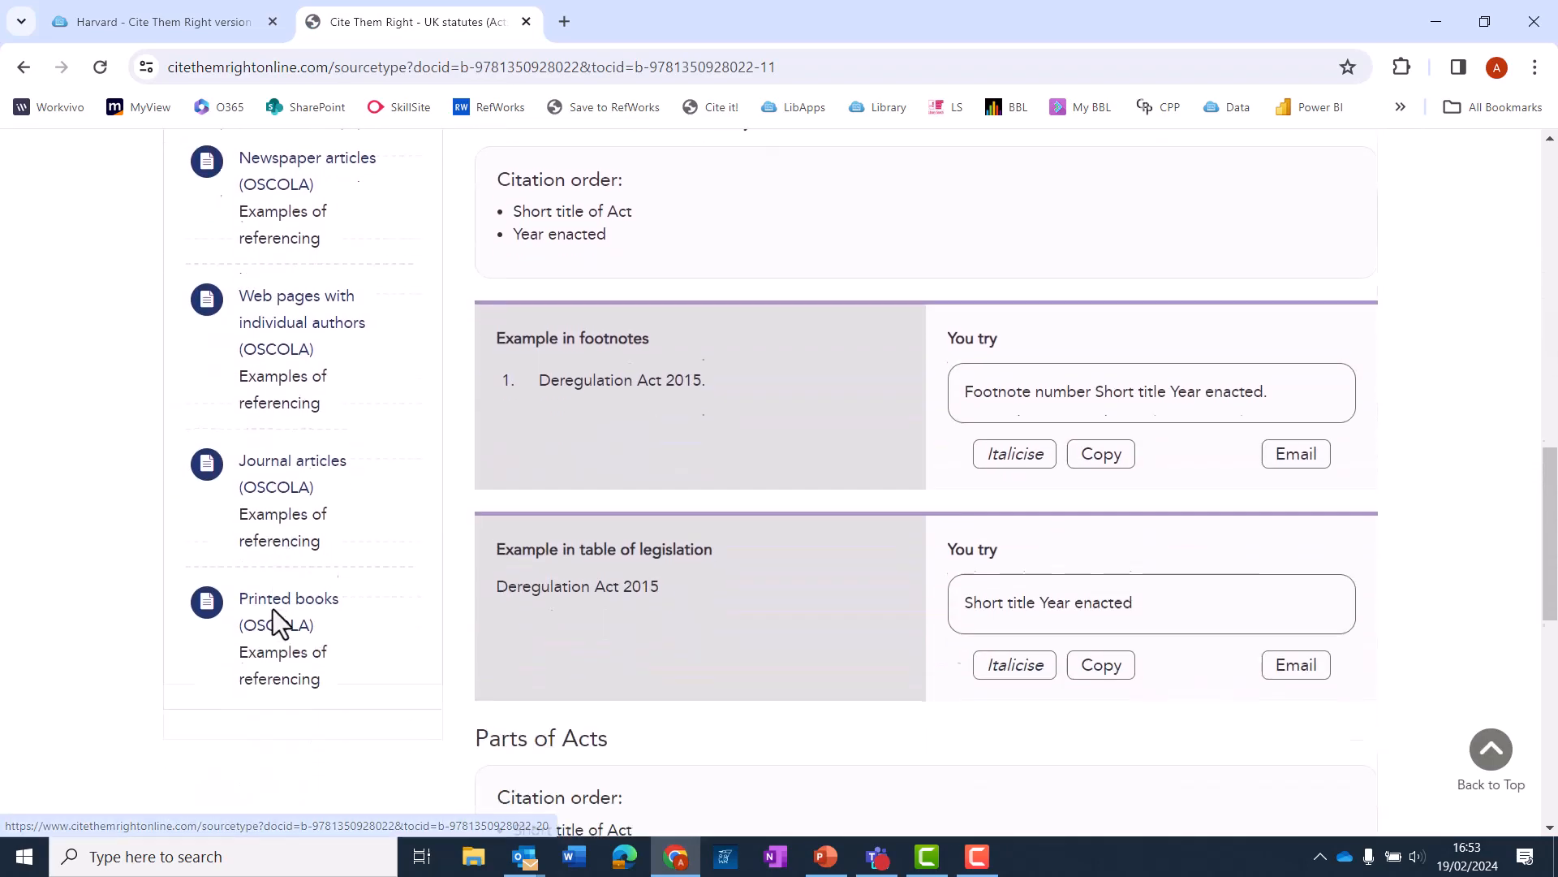
{"action": "scroll", "scroll_direction": "down", "scroll_amount": 3}
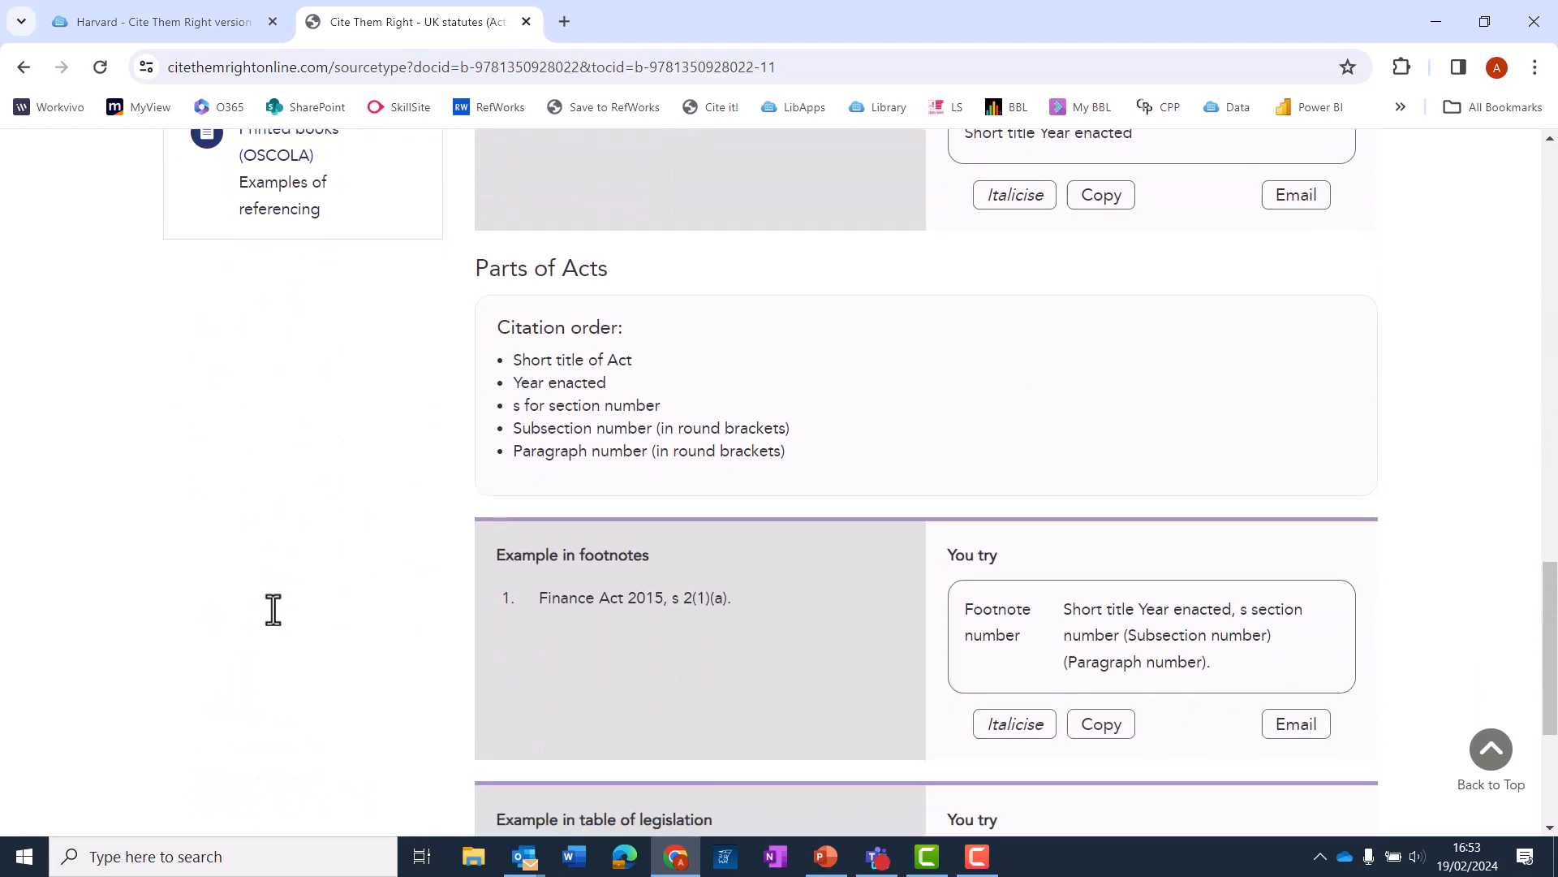
{"action": "scroll", "scroll_direction": "down", "scroll_amount": 3}
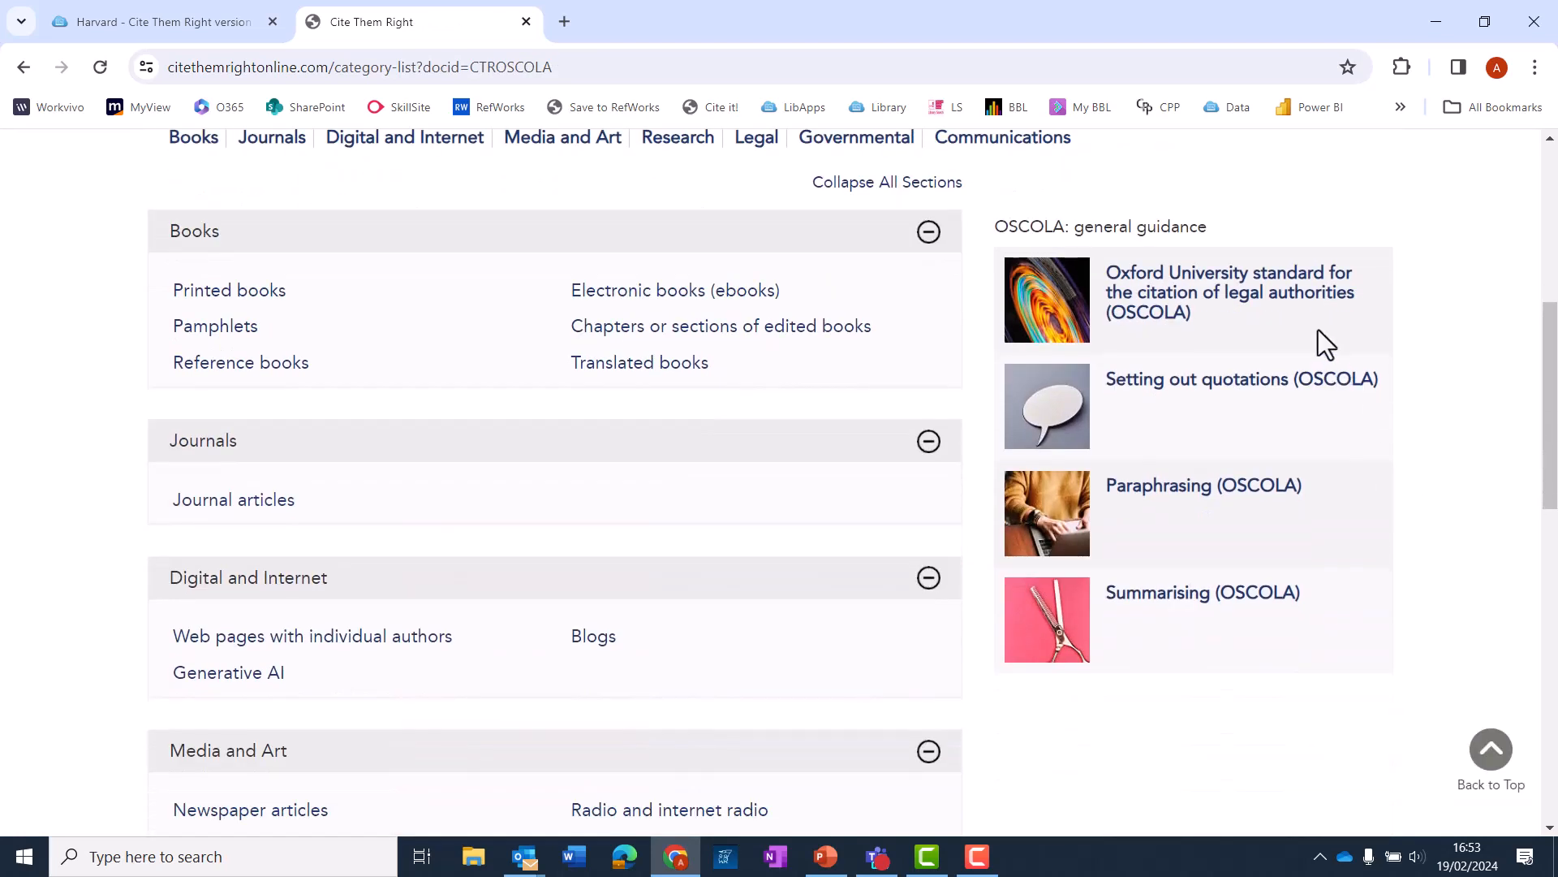
{"action": "mouse_move", "coordinate": [1344, 542]}
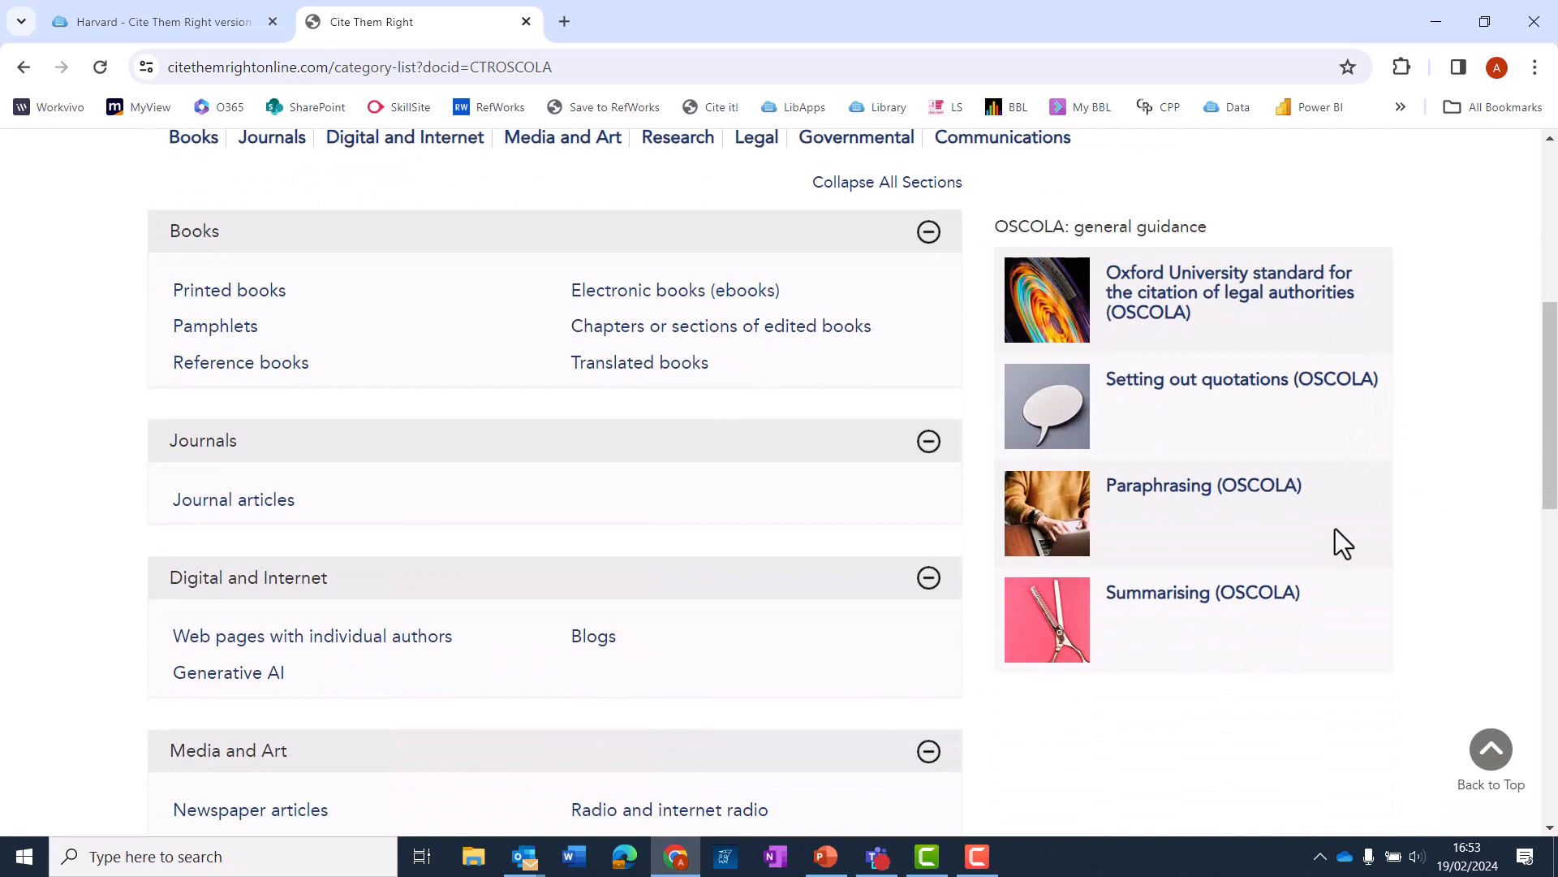
{"action": "mouse_move", "coordinate": [1297, 651]}
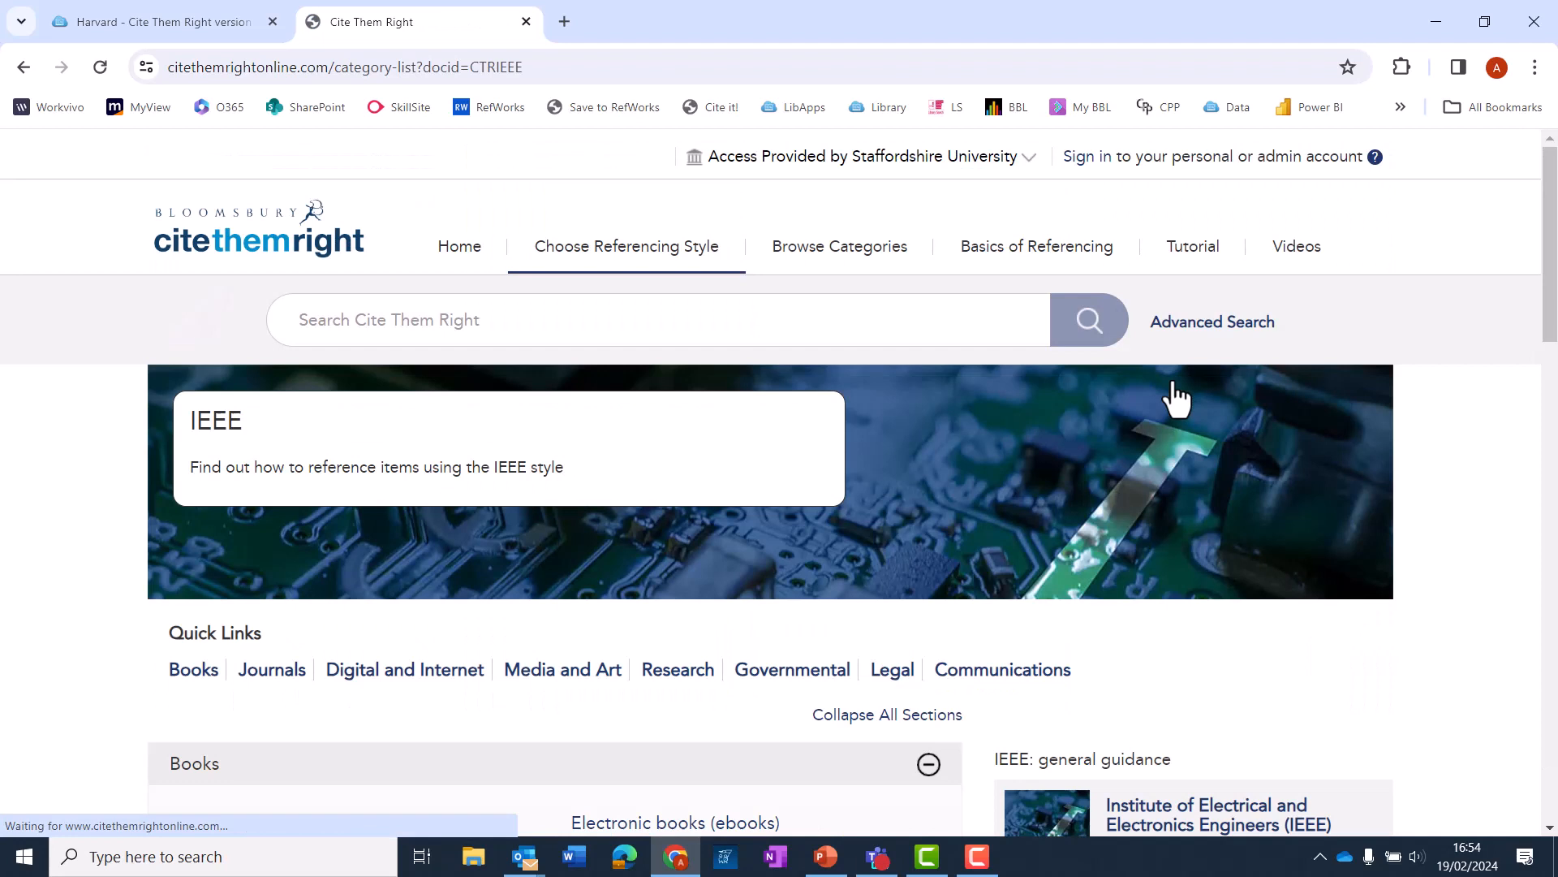
- From the IEEE categories list, open the Printed books guidance under Books
{"action": "scroll", "scroll_direction": "down", "scroll_amount": 3}
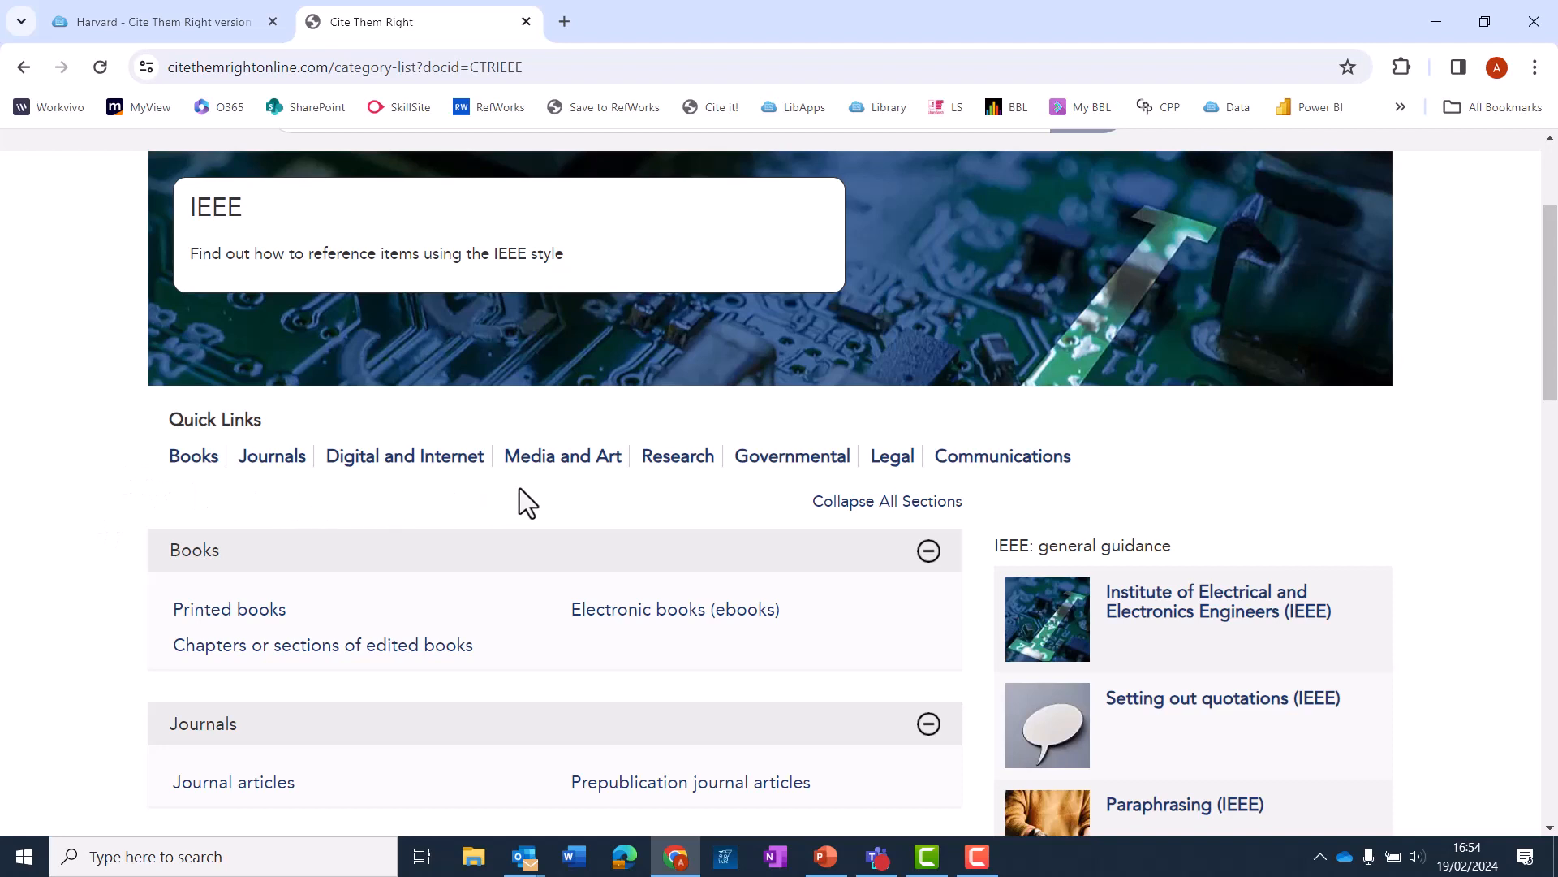
{"action": "mouse_move", "coordinate": [1144, 478]}
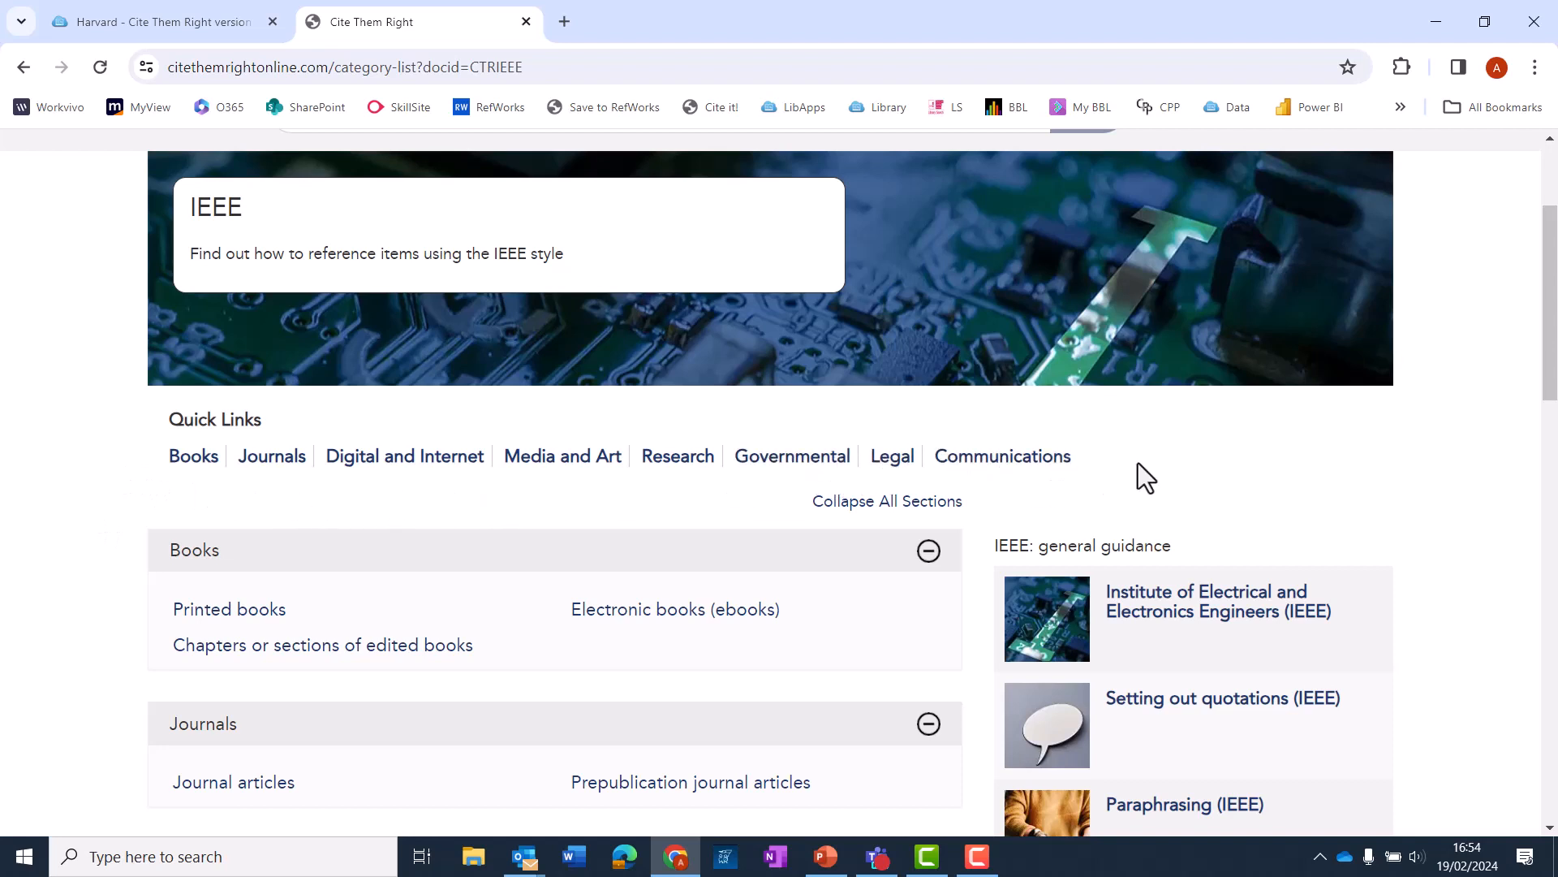
{"action": "scroll", "scroll_direction": "down", "scroll_amount": 3}
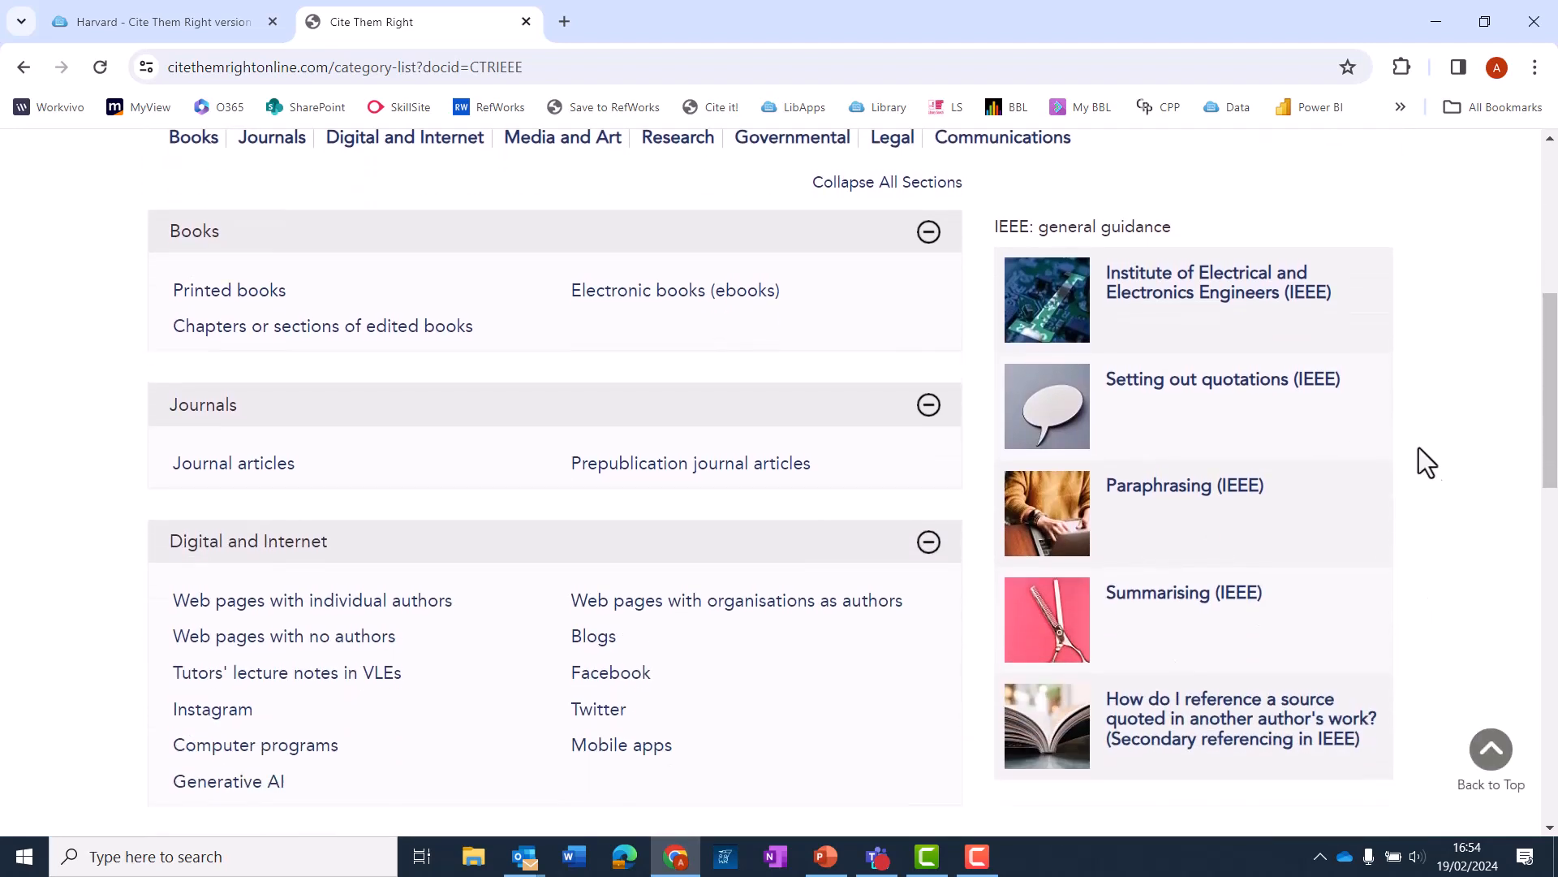
{"action": "mouse_move", "coordinate": [47, 502]}
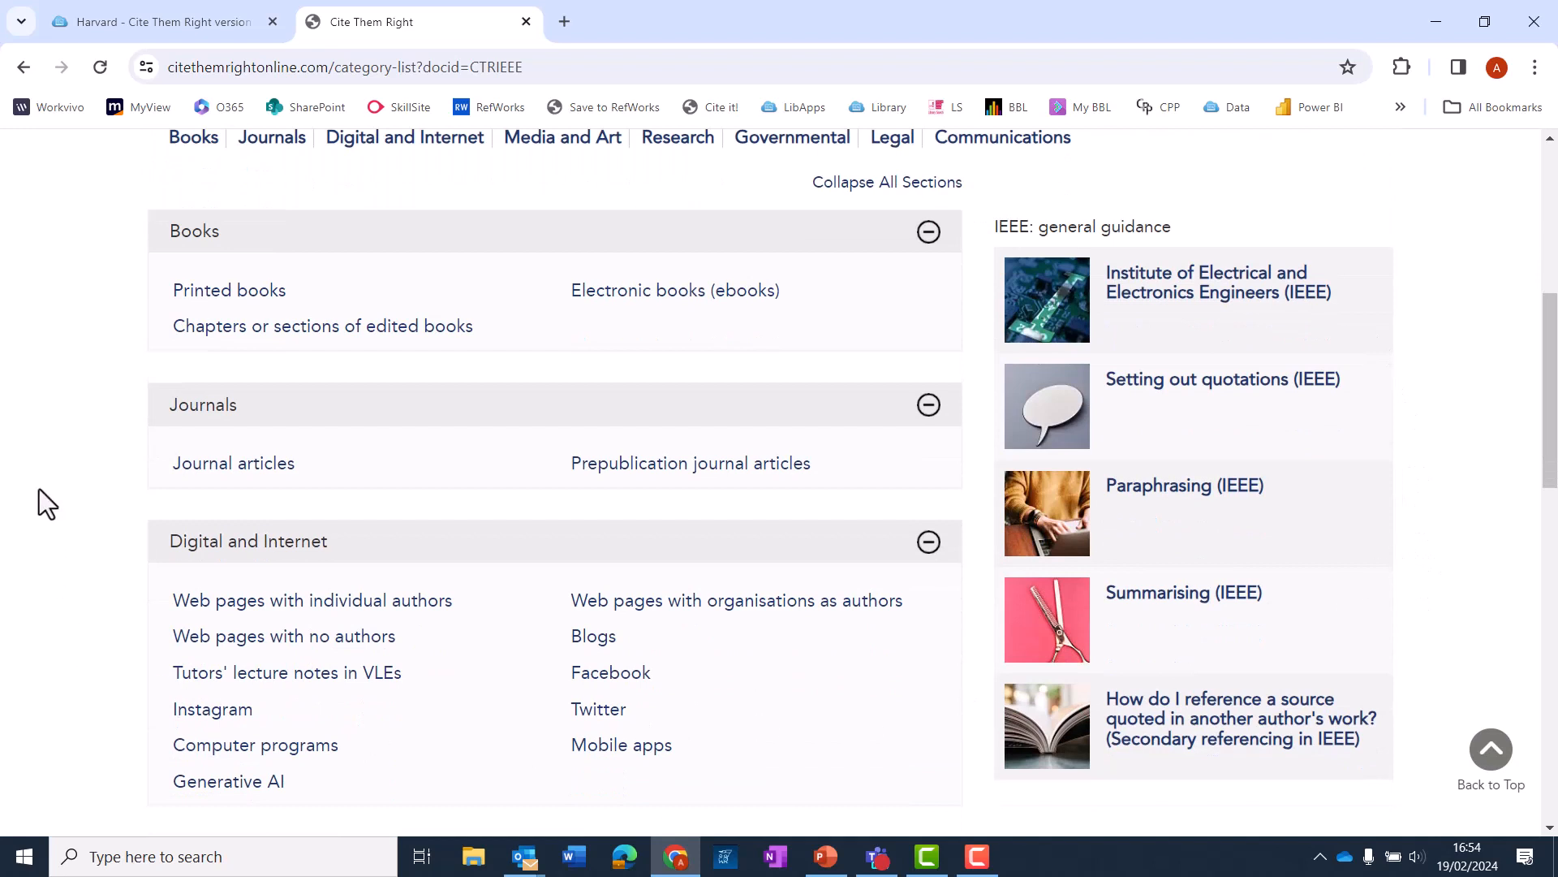
{"action": "mouse_move", "coordinate": [135, 328]}
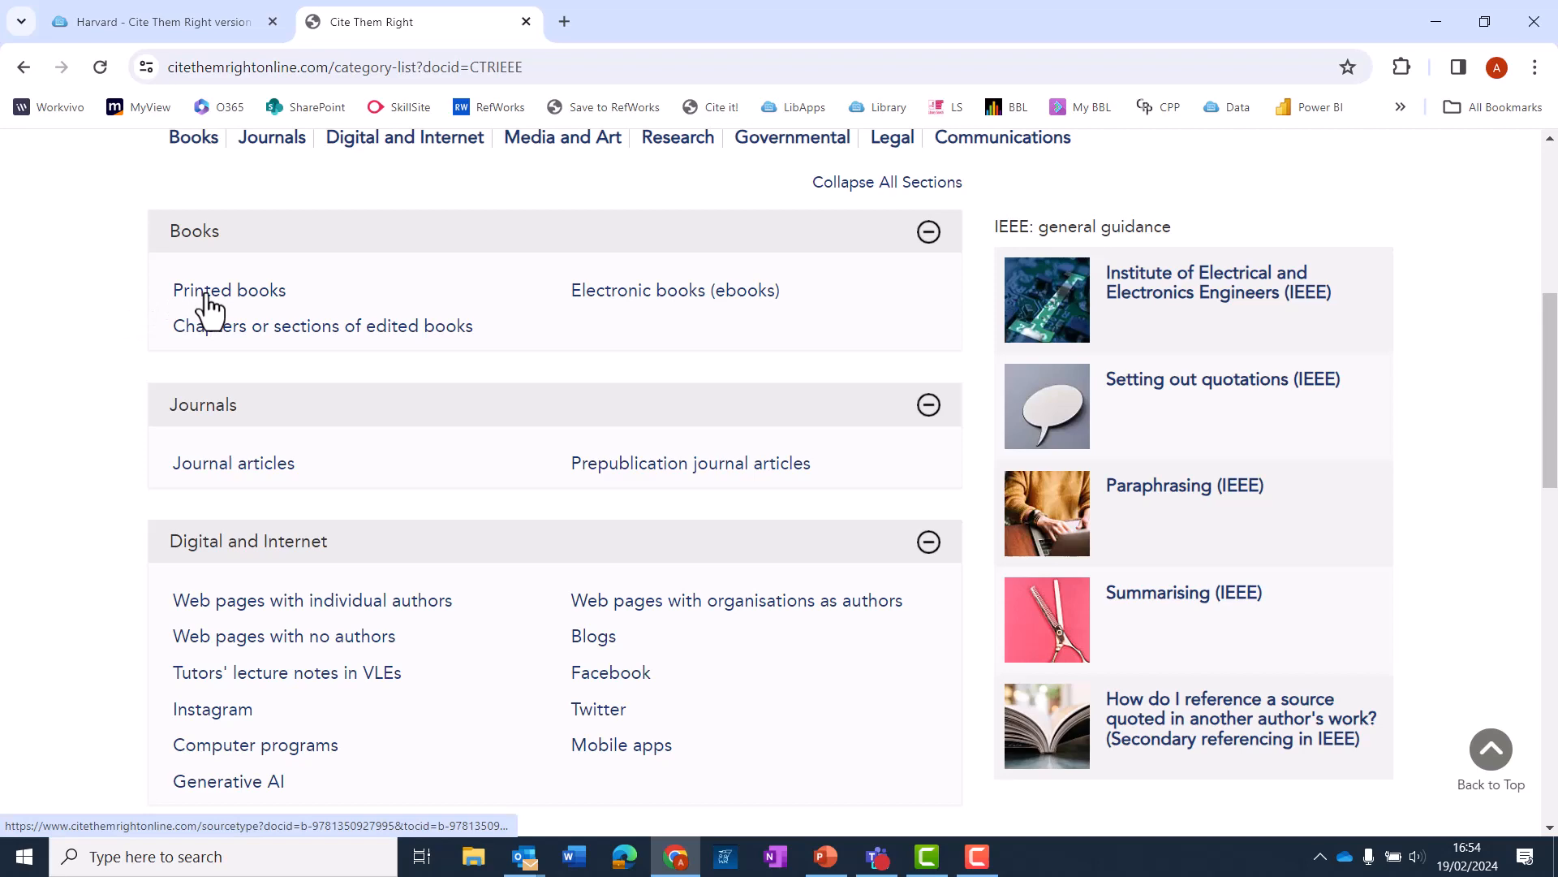
{"action": "left_click", "coordinate": [228, 289]}
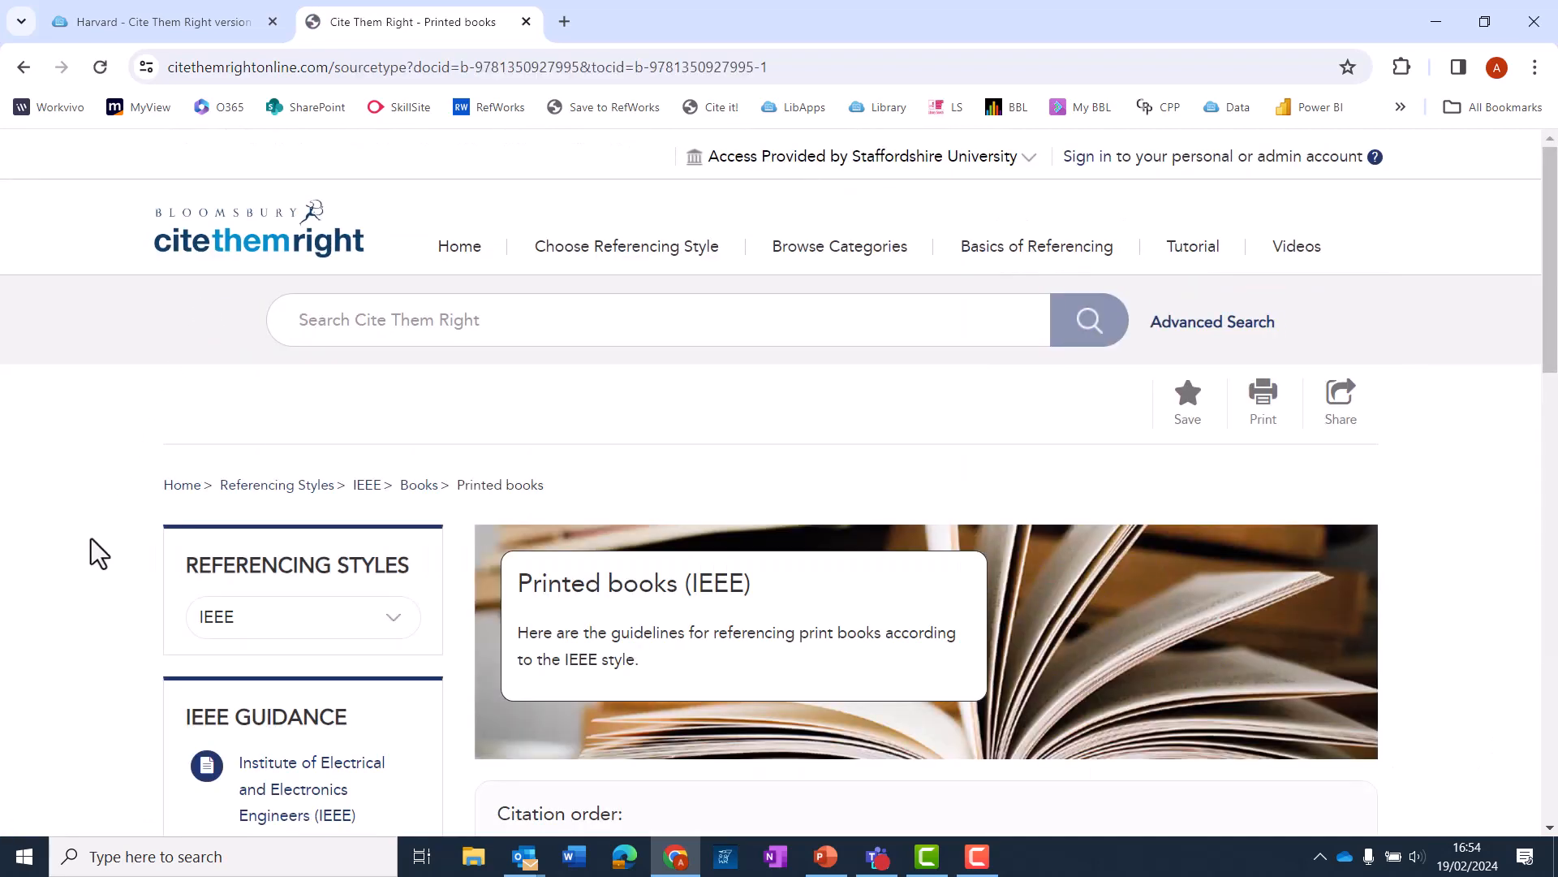
- Read the IEEE printed book examples and try the single-author reference template
{"action": "scroll", "scroll_direction": "down", "scroll_amount": 3}
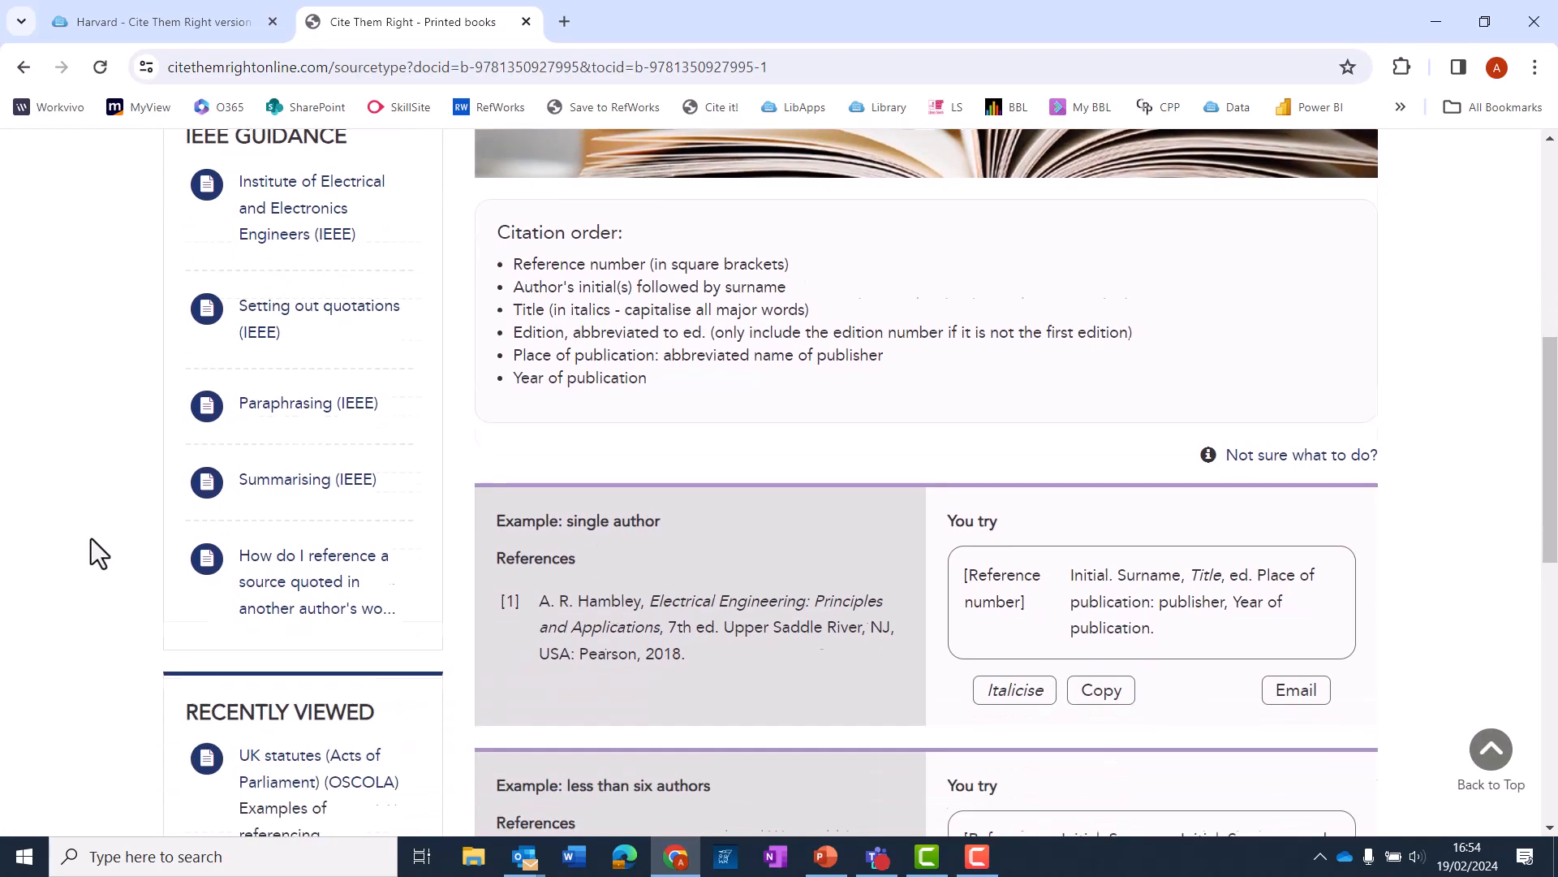
{"action": "scroll", "scroll_direction": "down", "scroll_amount": 3}
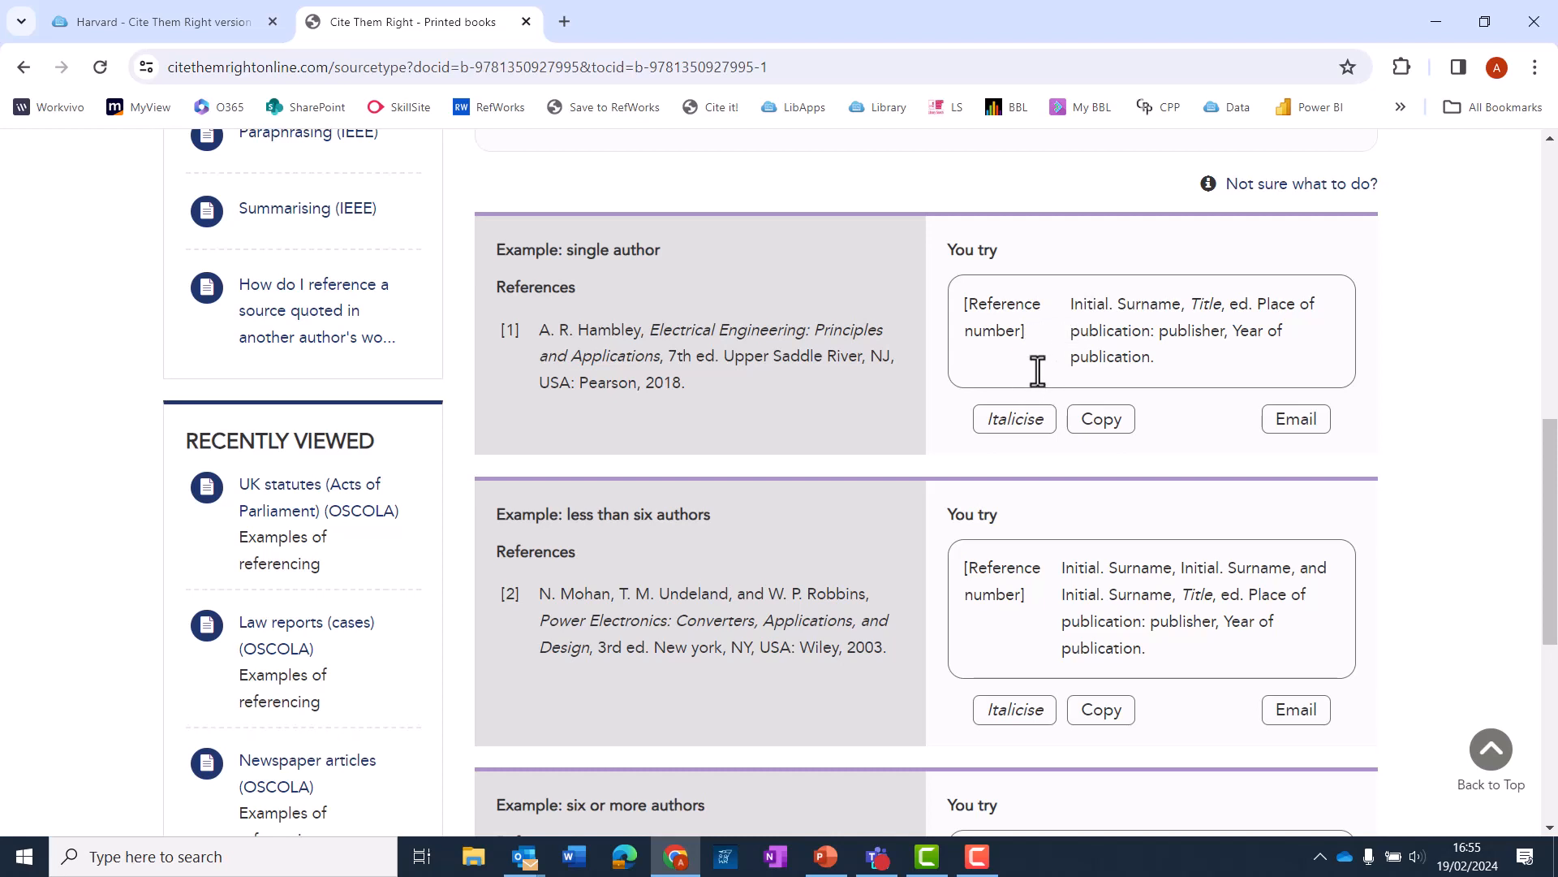
{"action": "left_click", "coordinate": [1101, 419]}
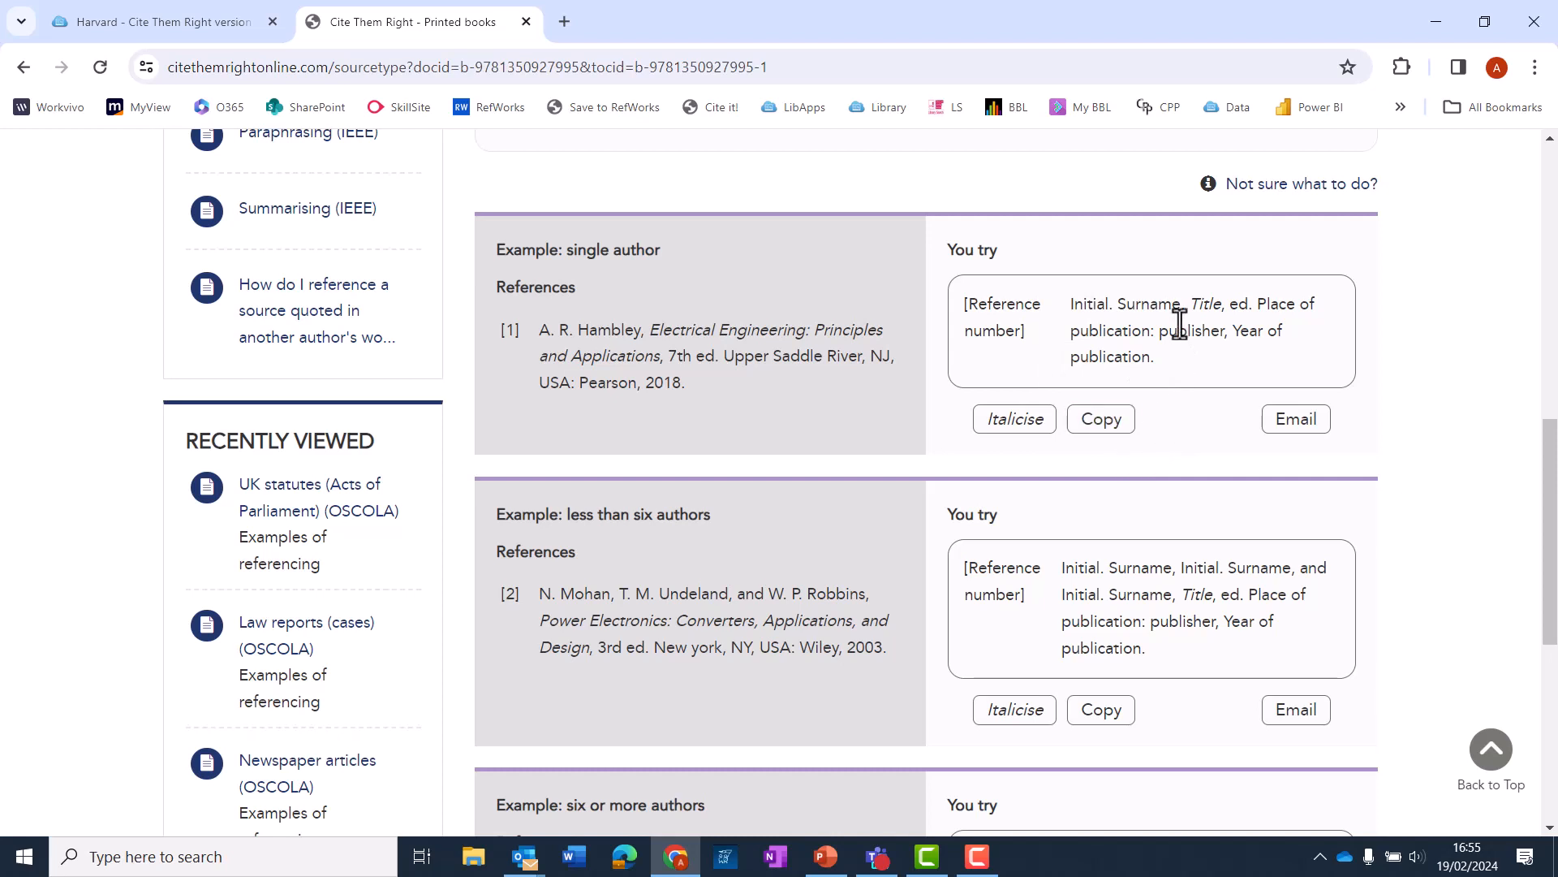
{"action": "mouse_move", "coordinate": [1203, 289]}
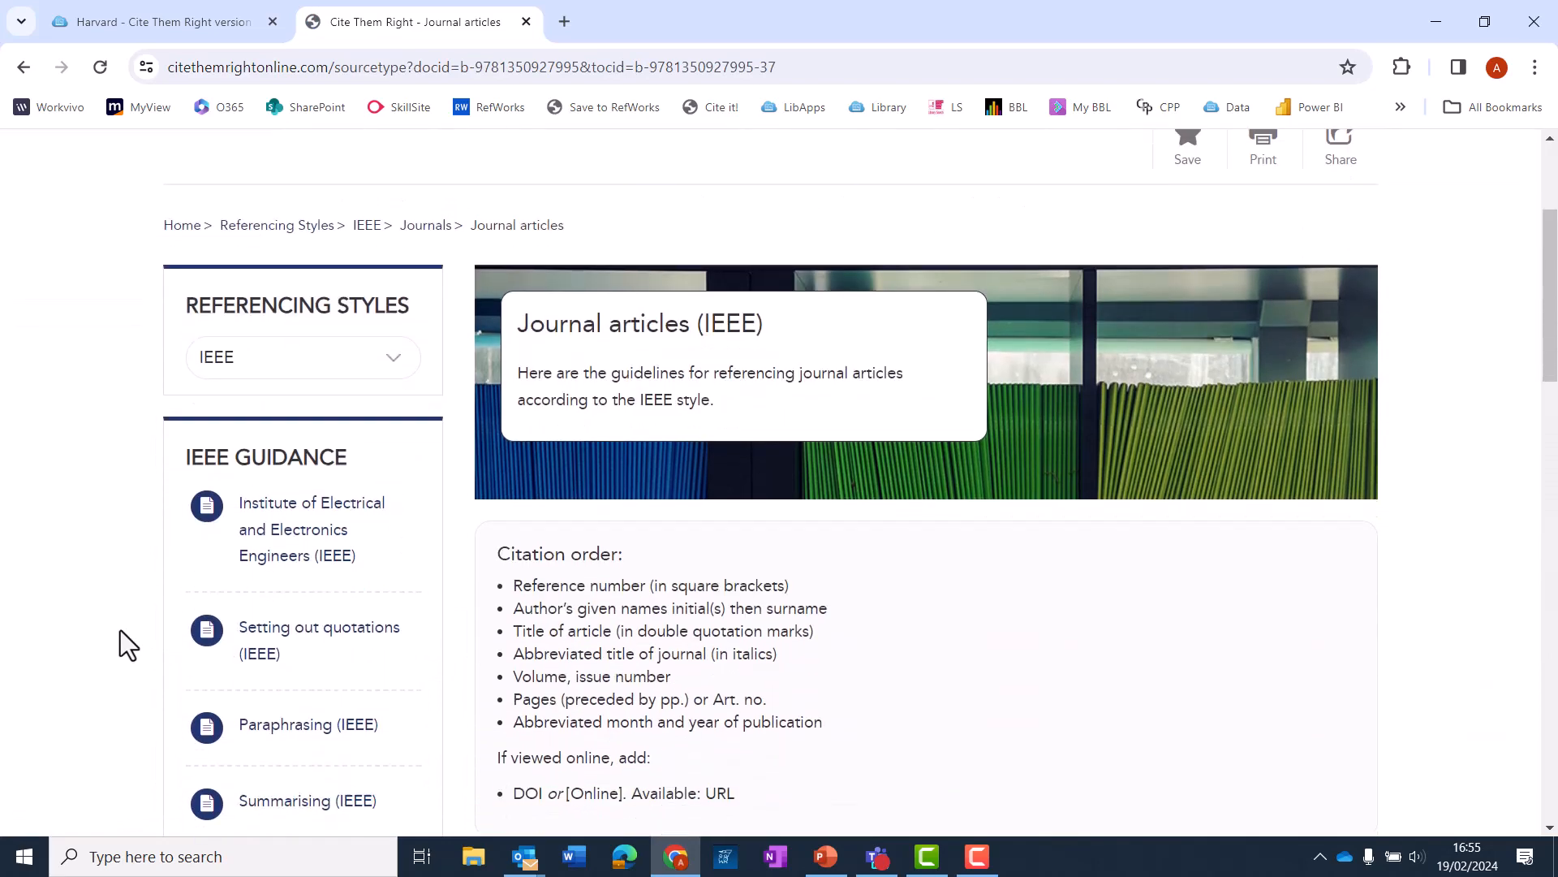
- Scroll through the IEEE journal article and organisation-authored web page examples
{"action": "scroll", "scroll_direction": "down", "scroll_amount": 3}
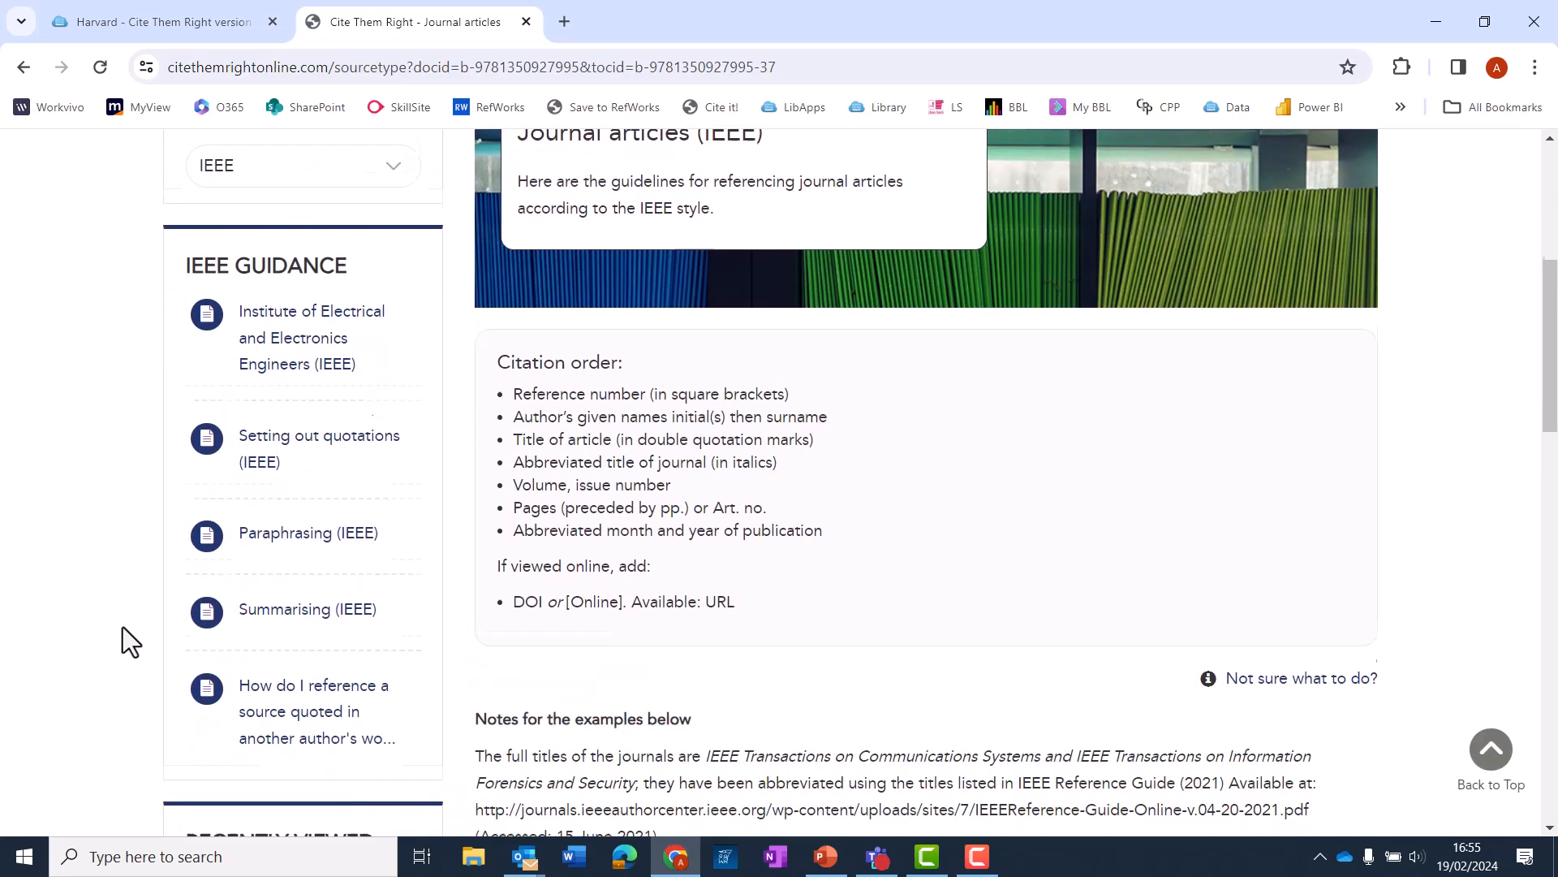
{"action": "scroll", "scroll_direction": "down", "scroll_amount": 3}
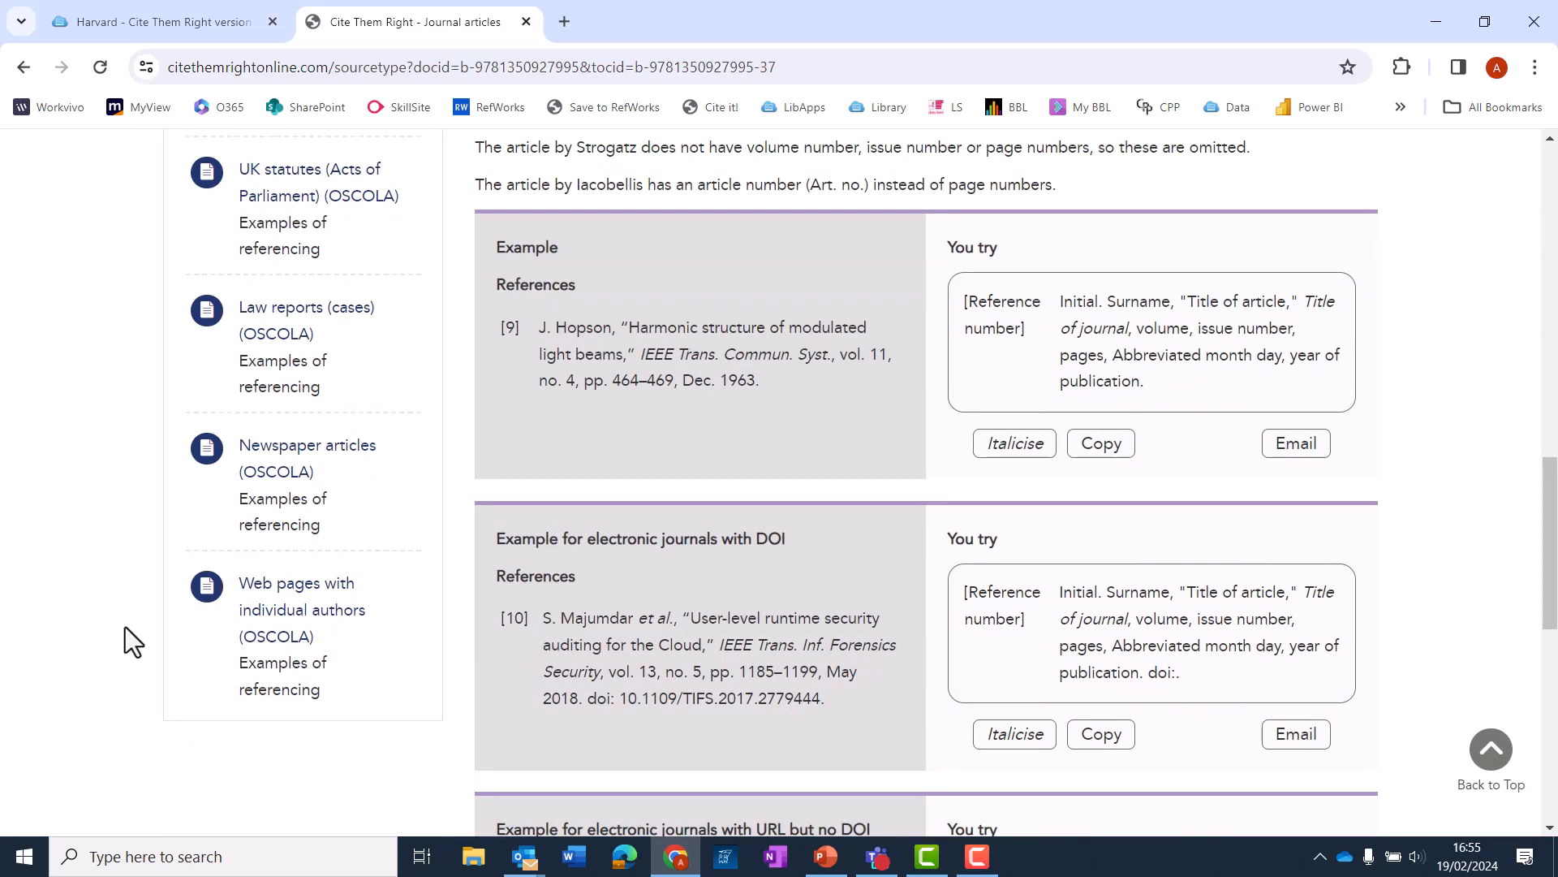
{"action": "scroll", "scroll_direction": "down", "scroll_amount": 3}
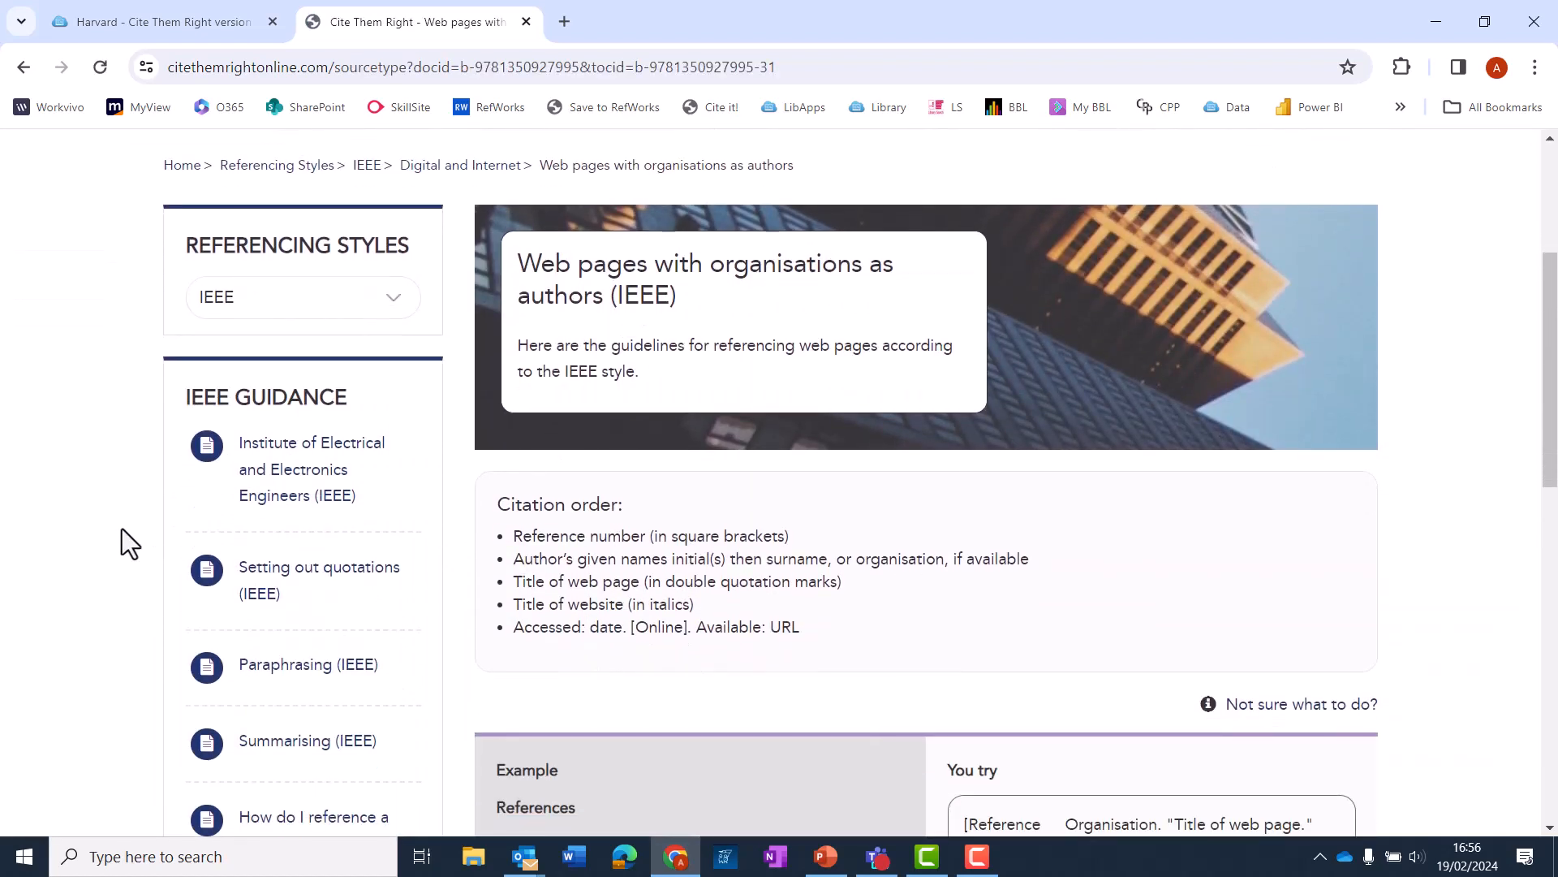
{"action": "scroll", "scroll_direction": "down", "scroll_amount": 3}
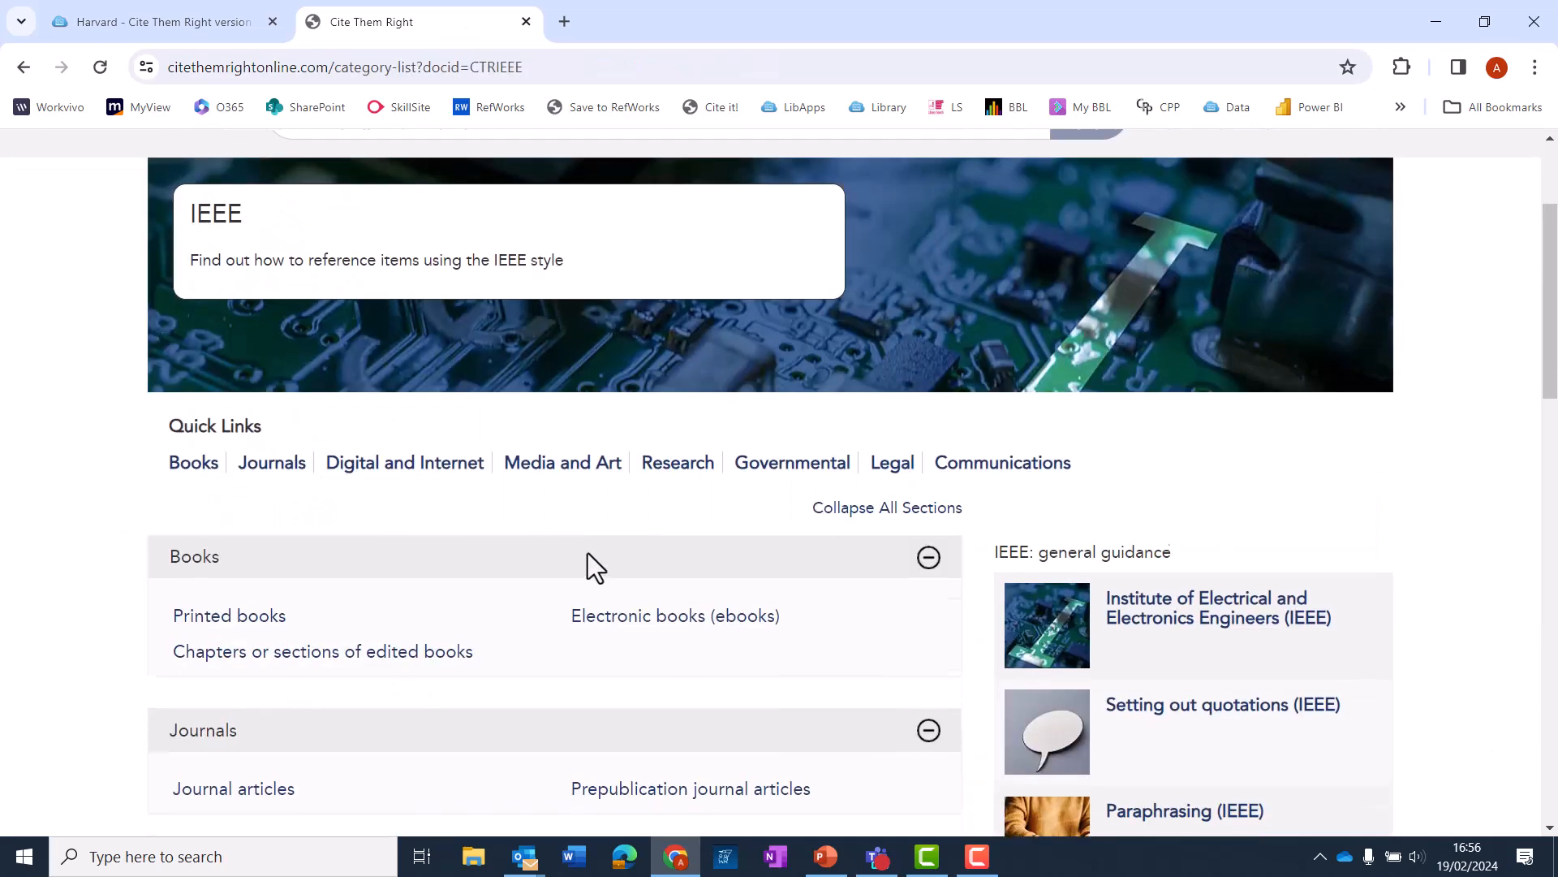
- View the IEEE newspaper article guidance and scroll through its examples
{"action": "scroll", "scroll_direction": "down", "scroll_amount": 3}
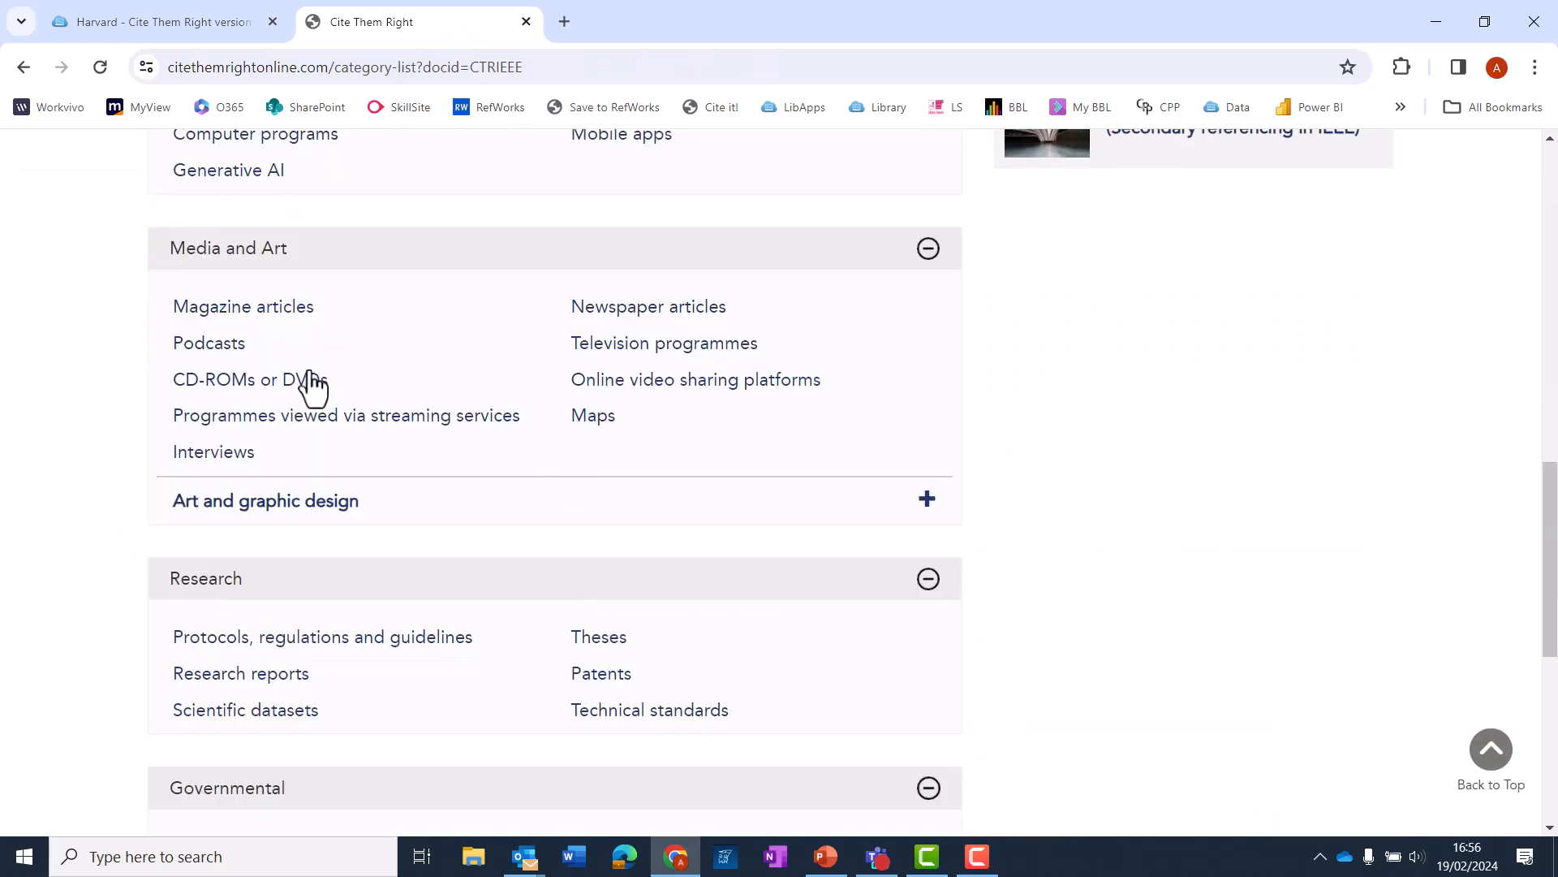
{"action": "left_click", "coordinate": [647, 306]}
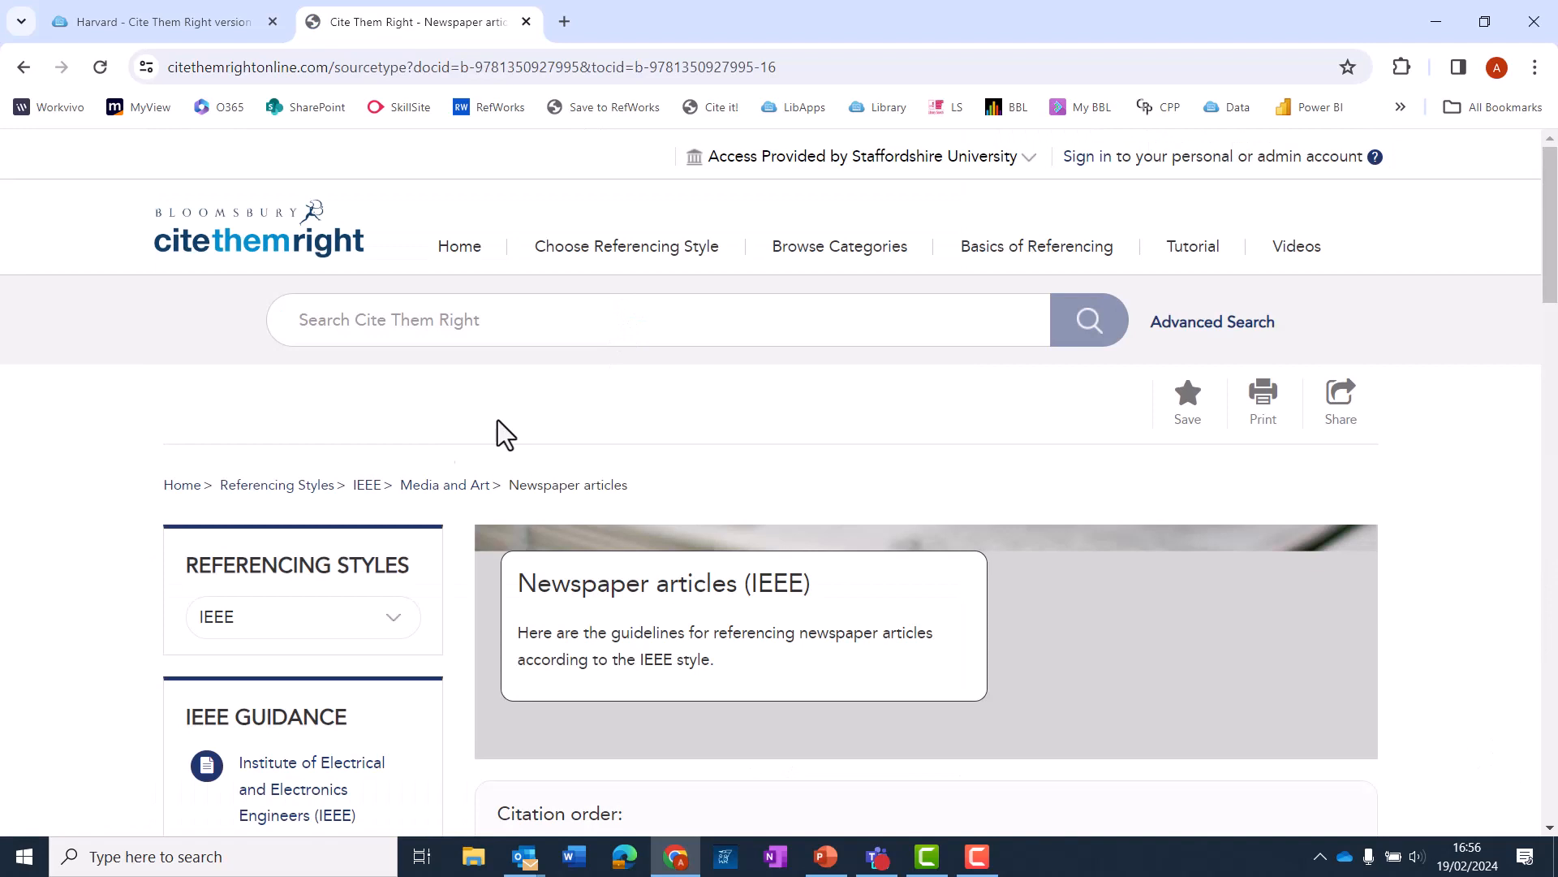
{"action": "scroll", "scroll_direction": "down", "scroll_amount": 3}
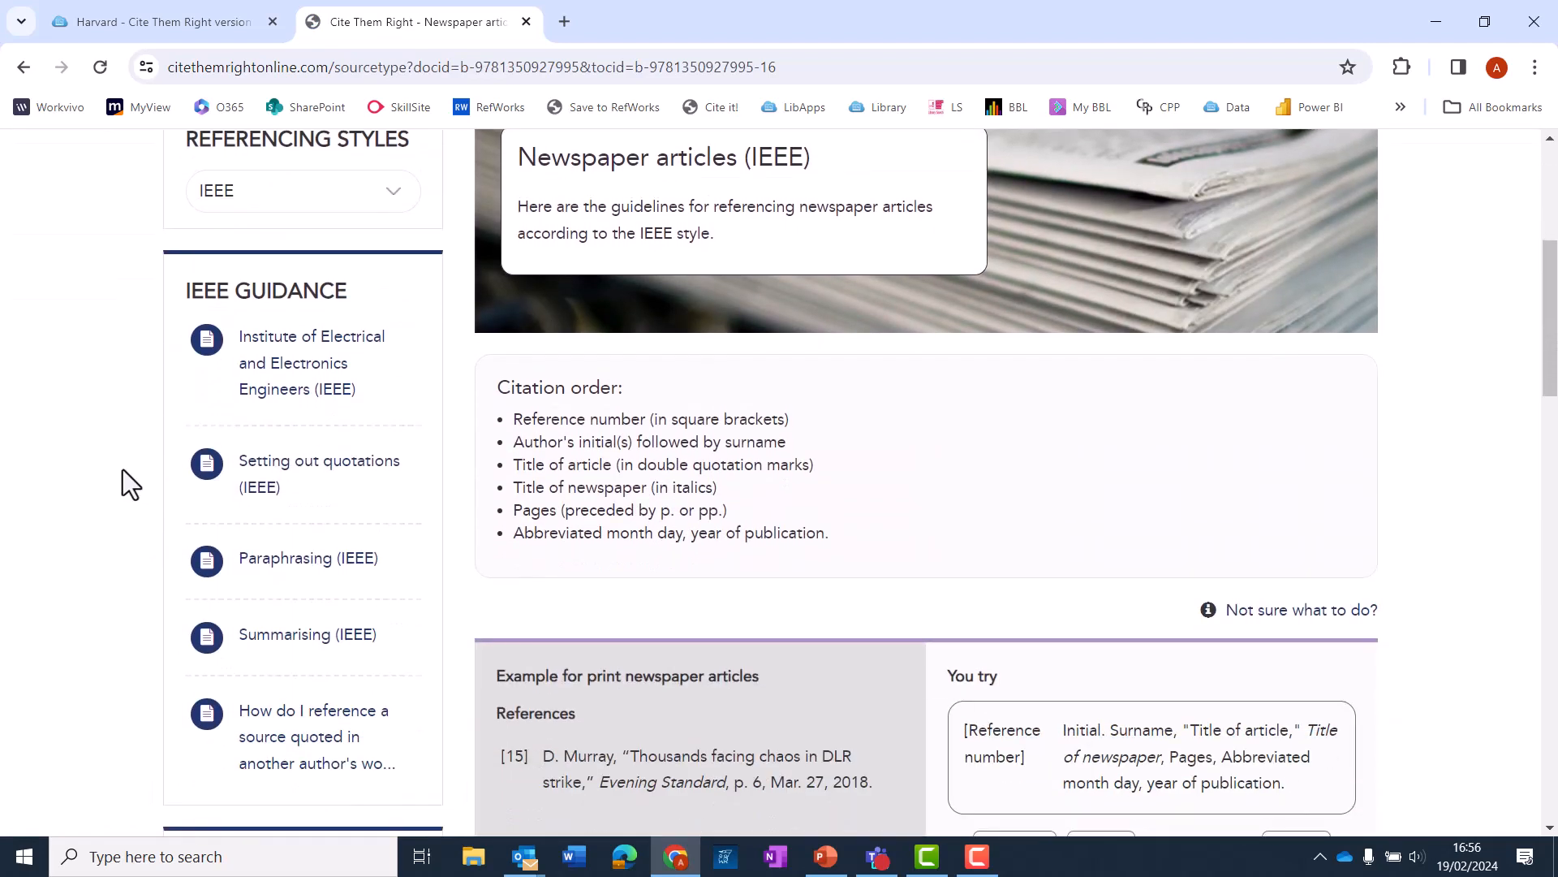
{"action": "scroll", "scroll_direction": "down", "scroll_amount": 3}
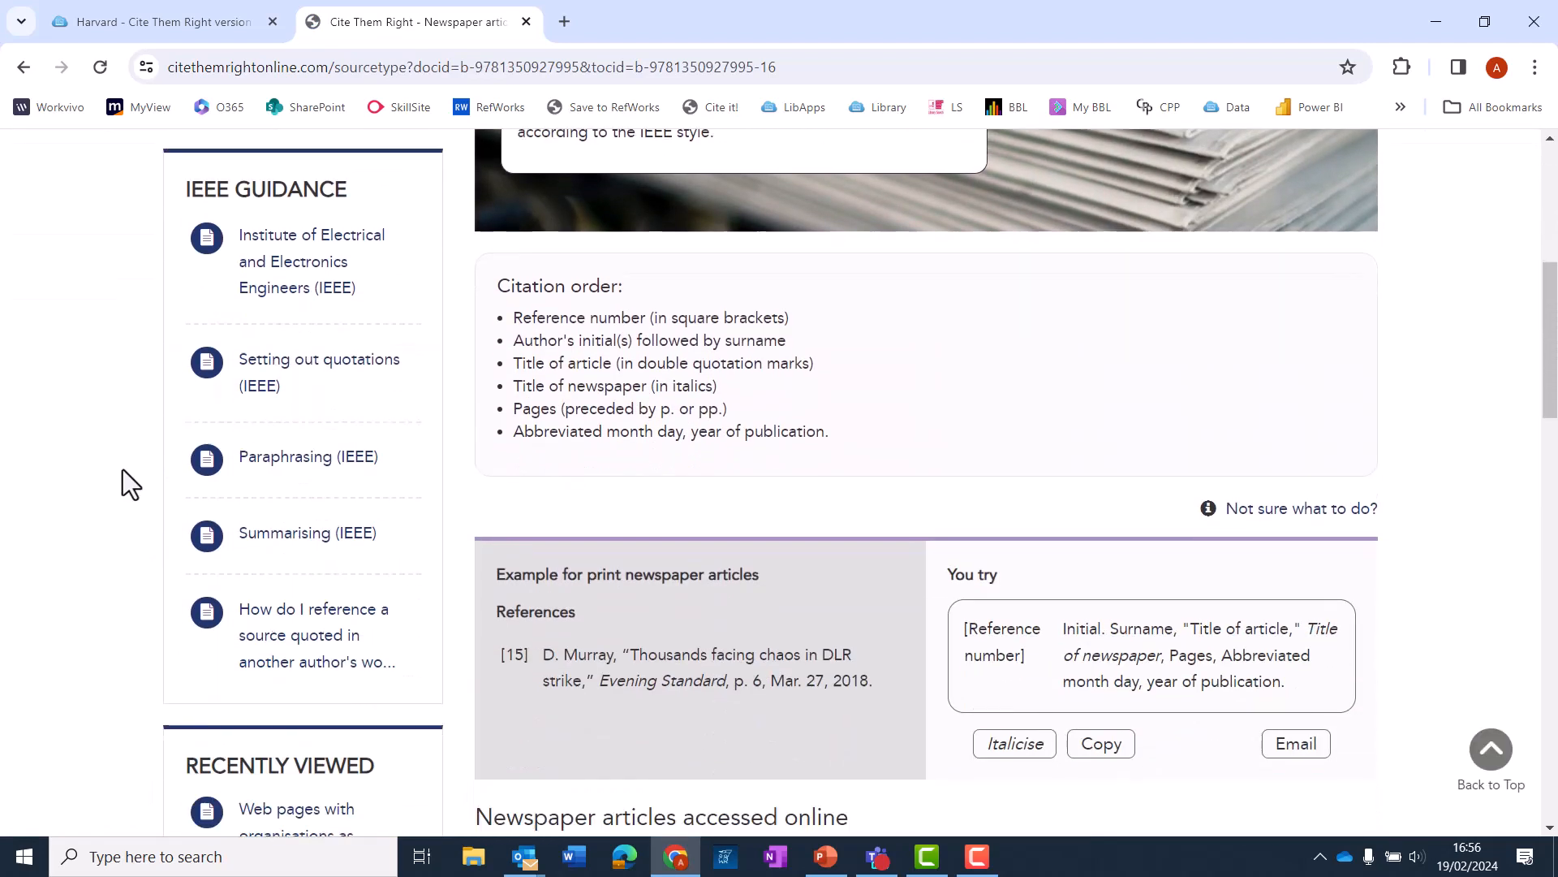
{"action": "scroll", "scroll_direction": "down", "scroll_amount": 3}
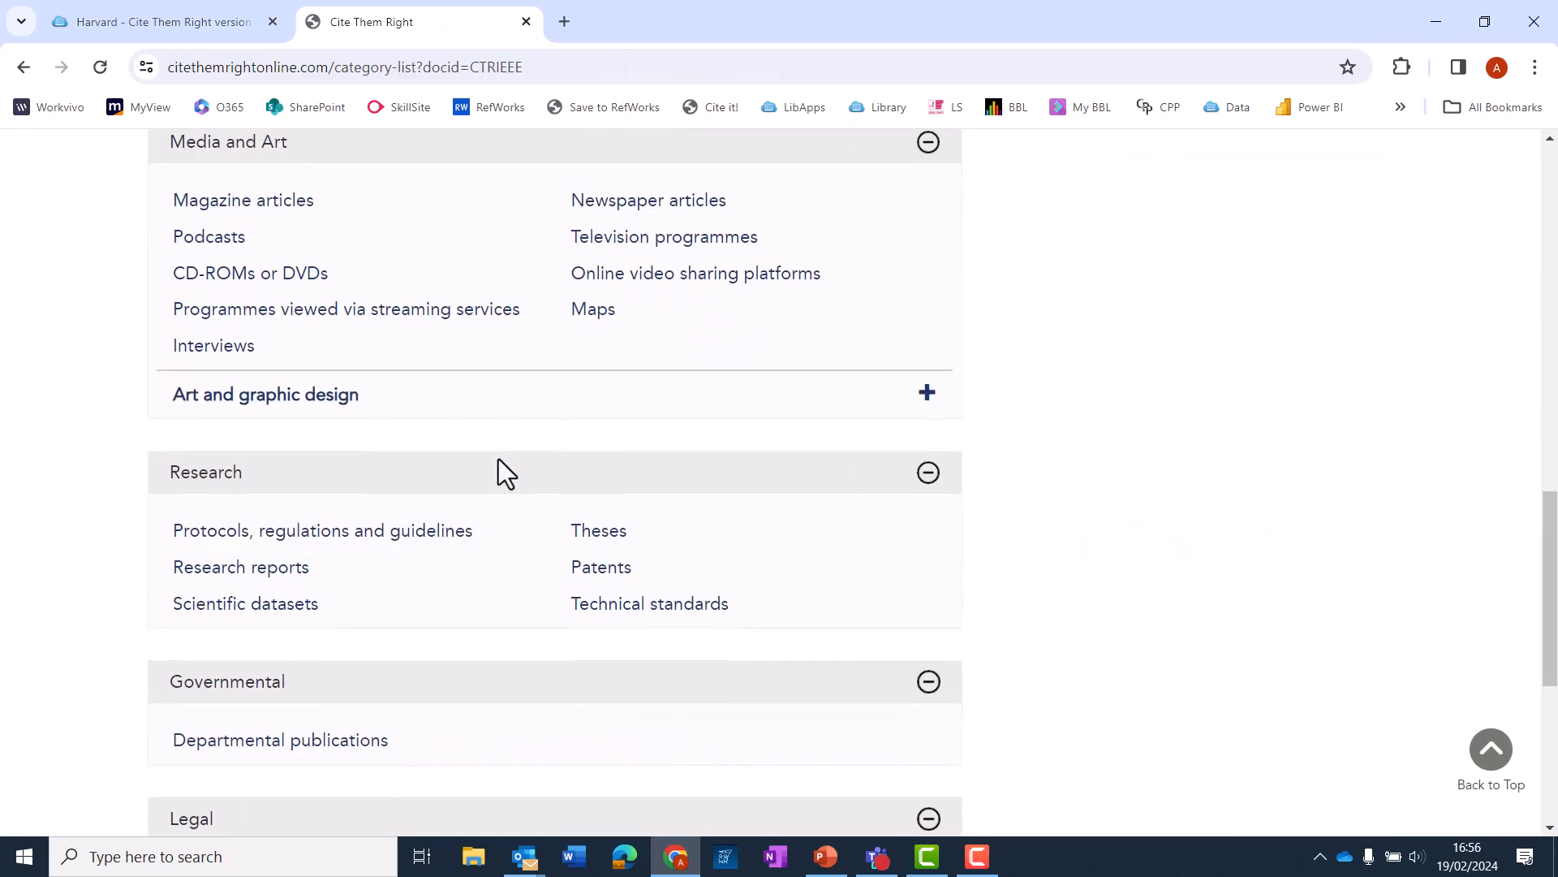
{"action": "mouse_move", "coordinate": [355, 547]}
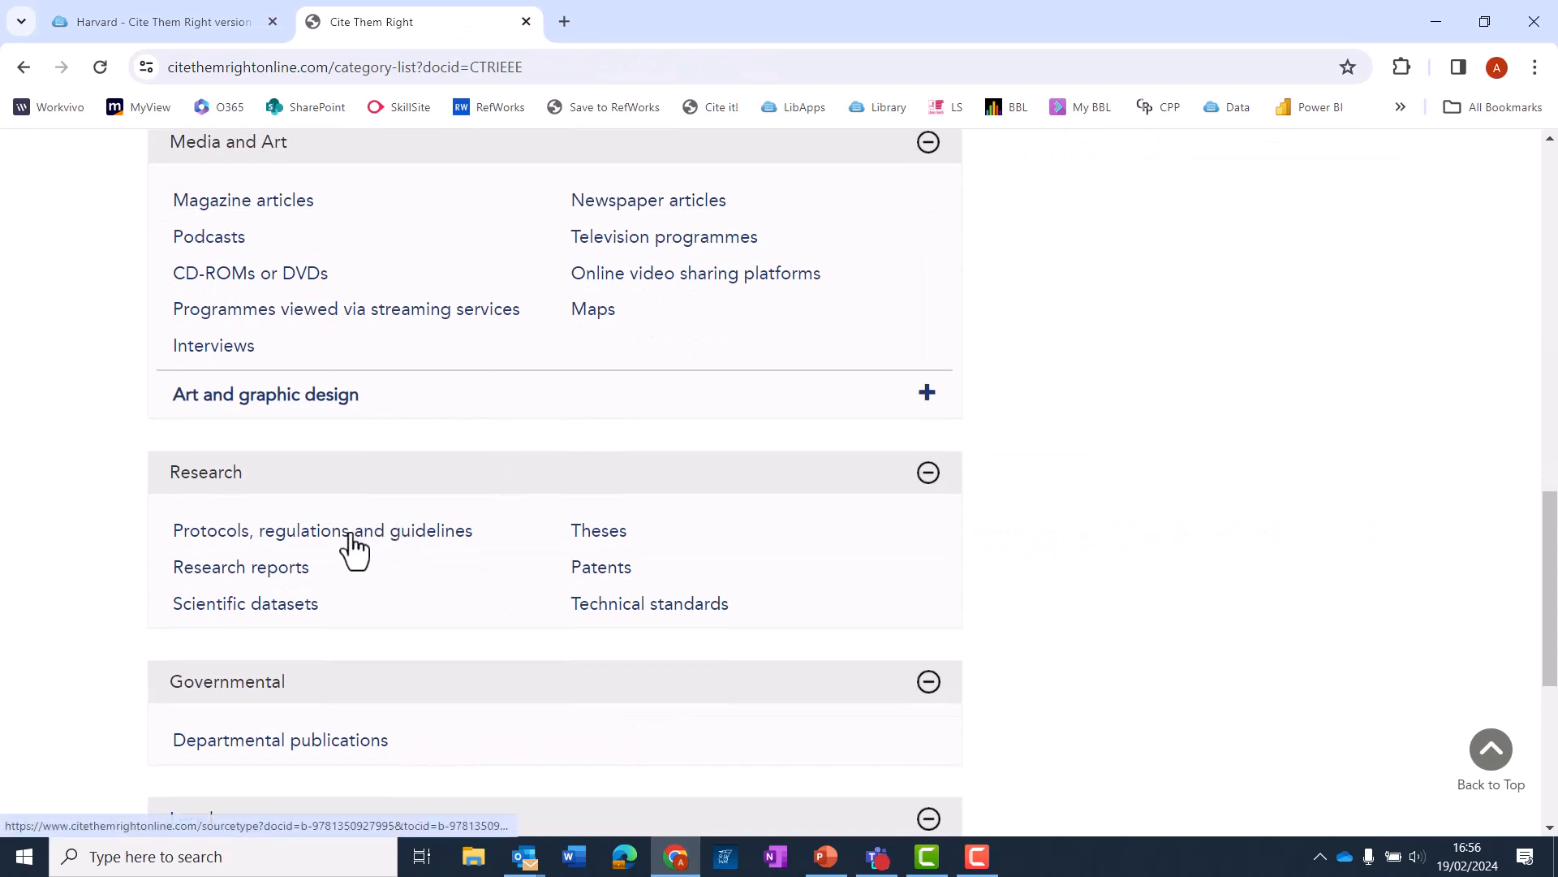
- Open the IEEE guidance for protocols, regulations and guidelines under Research
{"action": "left_click", "coordinate": [322, 529]}
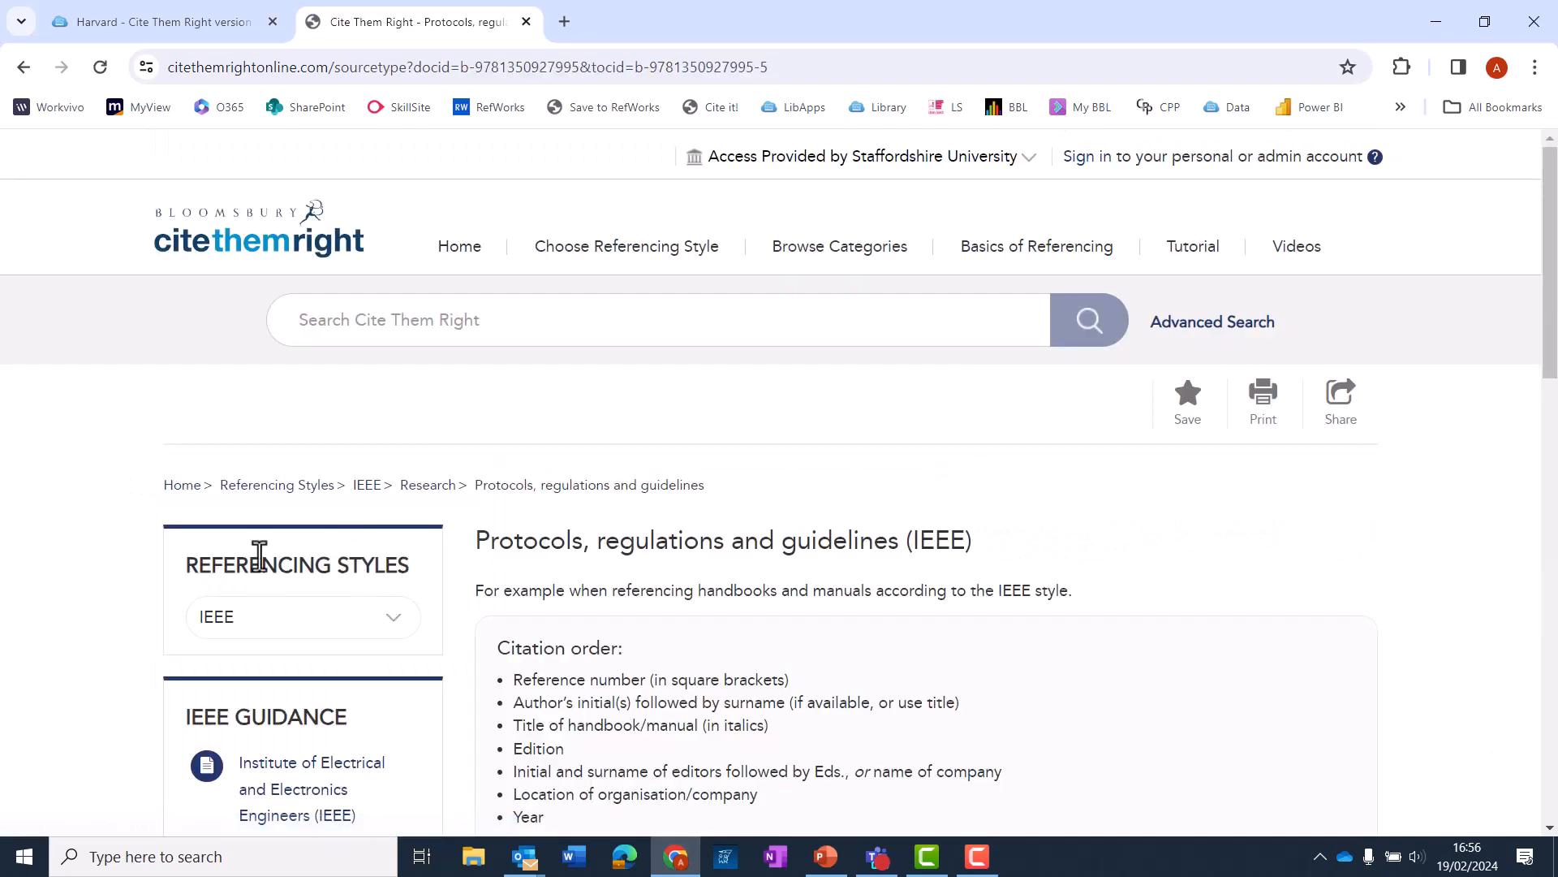
- Scroll through the IEEE protocols, regulations and guidelines examples
{"action": "scroll", "scroll_direction": "down", "scroll_amount": 3}
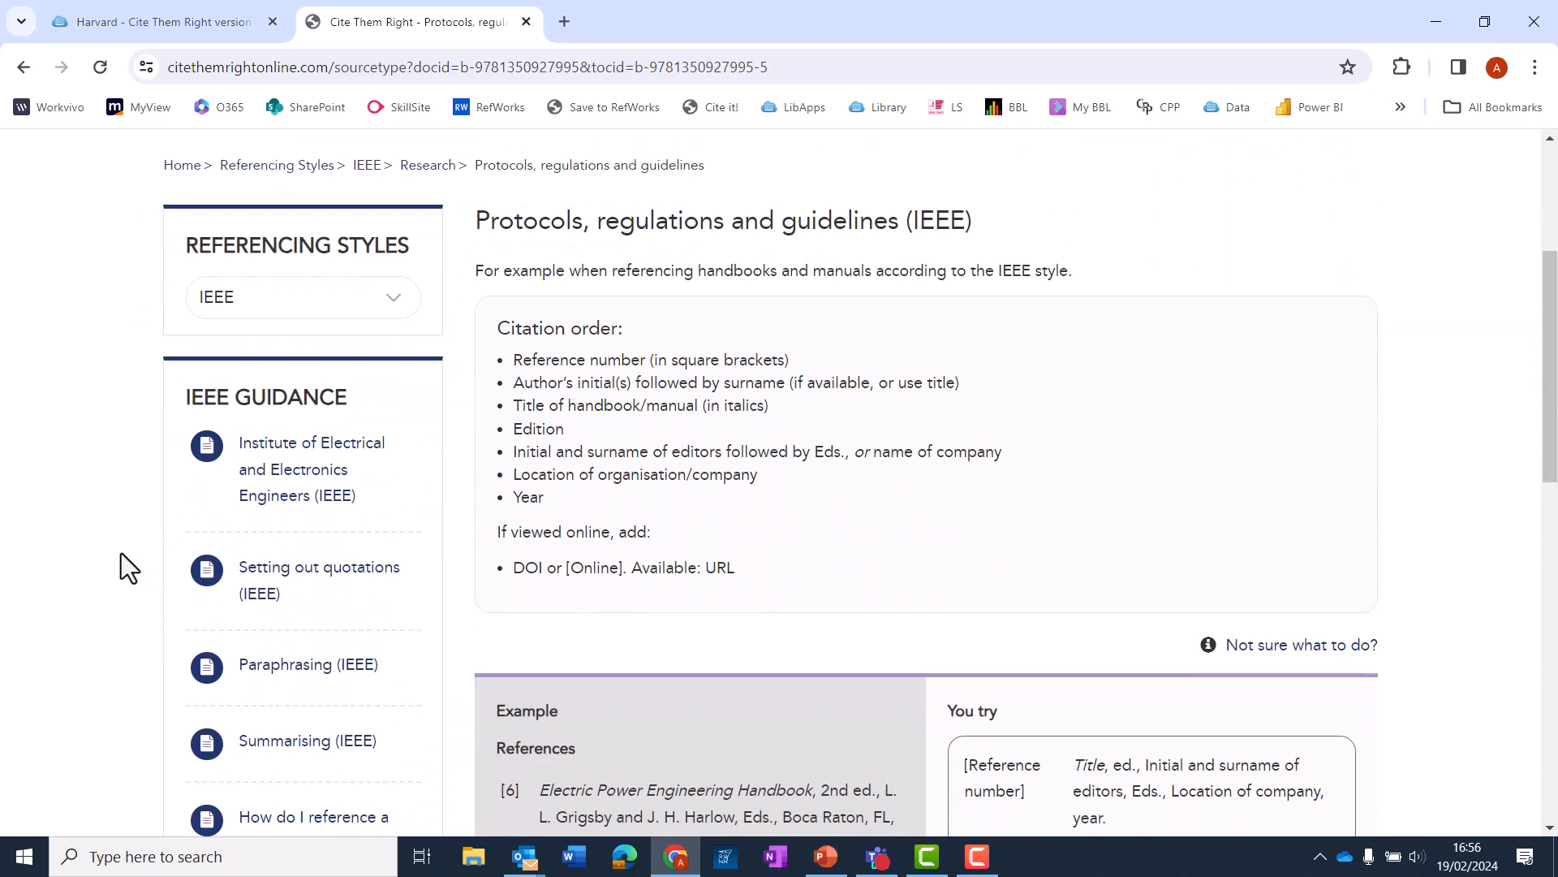
{"action": "scroll", "scroll_direction": "down", "scroll_amount": 3}
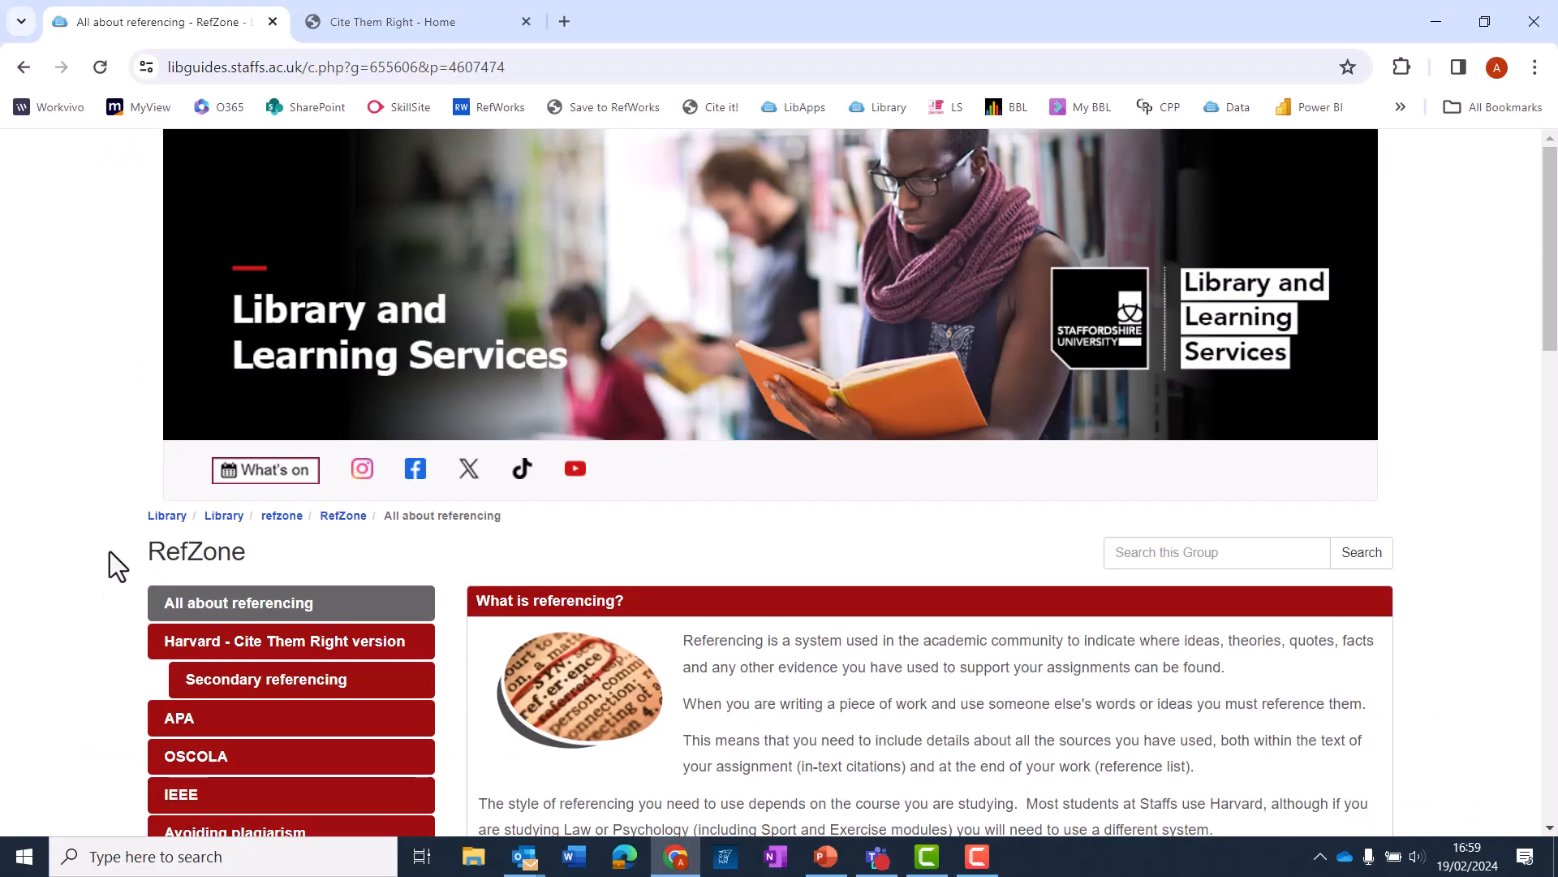
{"action": "scroll", "scroll_direction": "down", "scroll_amount": 3}
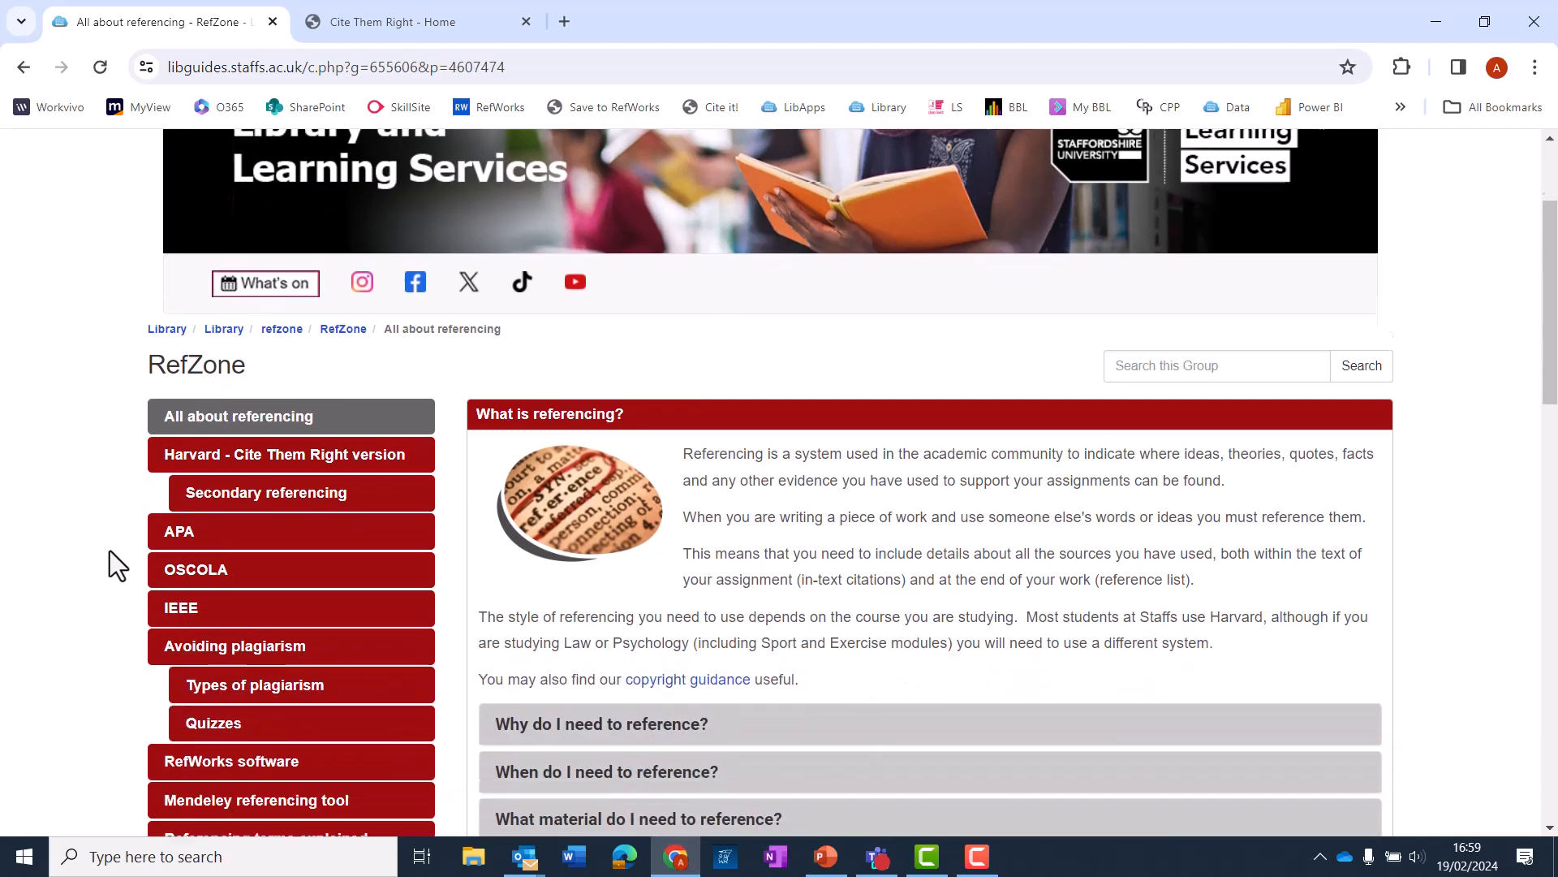
{"action": "scroll", "scroll_direction": "down", "scroll_amount": 3}
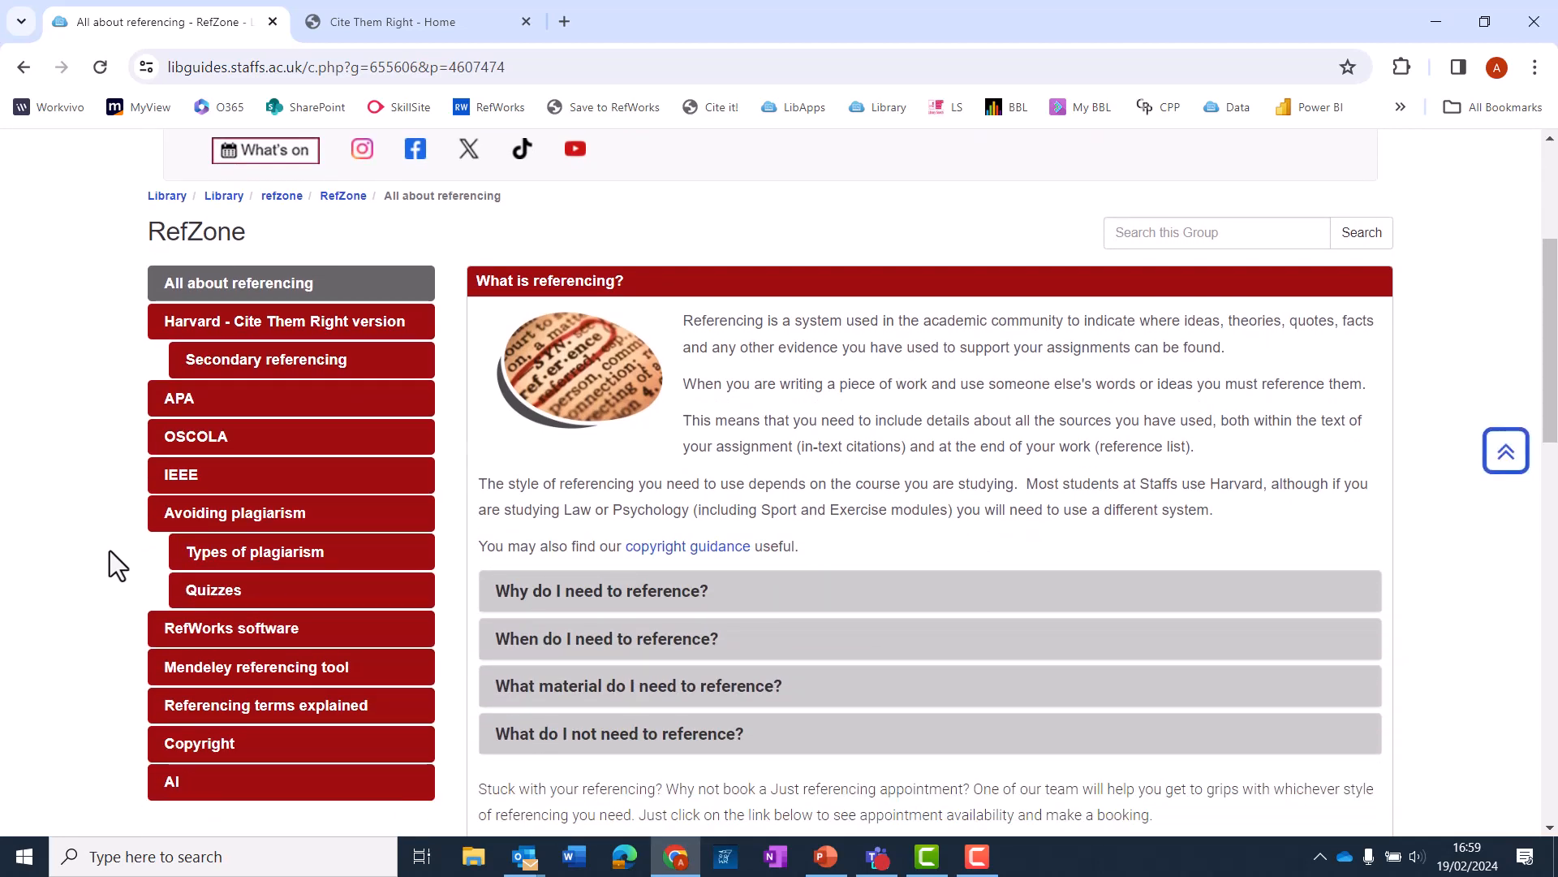
{"action": "scroll", "scroll_direction": "down", "scroll_amount": 3}
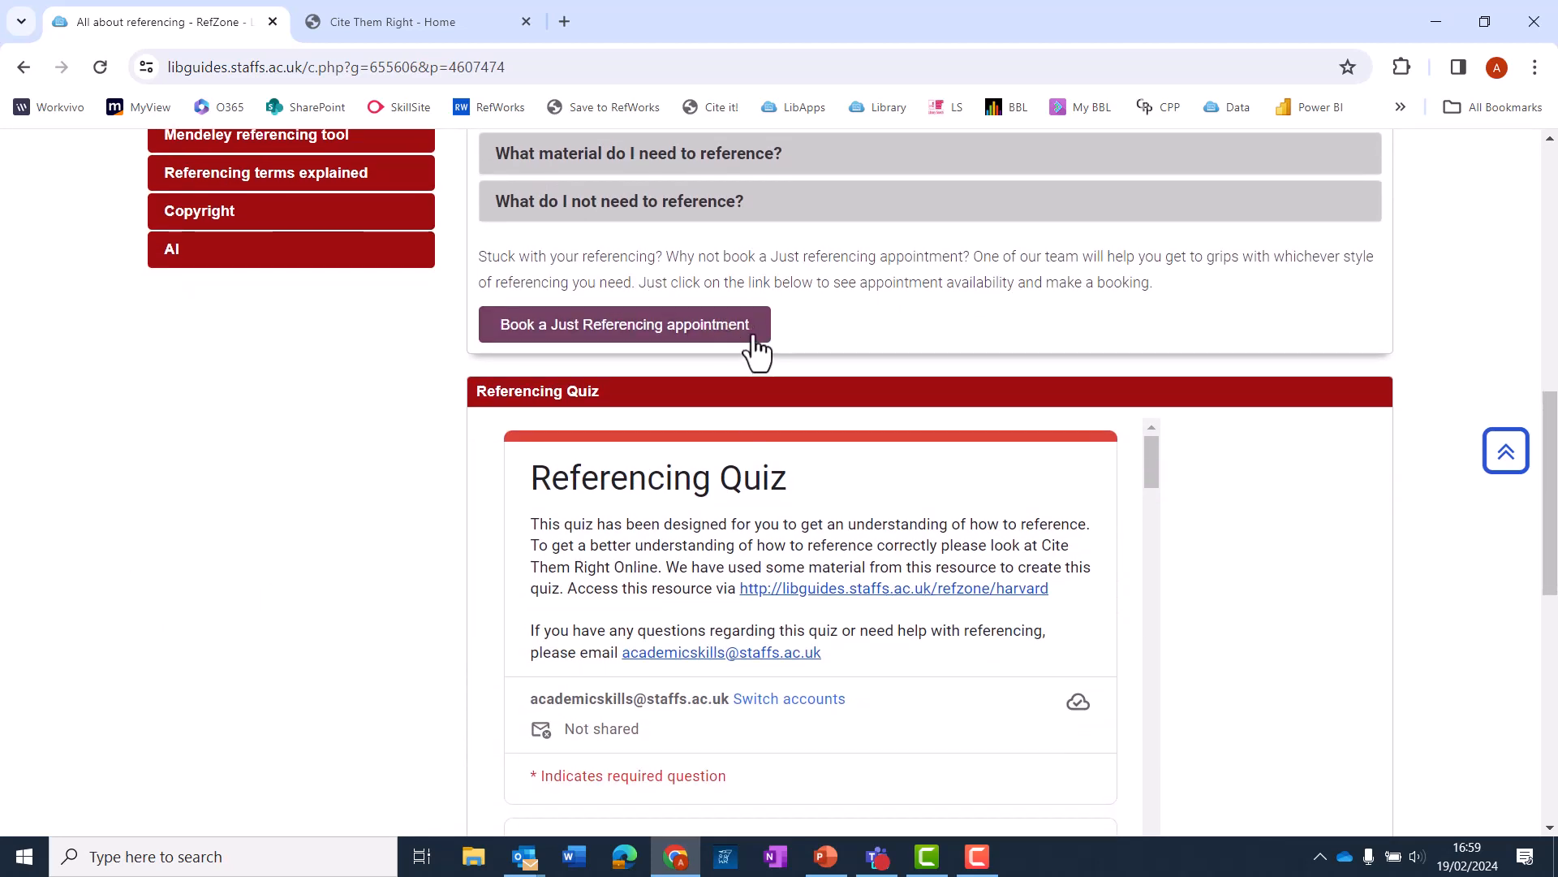
{"action": "mouse_move", "coordinate": [758, 352]}
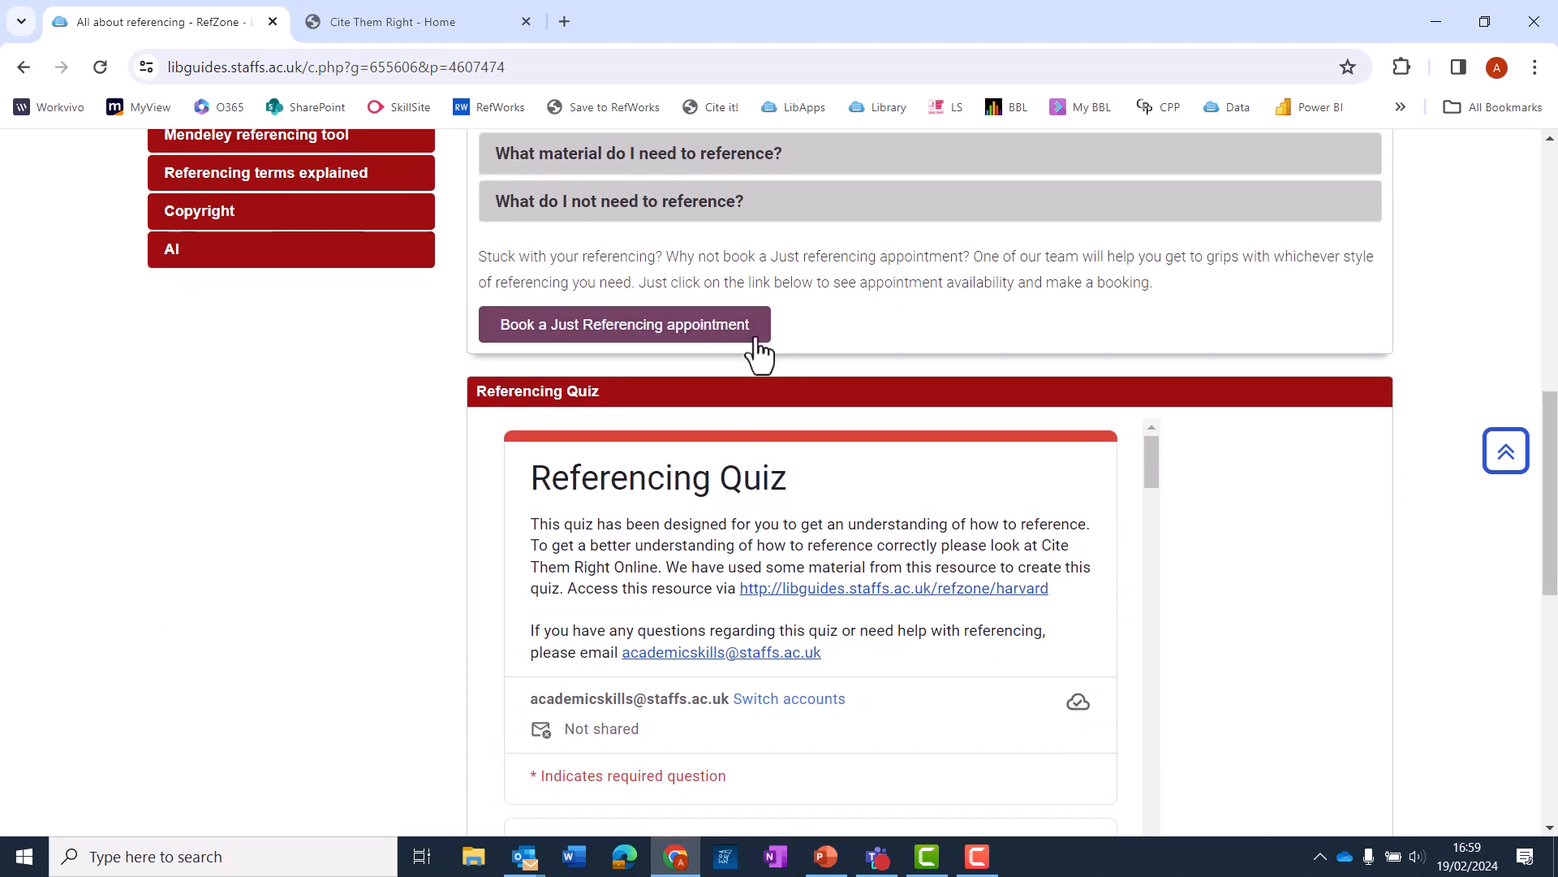